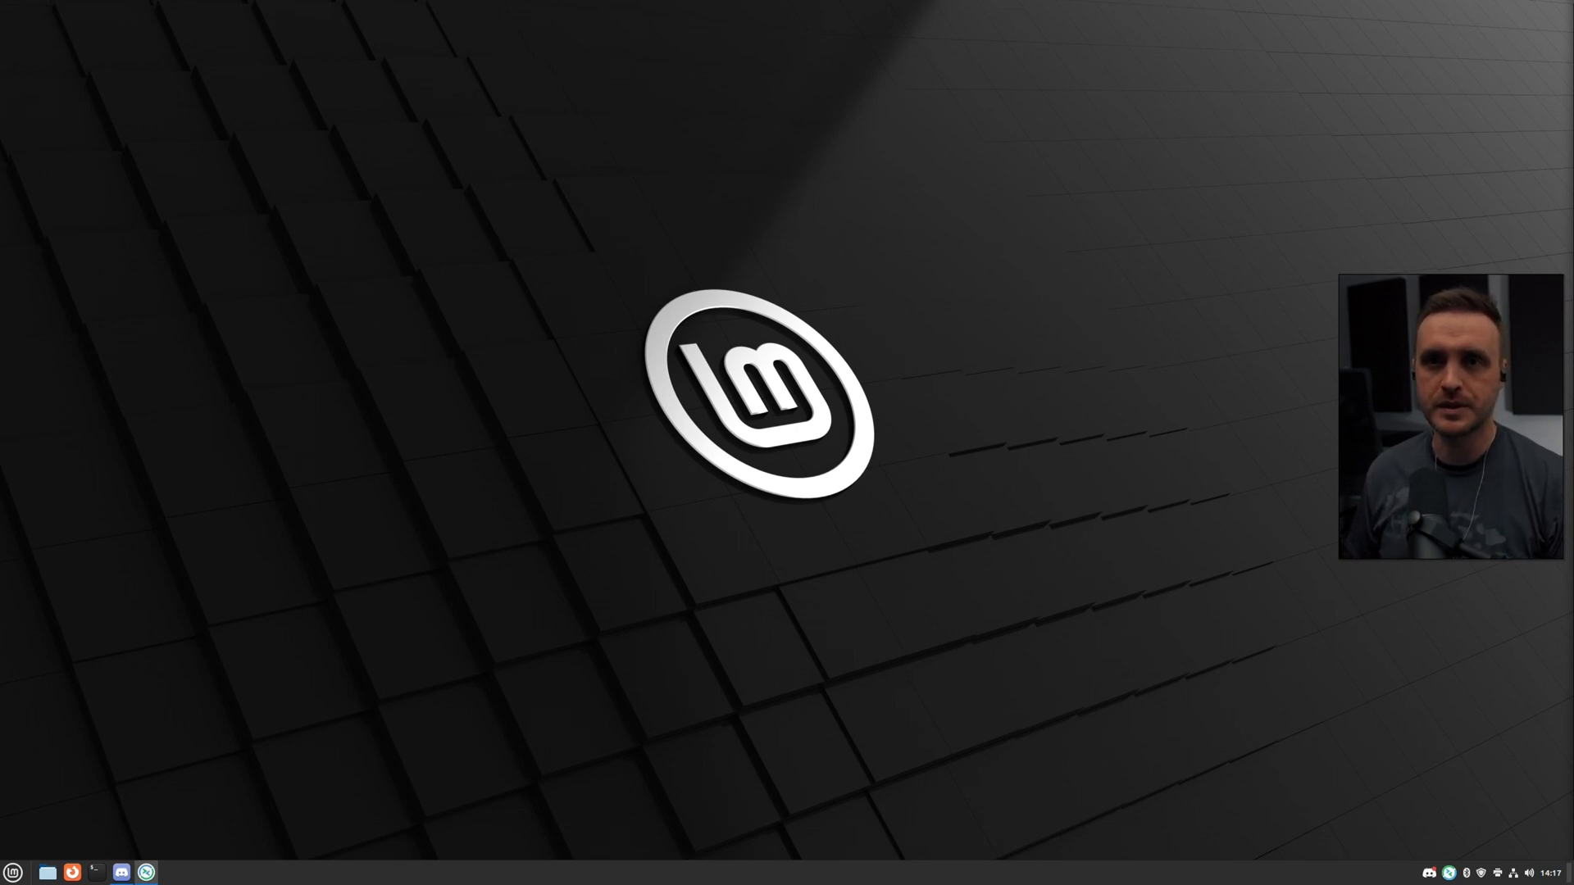
Search the Mint menu for 'soft' and launch Software Manager.
click(13, 872)
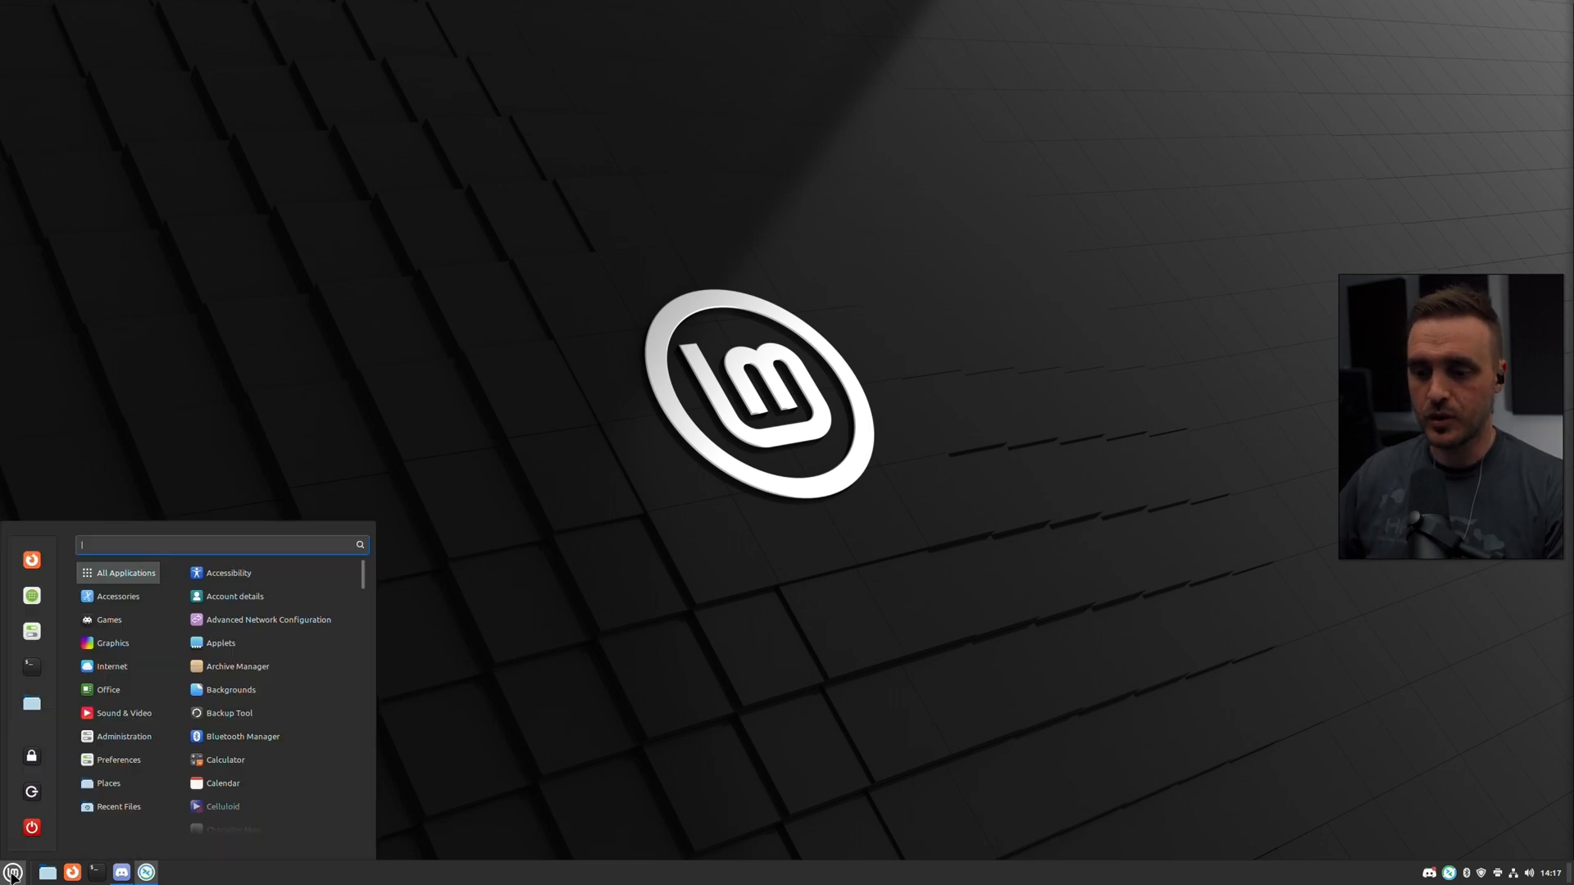
text(soft)
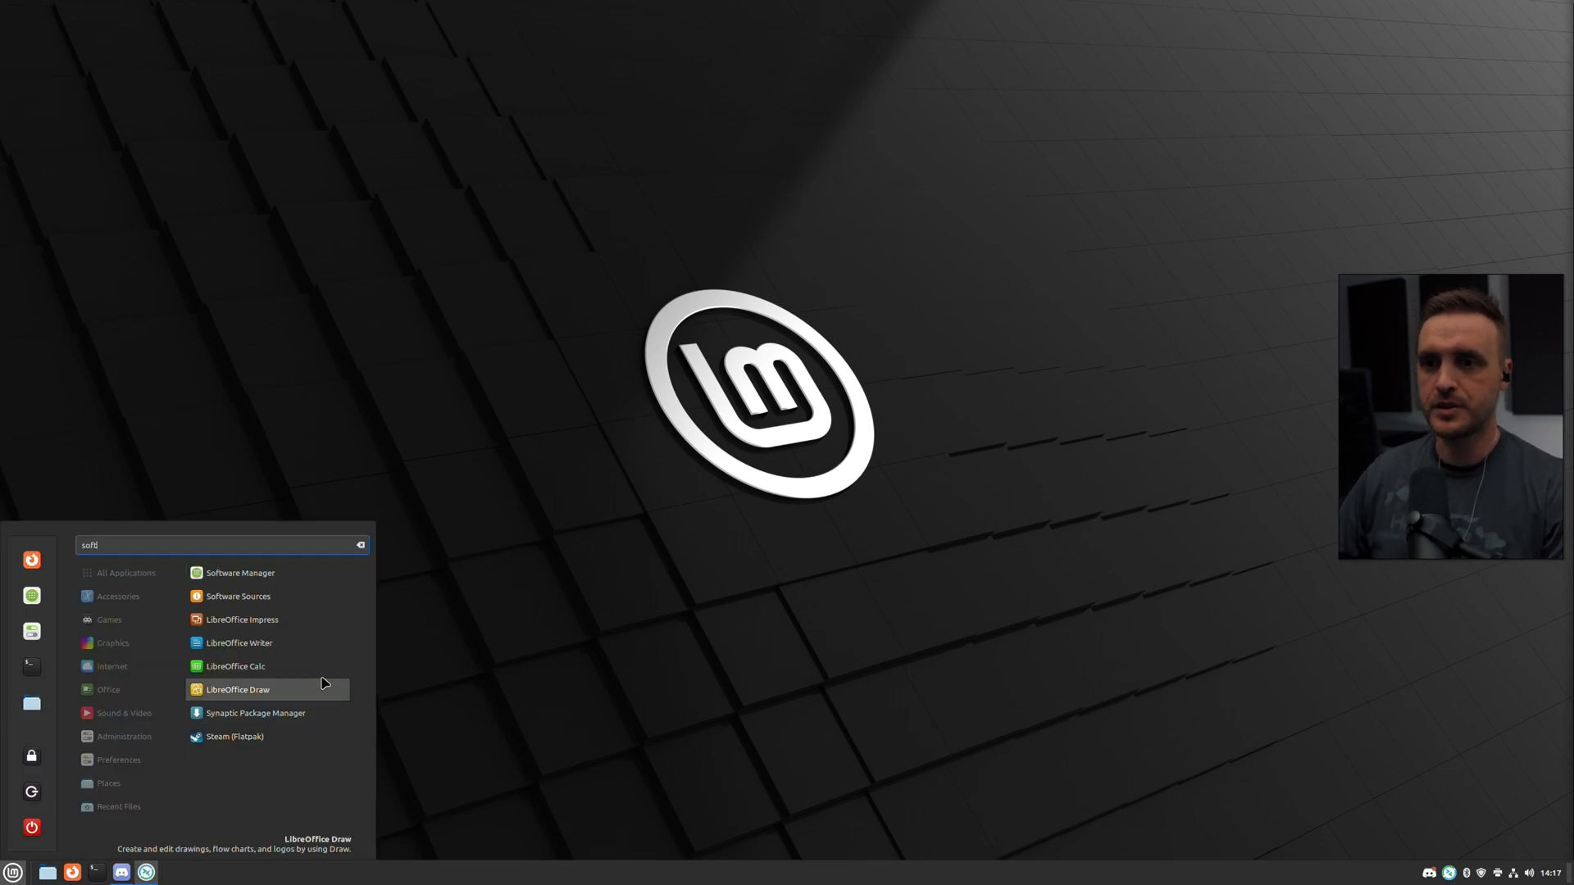
click(241, 573)
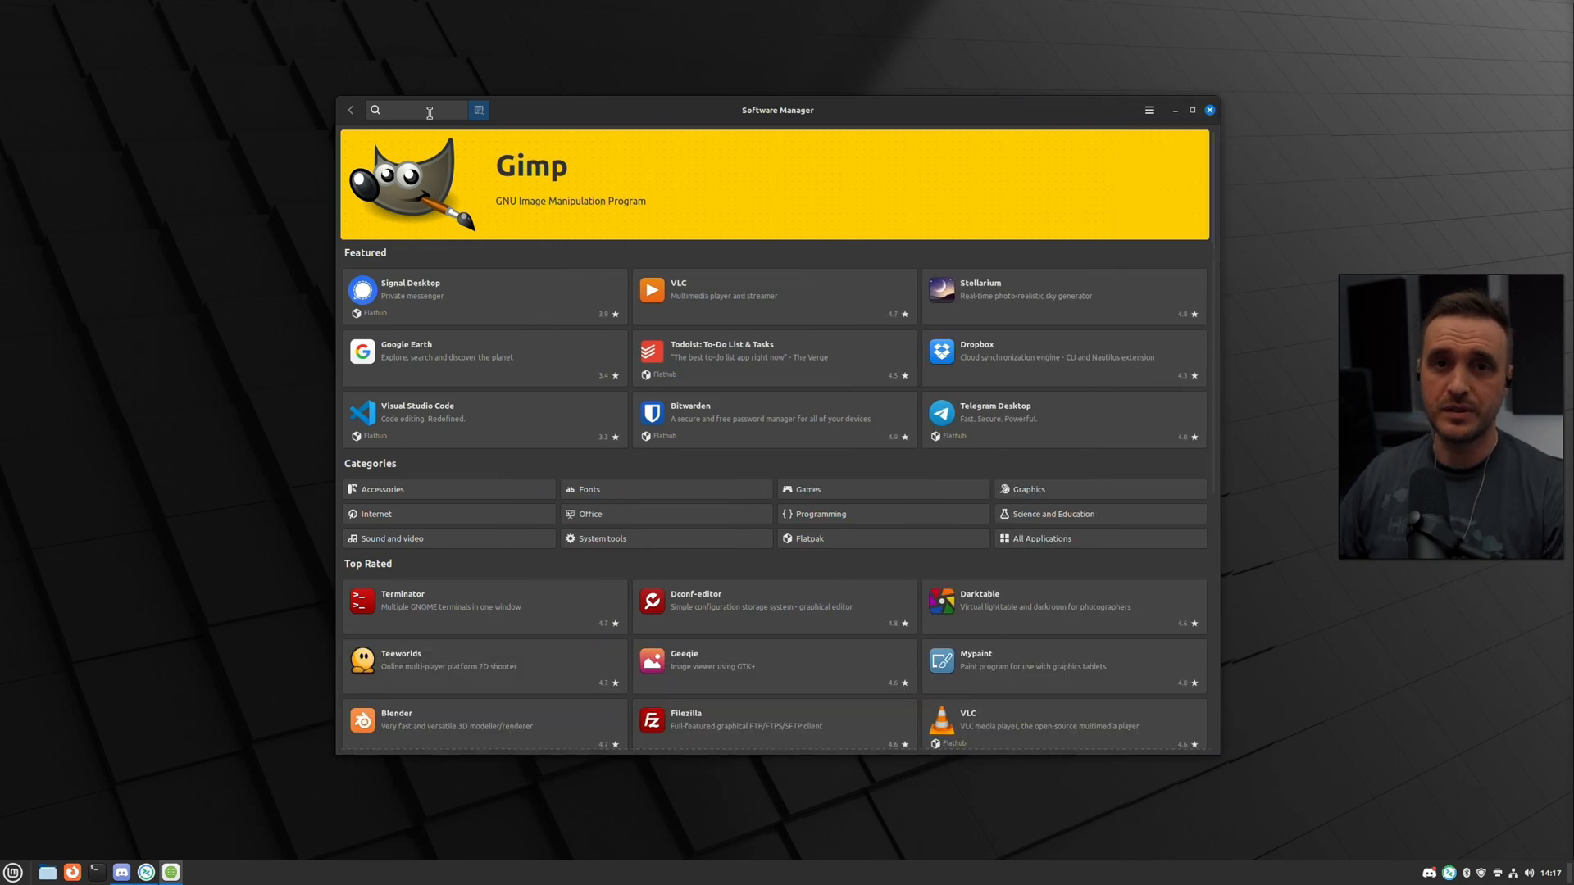
Search 'gimp' and open the GNU Image Manipulation Program Flathub details page.
text(gimp)
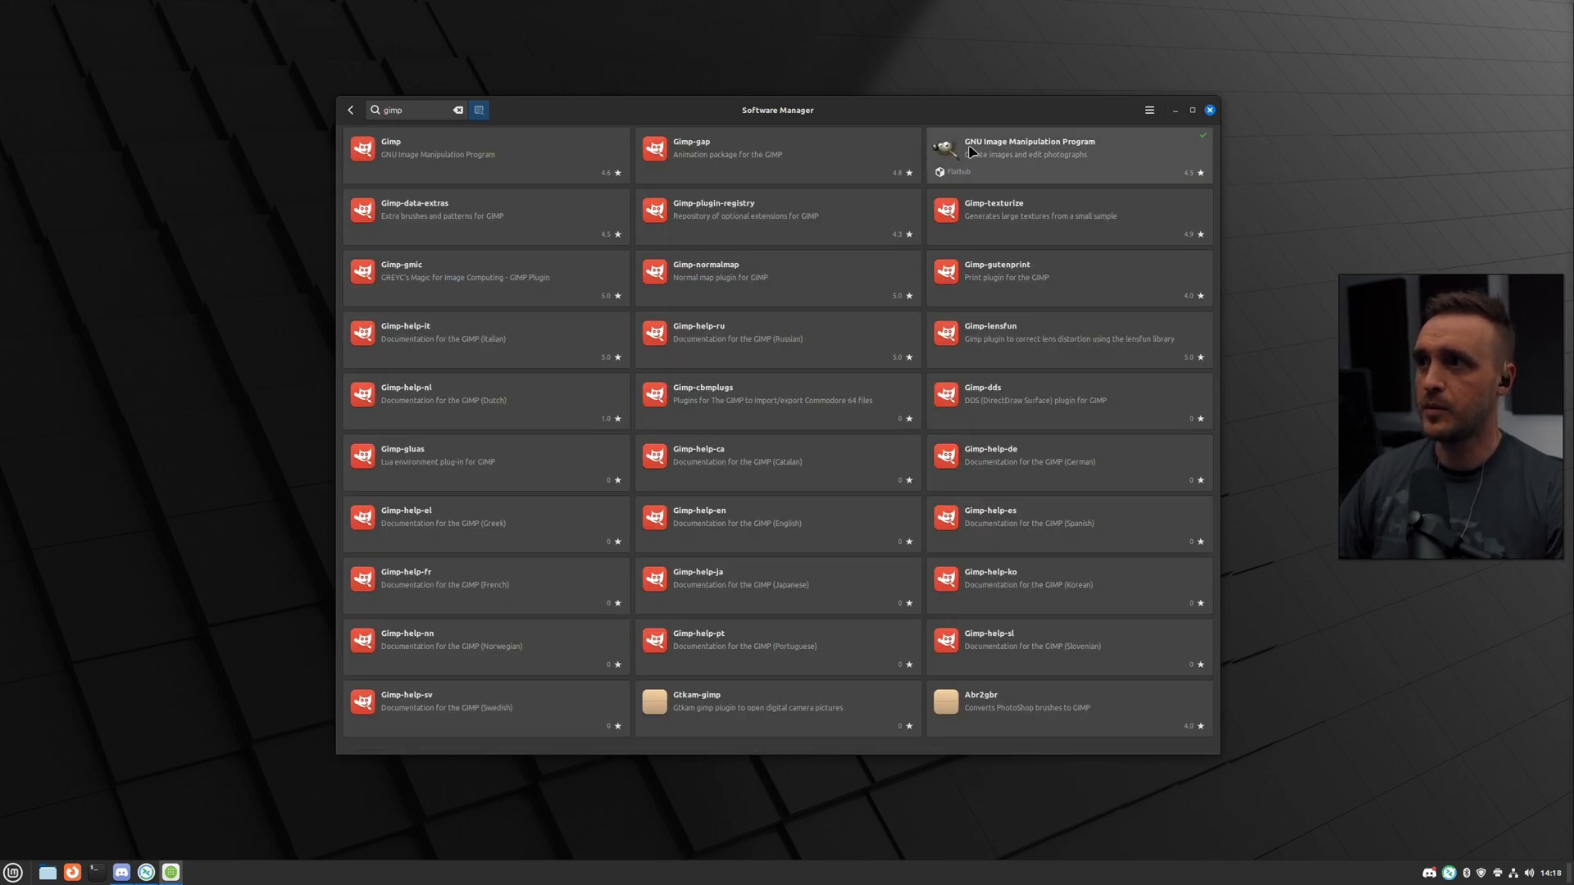
mouse_move(1142, 153)
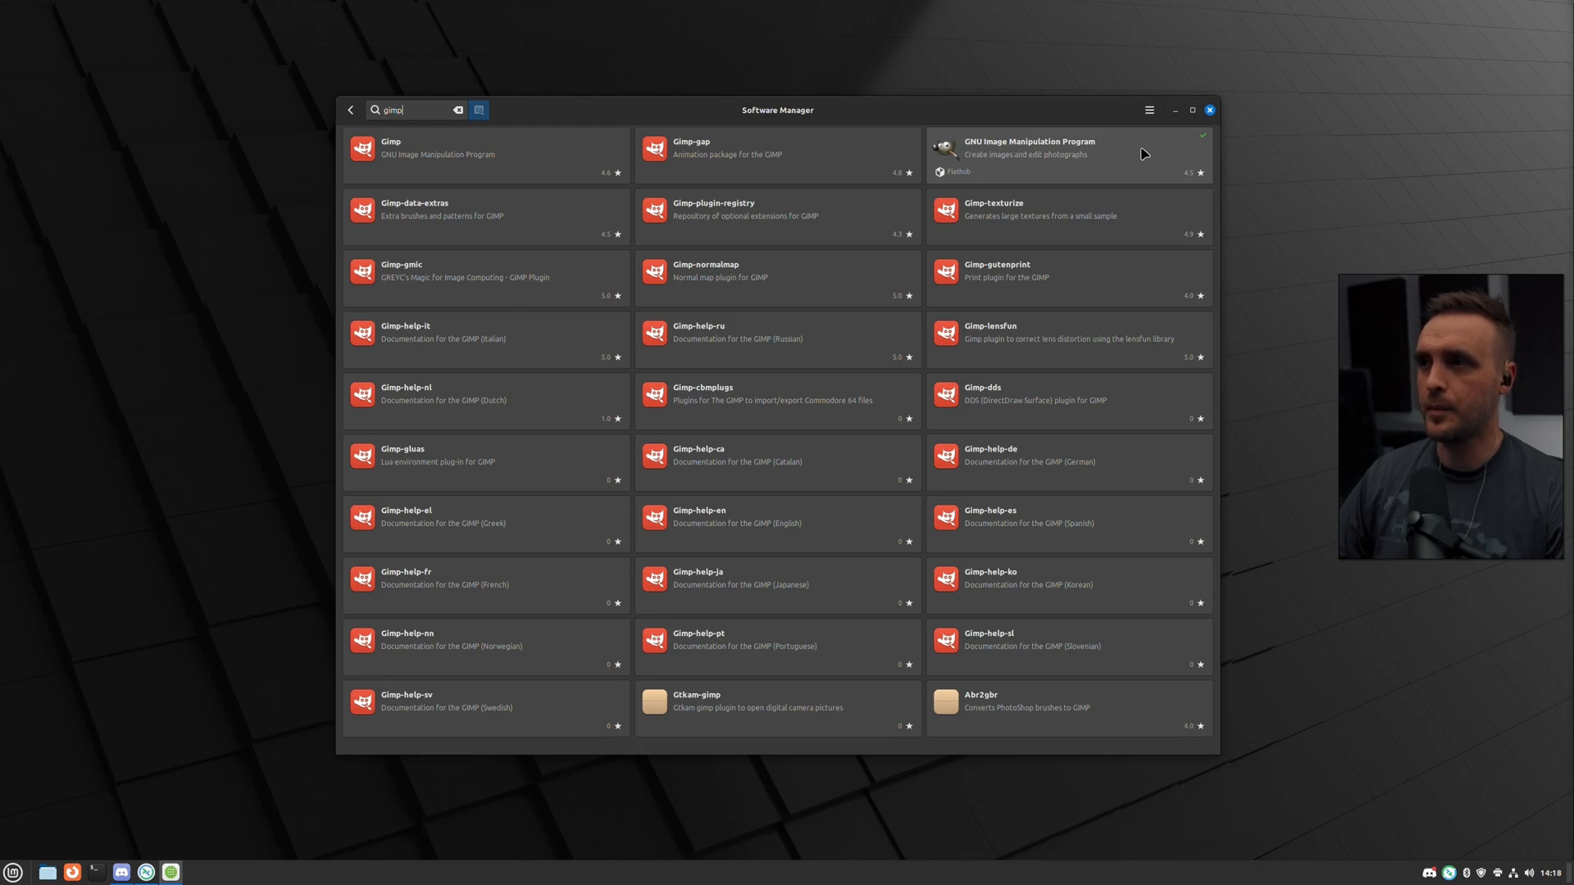
click(1068, 148)
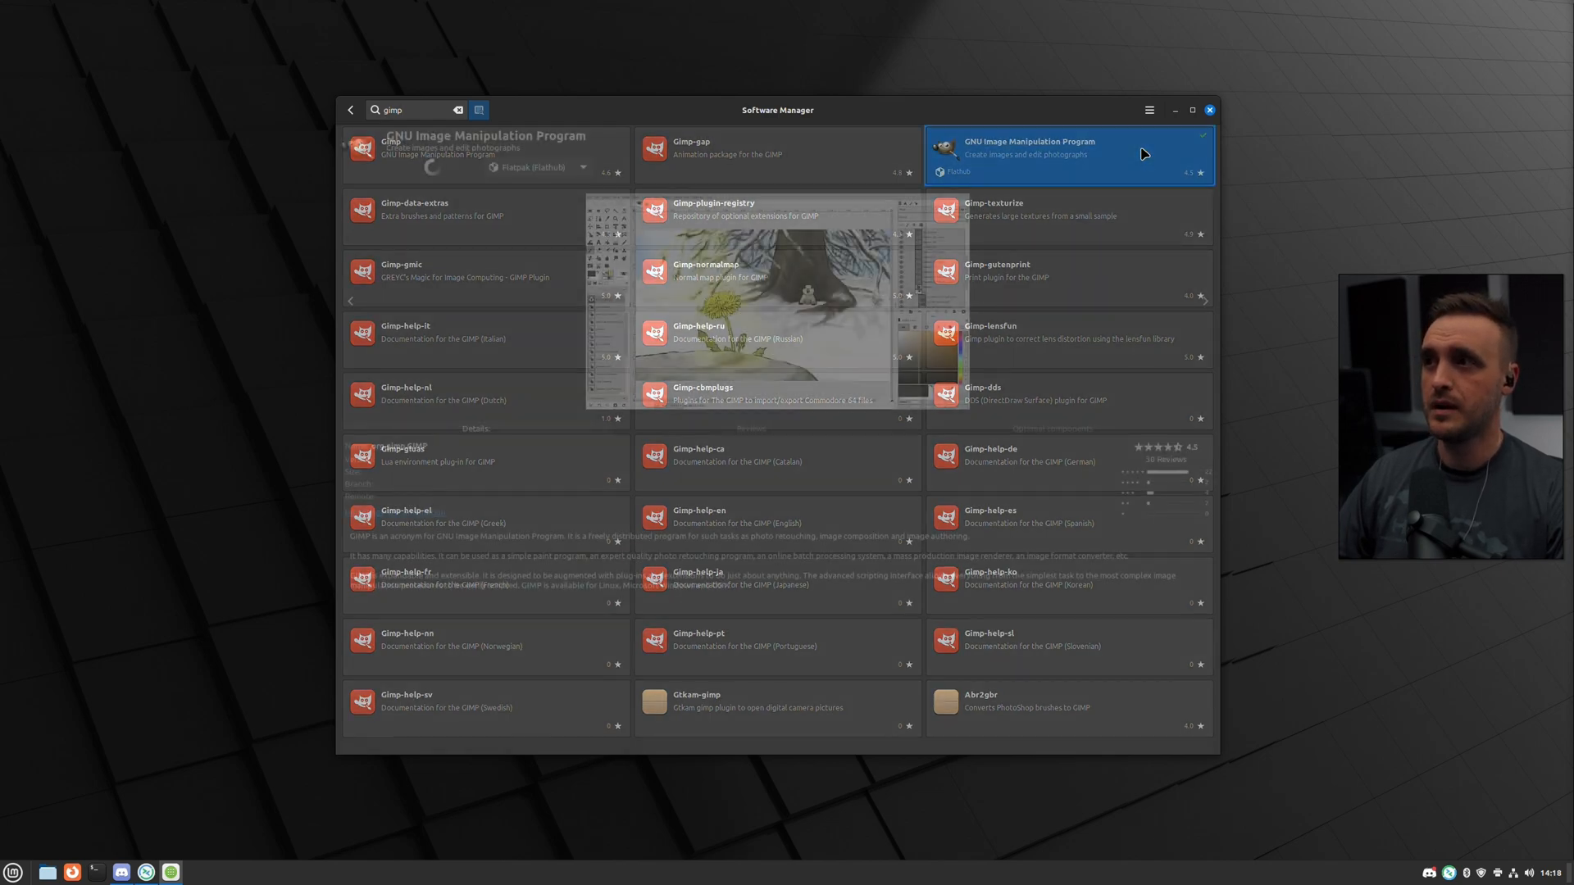
click(1067, 153)
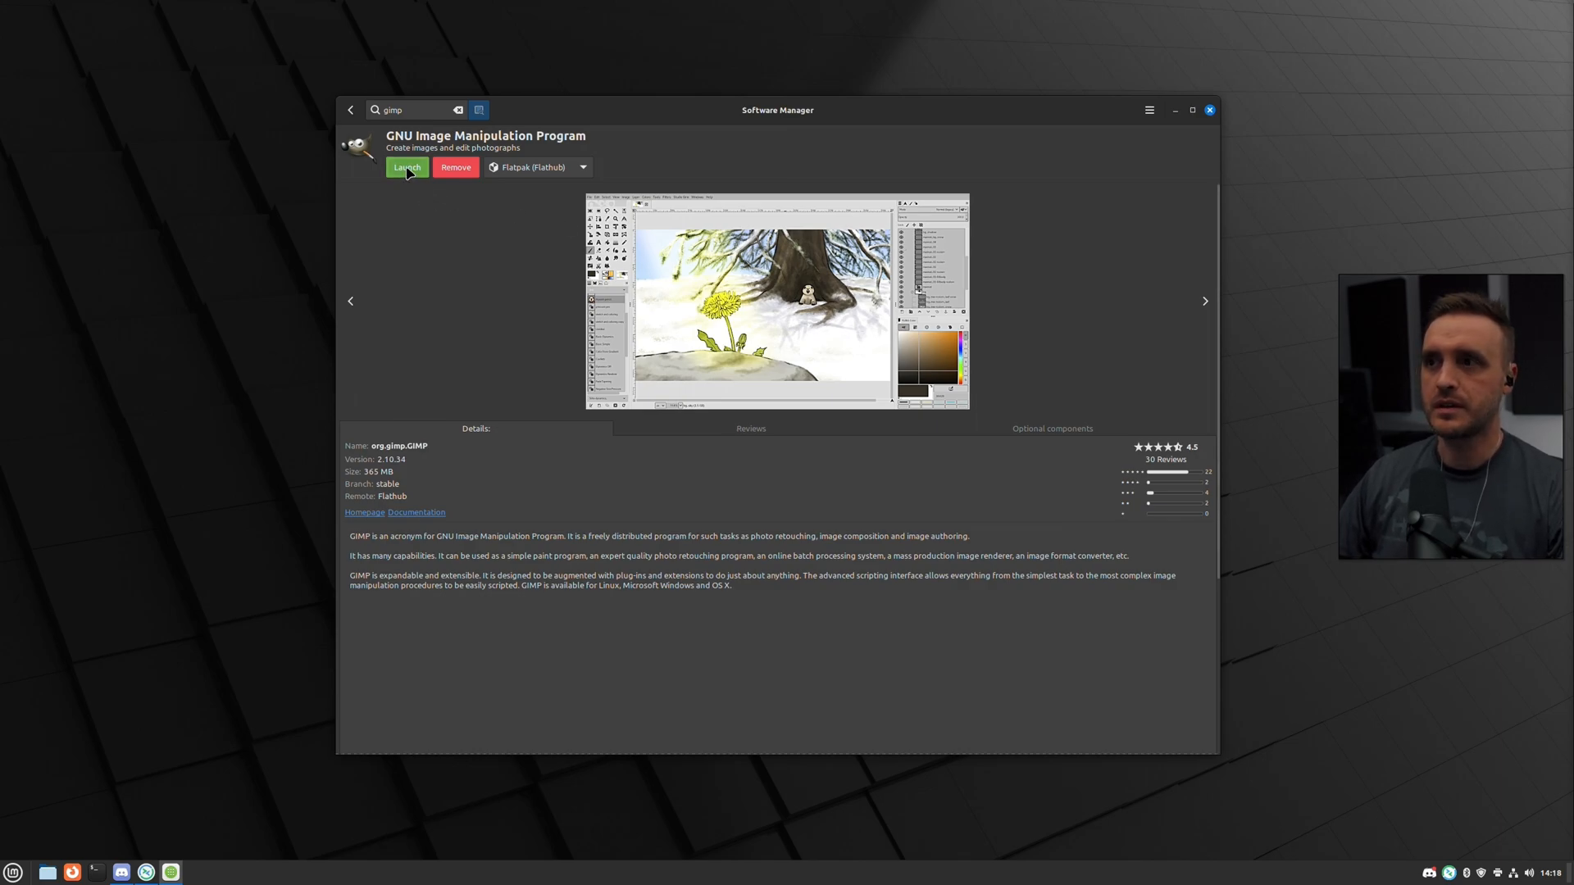
Launch the installed GIMP and reposition its window on screen.
click(407, 166)
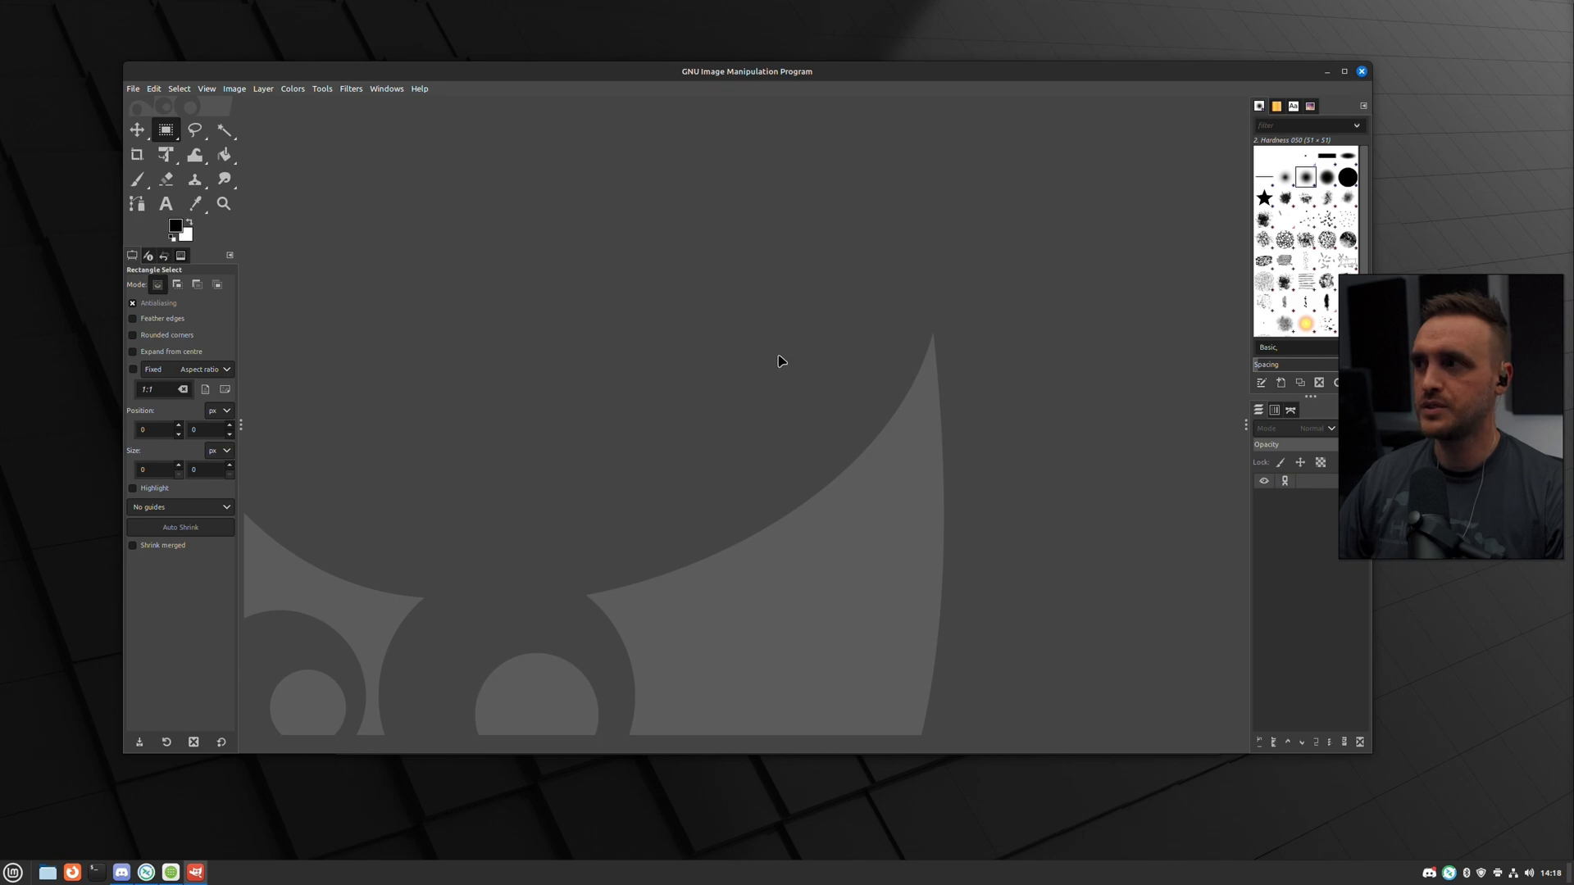
drag(747, 72, 792, 102)
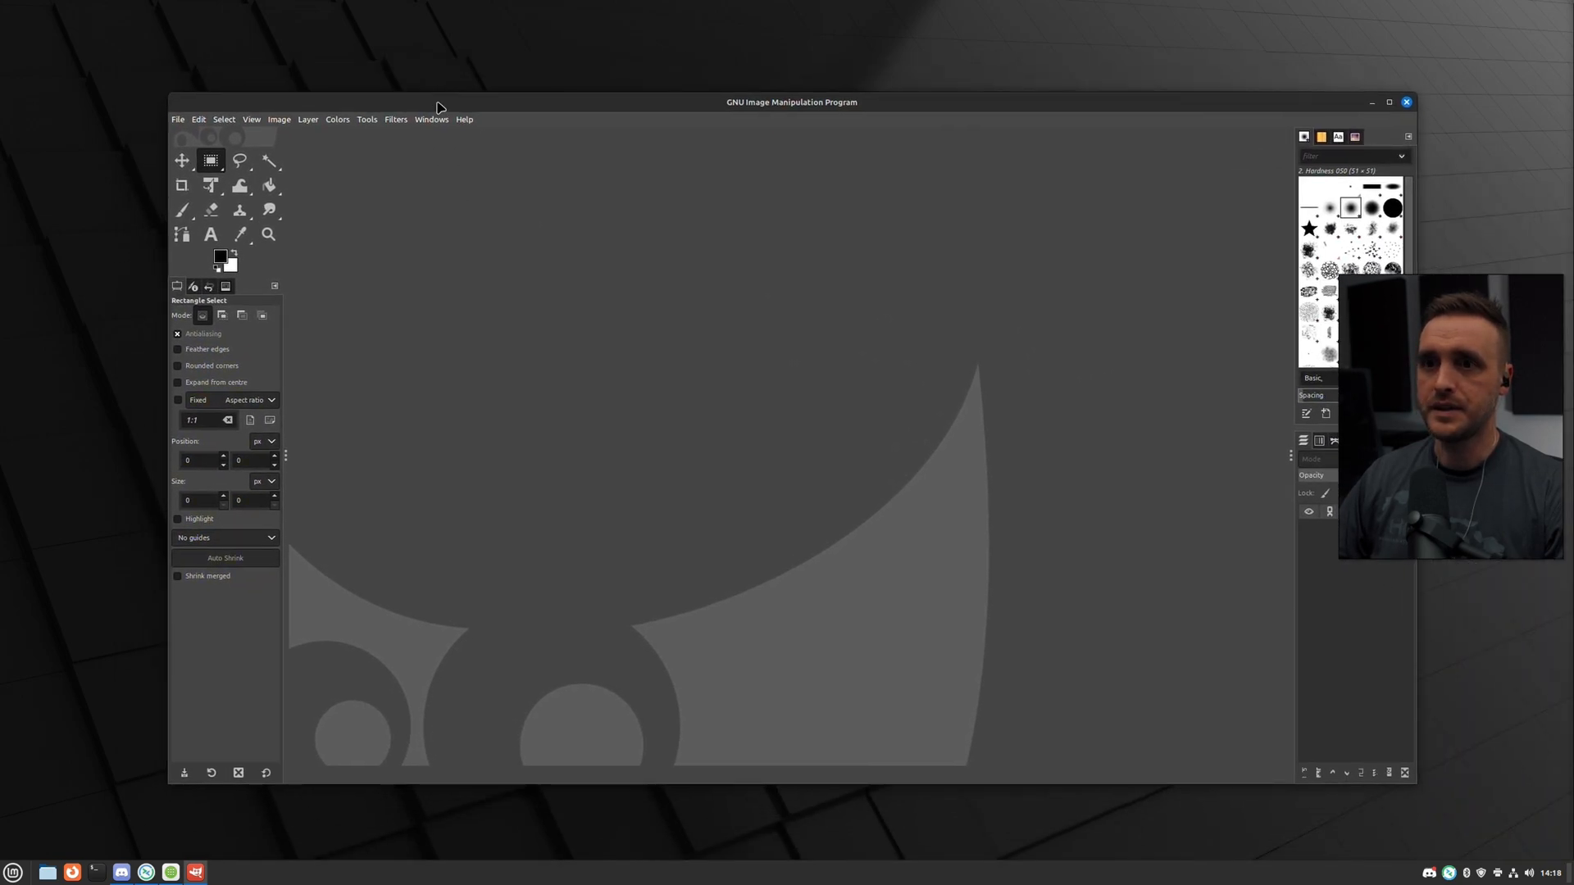
mouse_move(1262, 120)
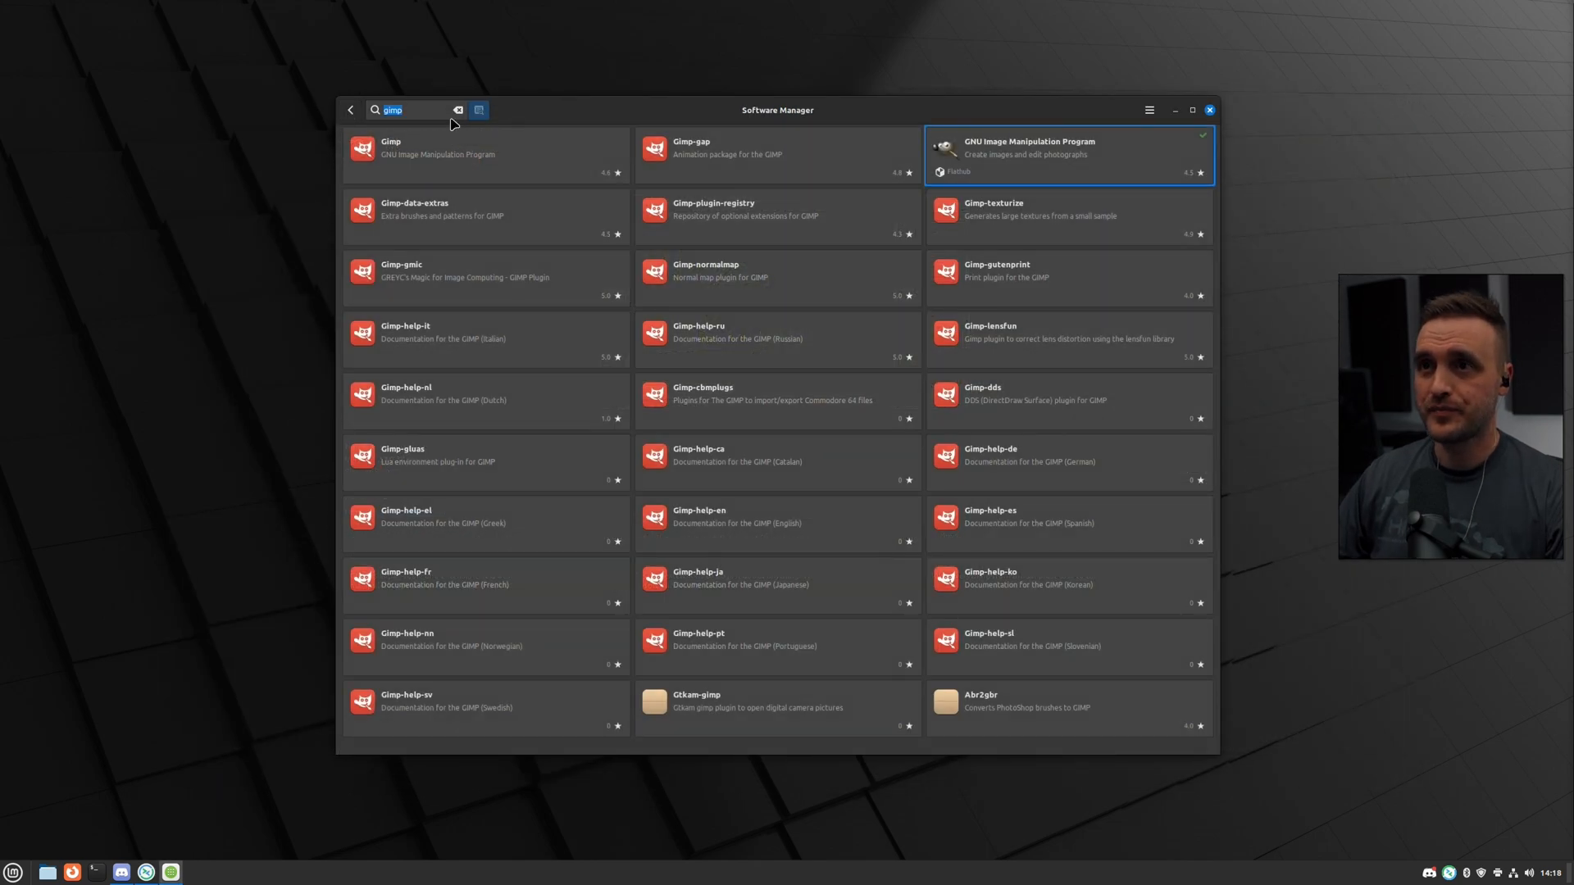
Replace the GIMP search with 'Inkscape' and install the Flathub Inkscape entry.
click(459, 110)
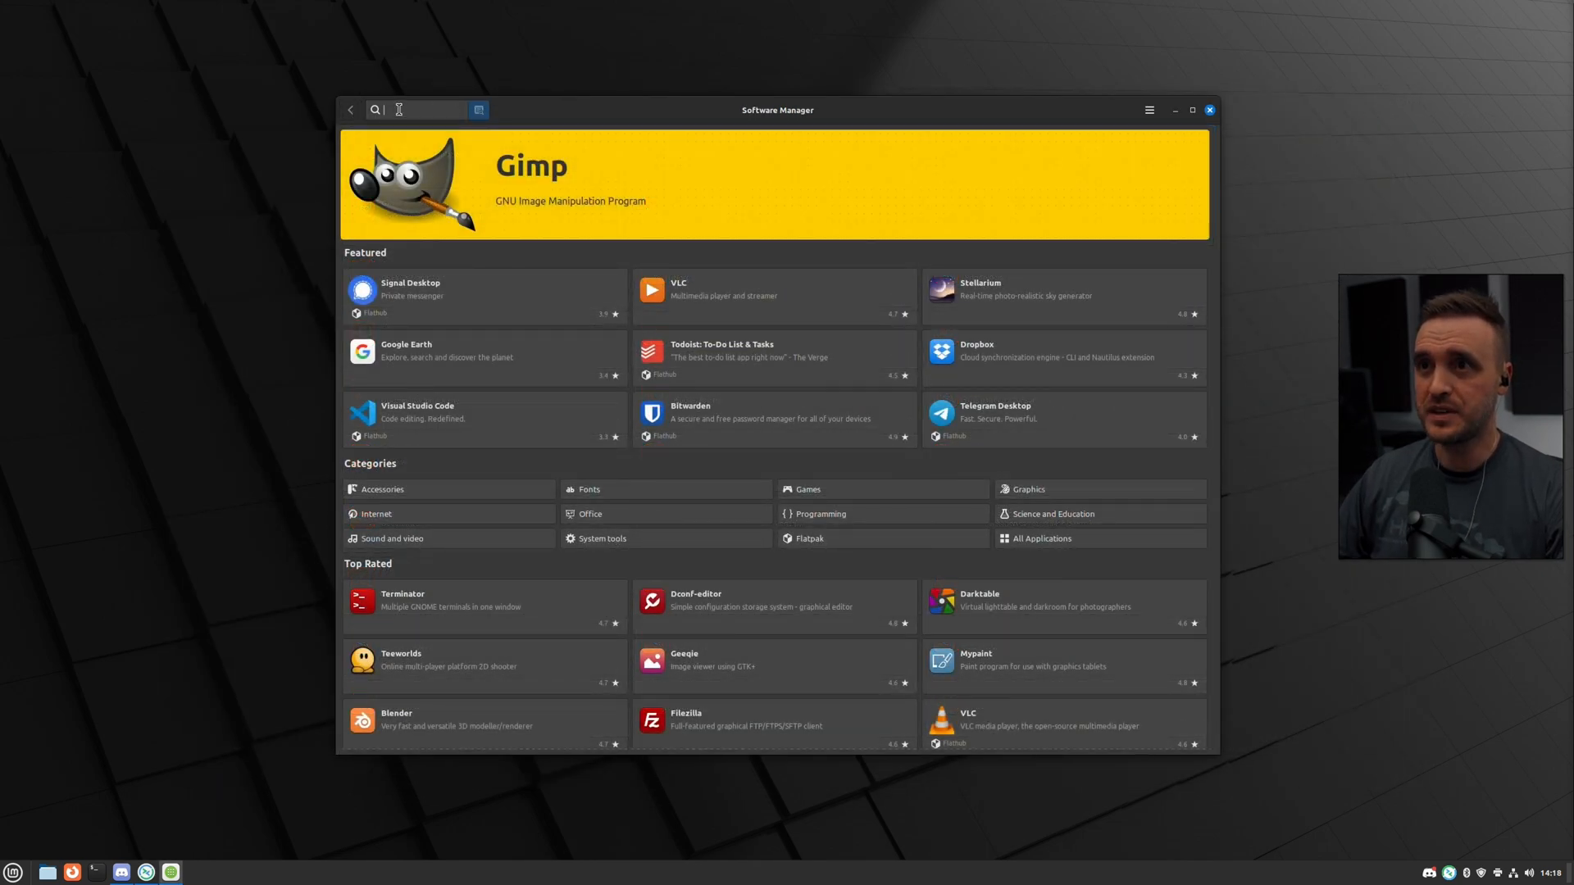
text(Inkscape)
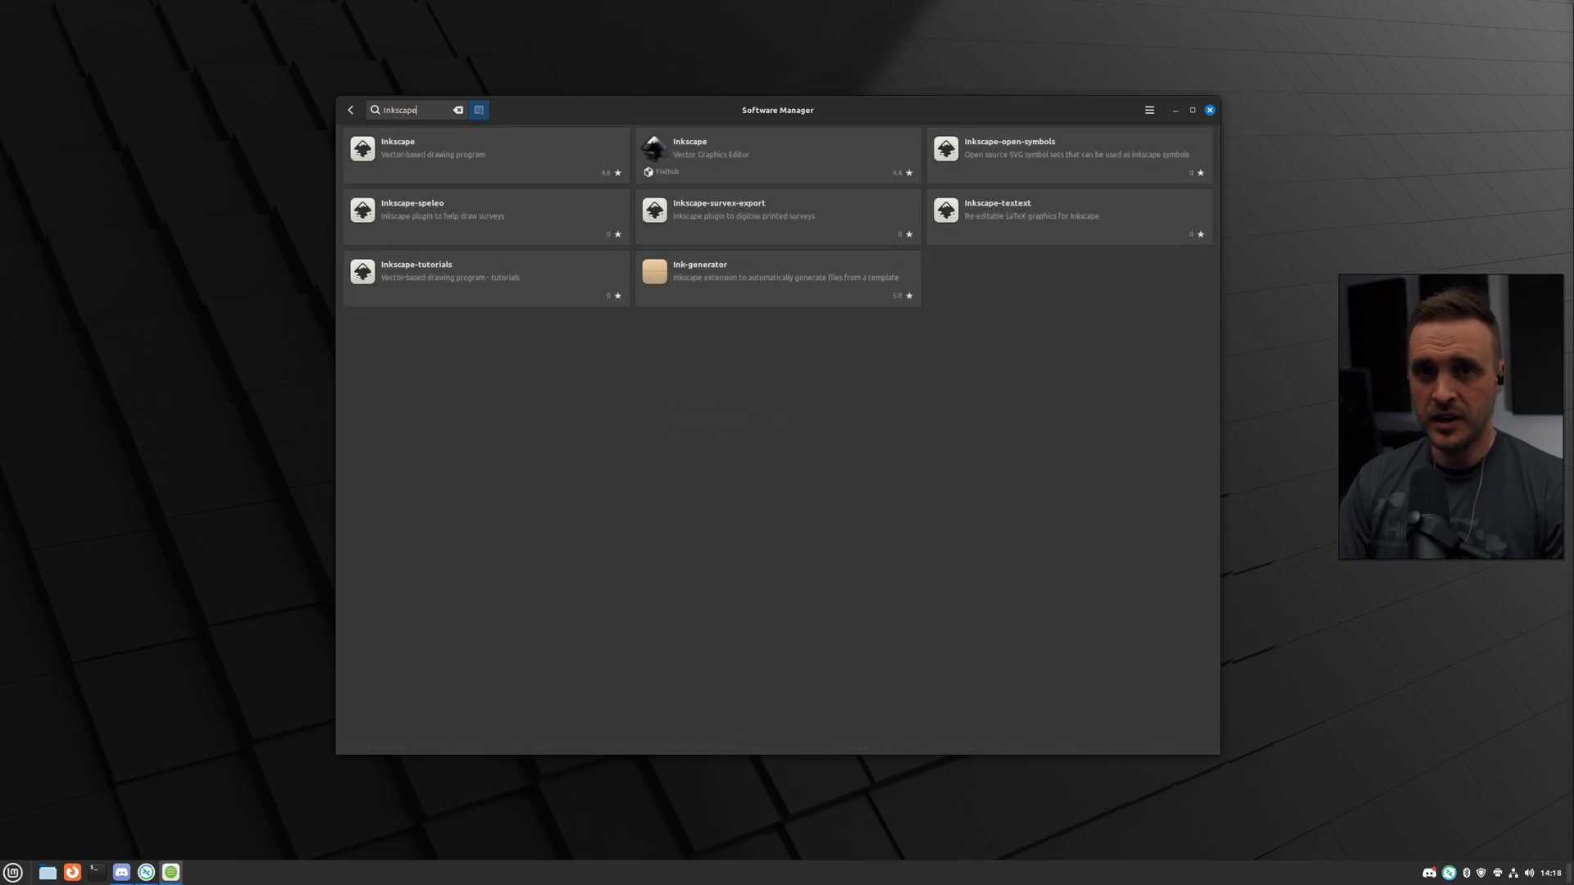
click(778, 155)
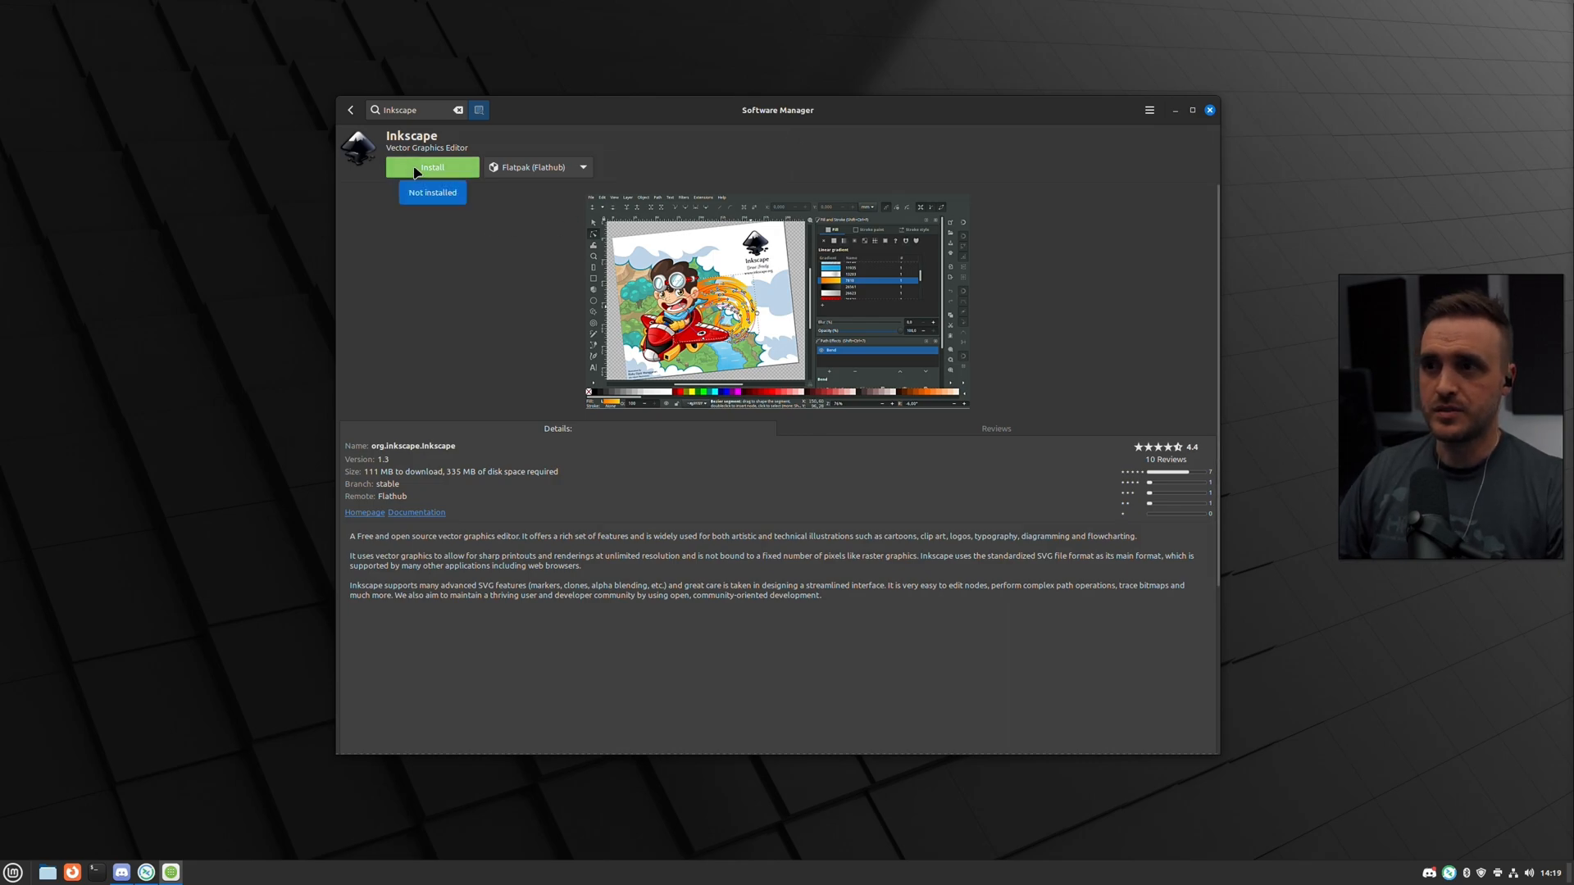
click(432, 166)
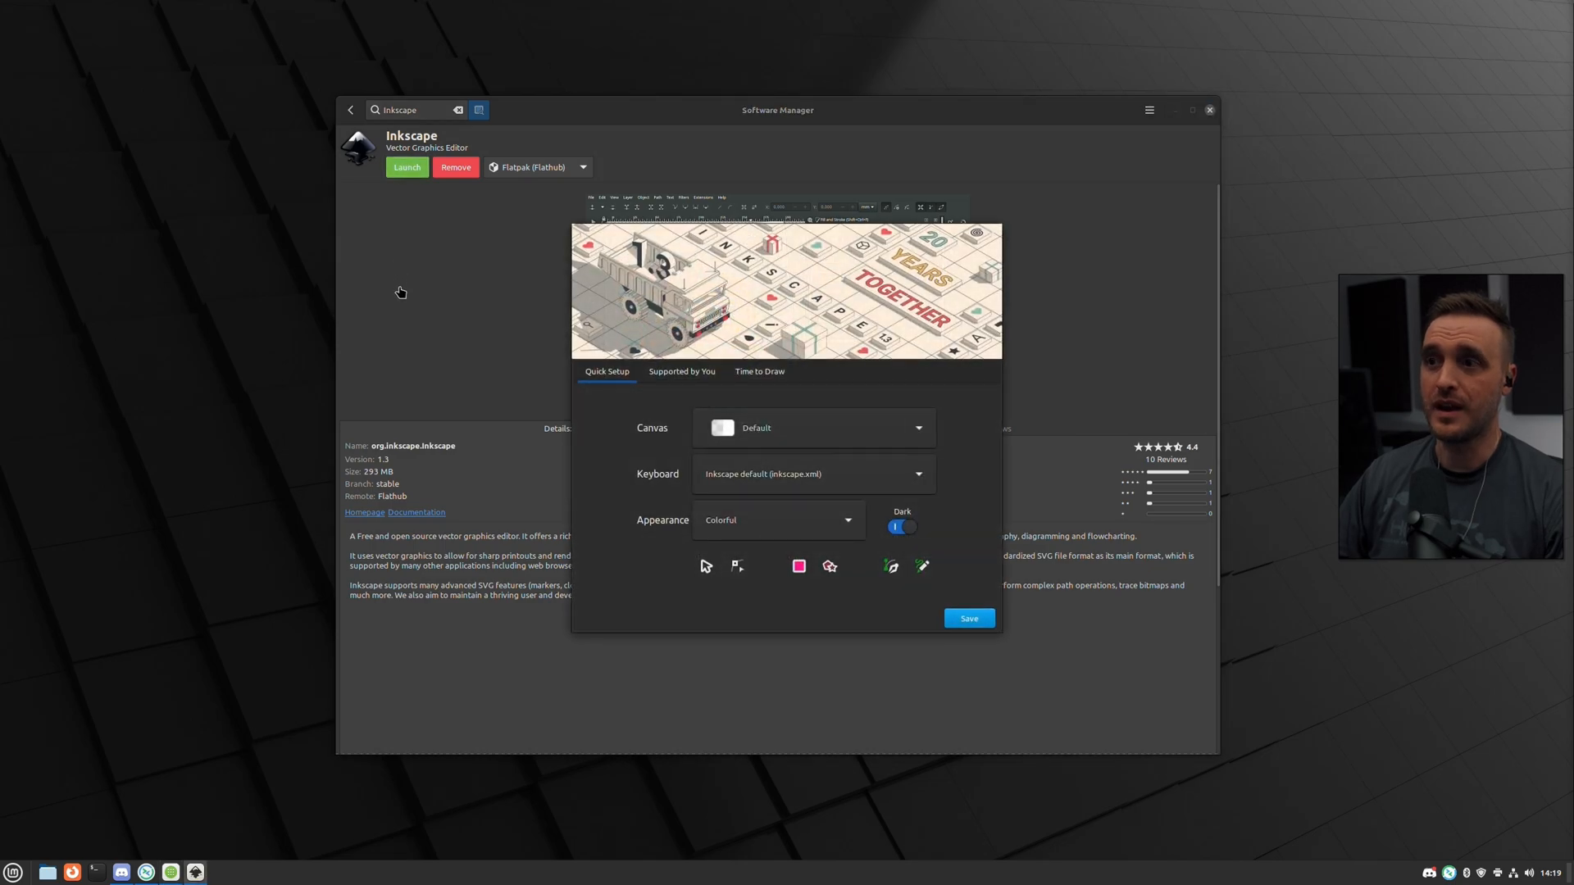
mouse_move(887, 429)
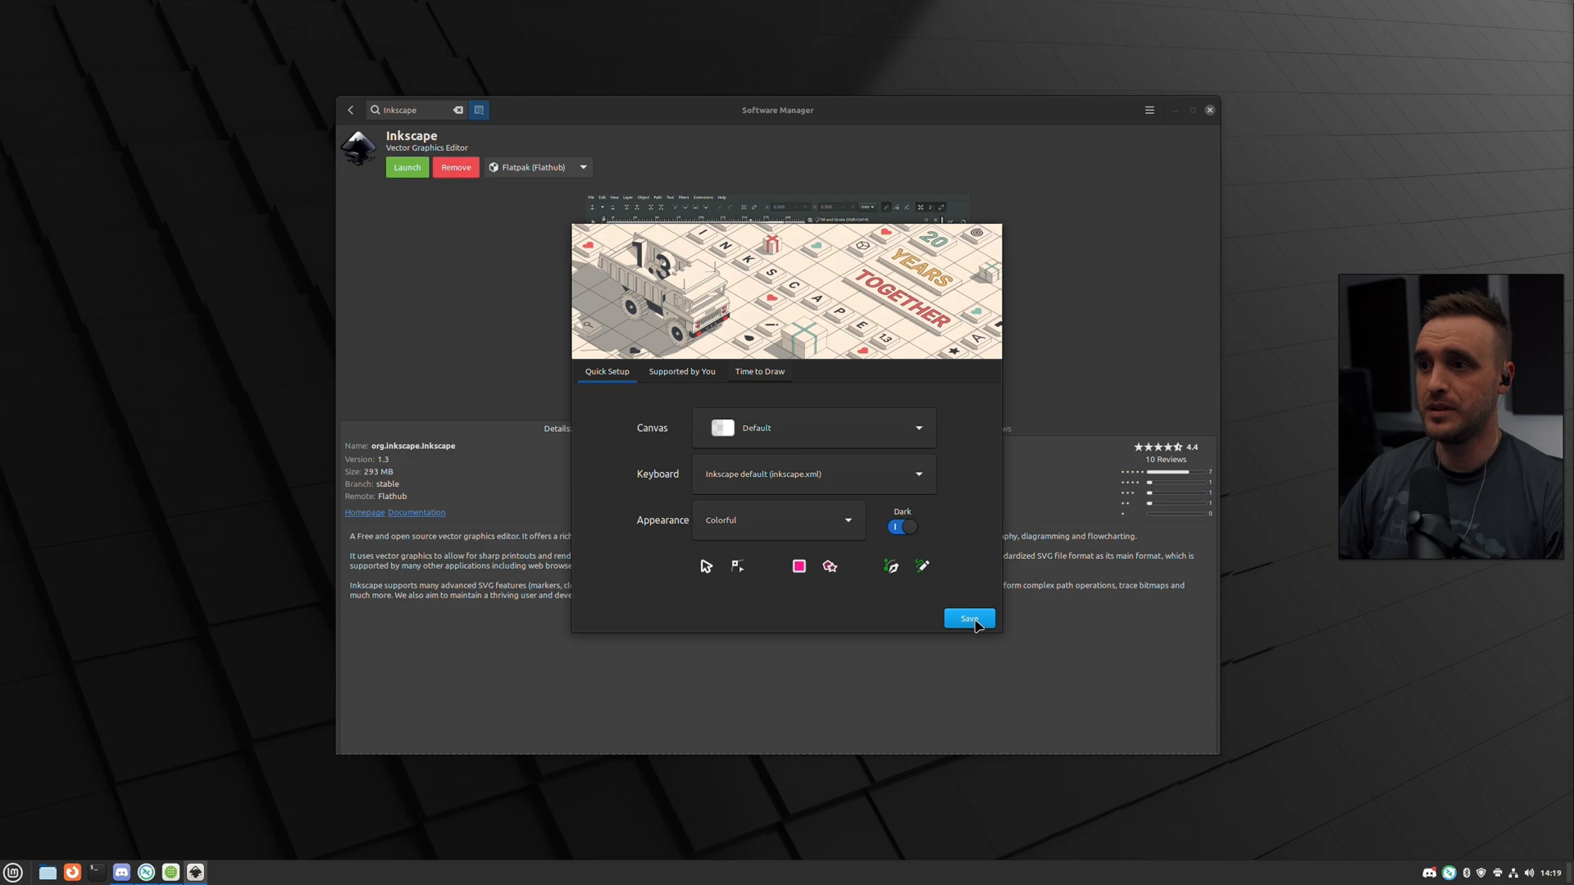
Save Inkscape's quick setup with default settings to reach a blank document.
click(968, 618)
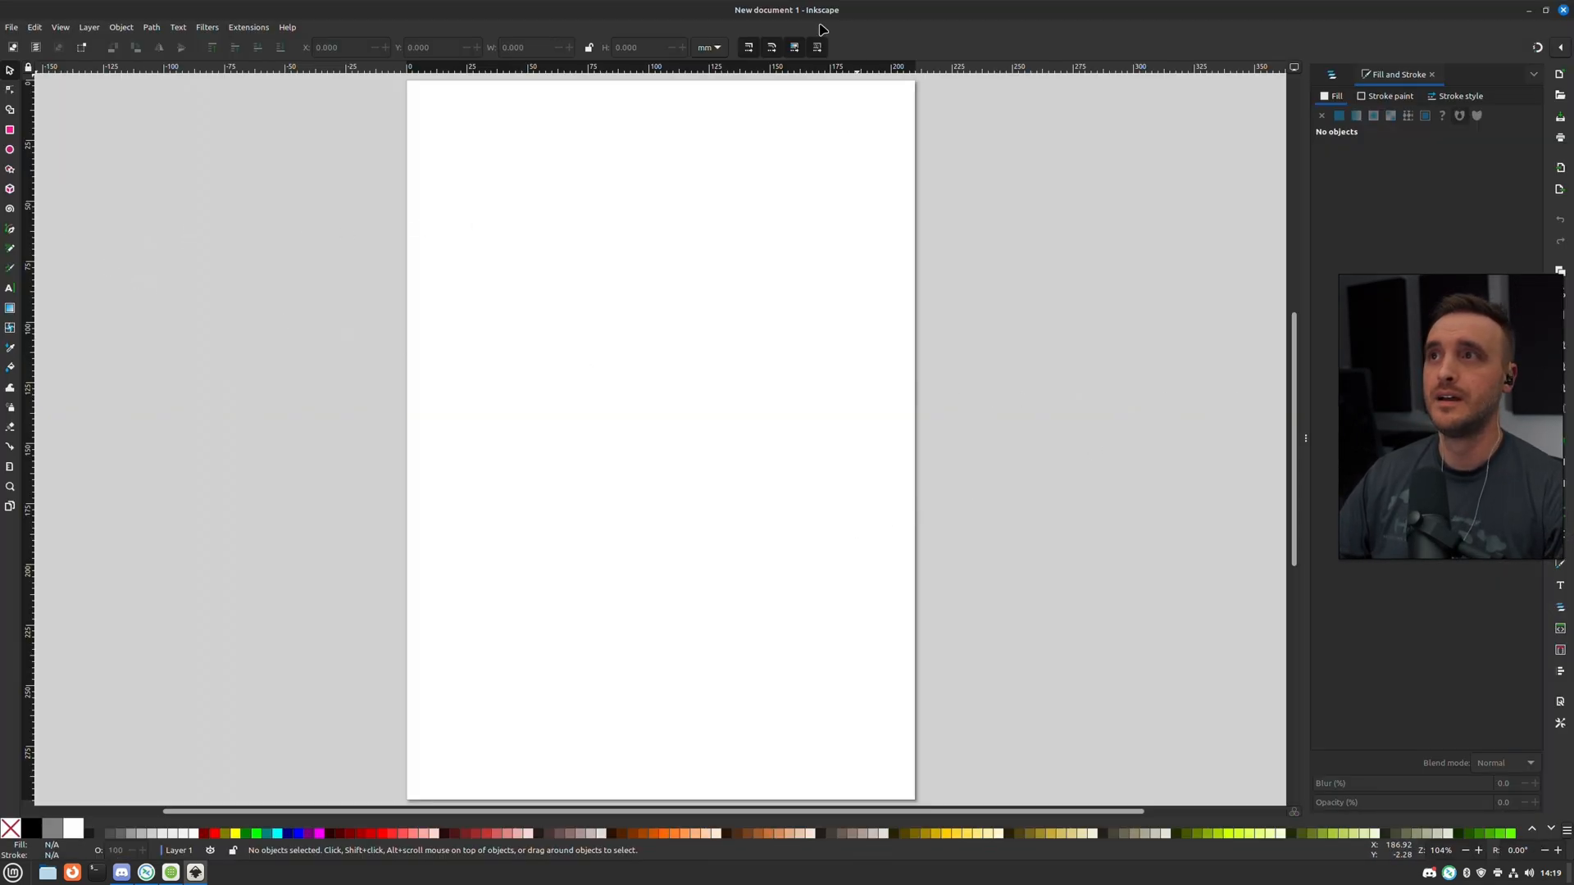
mouse_move(1212, 149)
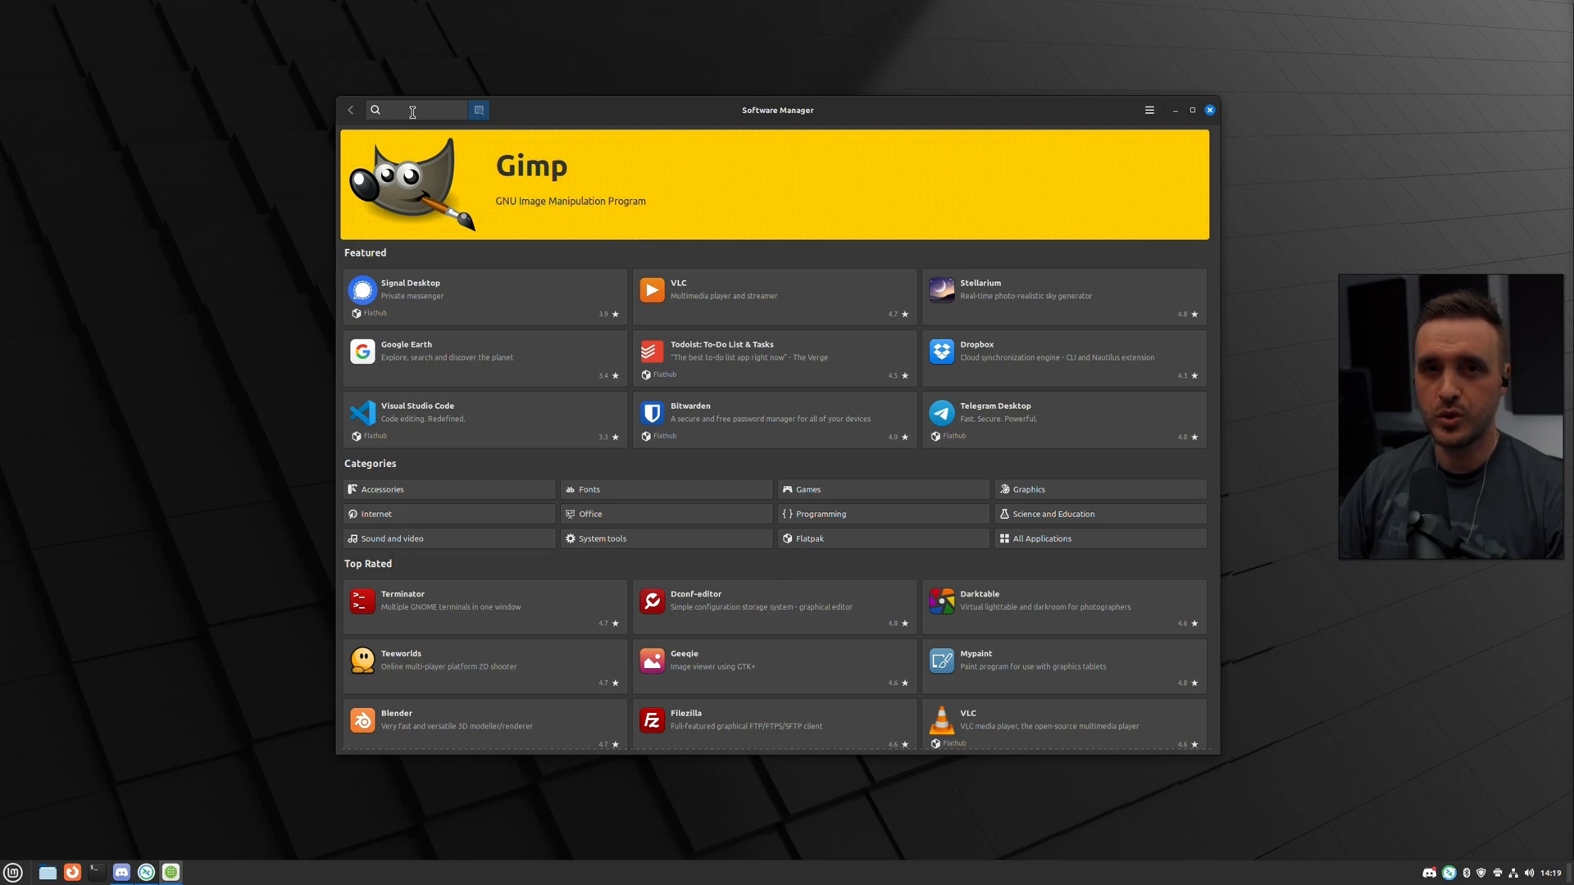
Search 'au', install Audacity with its codec and locale extras, then launch it.
text(audaci)
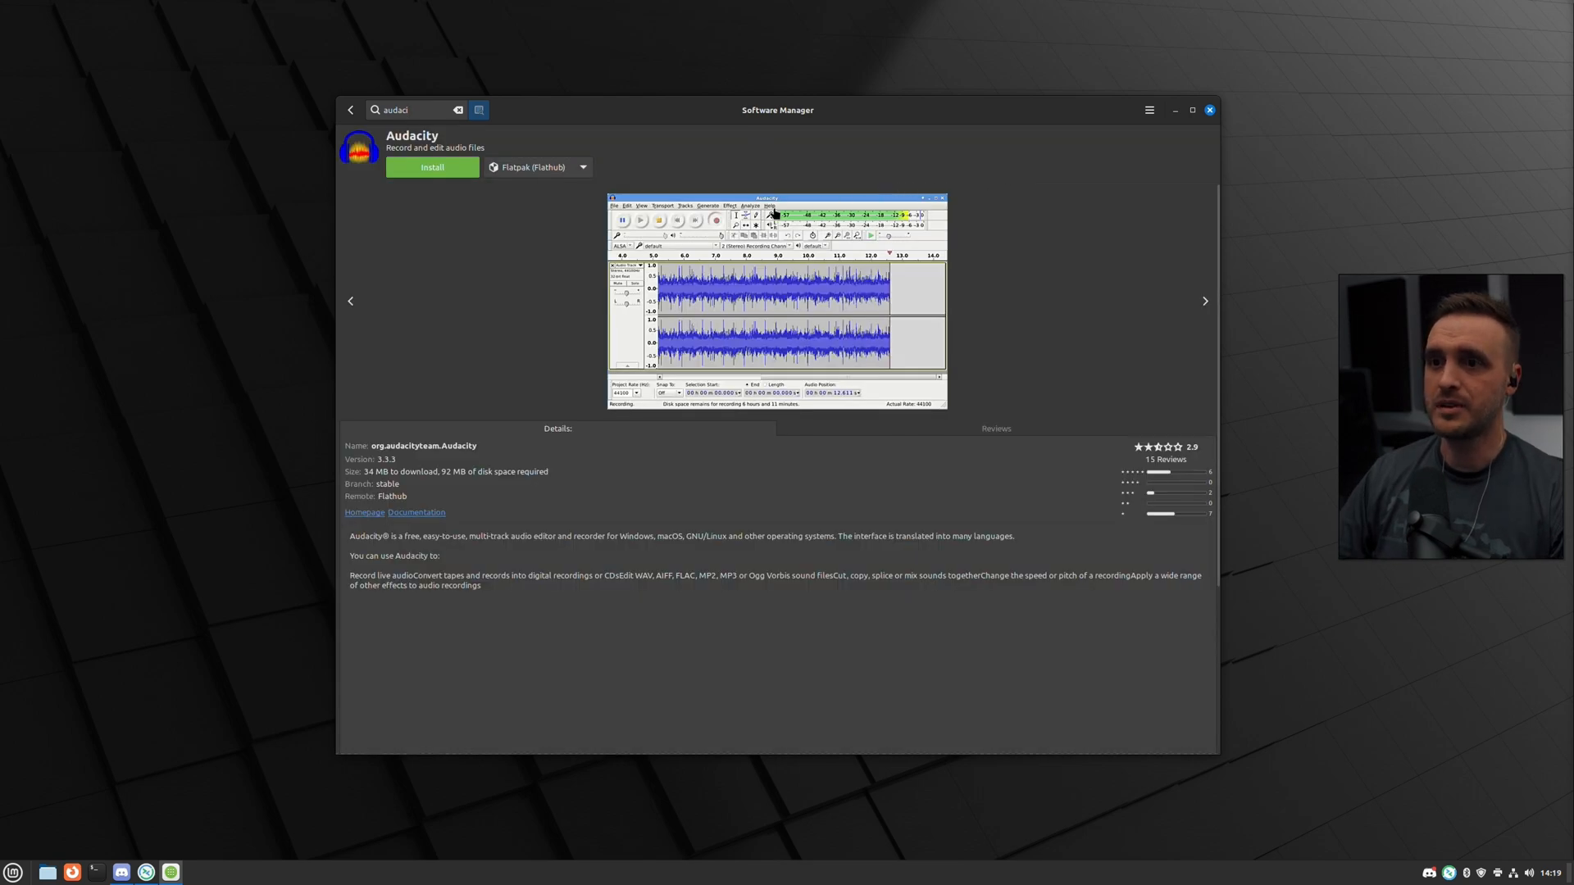
click(432, 166)
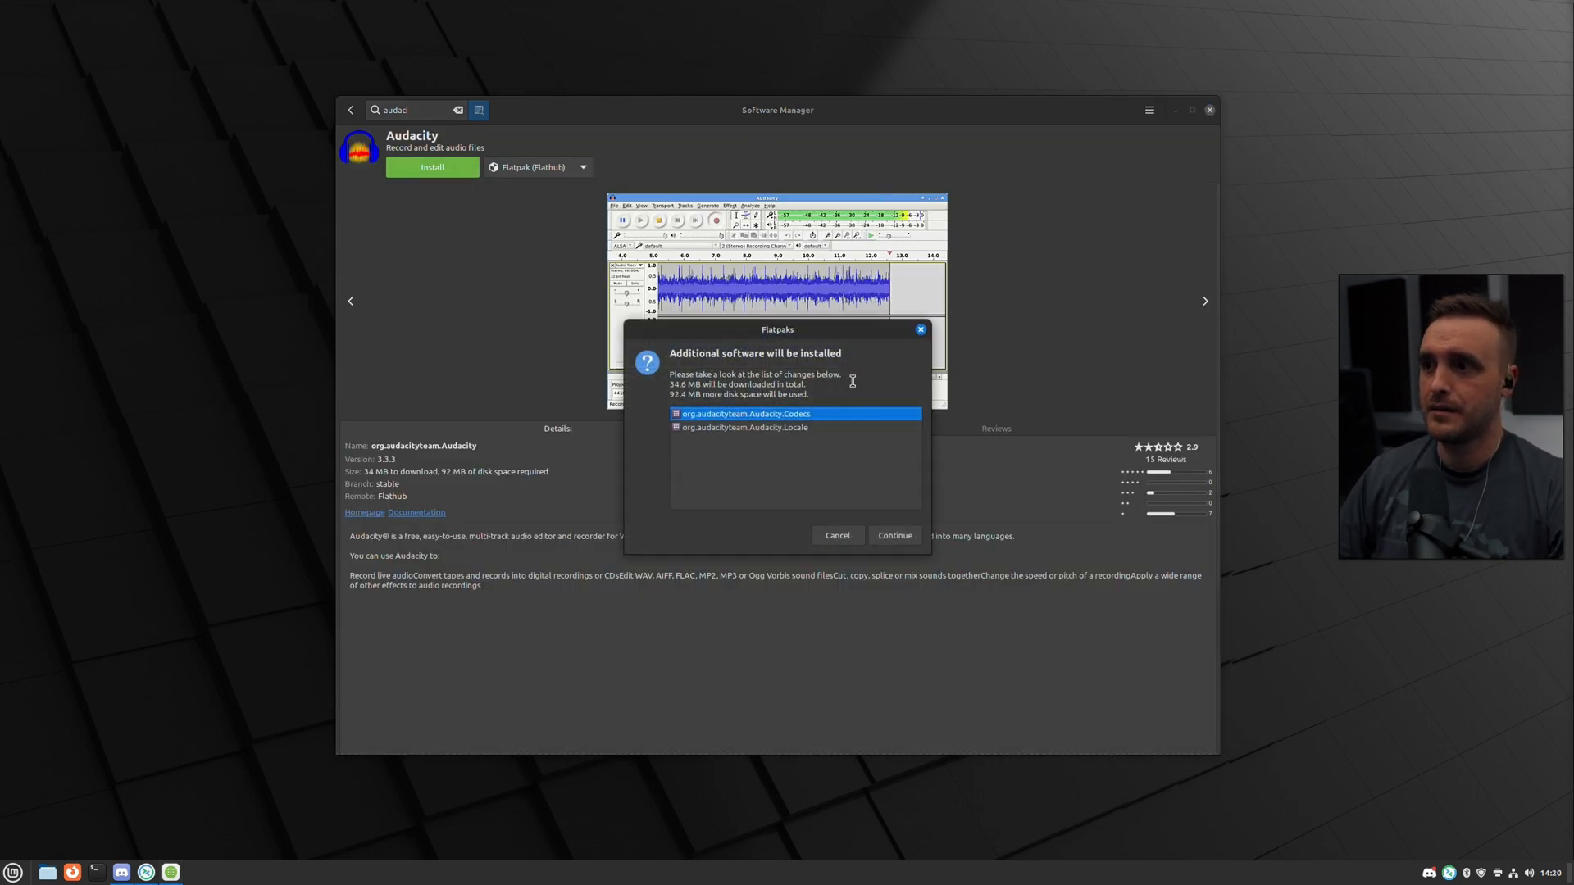
click(893, 535)
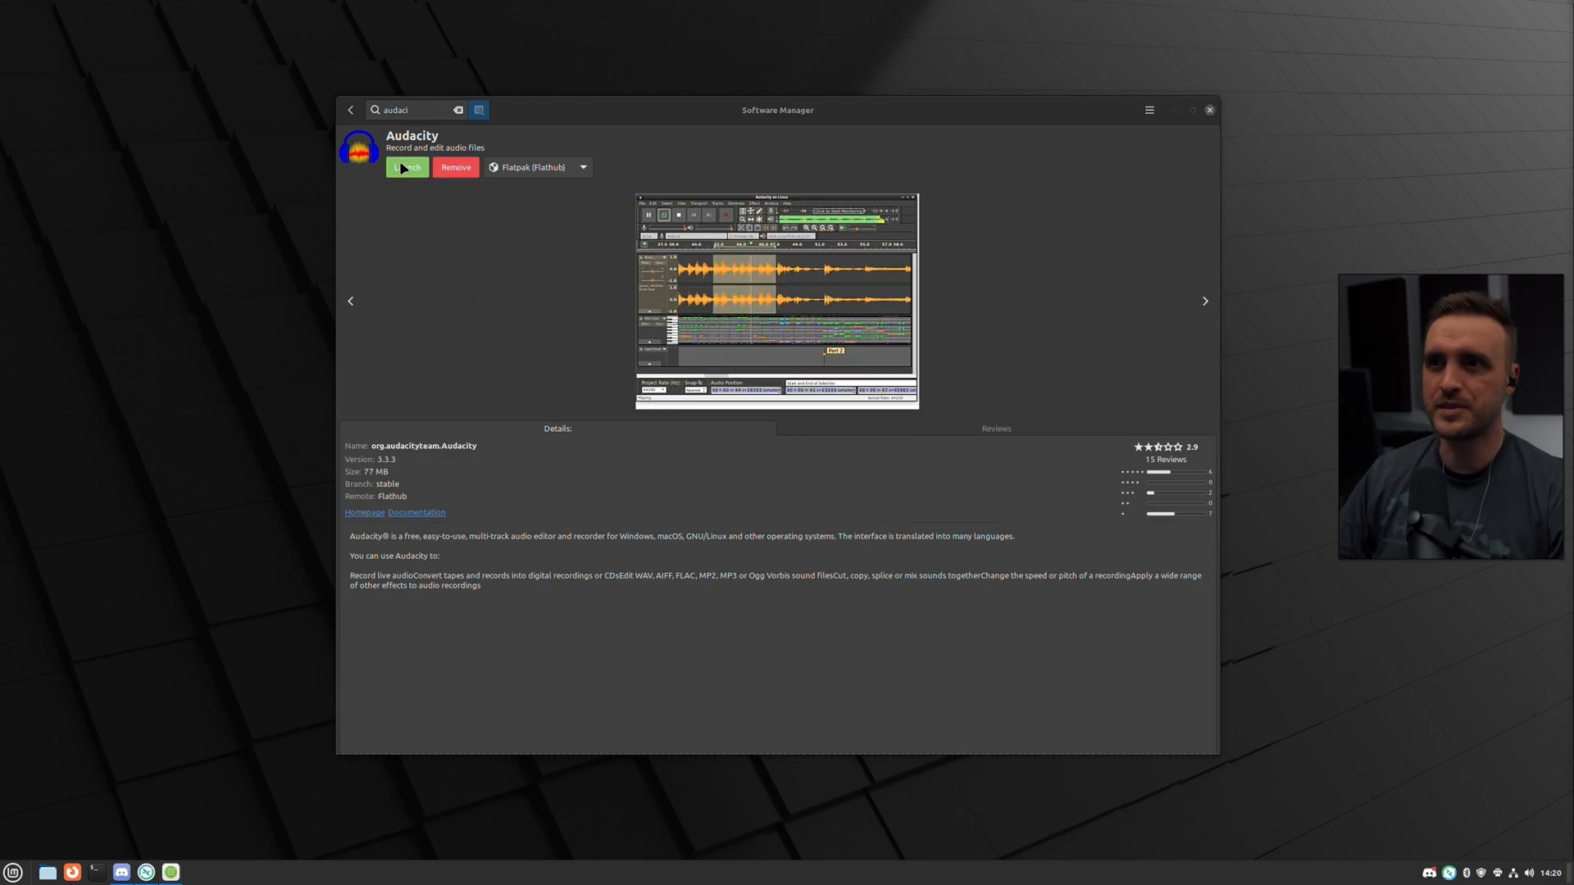
click(407, 166)
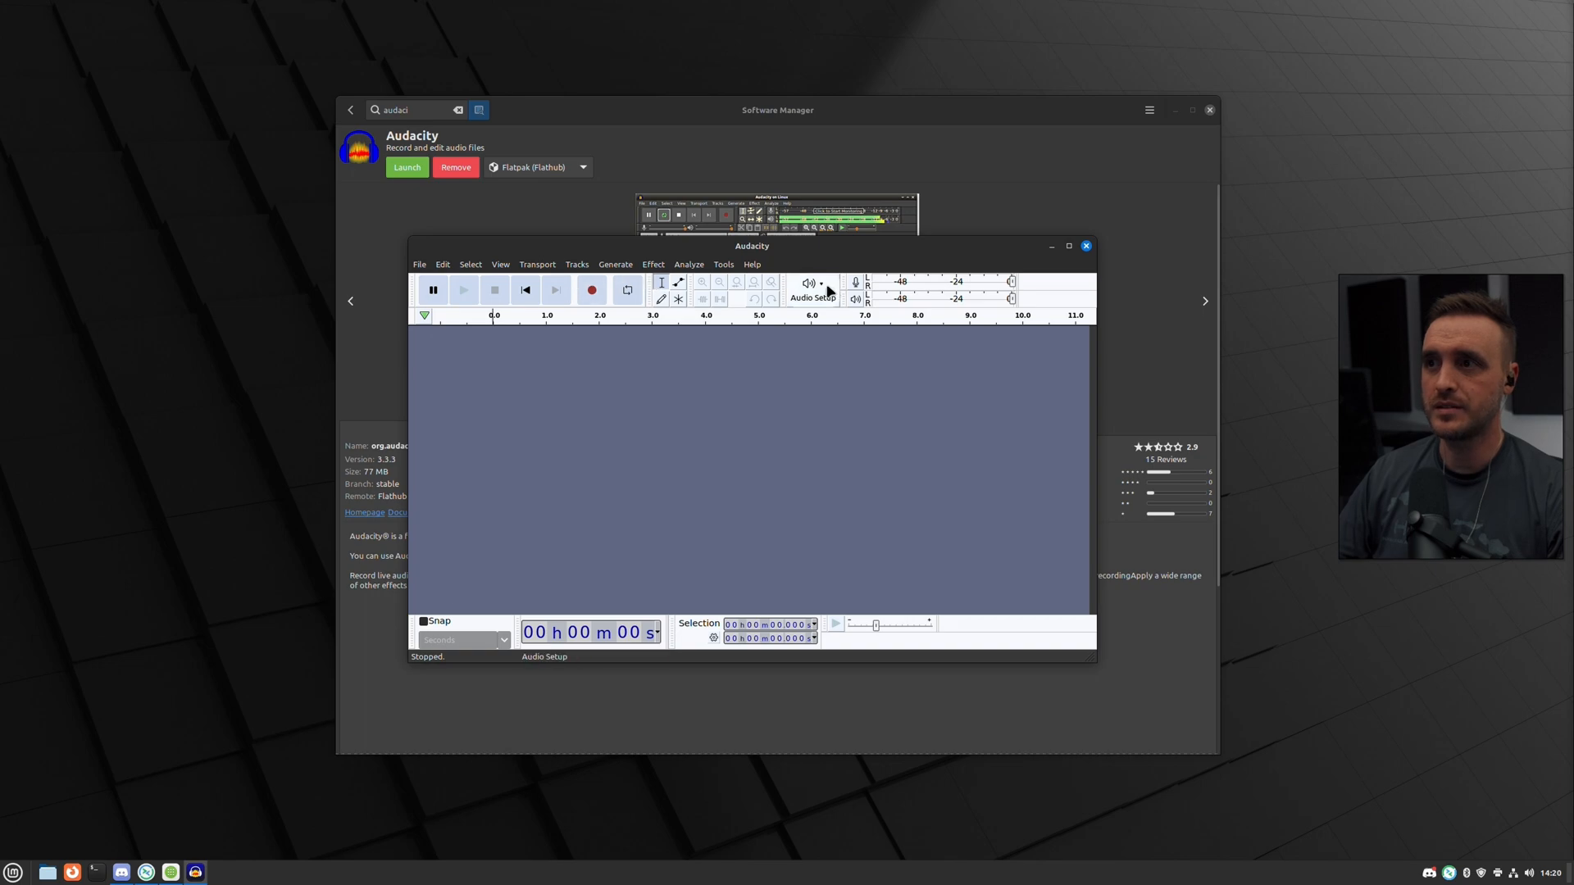
Close the Audacity project window.
click(813, 291)
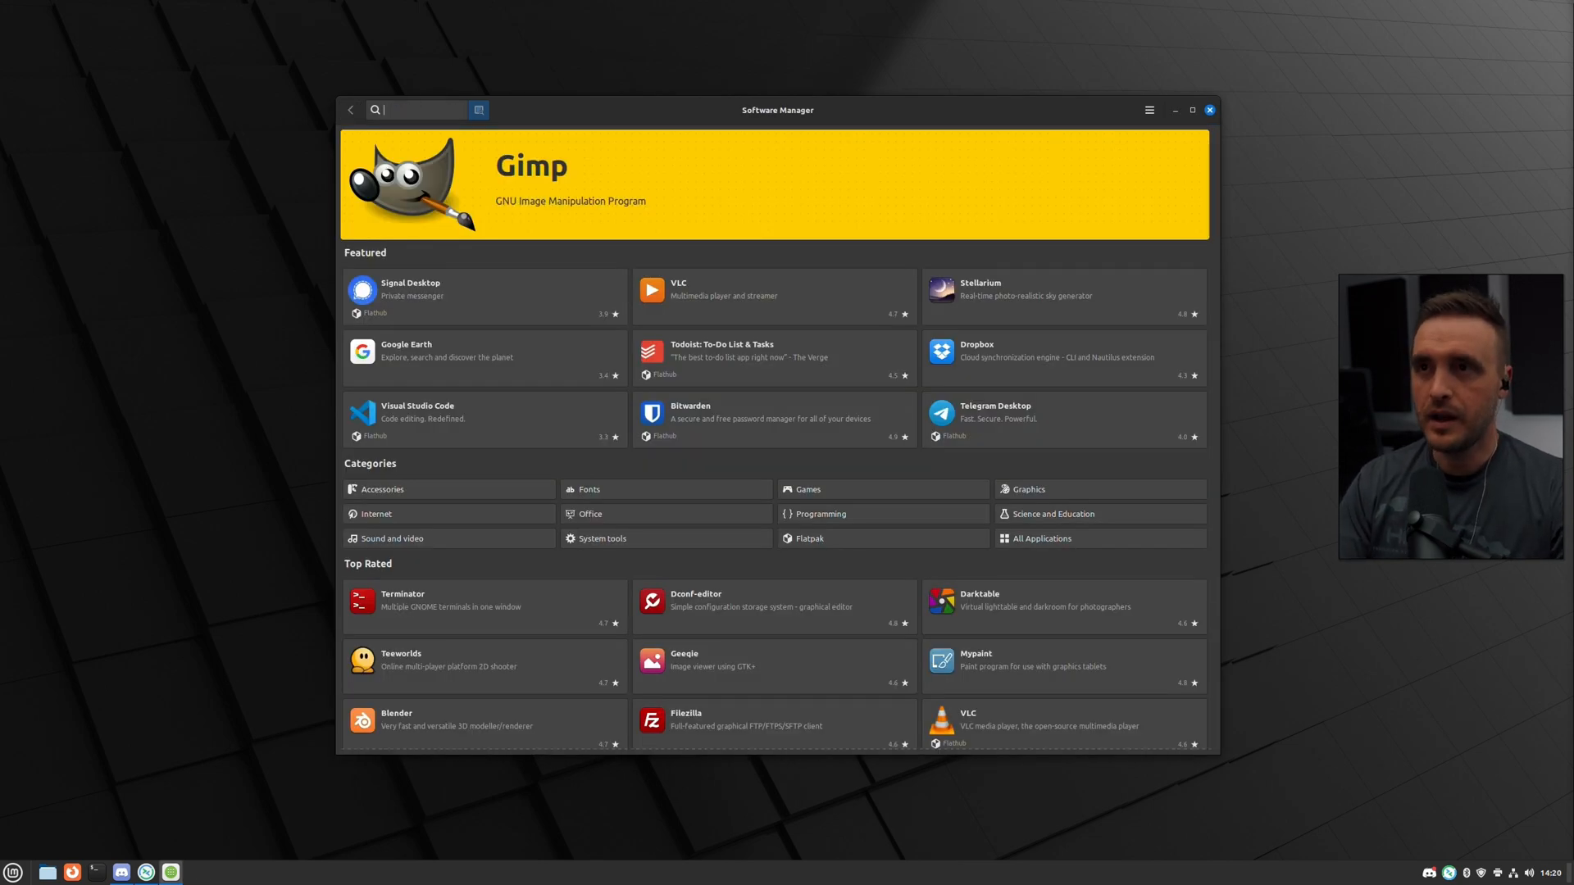
Search 'handbra' and install HandBrake, approving its extra locale package.
text(handbra)
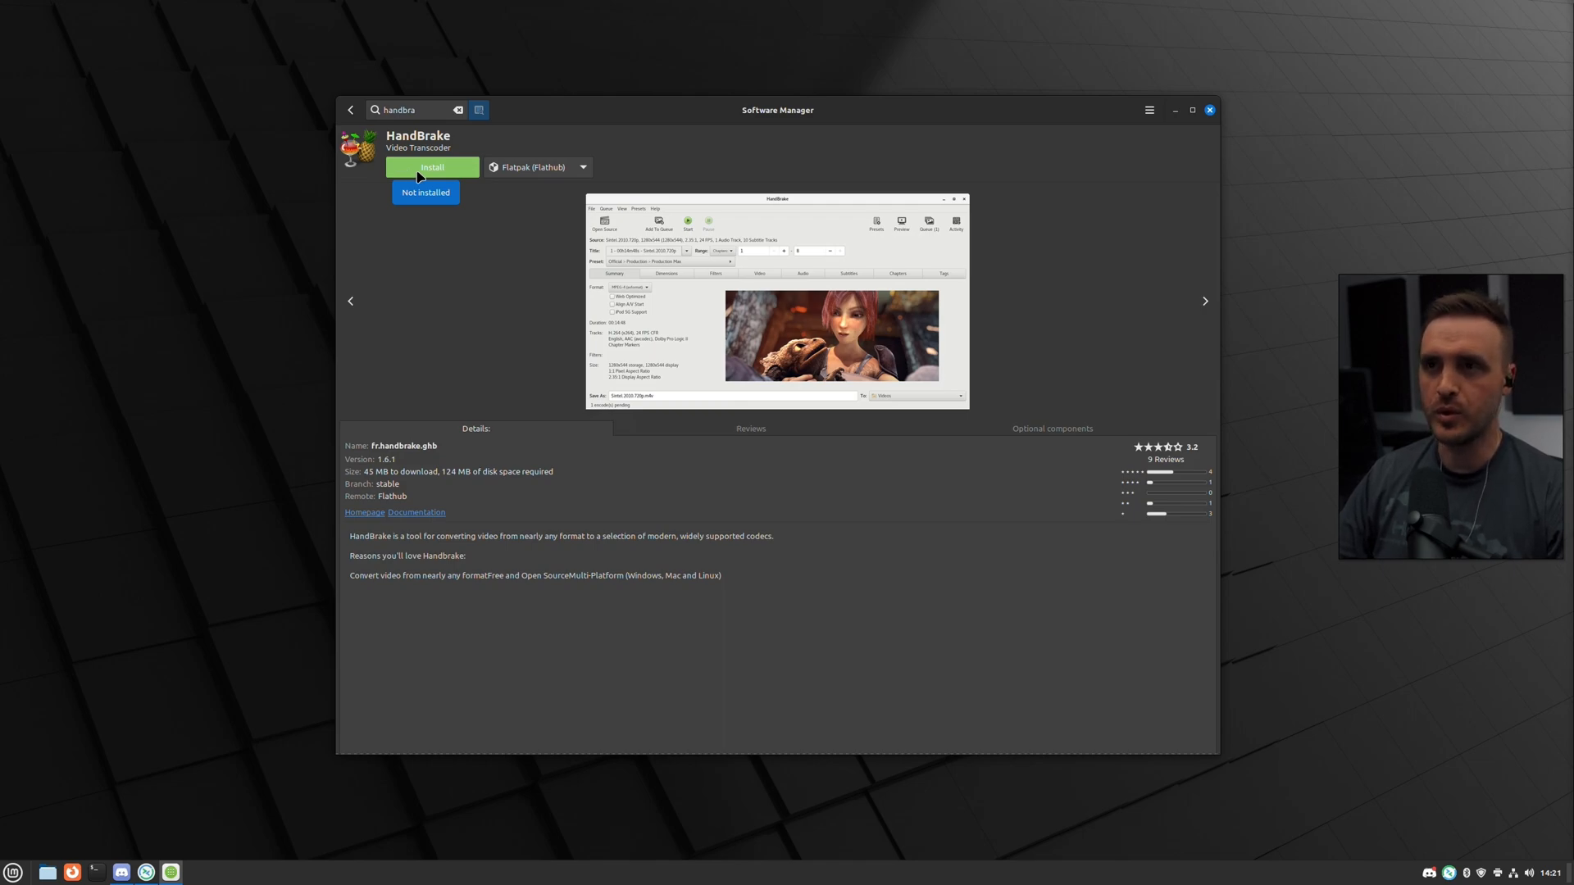
click(432, 167)
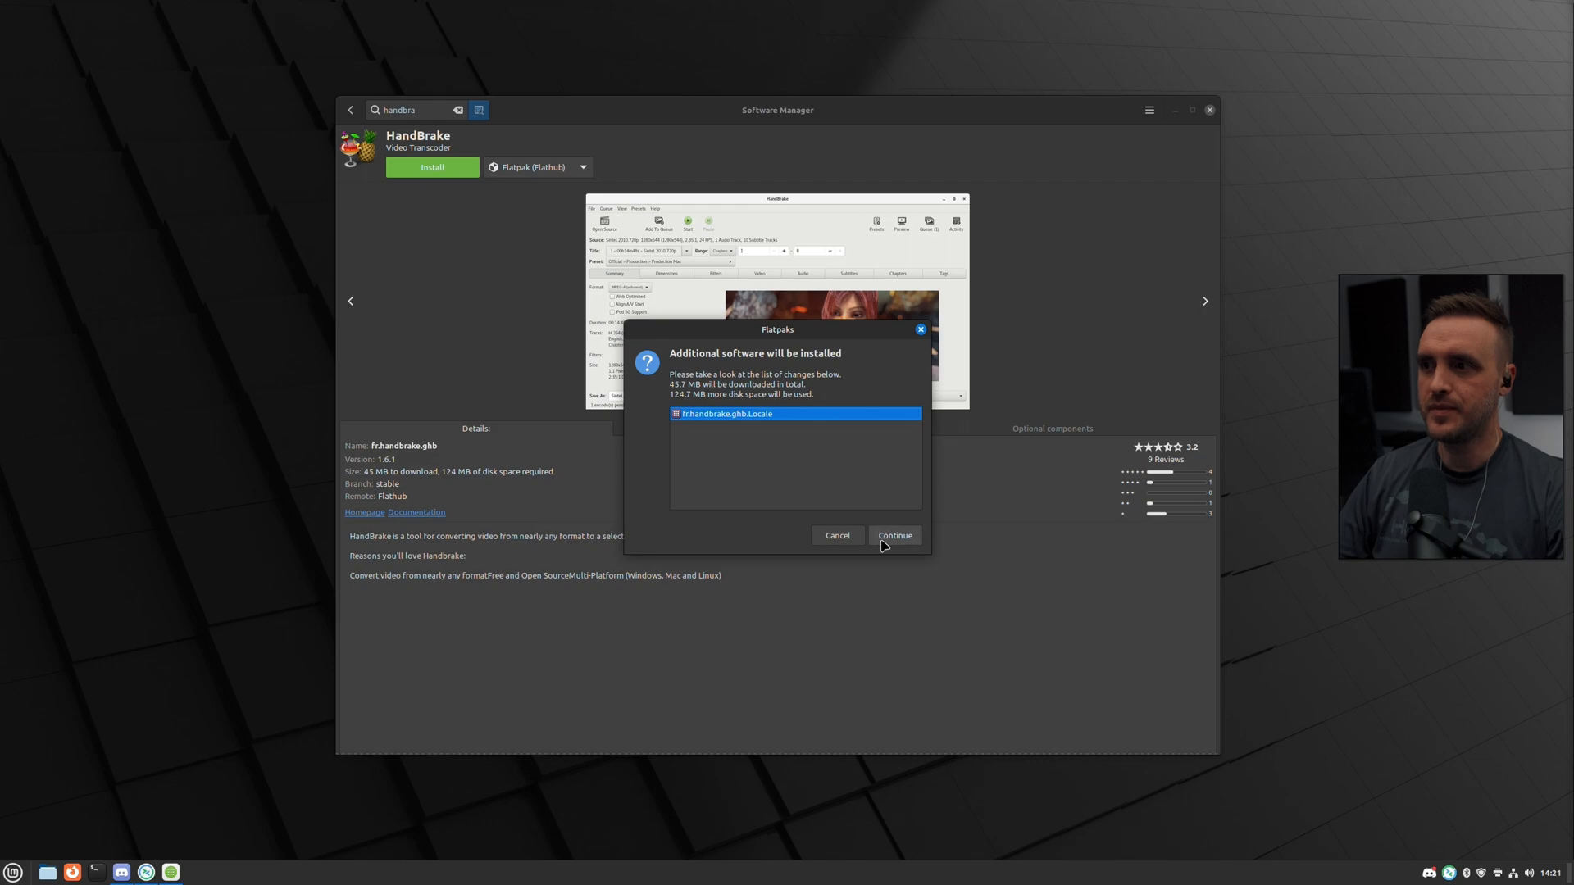
click(893, 535)
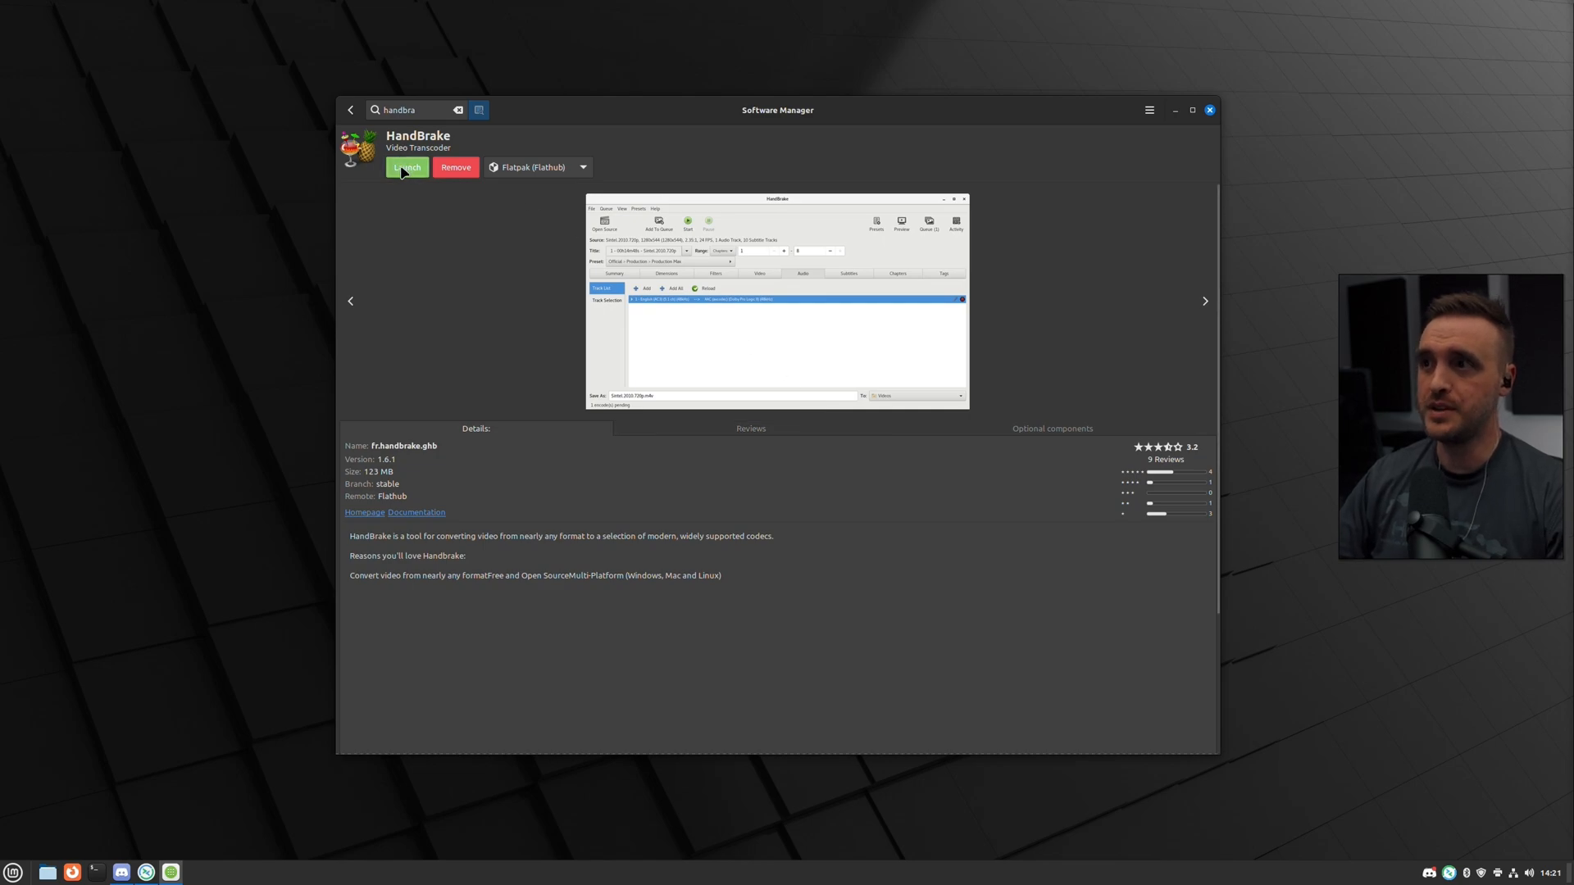
Launch HandBrake, check its hardware presets, then close it.
click(406, 167)
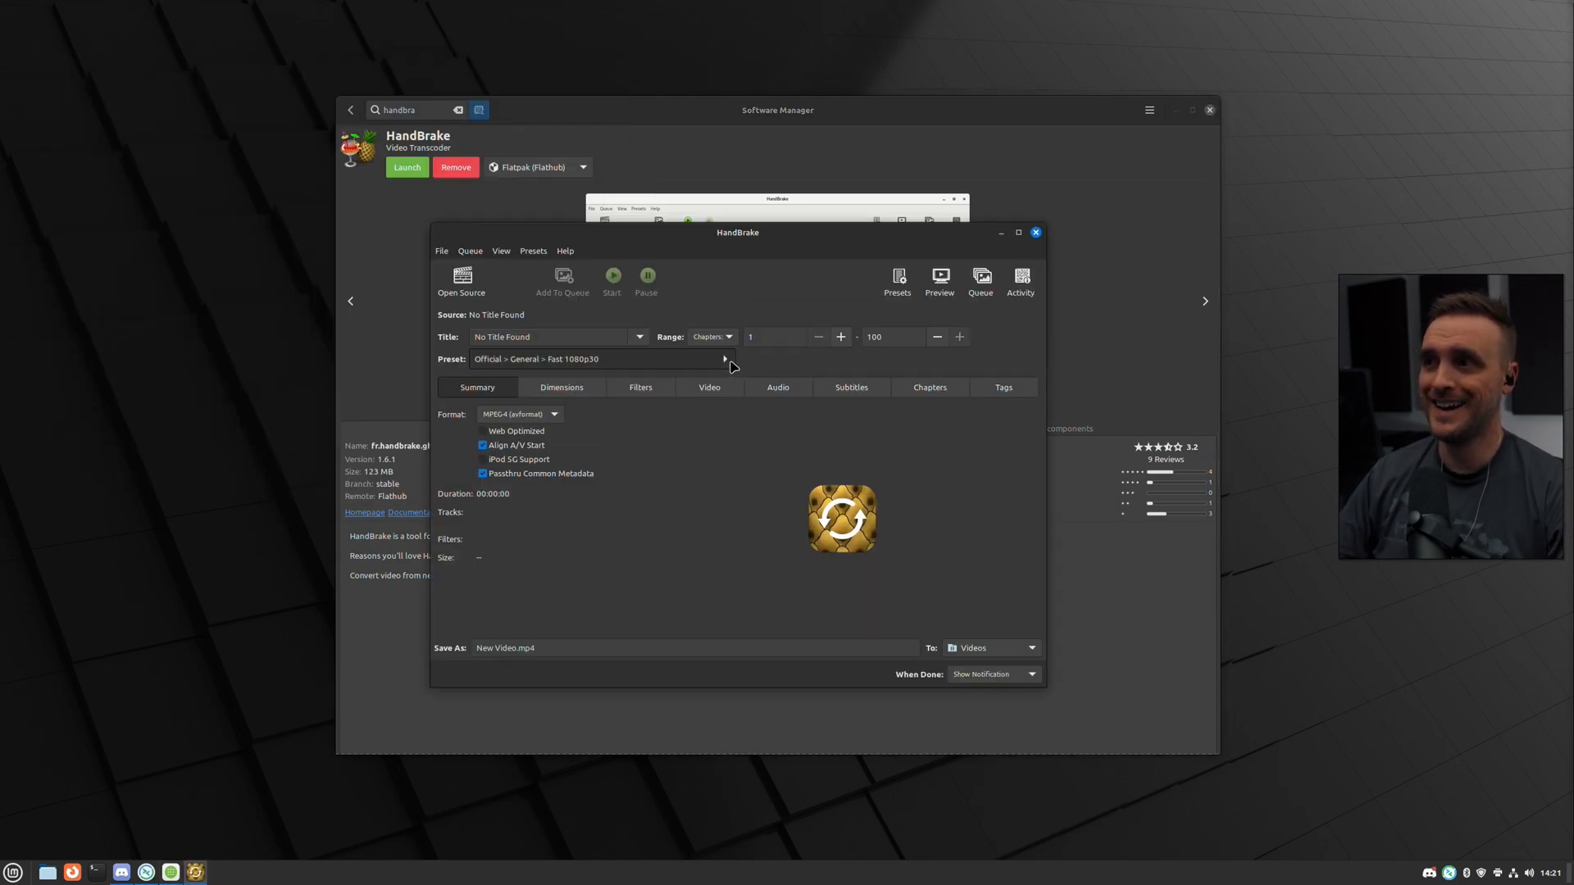
click(724, 358)
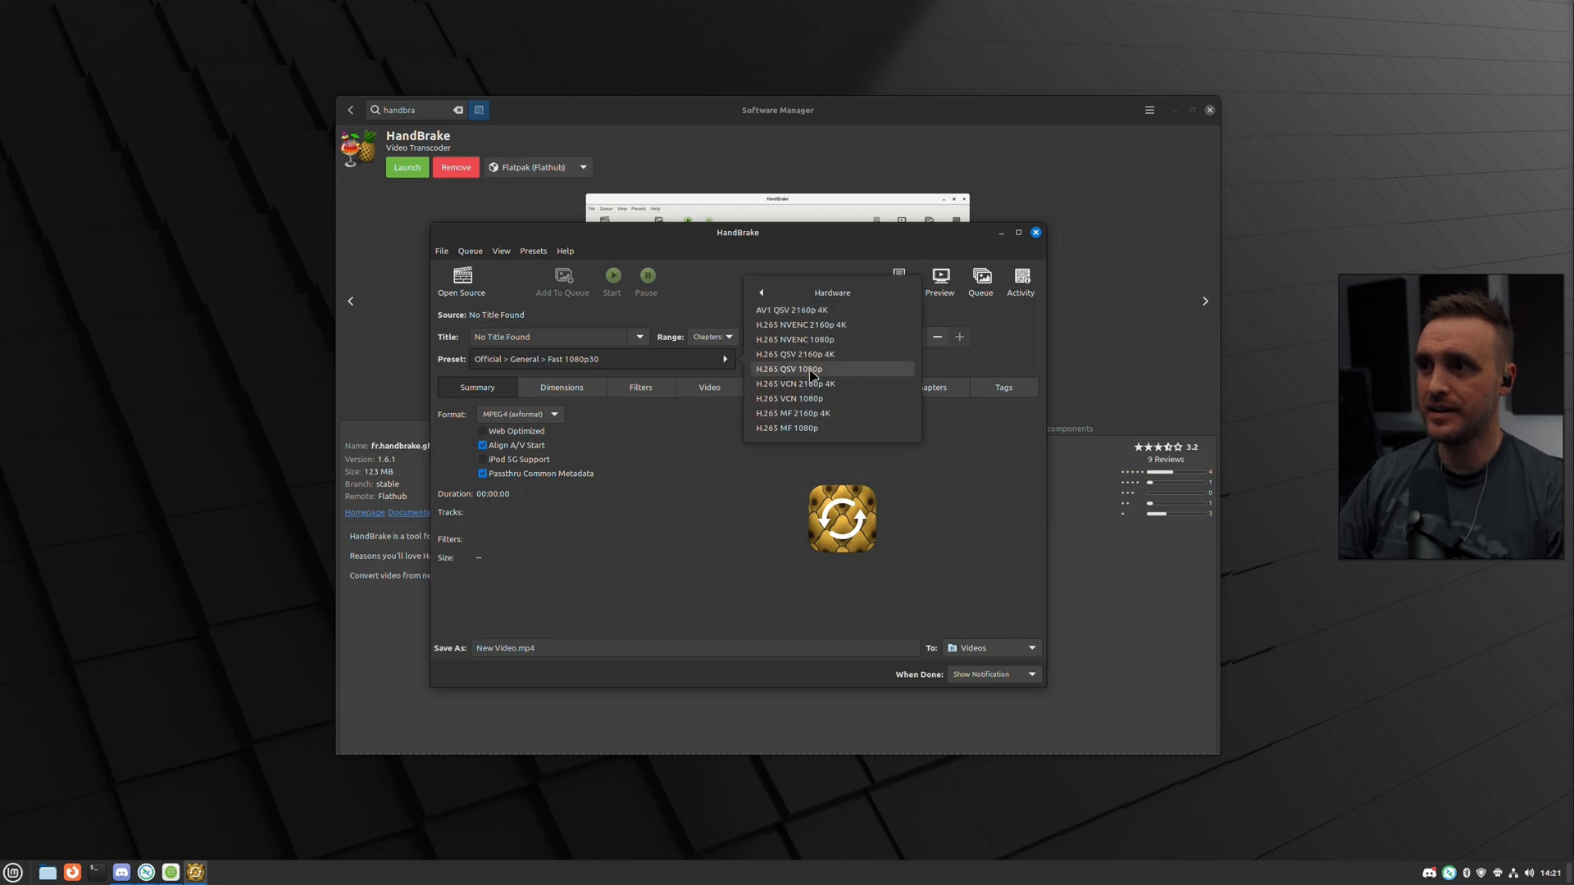
mouse_move(800, 324)
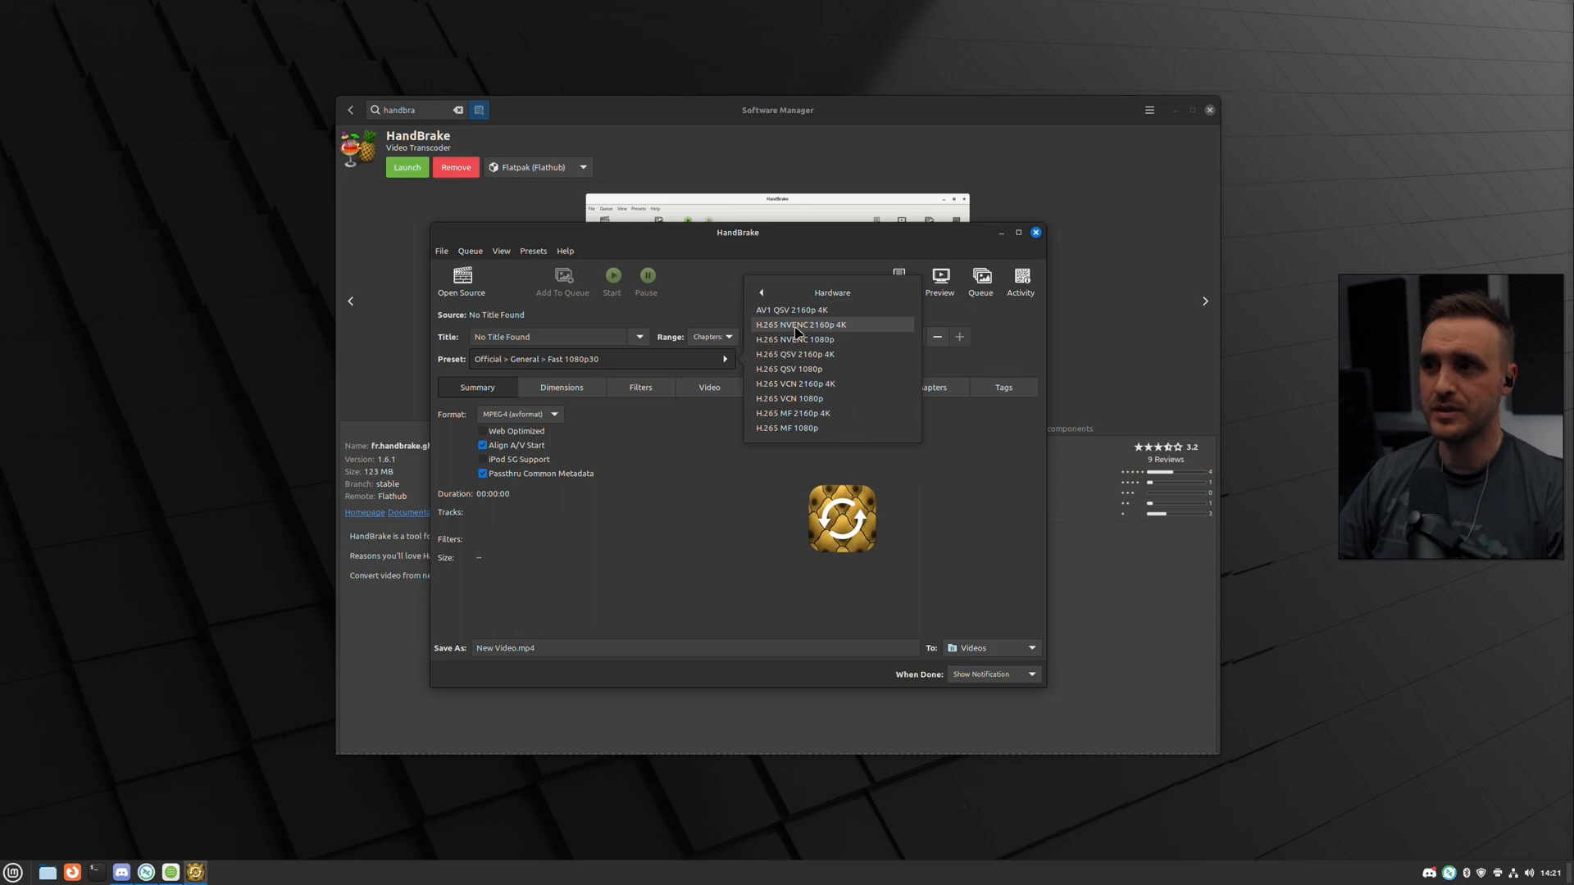
click(800, 325)
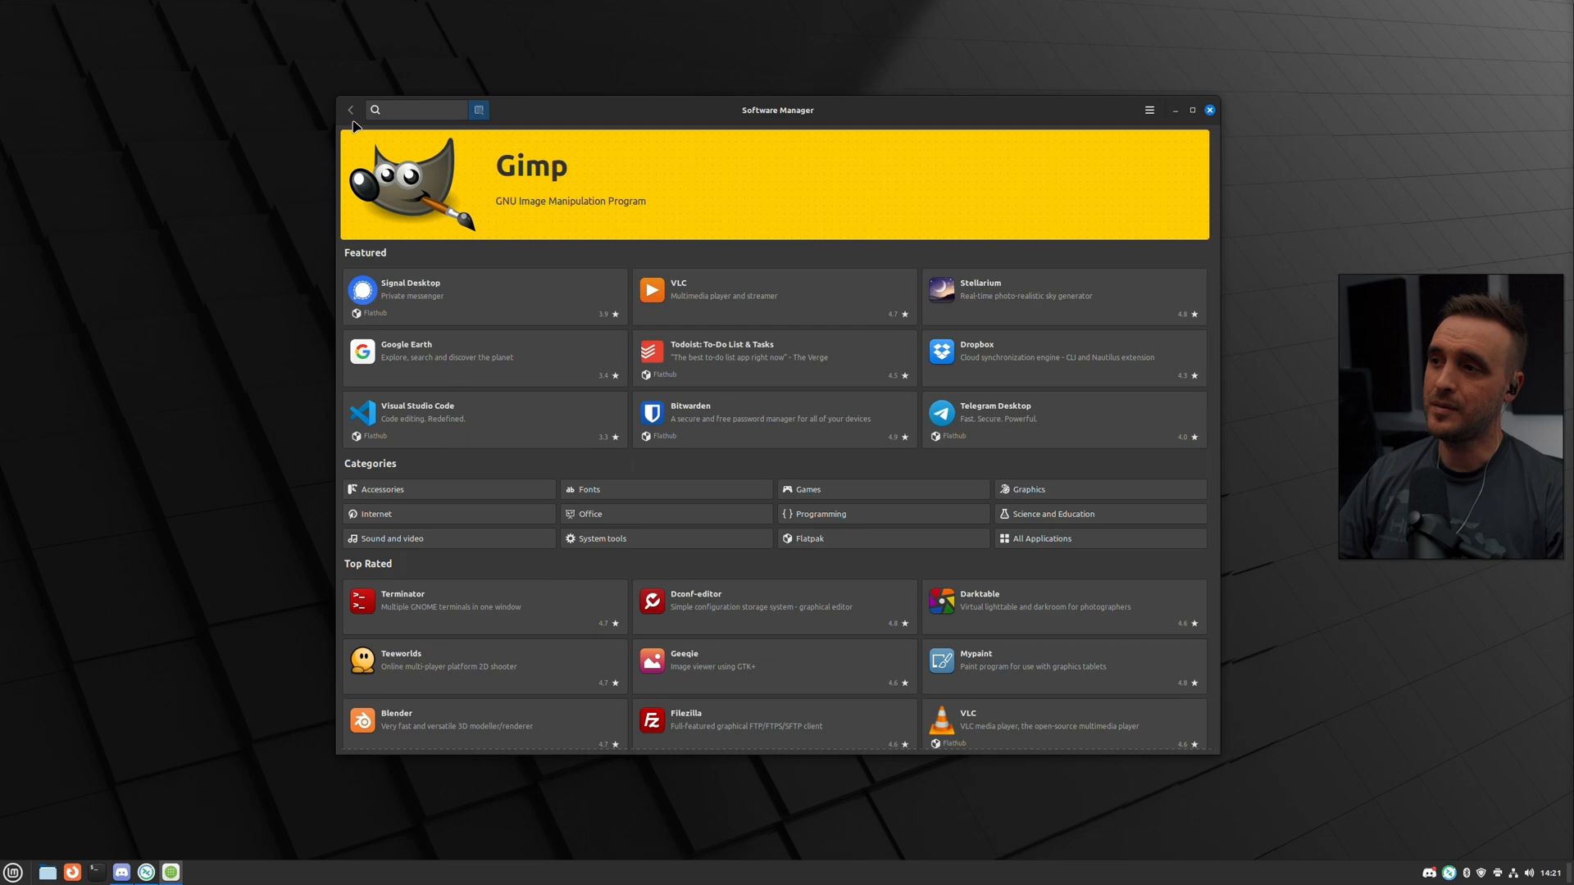
Search Software Manager for 'ob' to find OBS Studio.
click(416, 109)
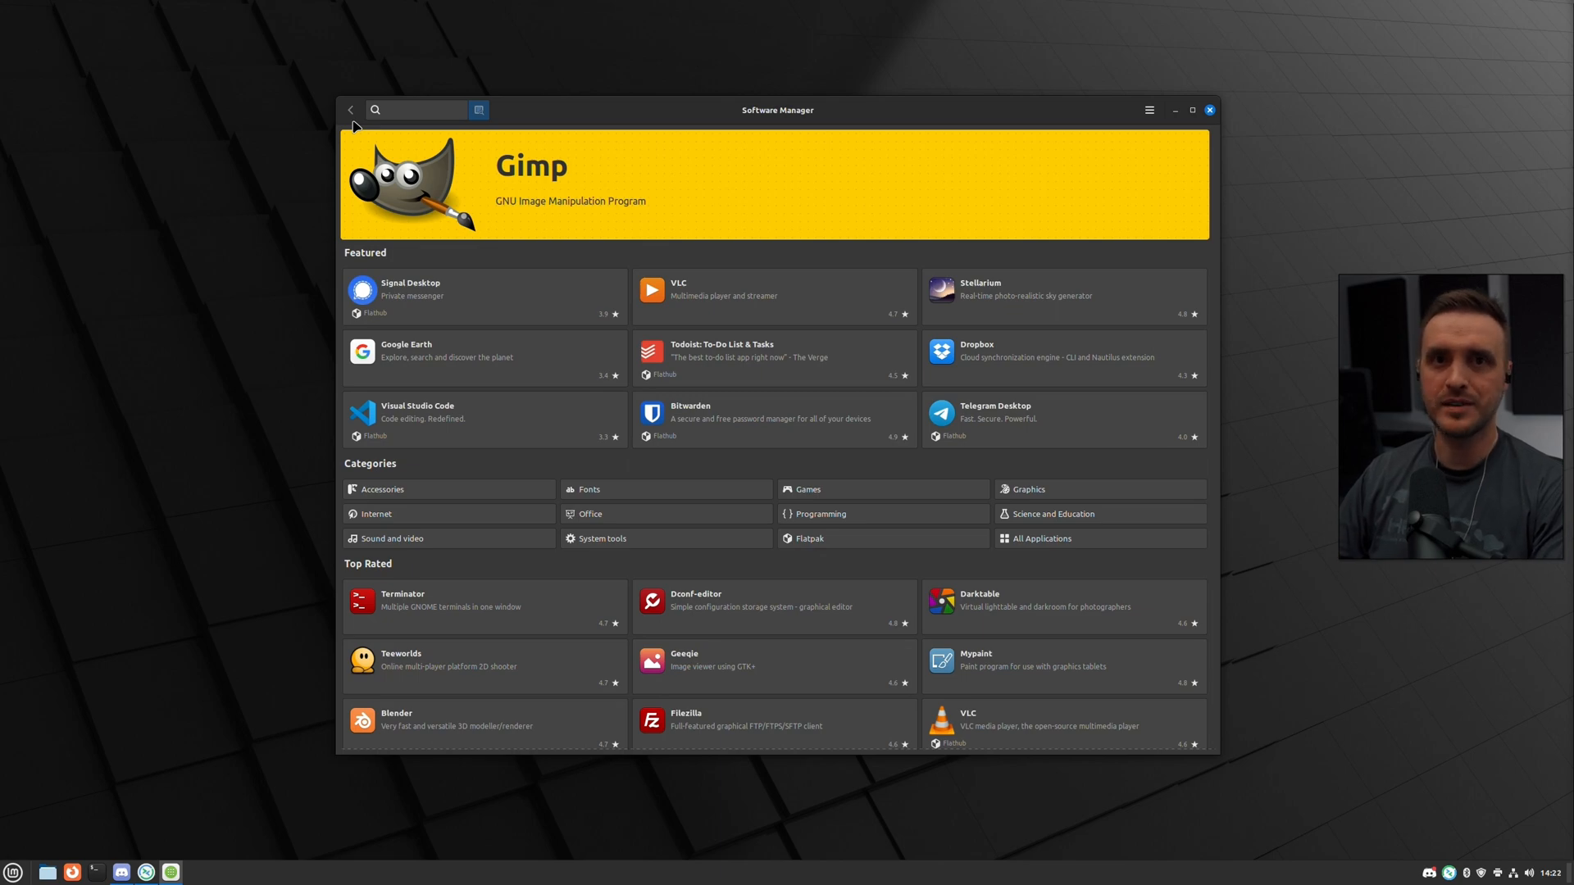
click(417, 109)
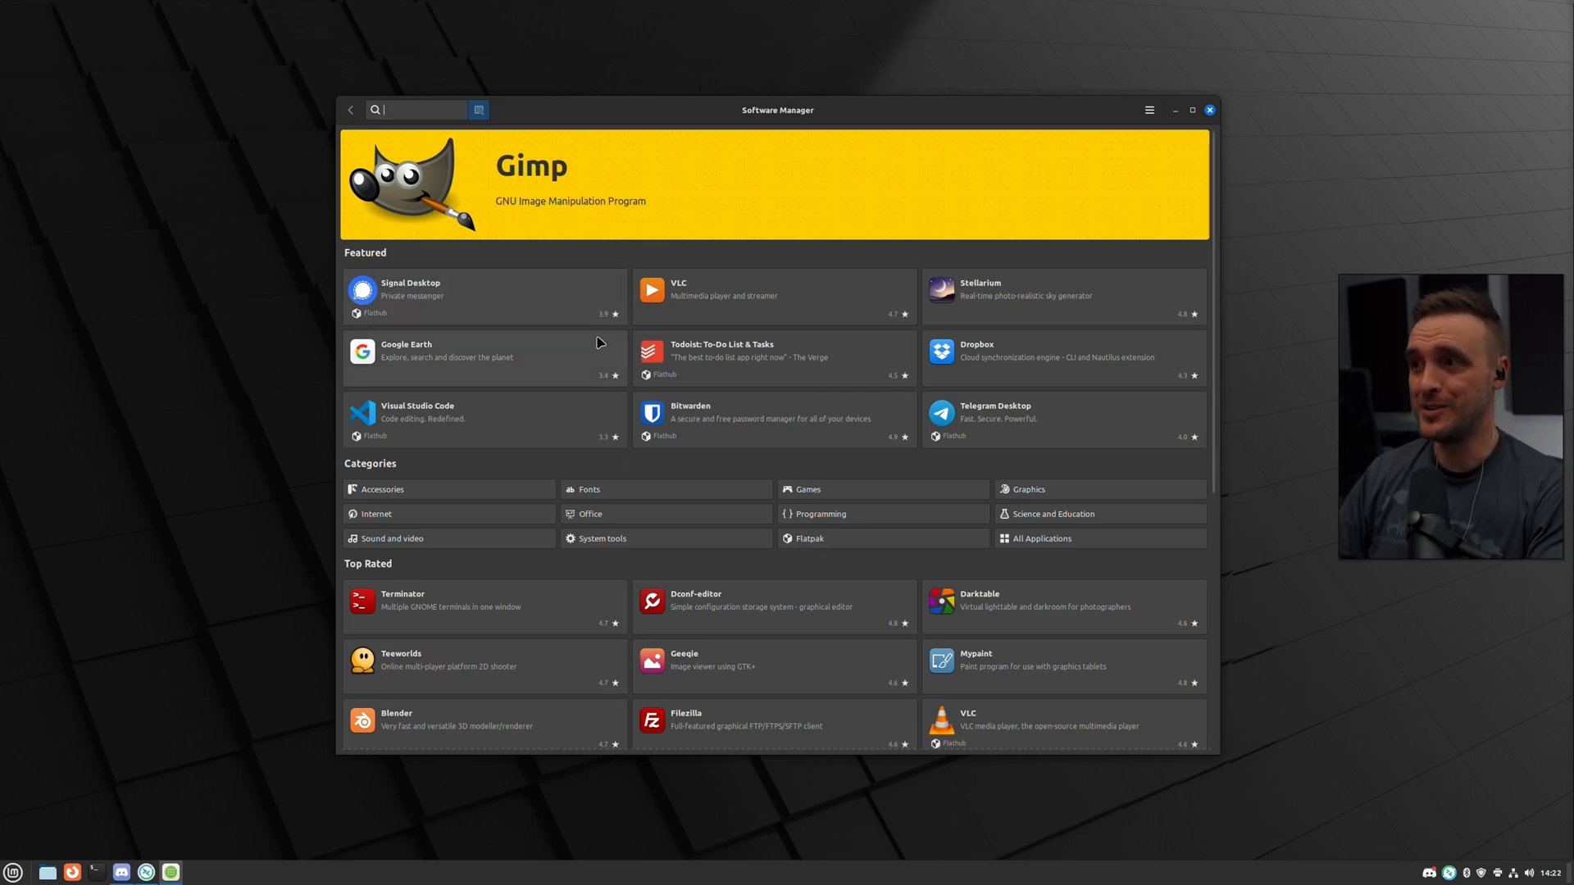
text(obs)
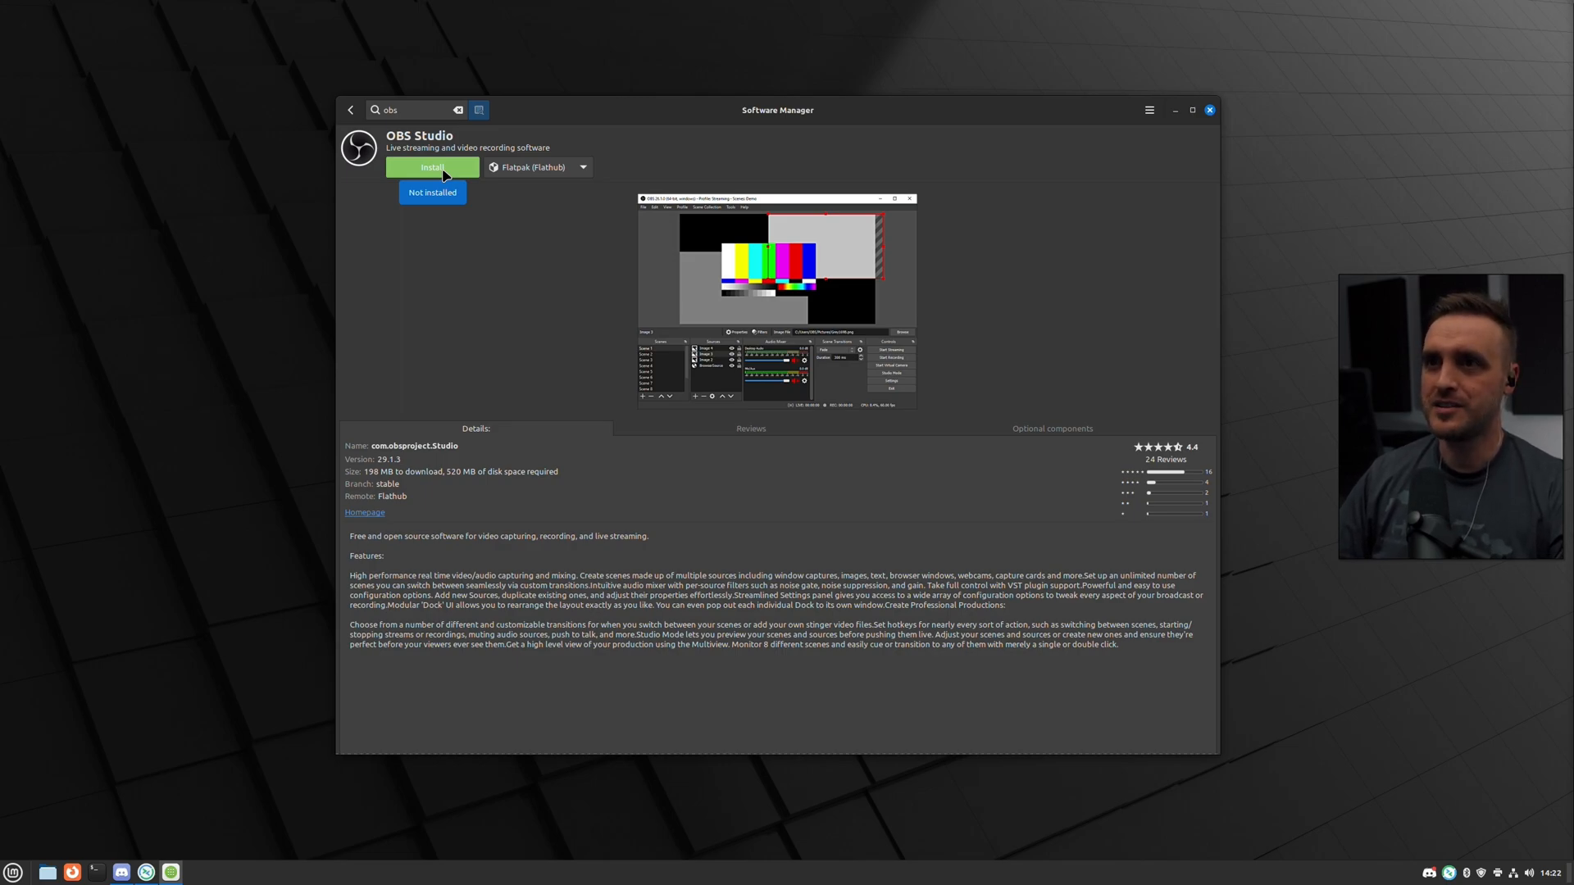
Install OBS Studio from Flathub, approving its extra locale package.
click(432, 166)
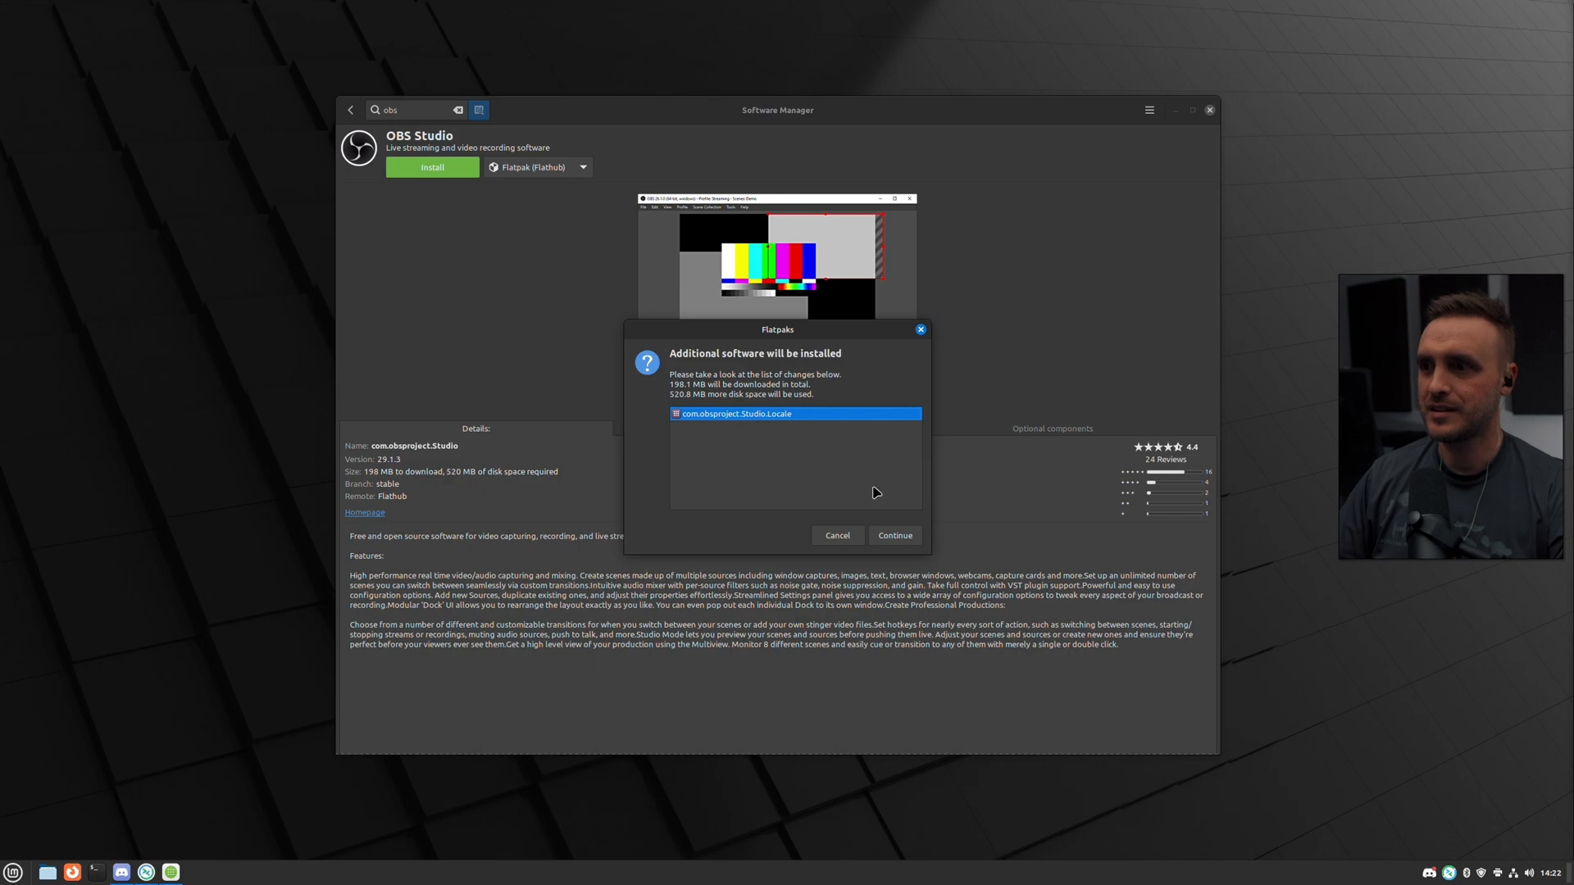
click(892, 535)
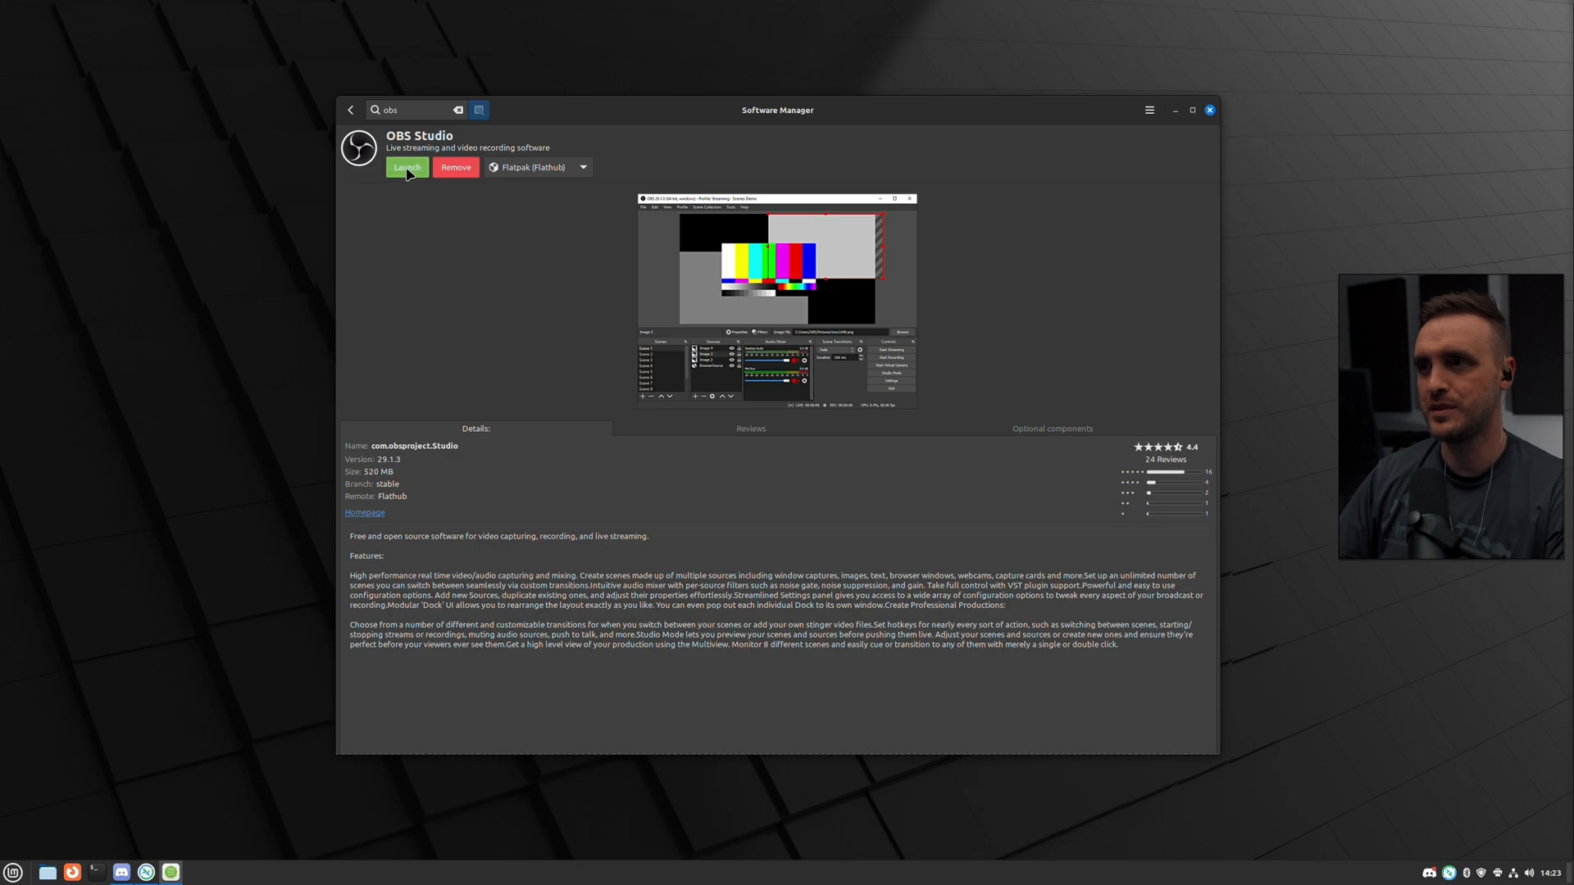
Launch the newly installed OBS Studio from its Software Manager page.
click(406, 167)
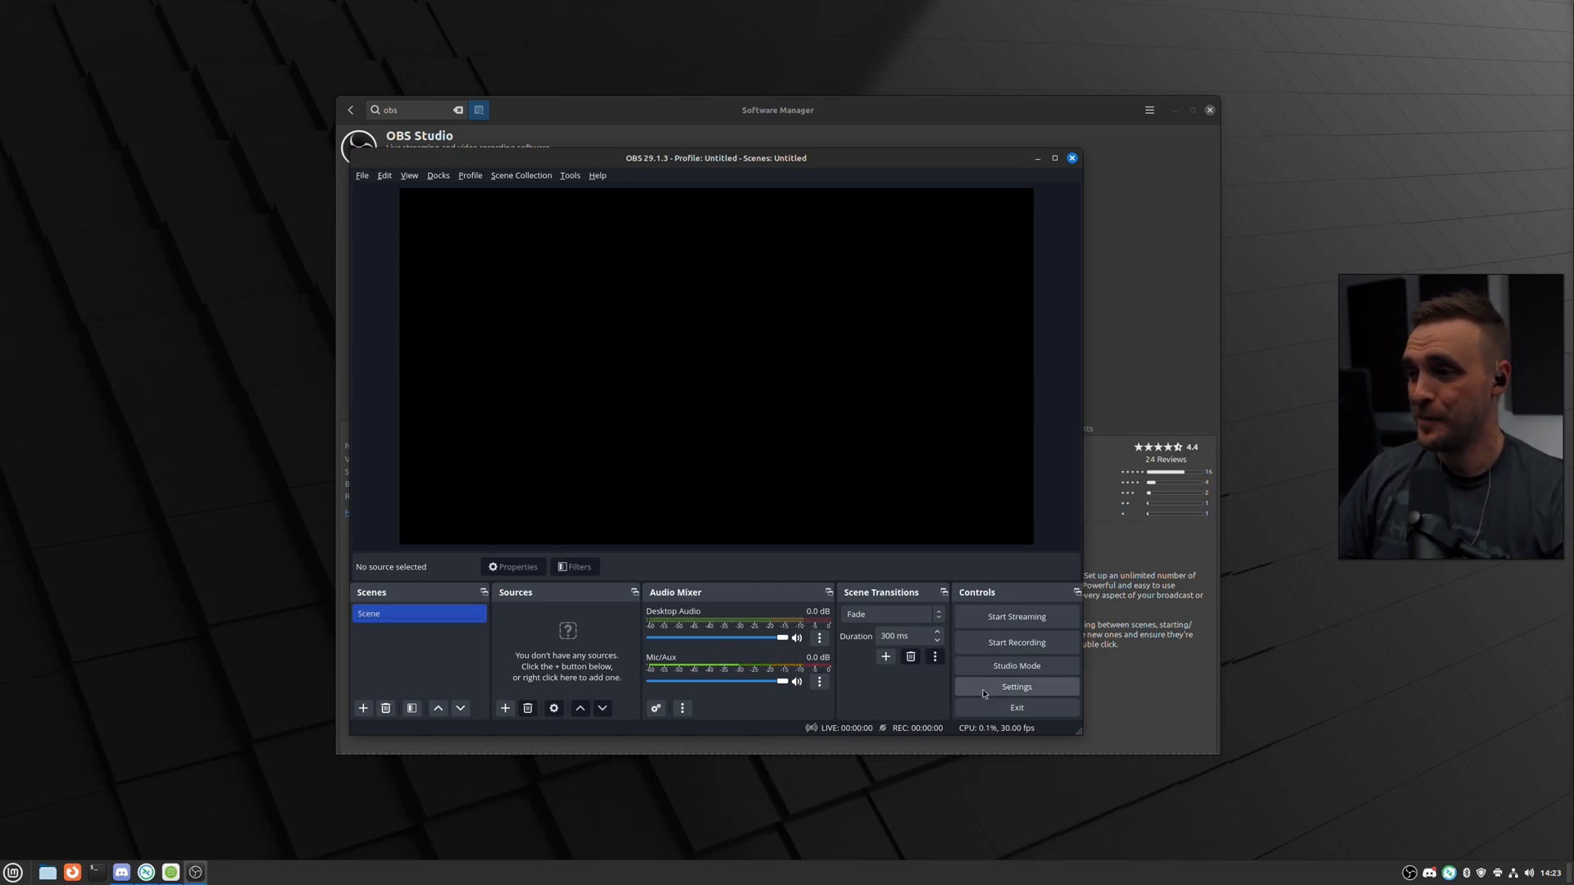
Switch Output Mode to Advanced and stream with NVIDIA NVENC H.264.
click(1015, 687)
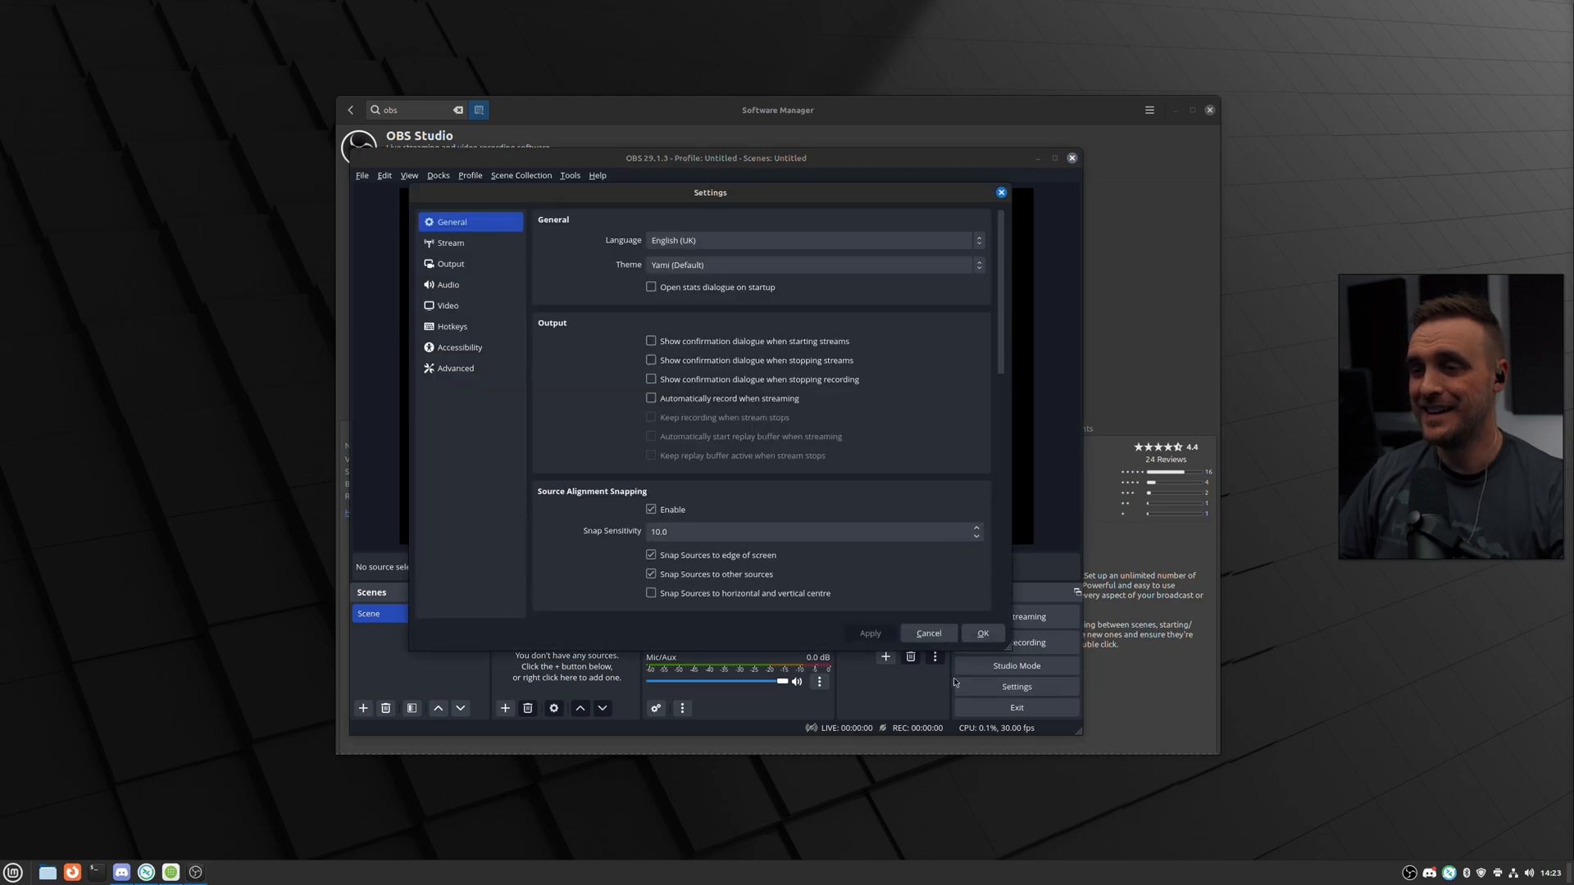
click(450, 242)
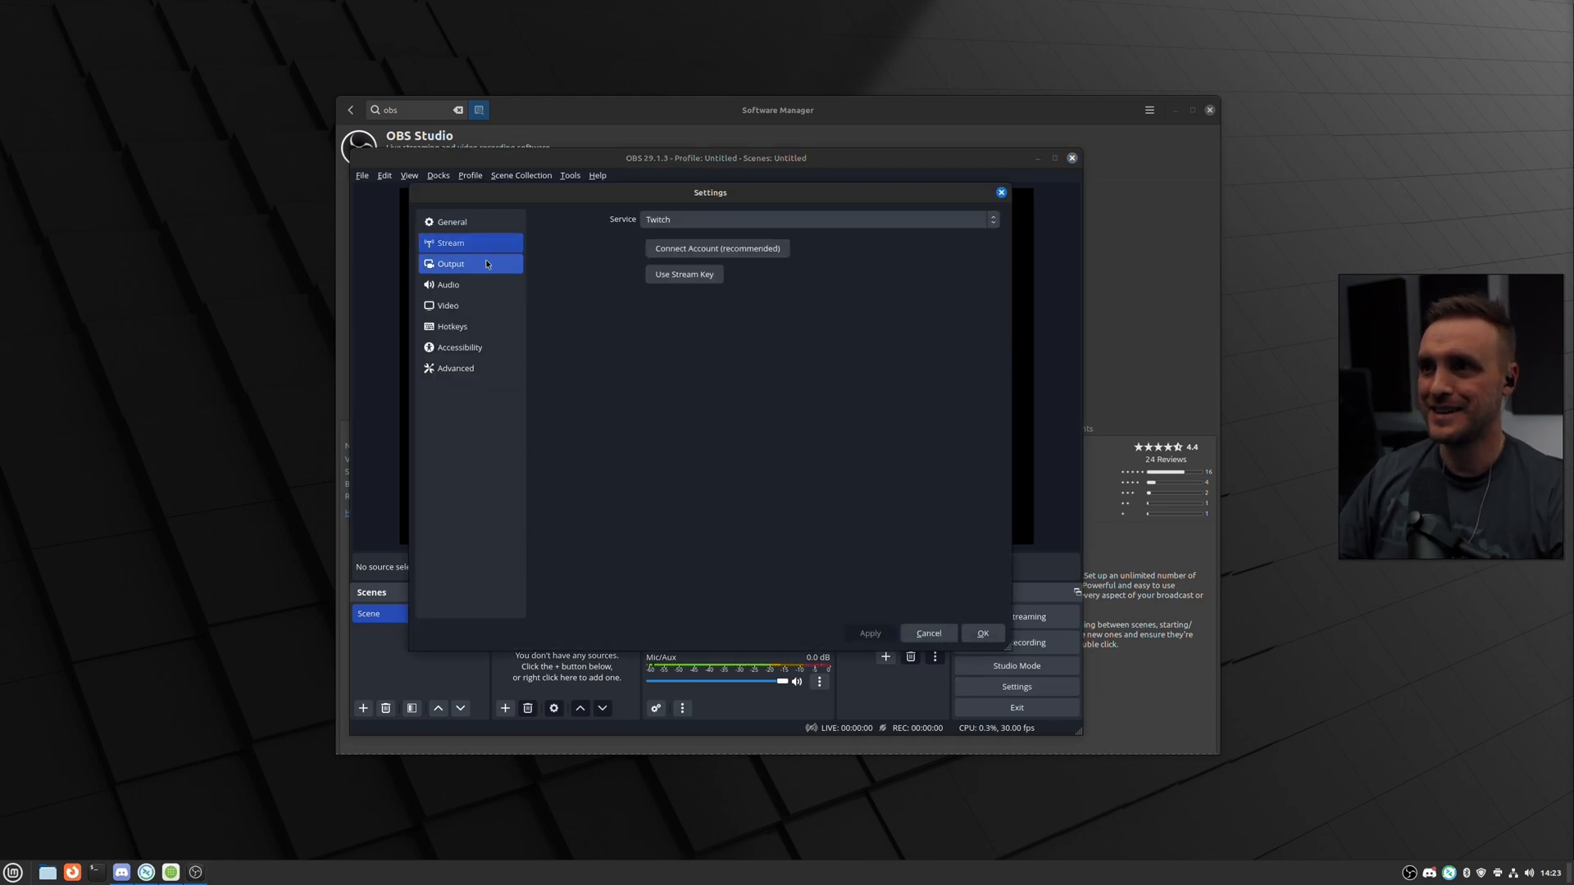
click(450, 263)
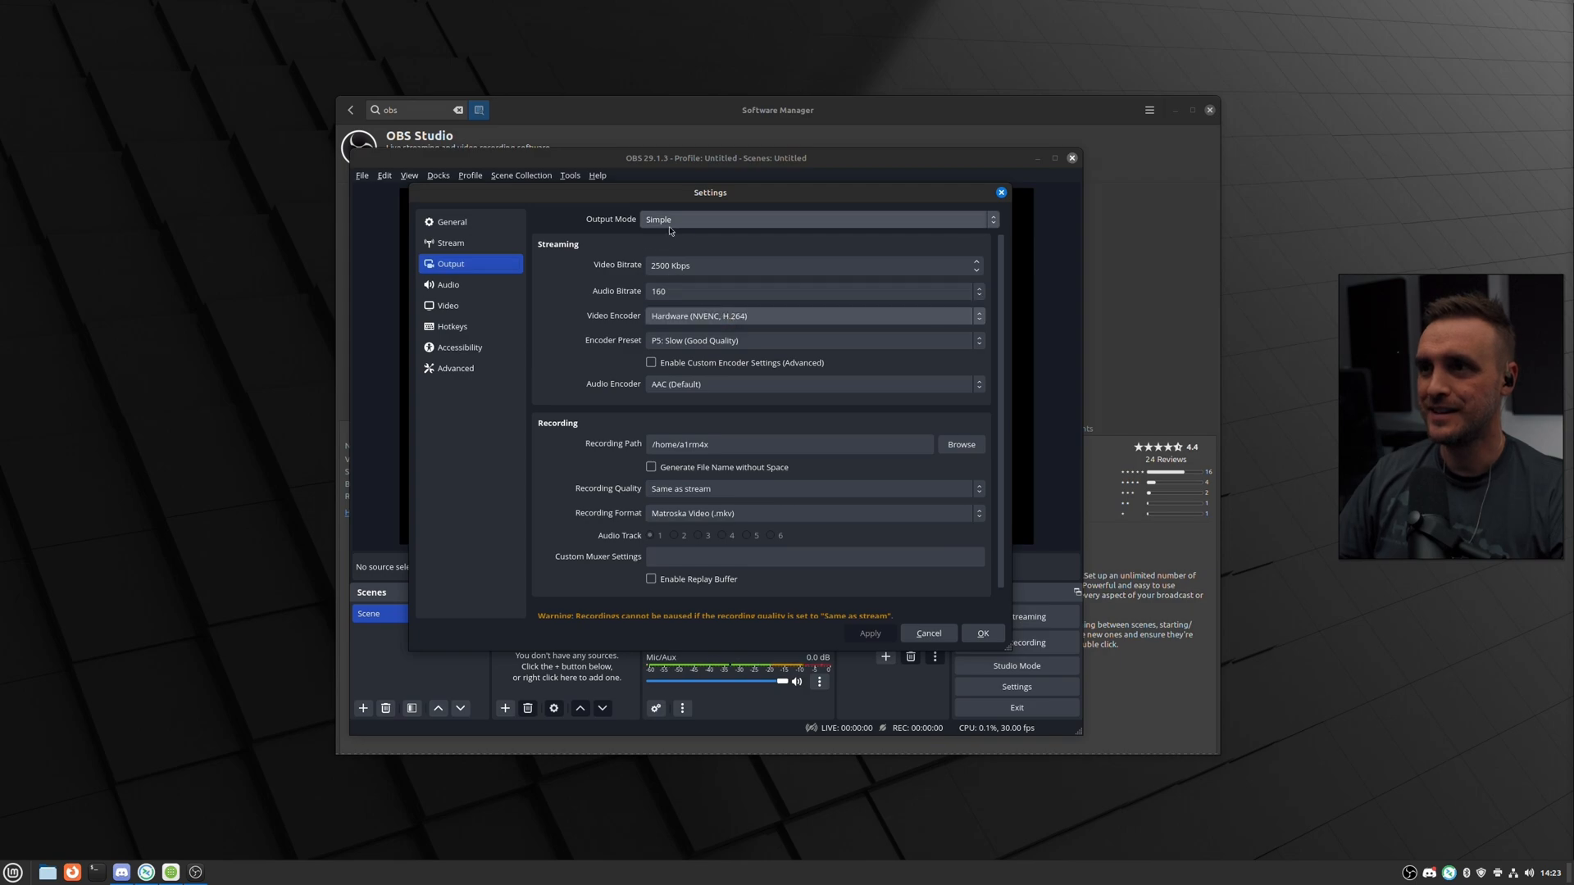
click(814, 219)
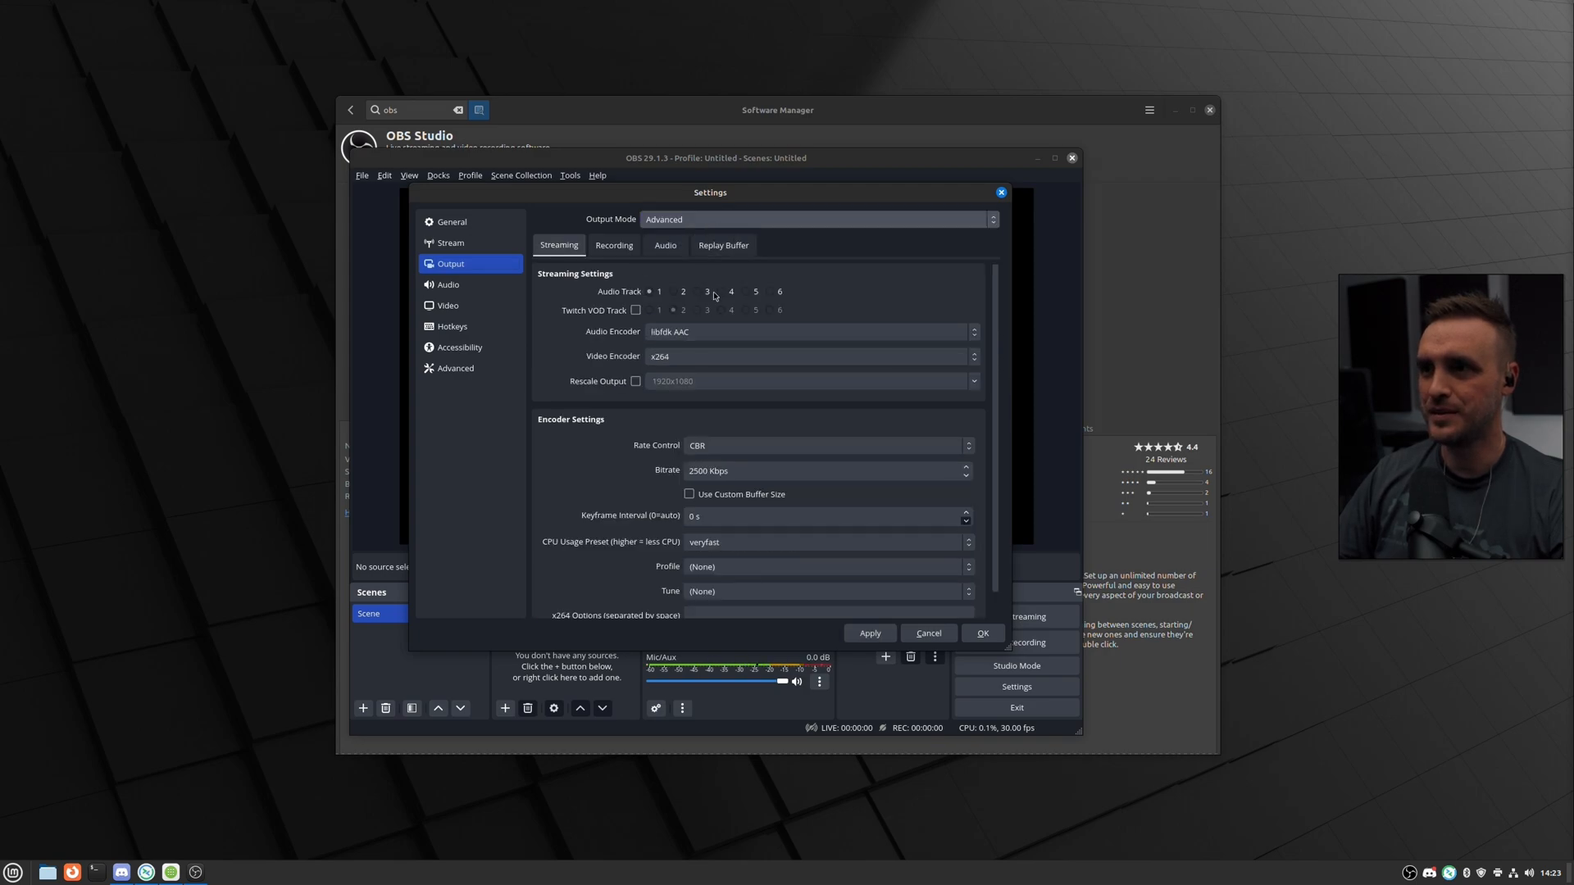
click(810, 355)
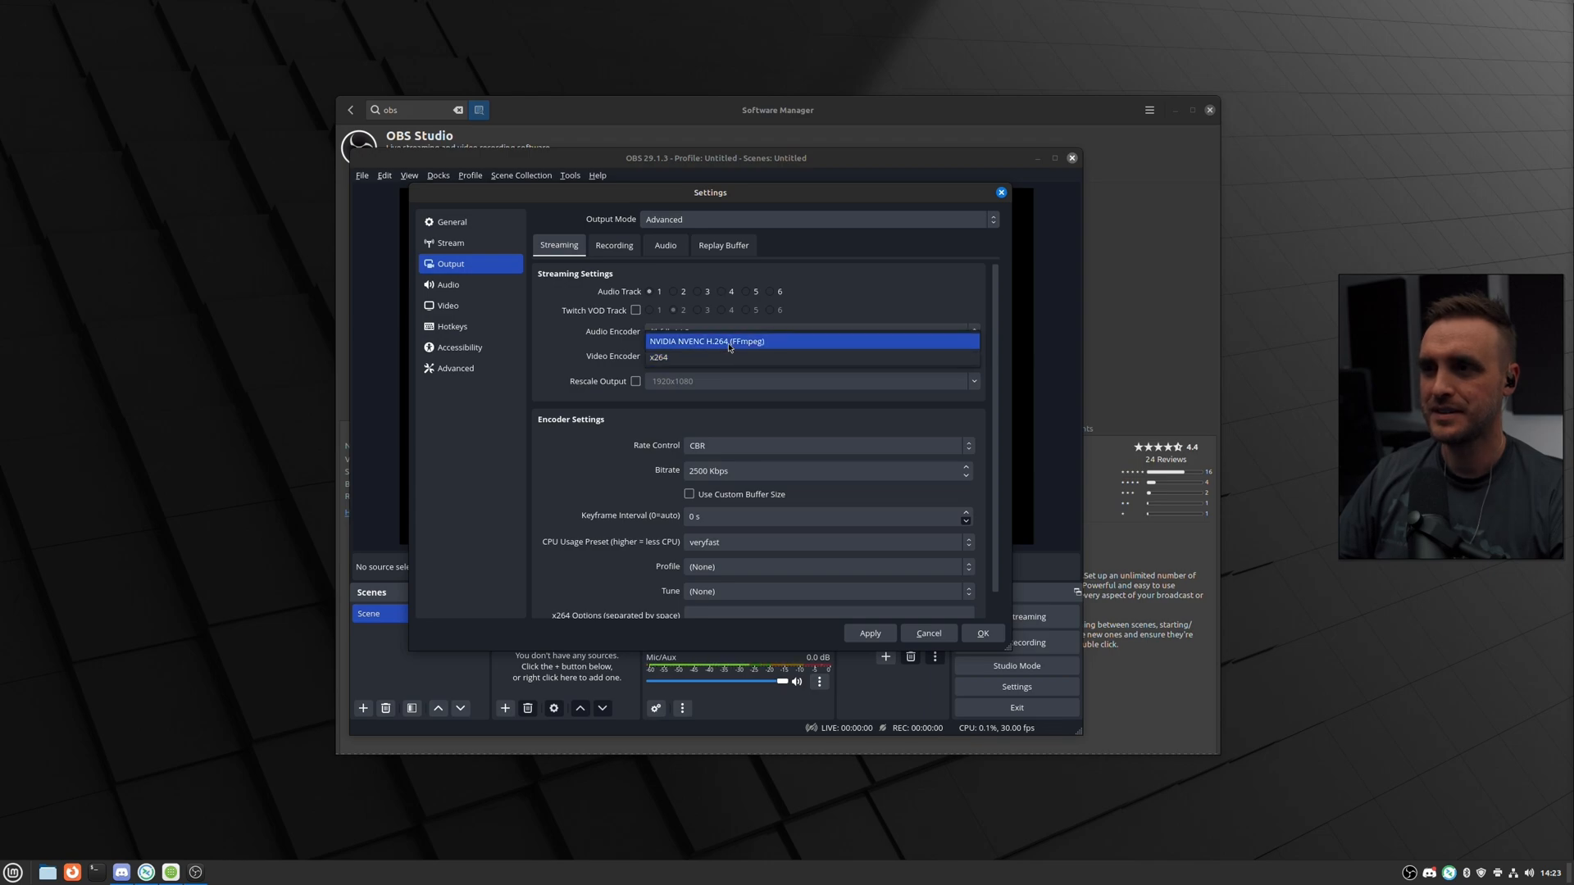
click(707, 340)
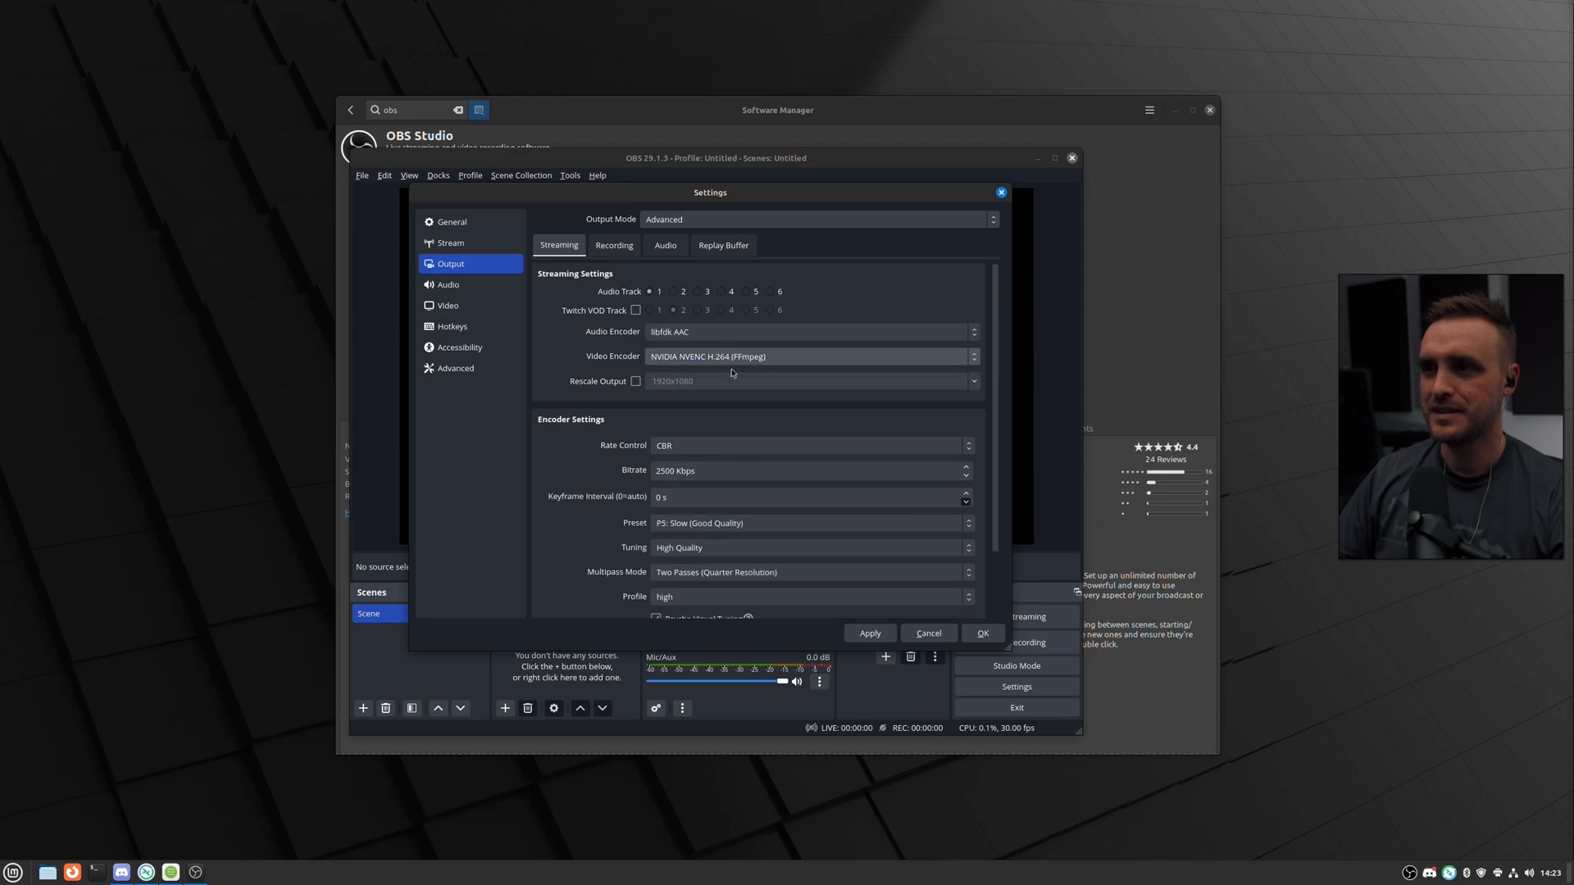
Record with NVIDIA NVENC HEVC, with recording audio following the stream encoder.
click(613, 246)
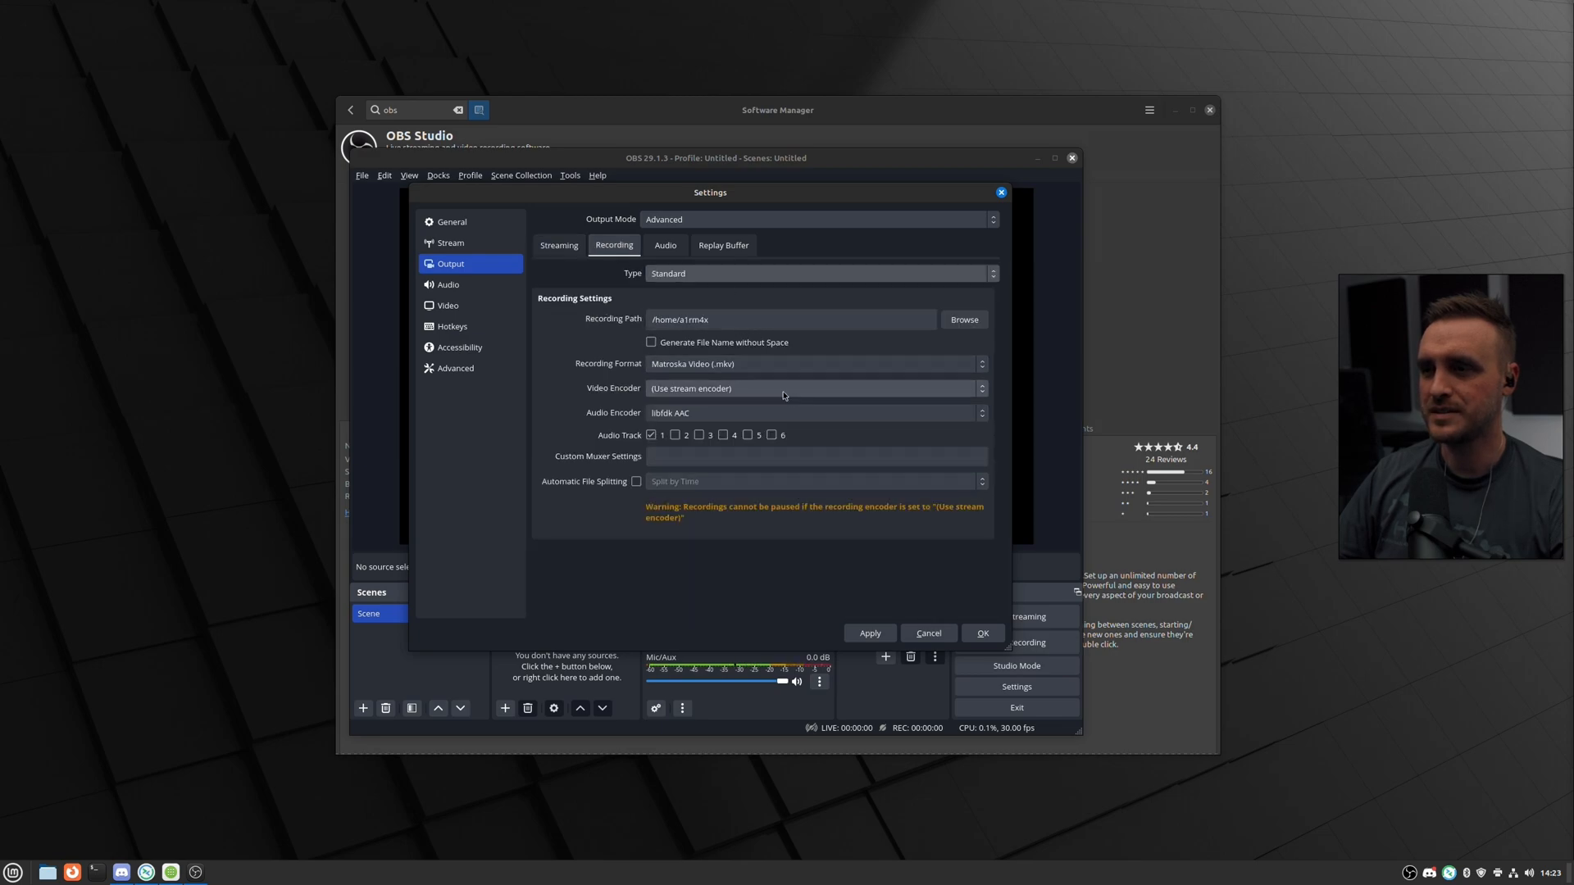
click(813, 413)
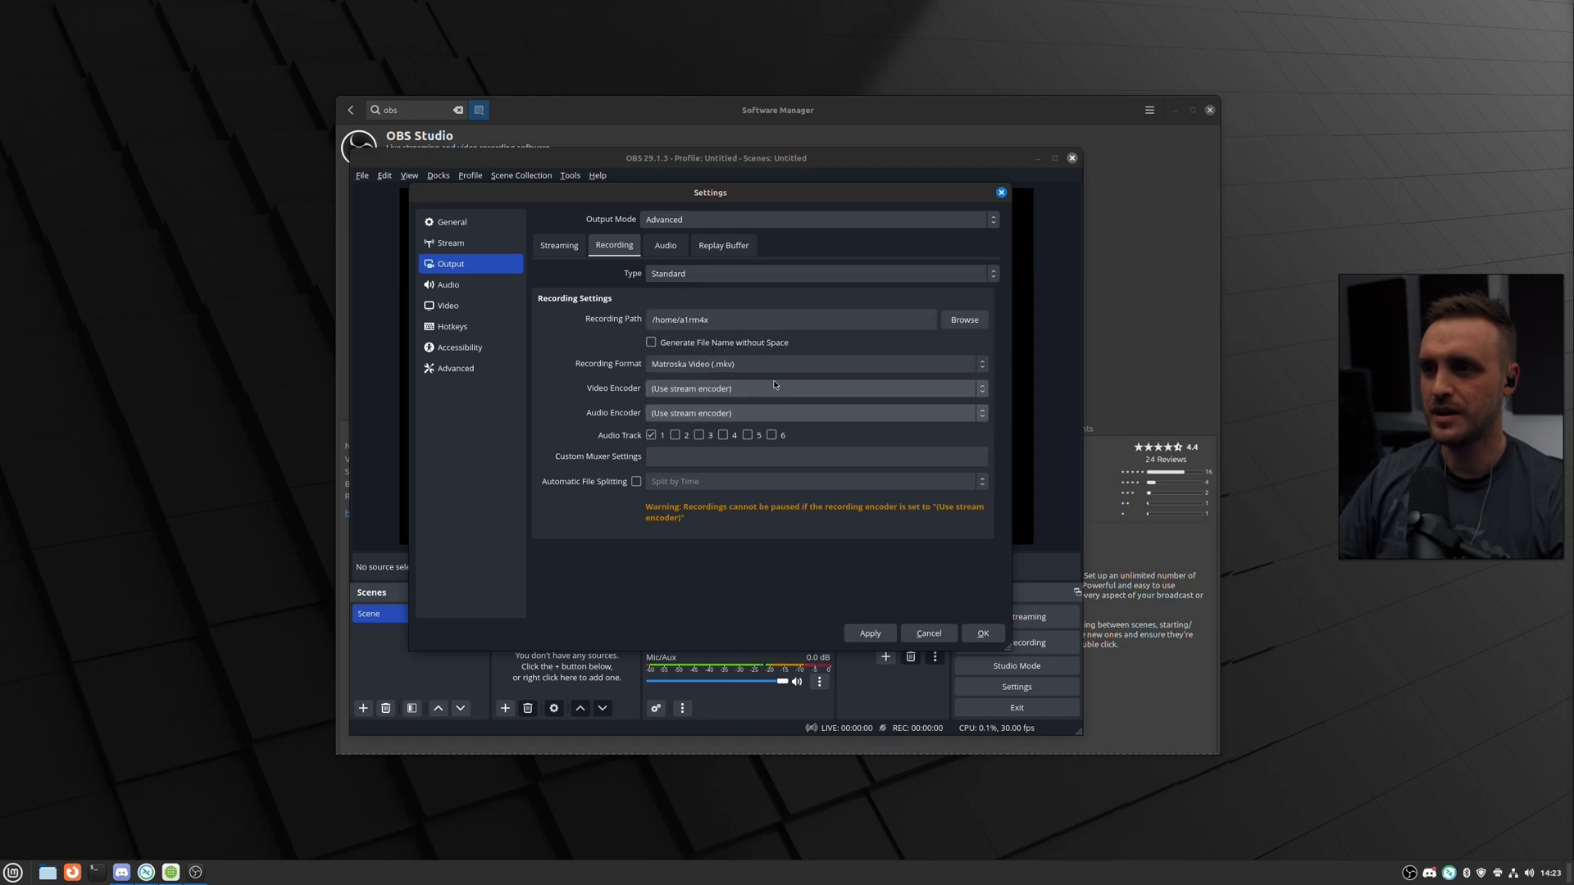
click(813, 389)
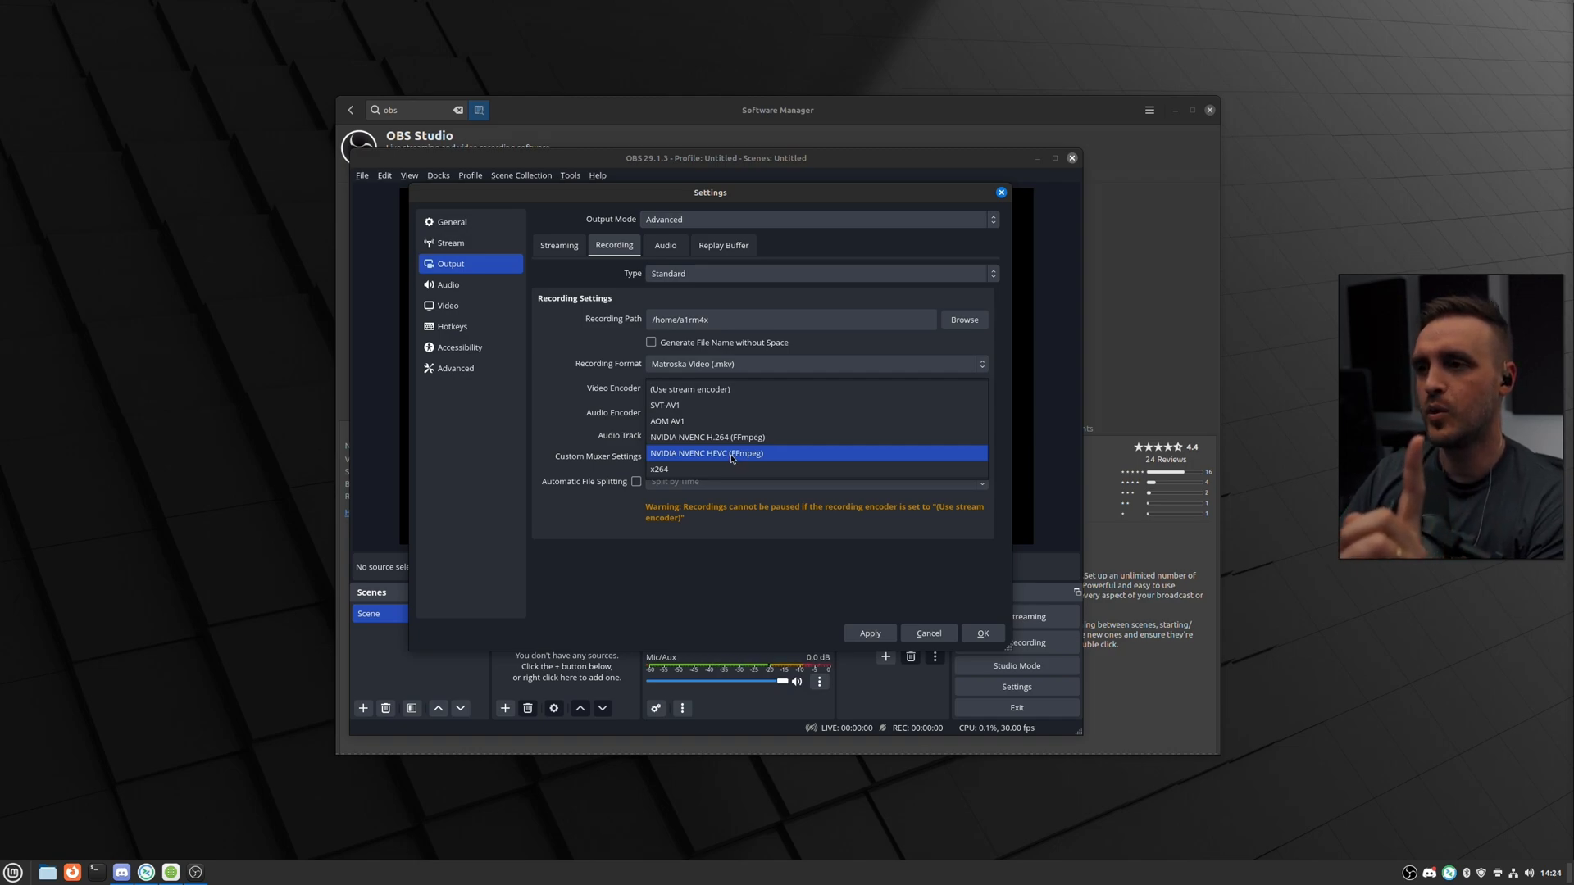
click(705, 452)
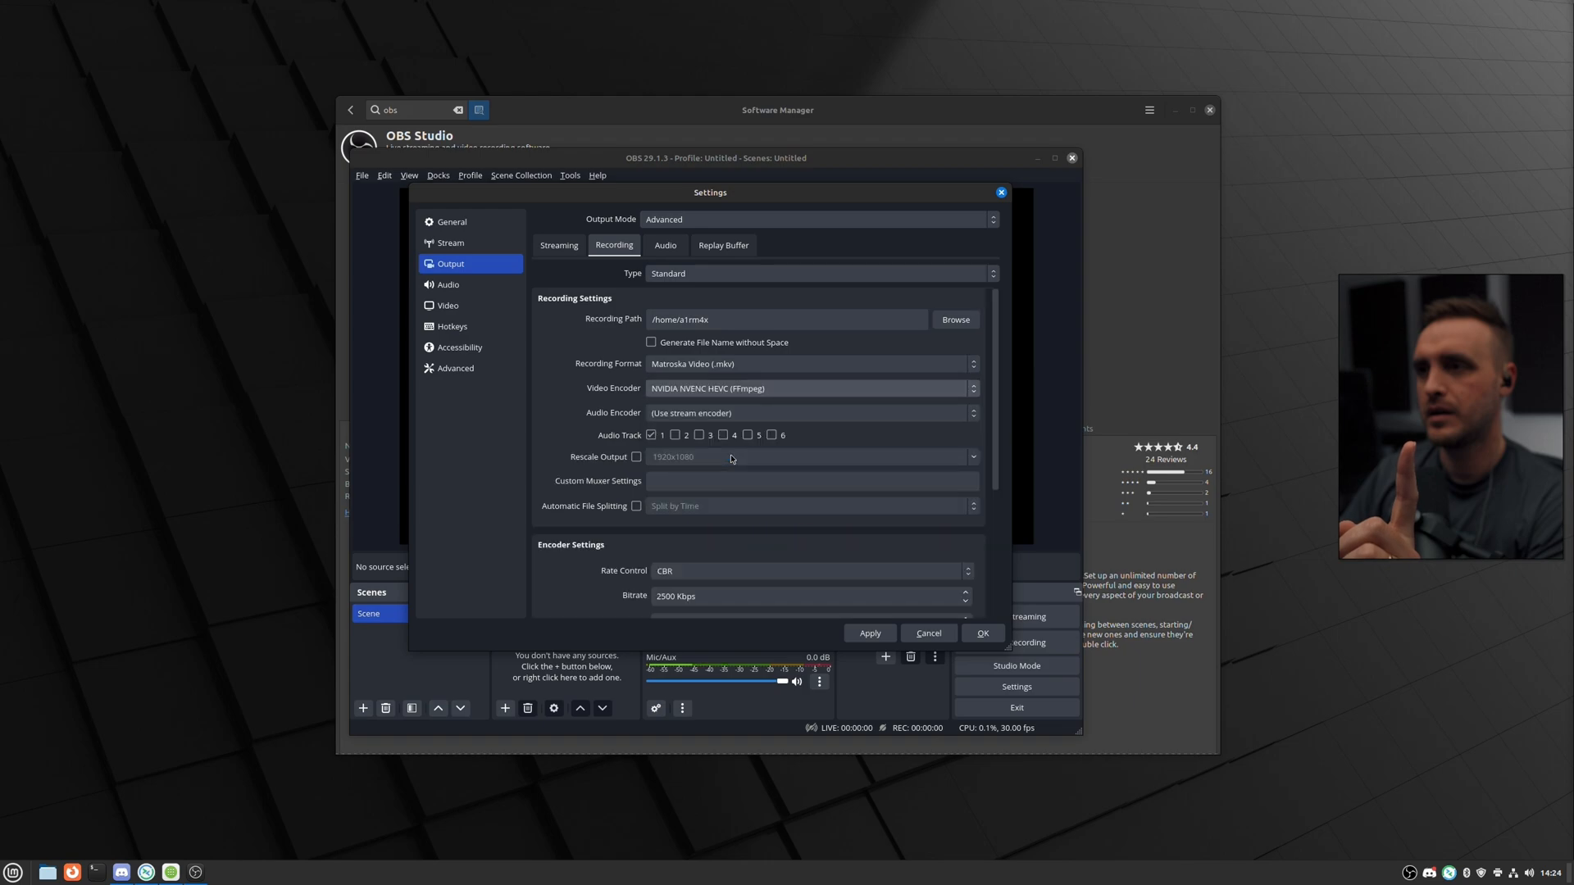
click(817, 273)
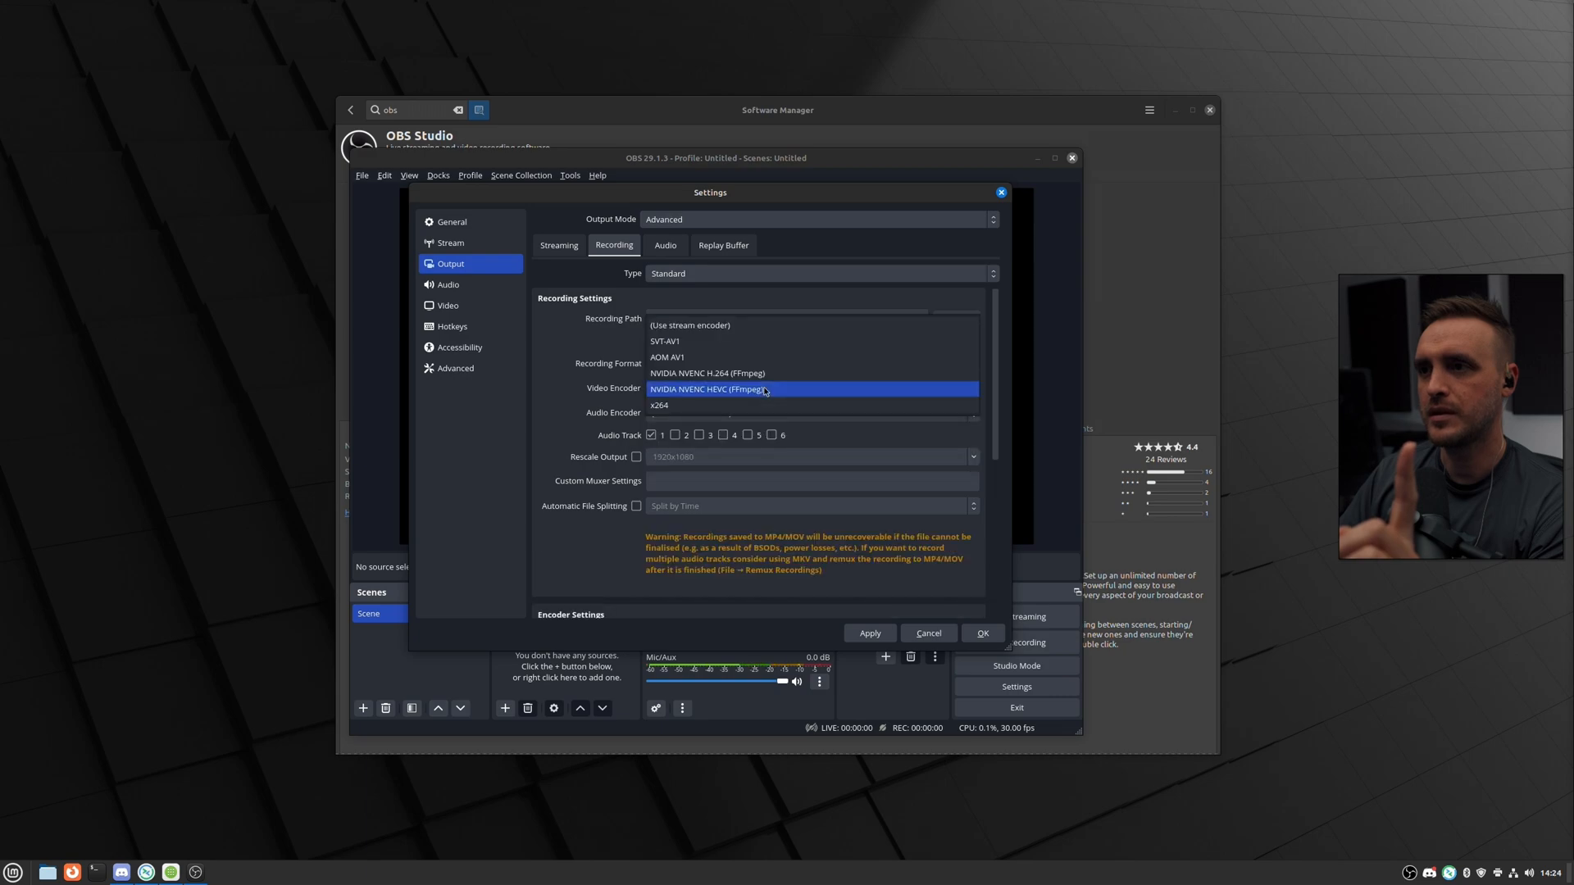
click(707, 389)
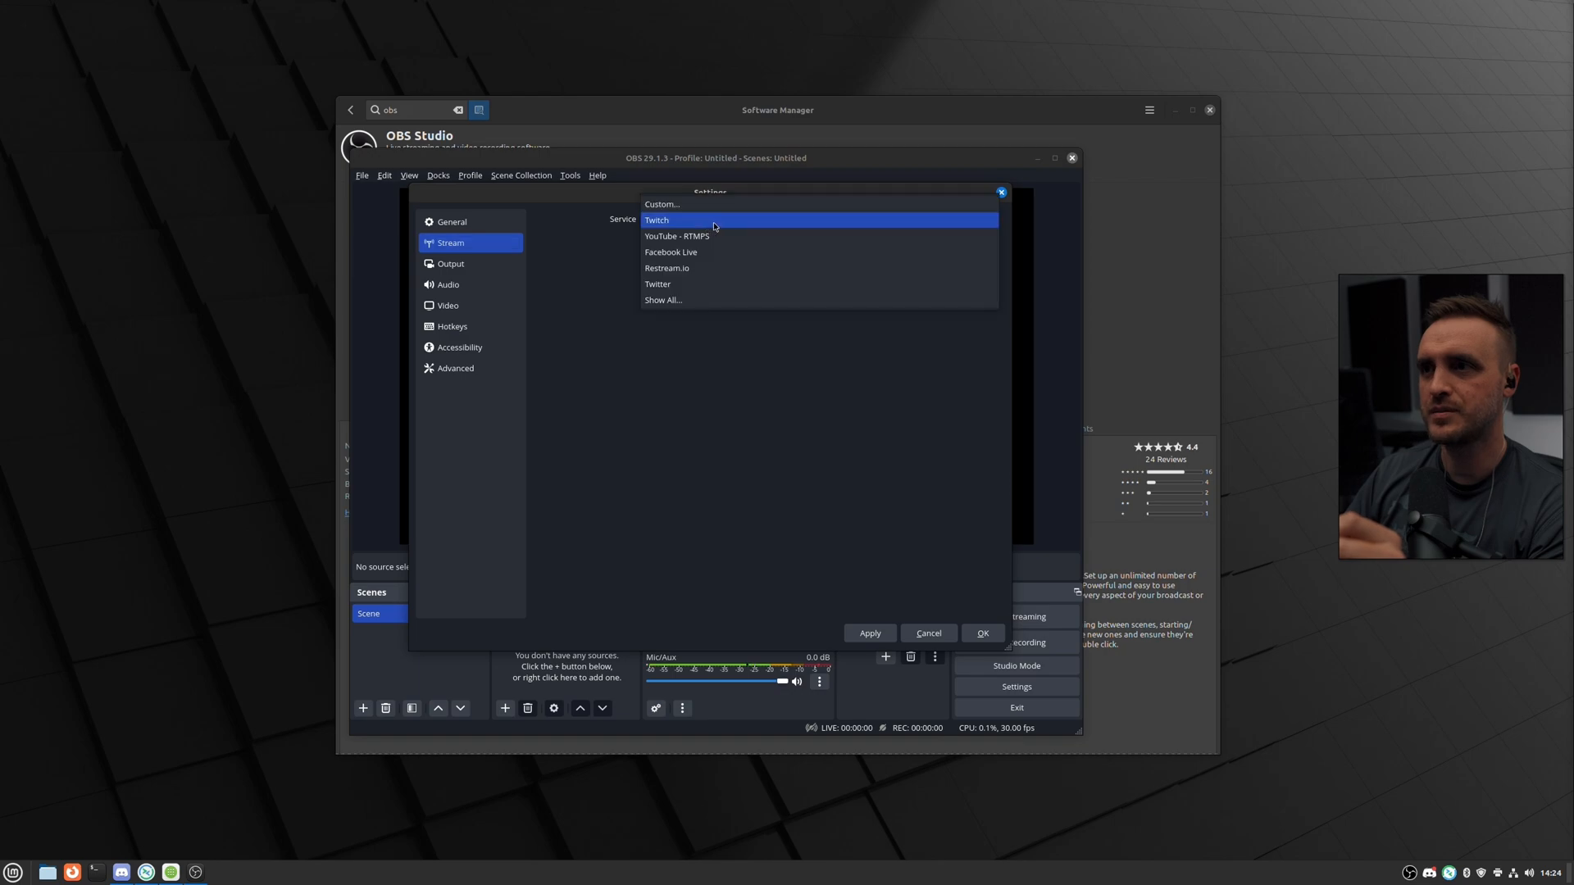
Choose a custom streaming service and stream with NVIDIA NVENC HEVC.
click(661, 205)
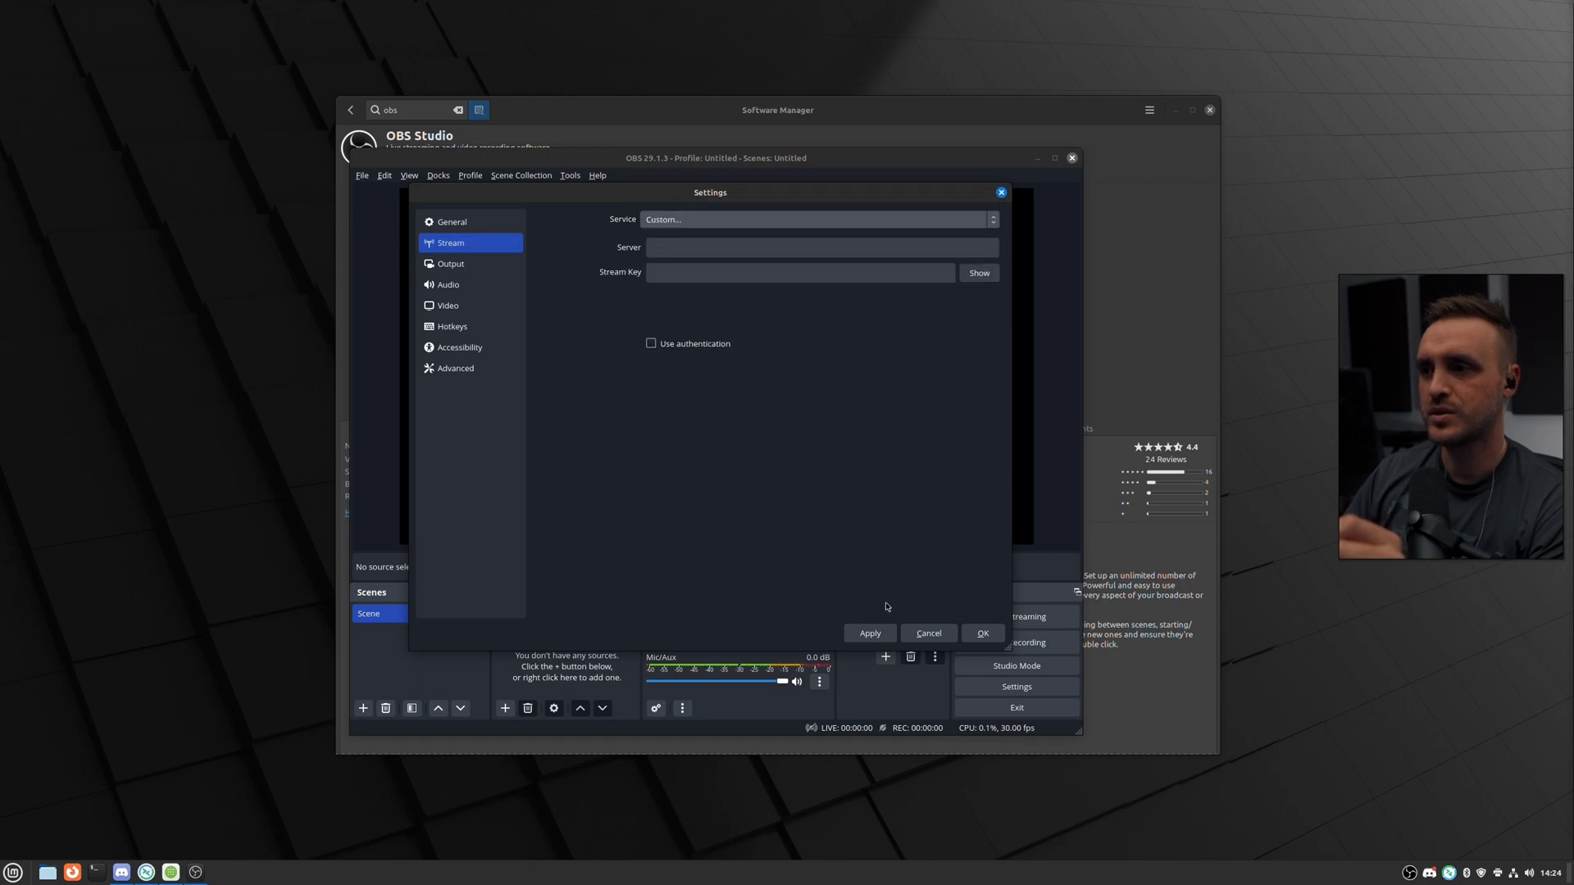
click(450, 263)
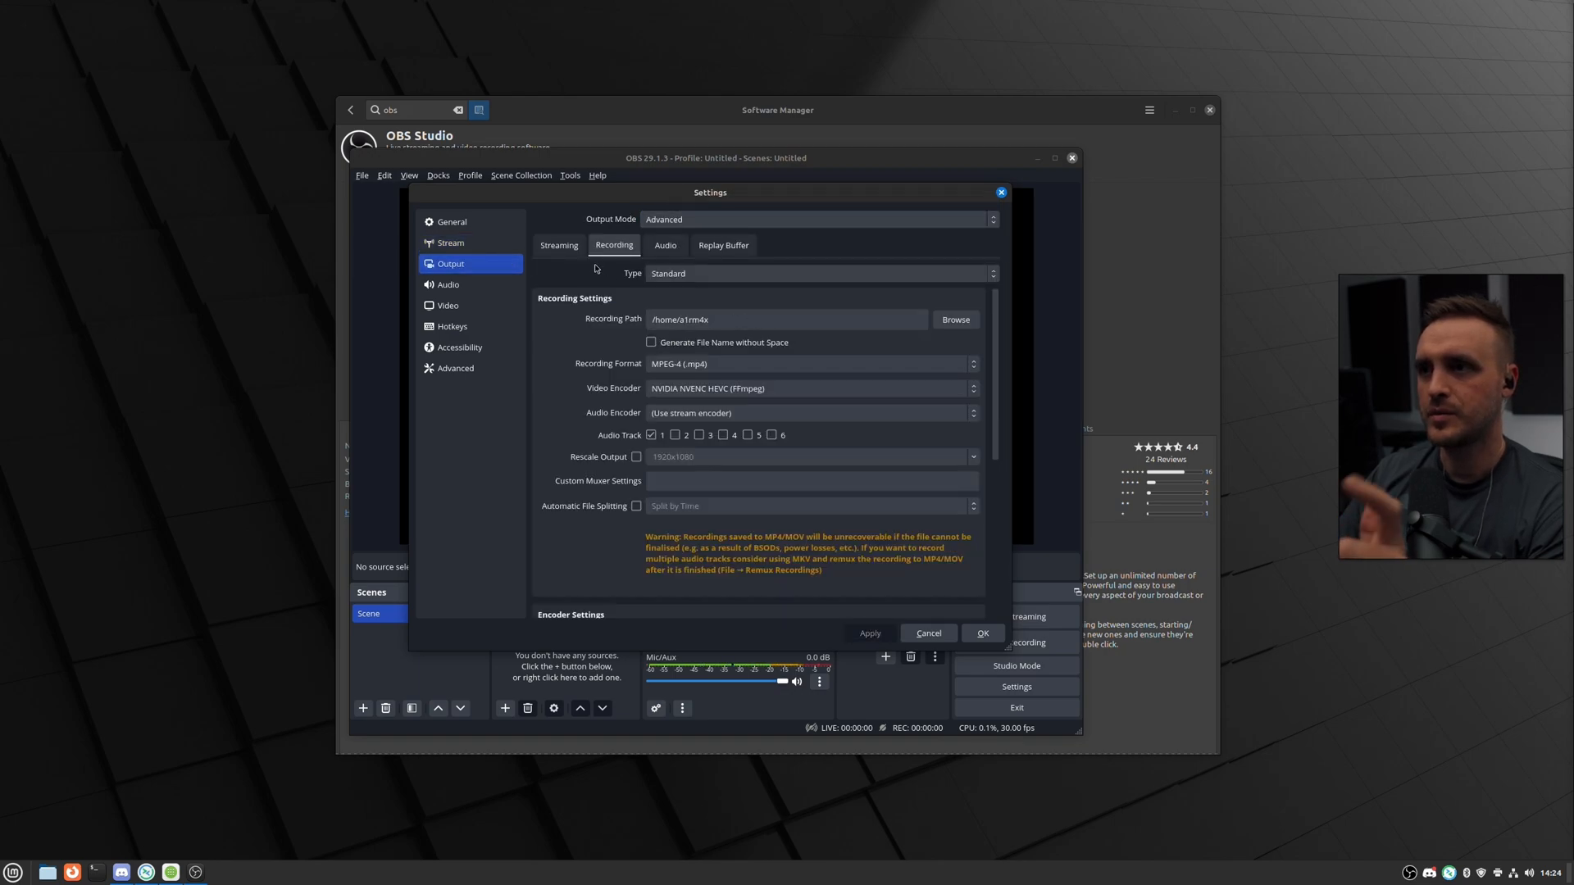
click(558, 245)
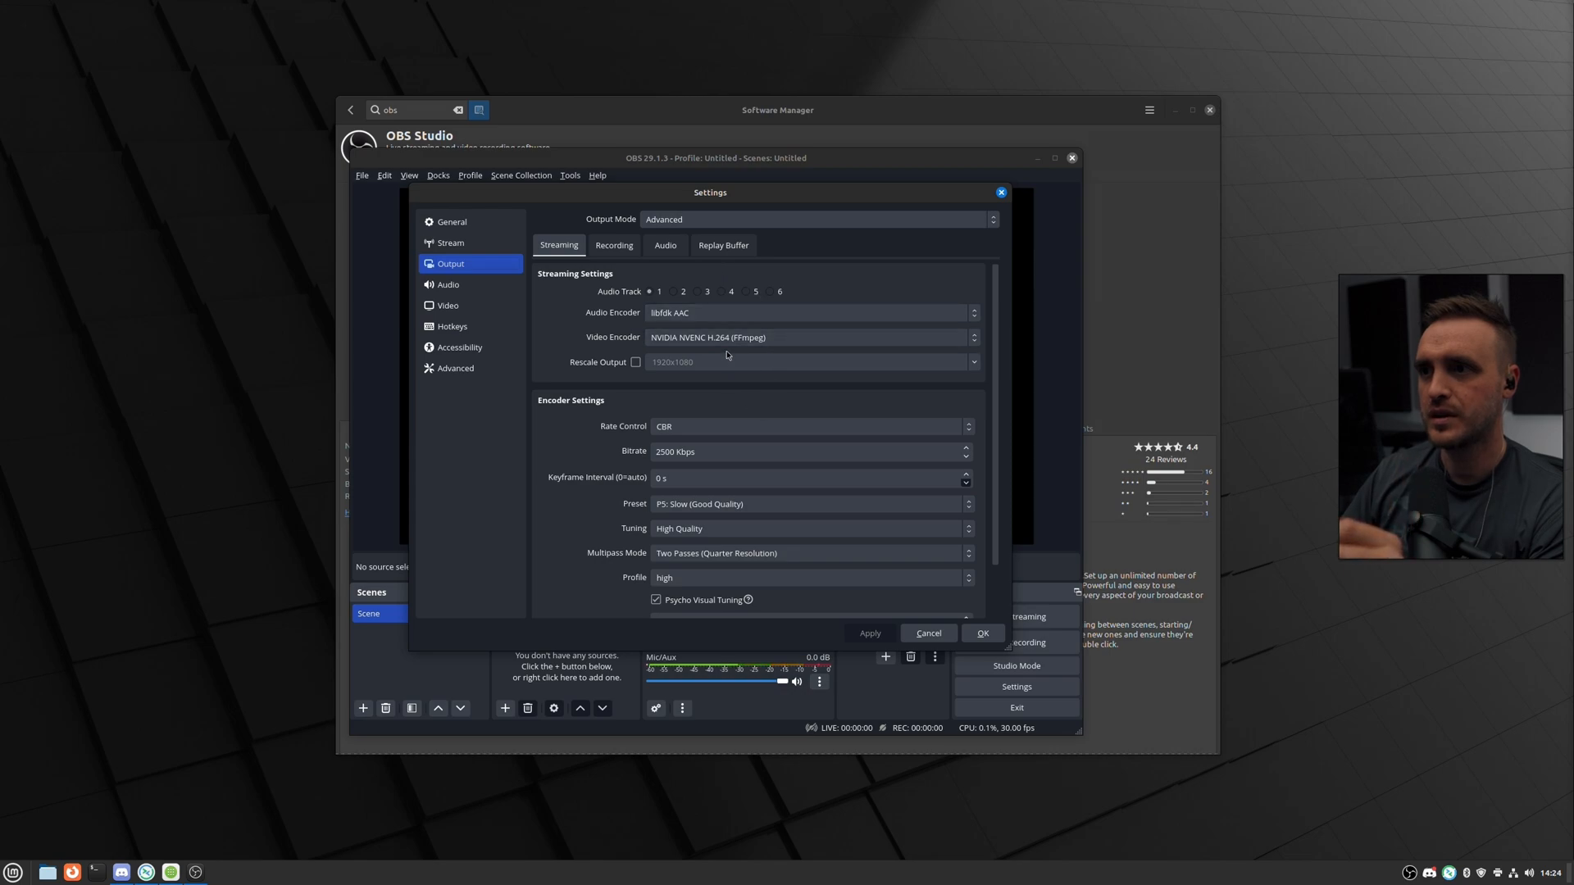
click(810, 336)
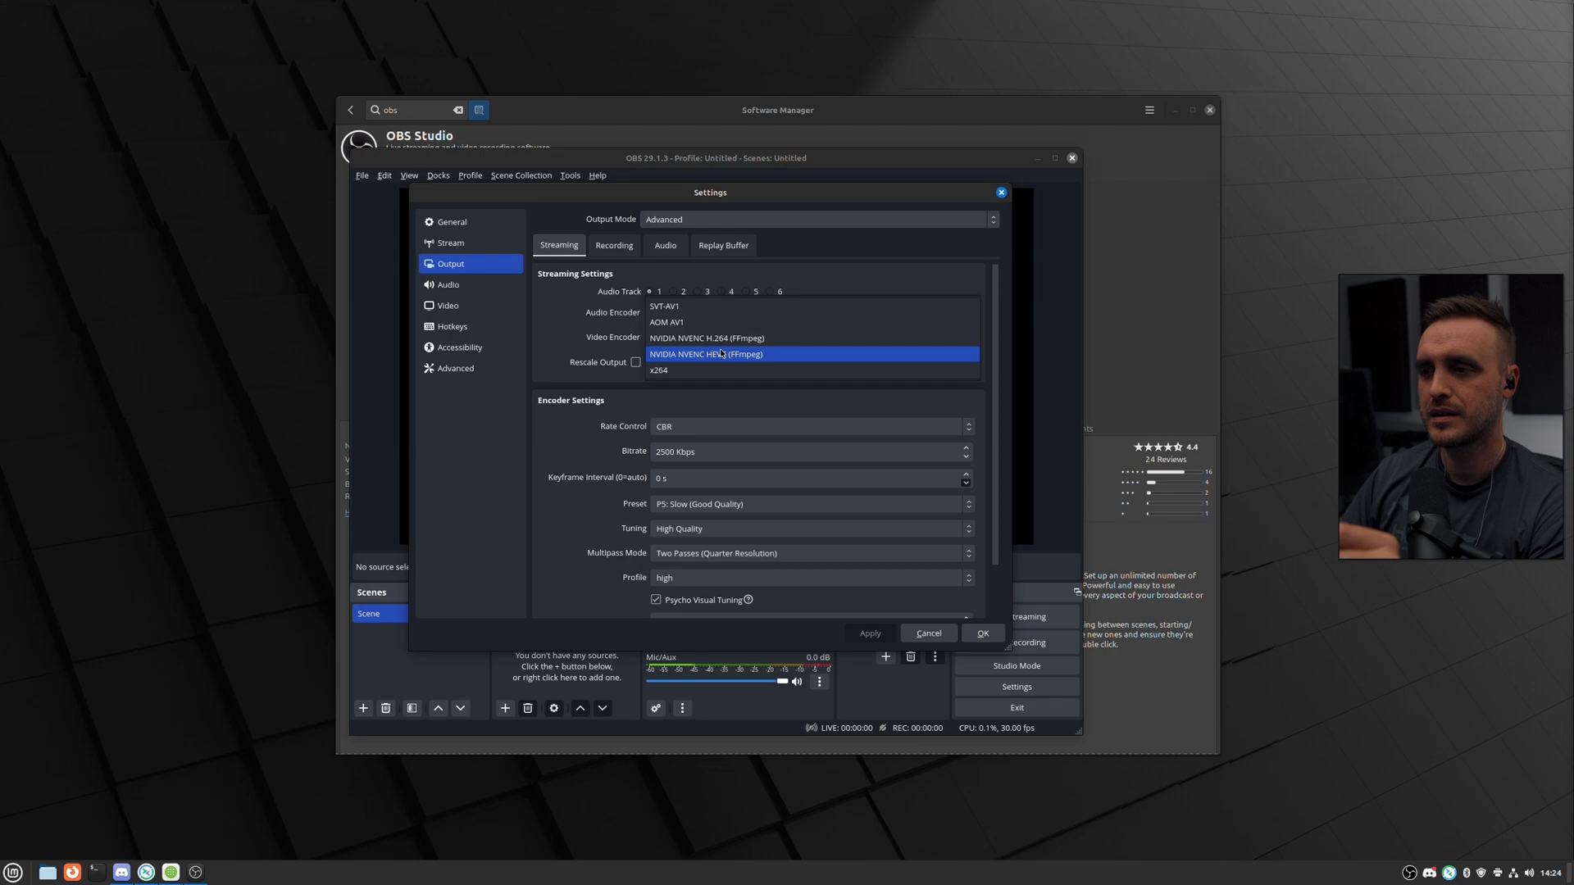
click(705, 354)
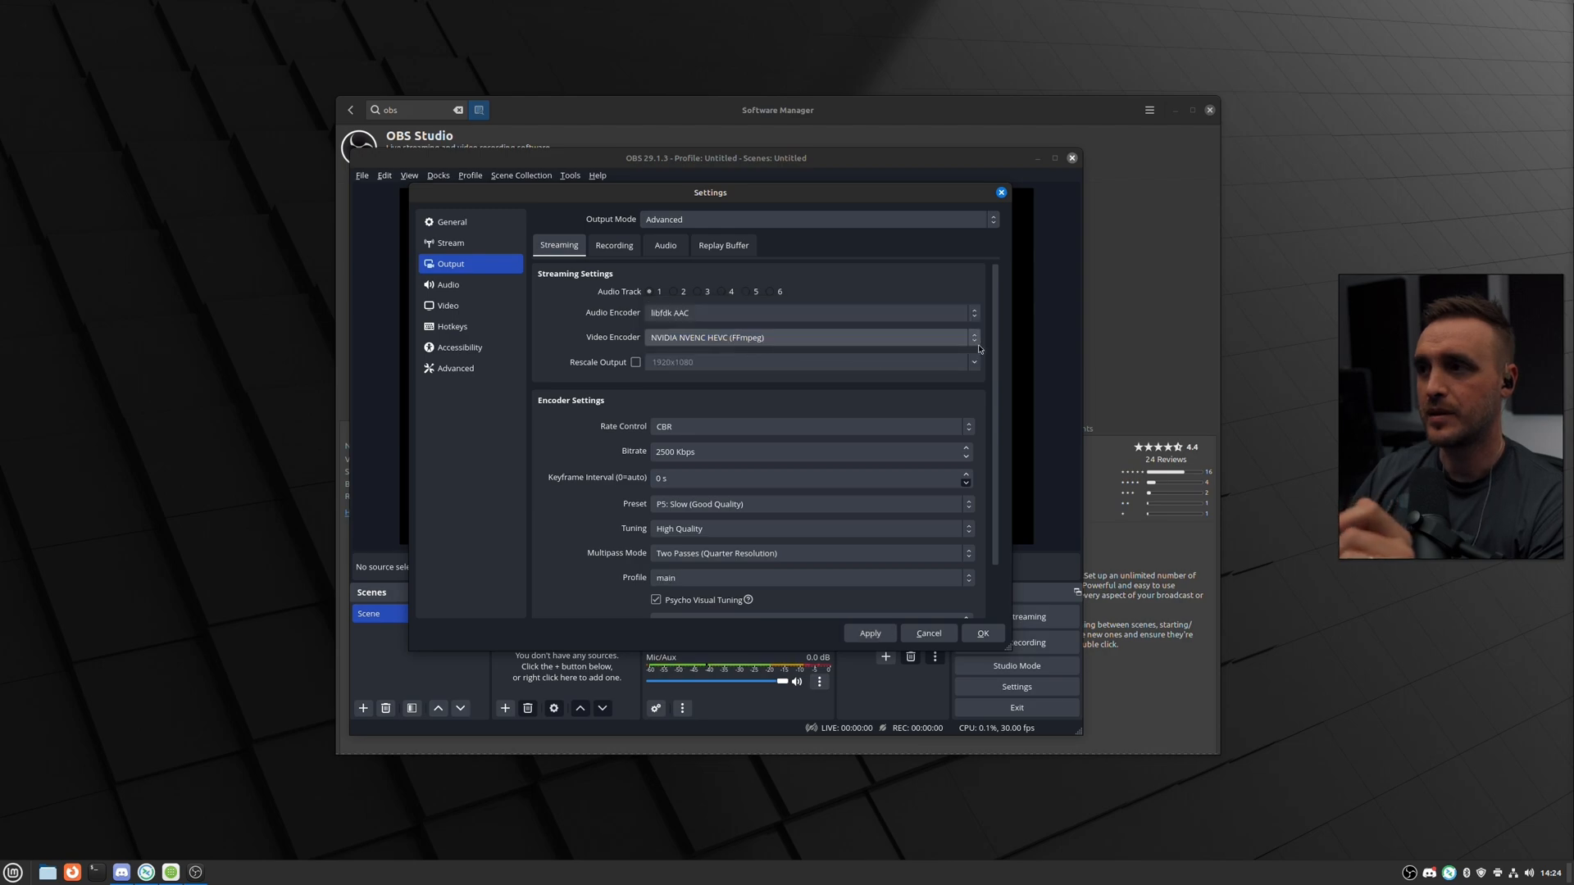
Keep CBR as the streaming rate control.
scroll(down, 3)
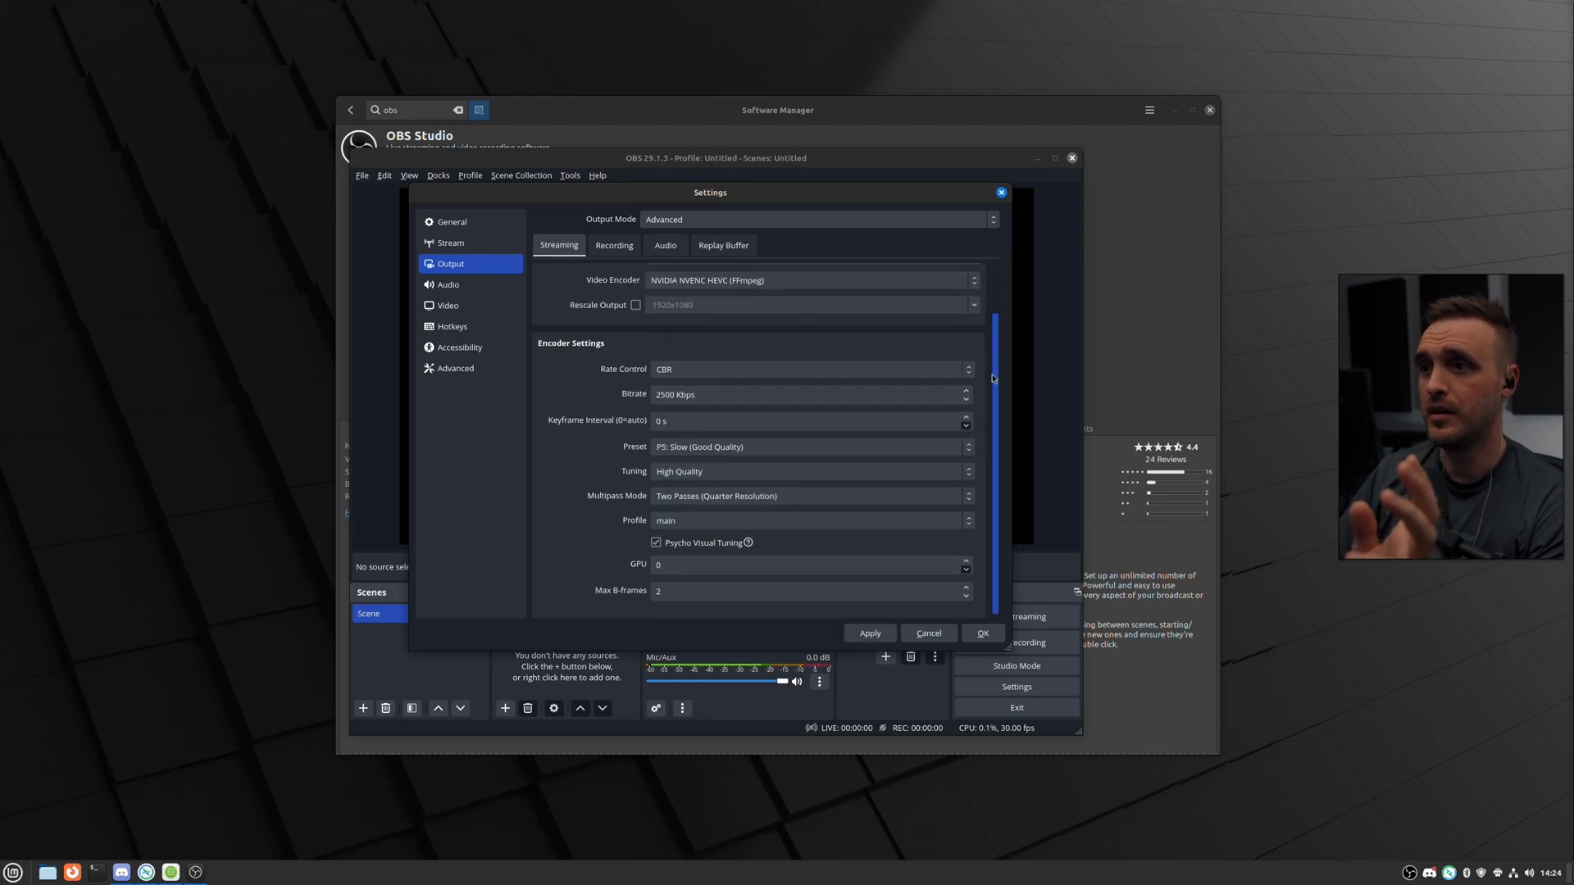
click(810, 447)
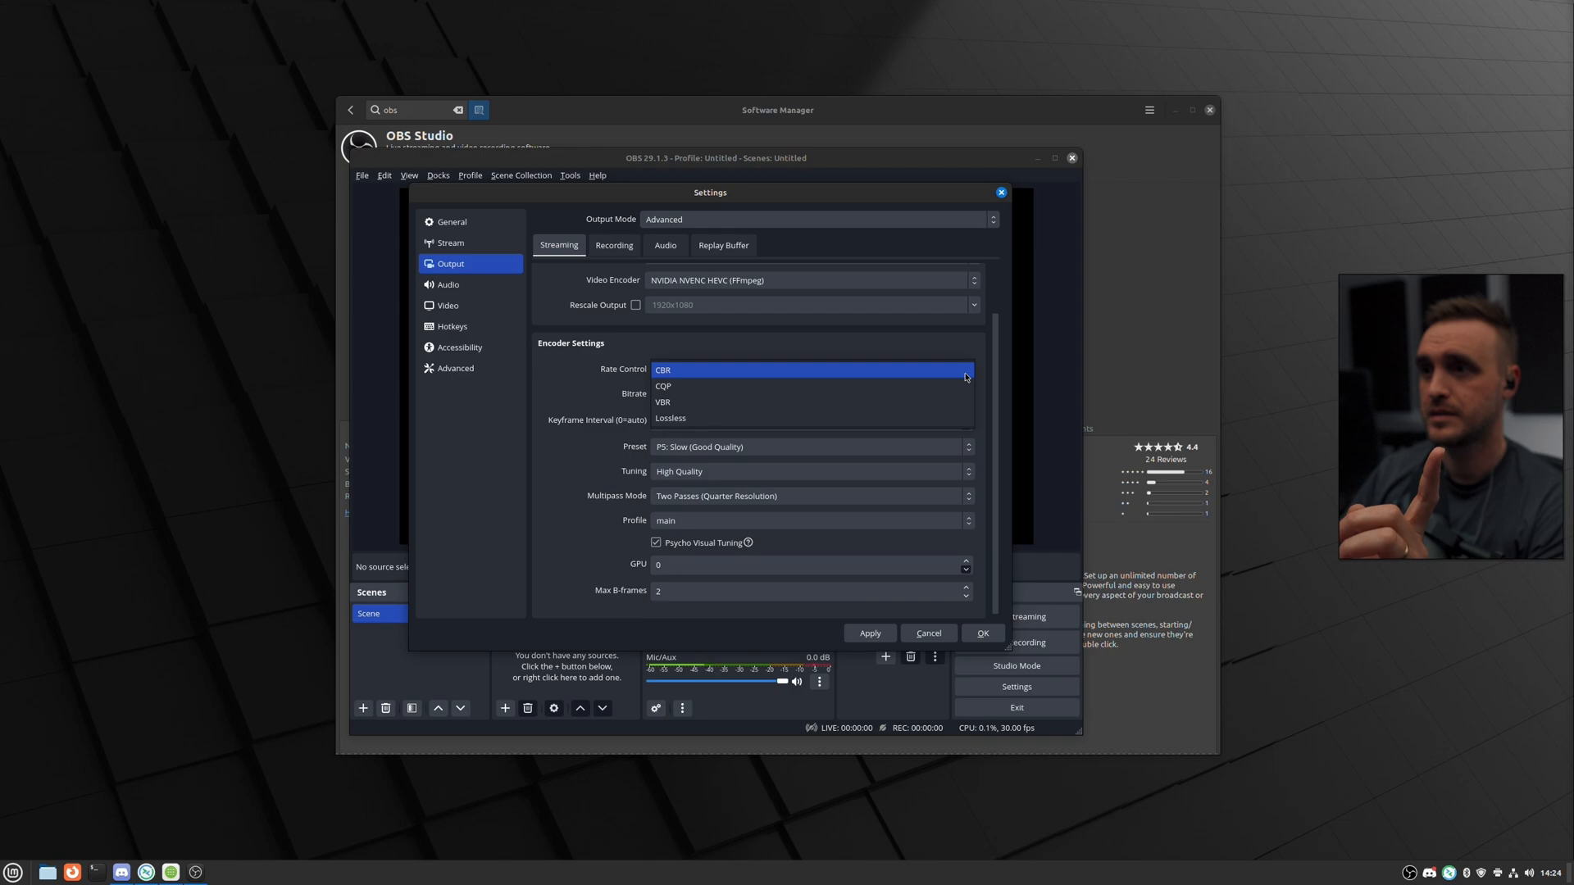
click(661, 368)
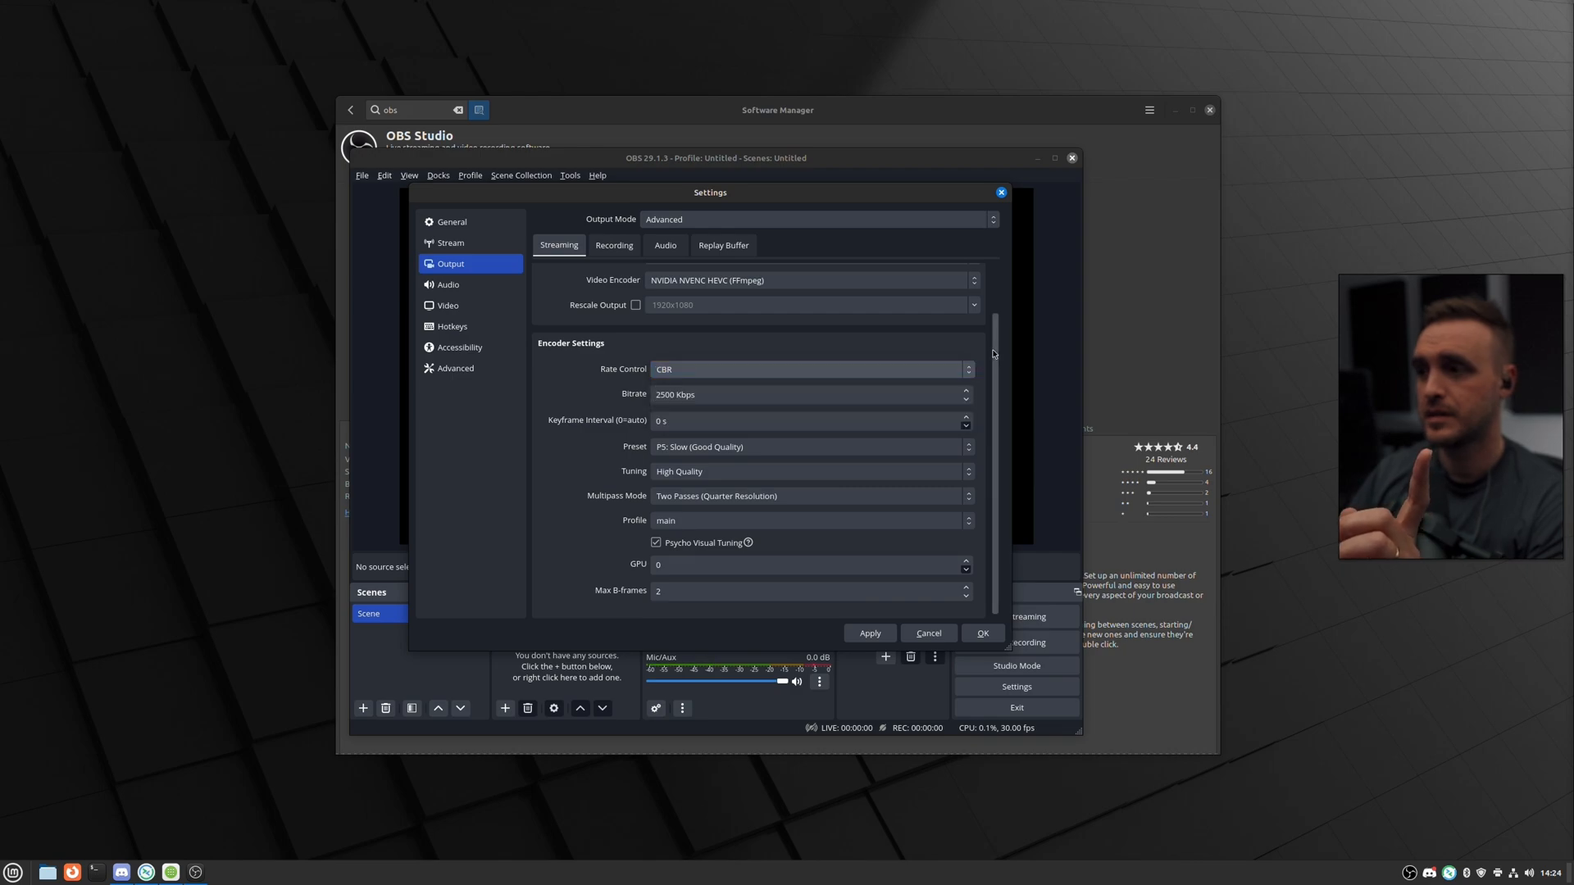
mouse_move(958, 362)
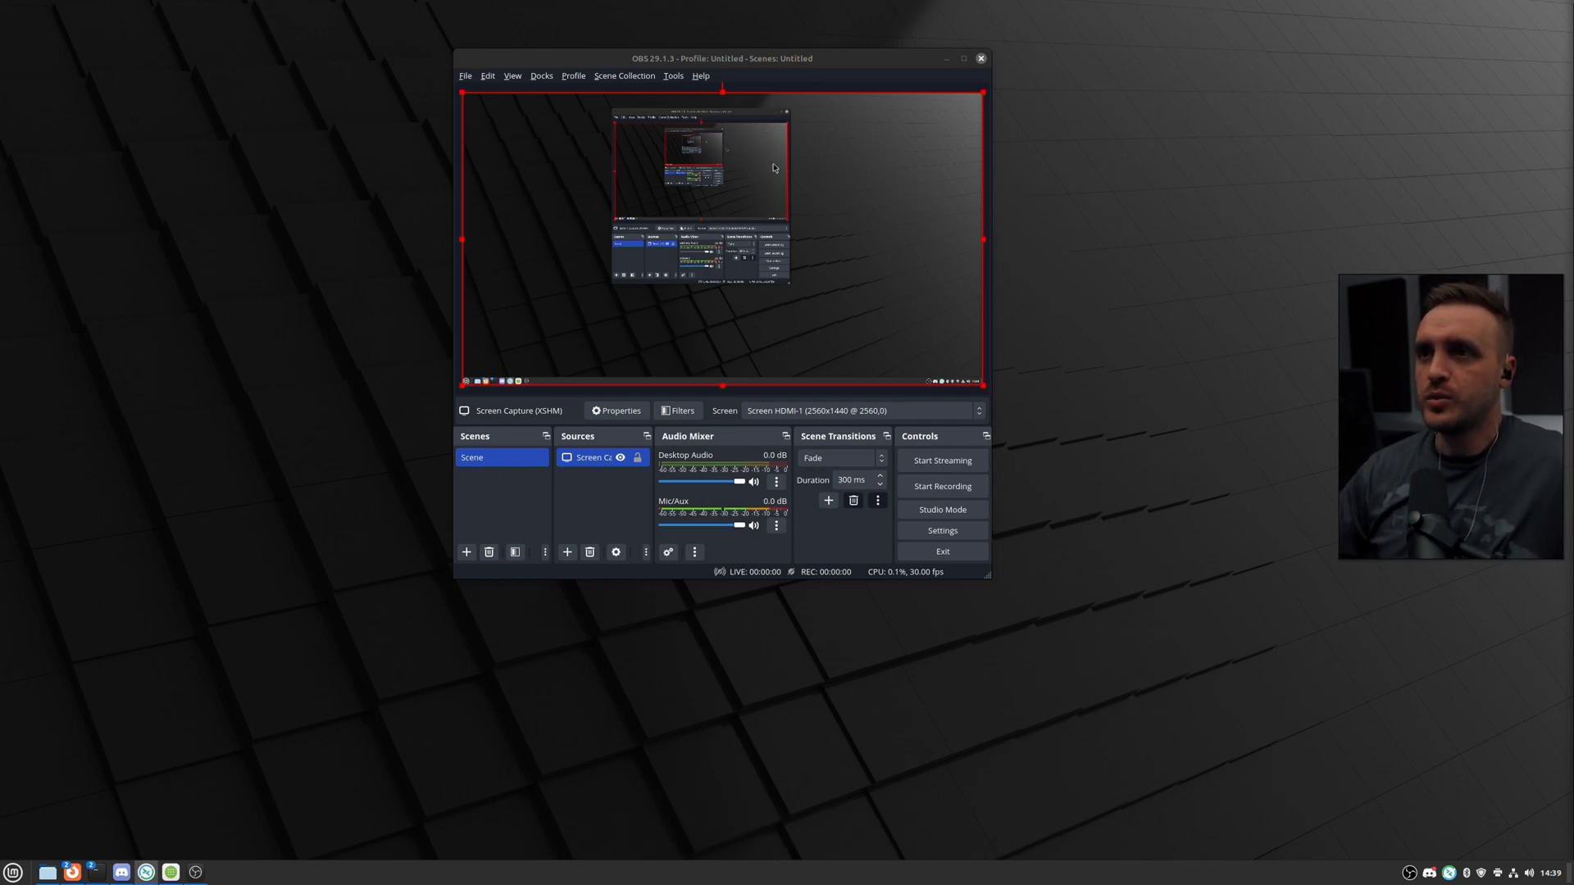
Reopen File > Settings, enlarge it, and choose NVIDIA NVENC HEVC for streaming.
click(465, 76)
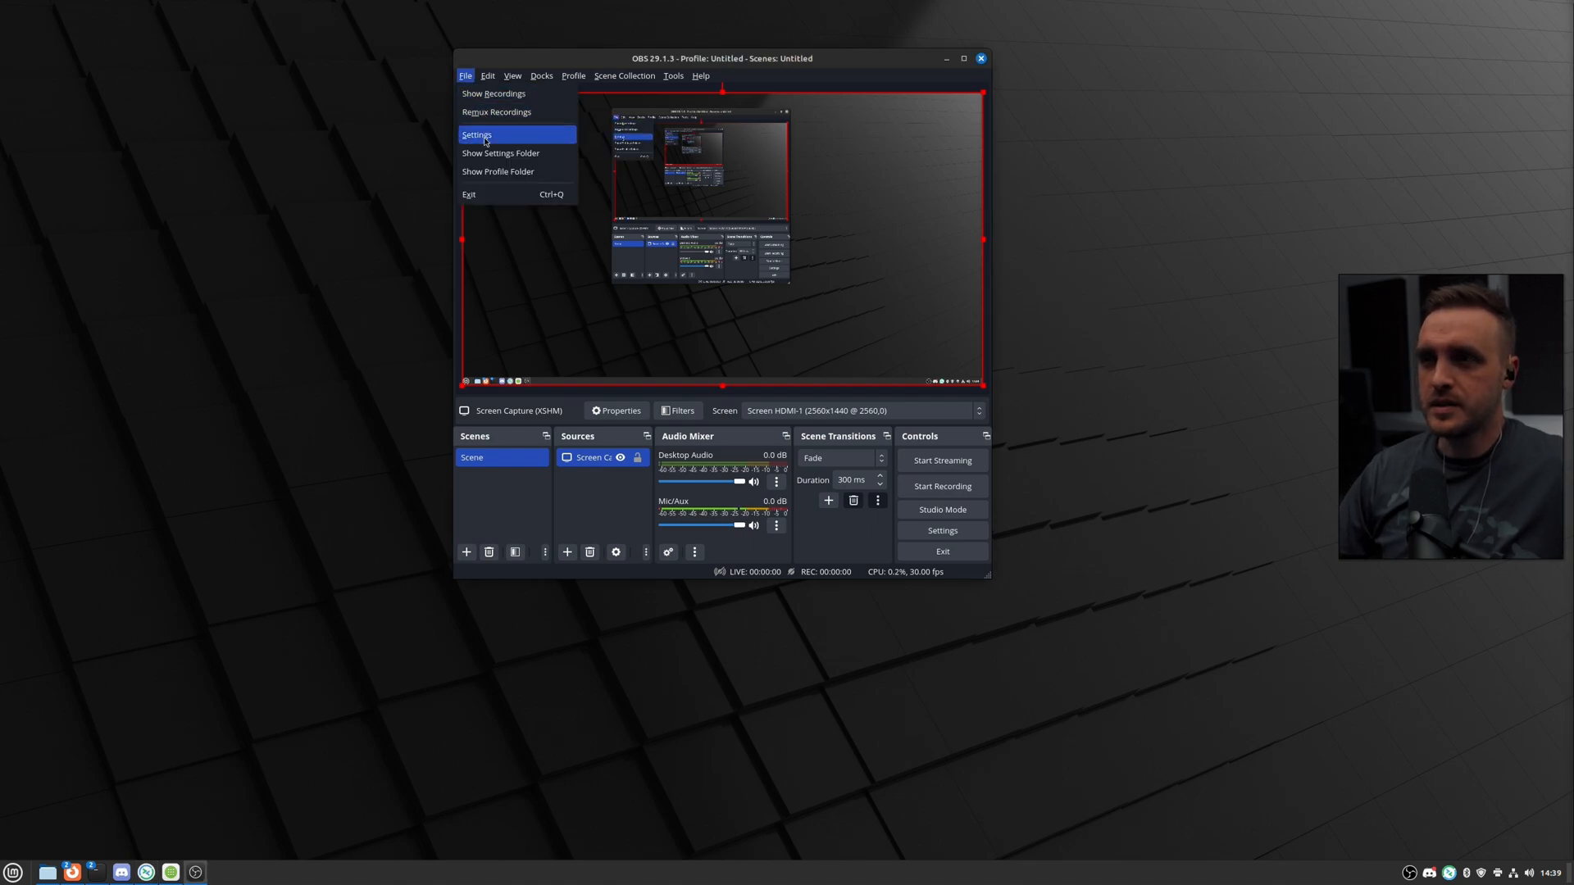
click(475, 135)
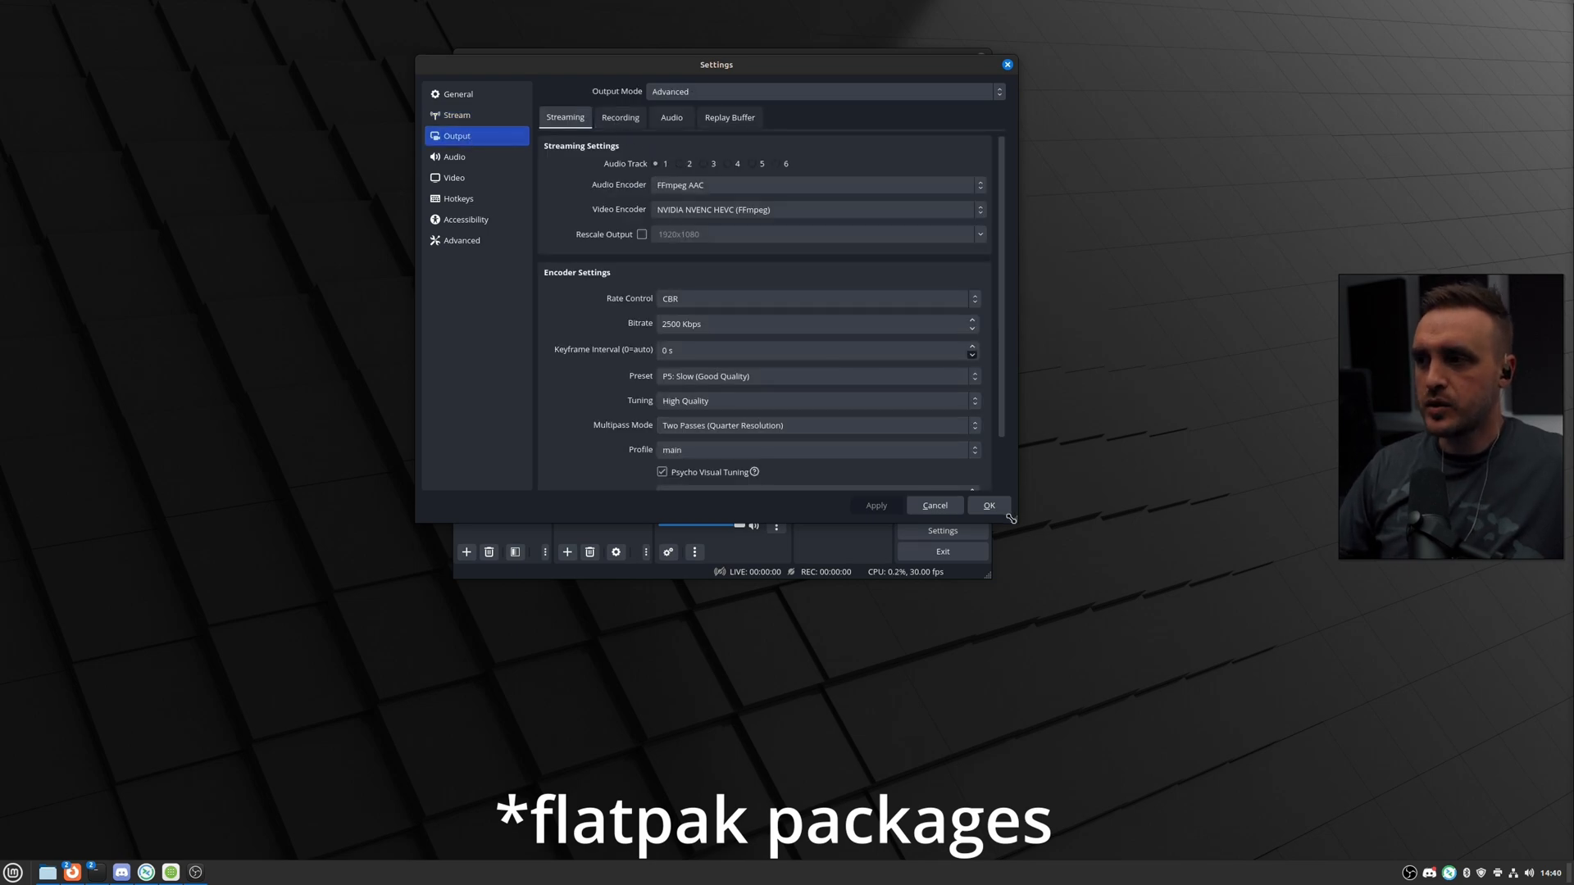
click(979, 209)
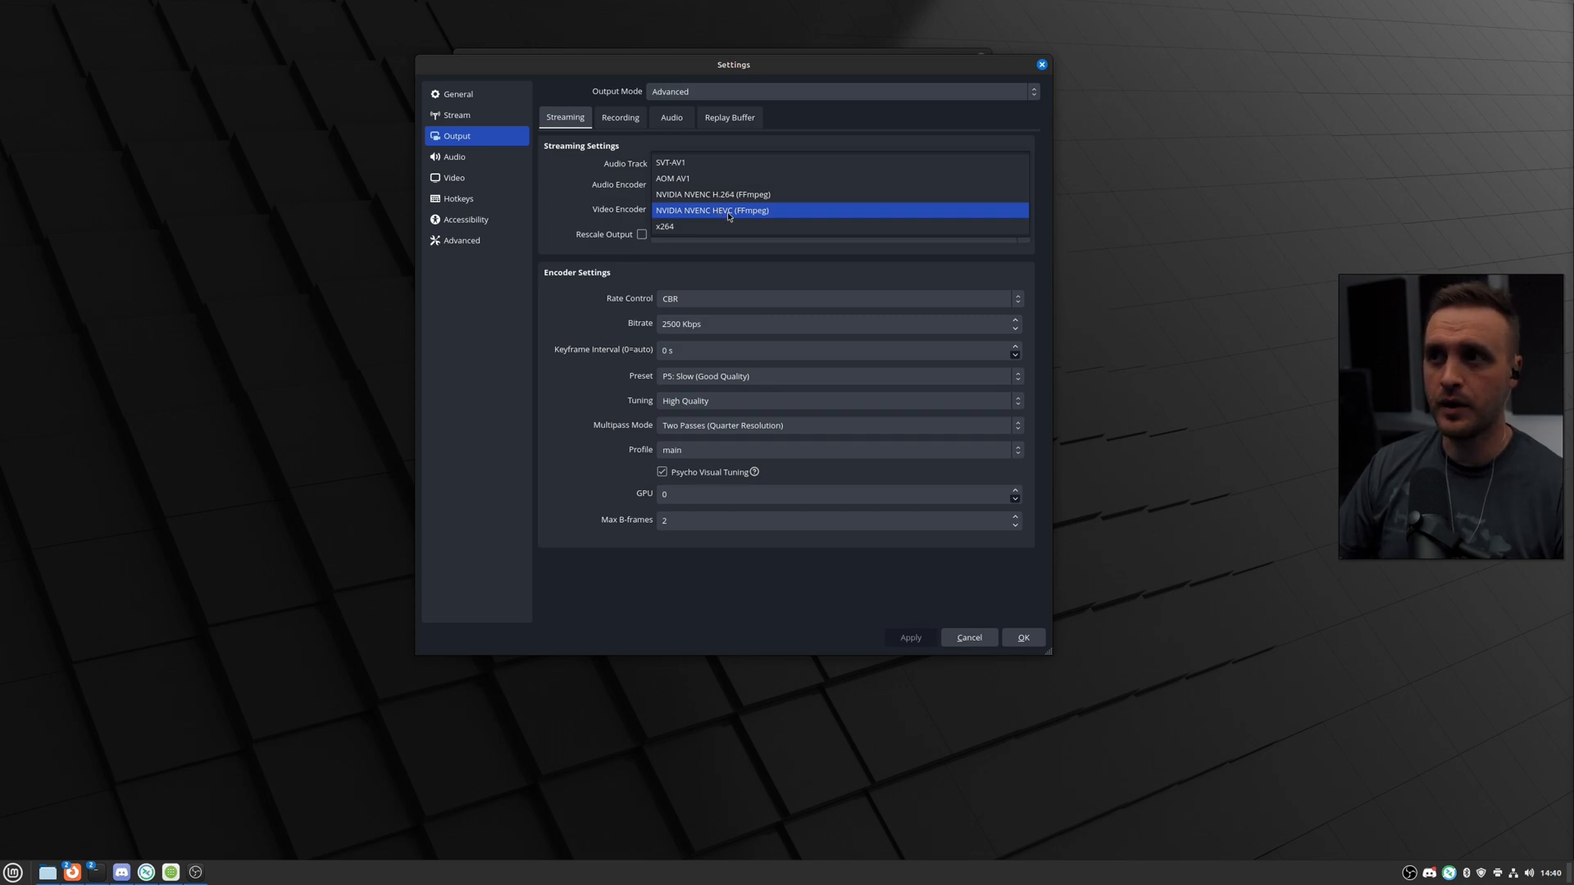
click(712, 210)
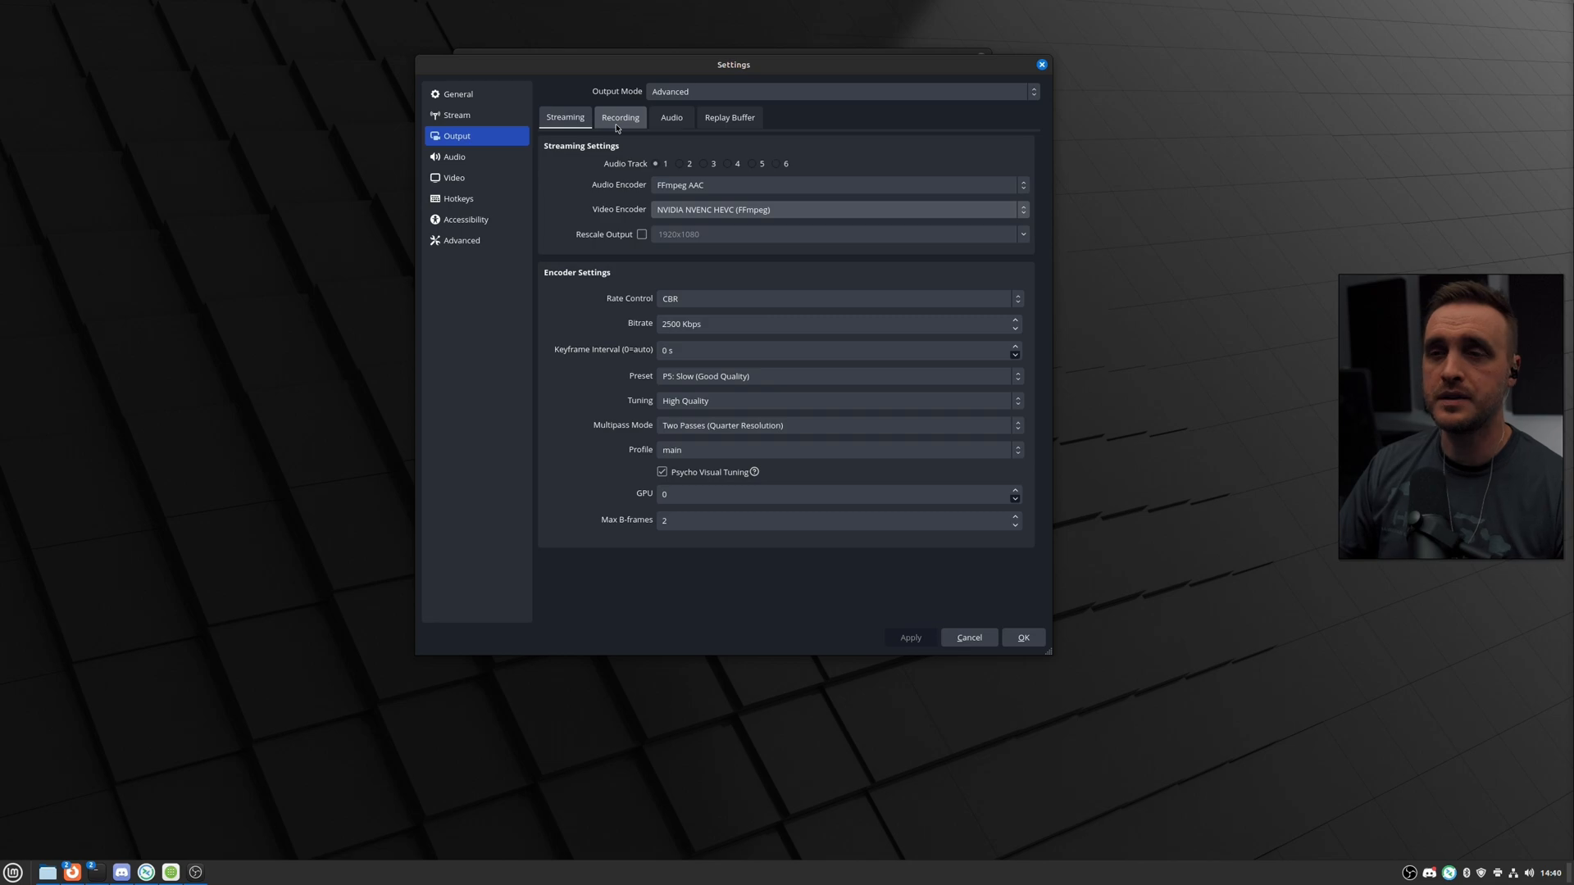
Set the recording container format to matroska, keeping the av1_nvenc video encoder.
click(619, 117)
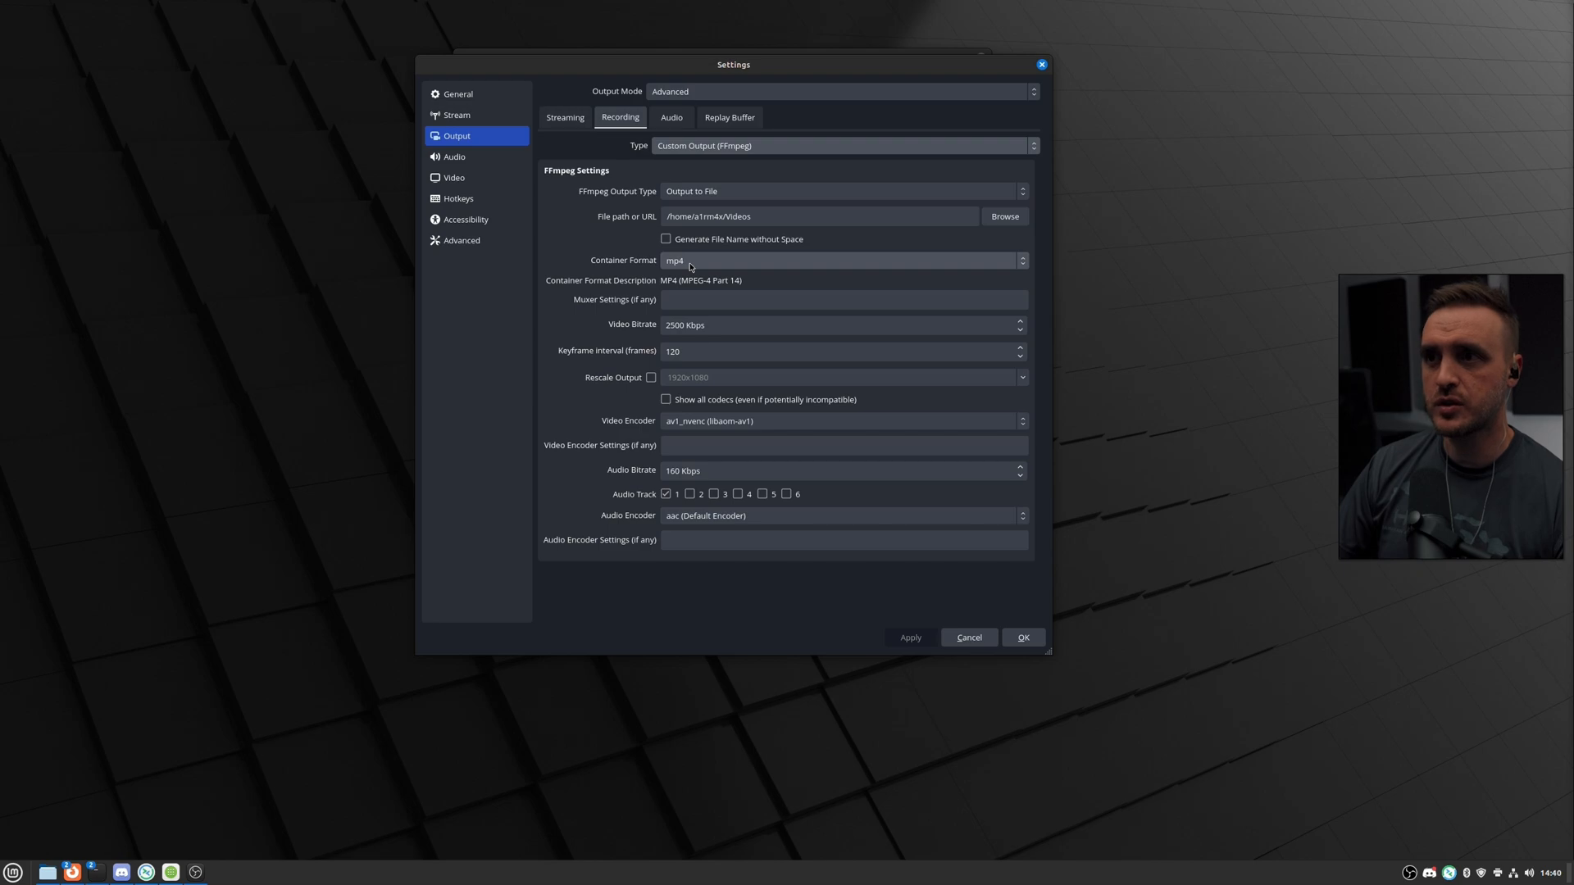
click(843, 260)
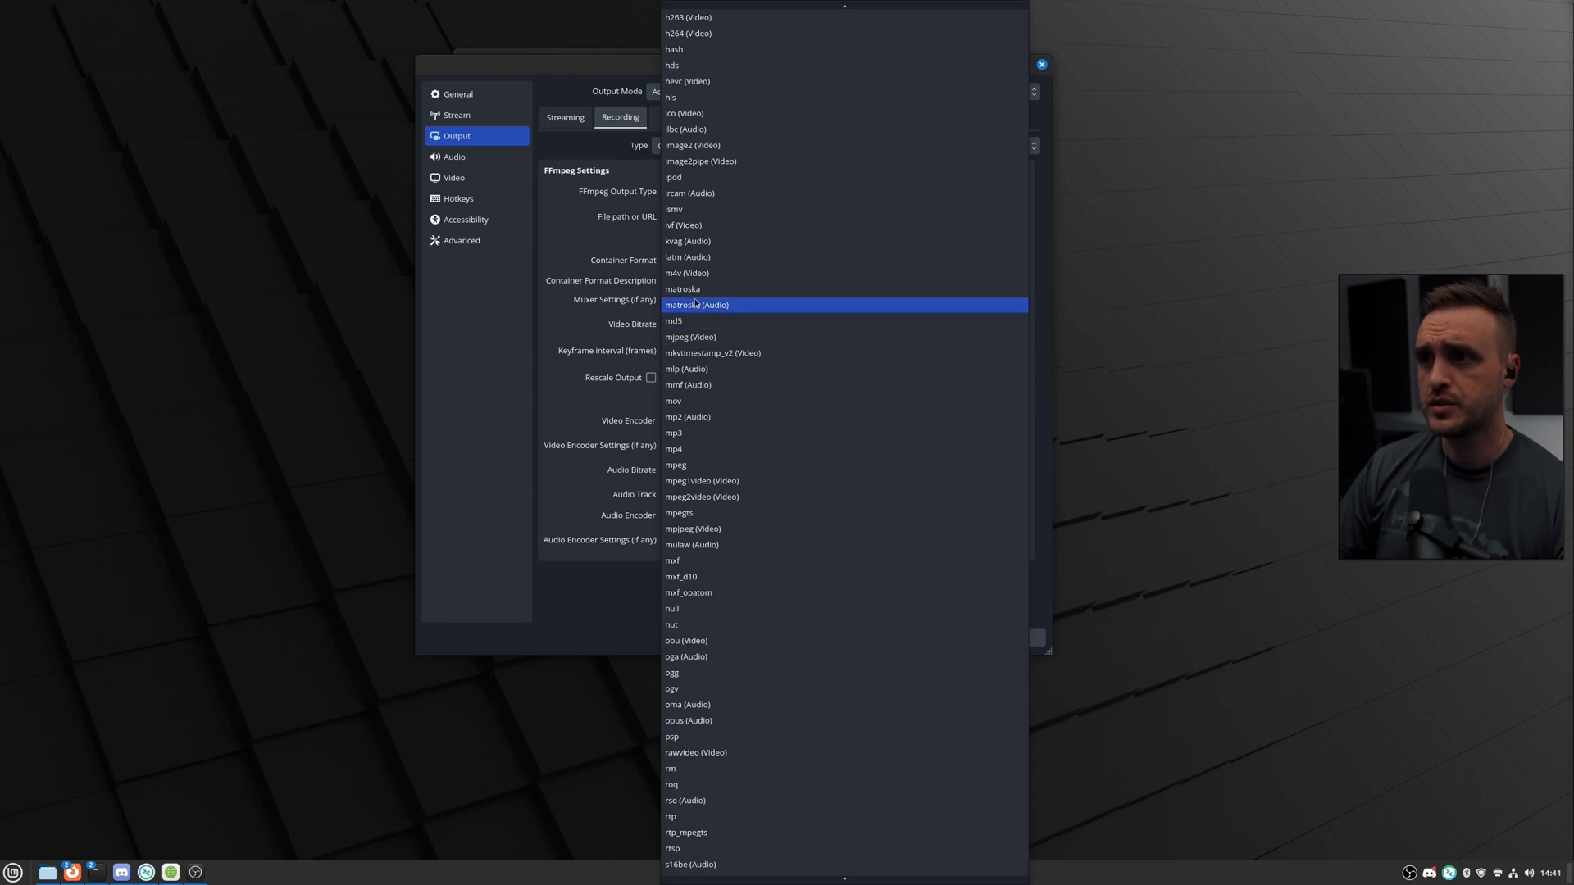
click(683, 288)
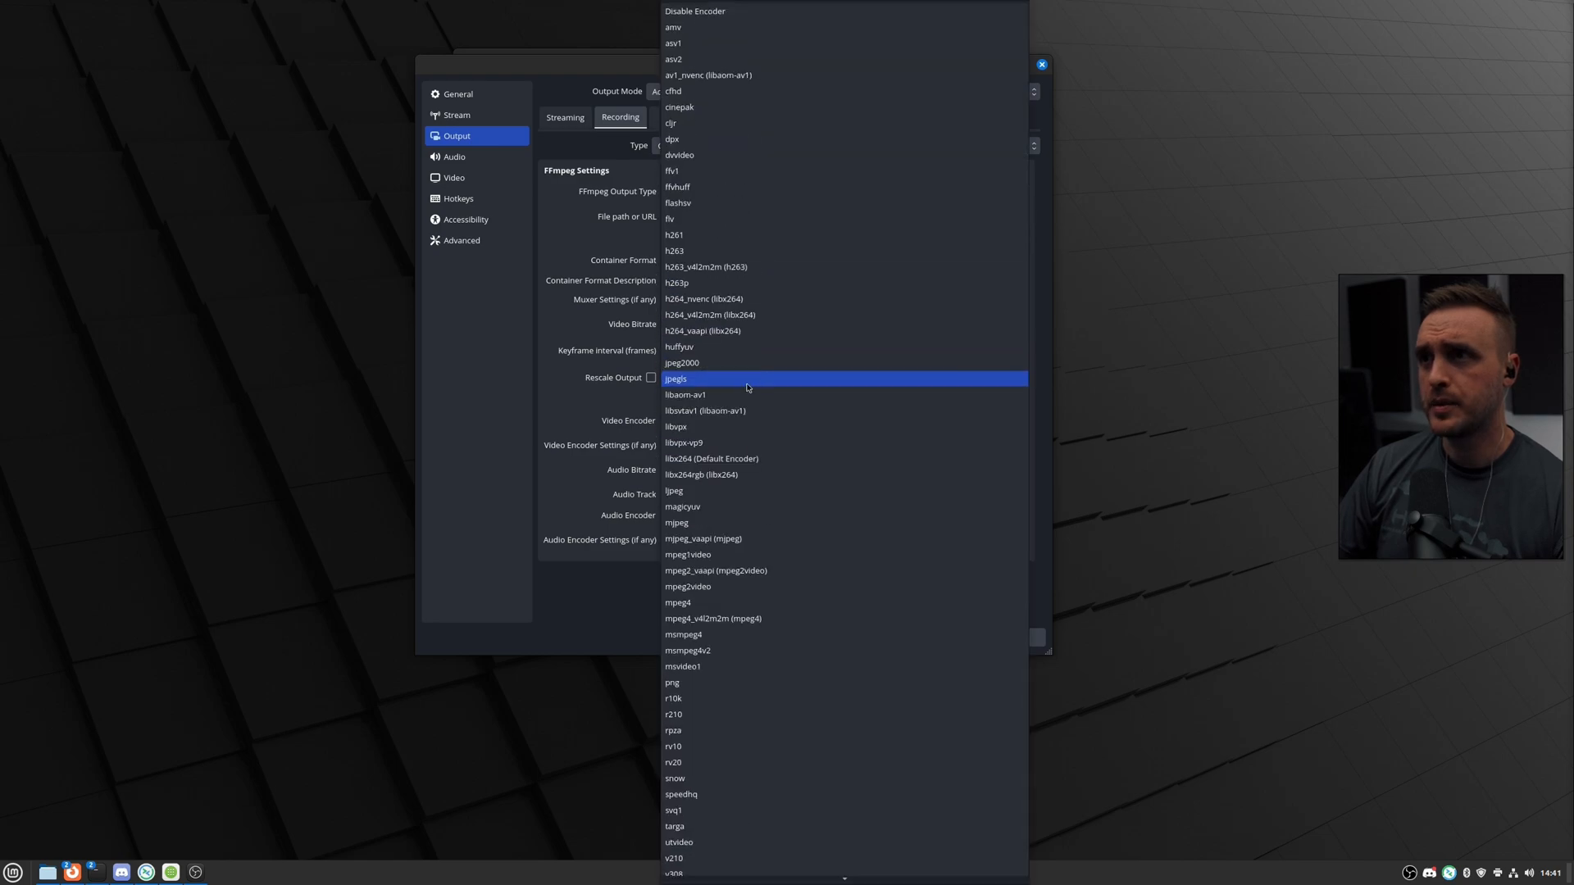
mouse_move(746, 90)
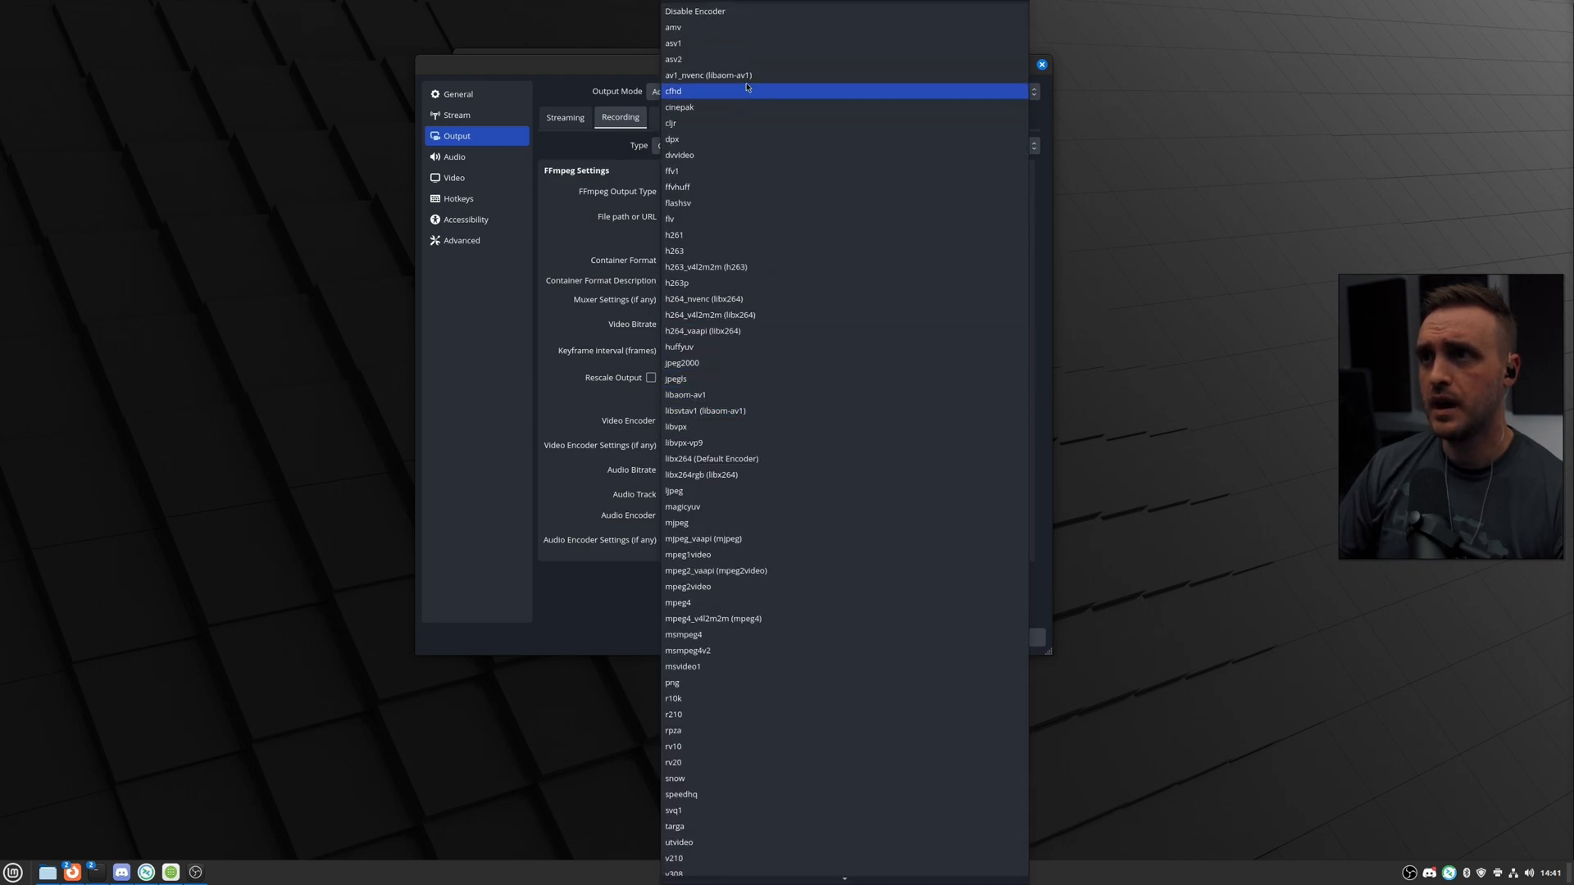
click(707, 75)
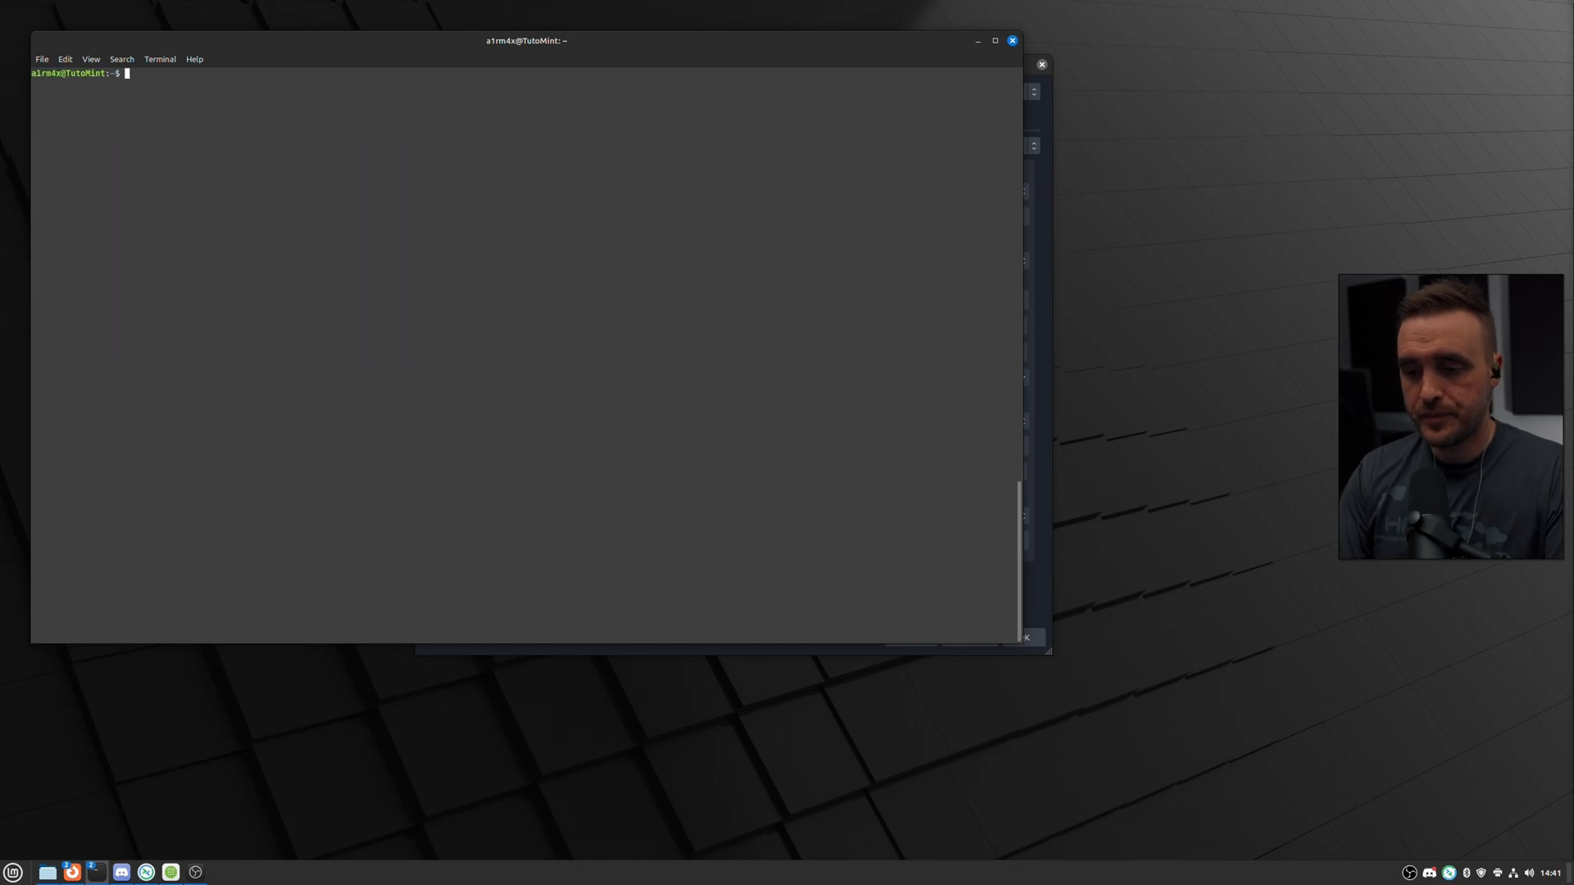
Run nvidia-smi in a terminal to check the GPU.
text(vn)
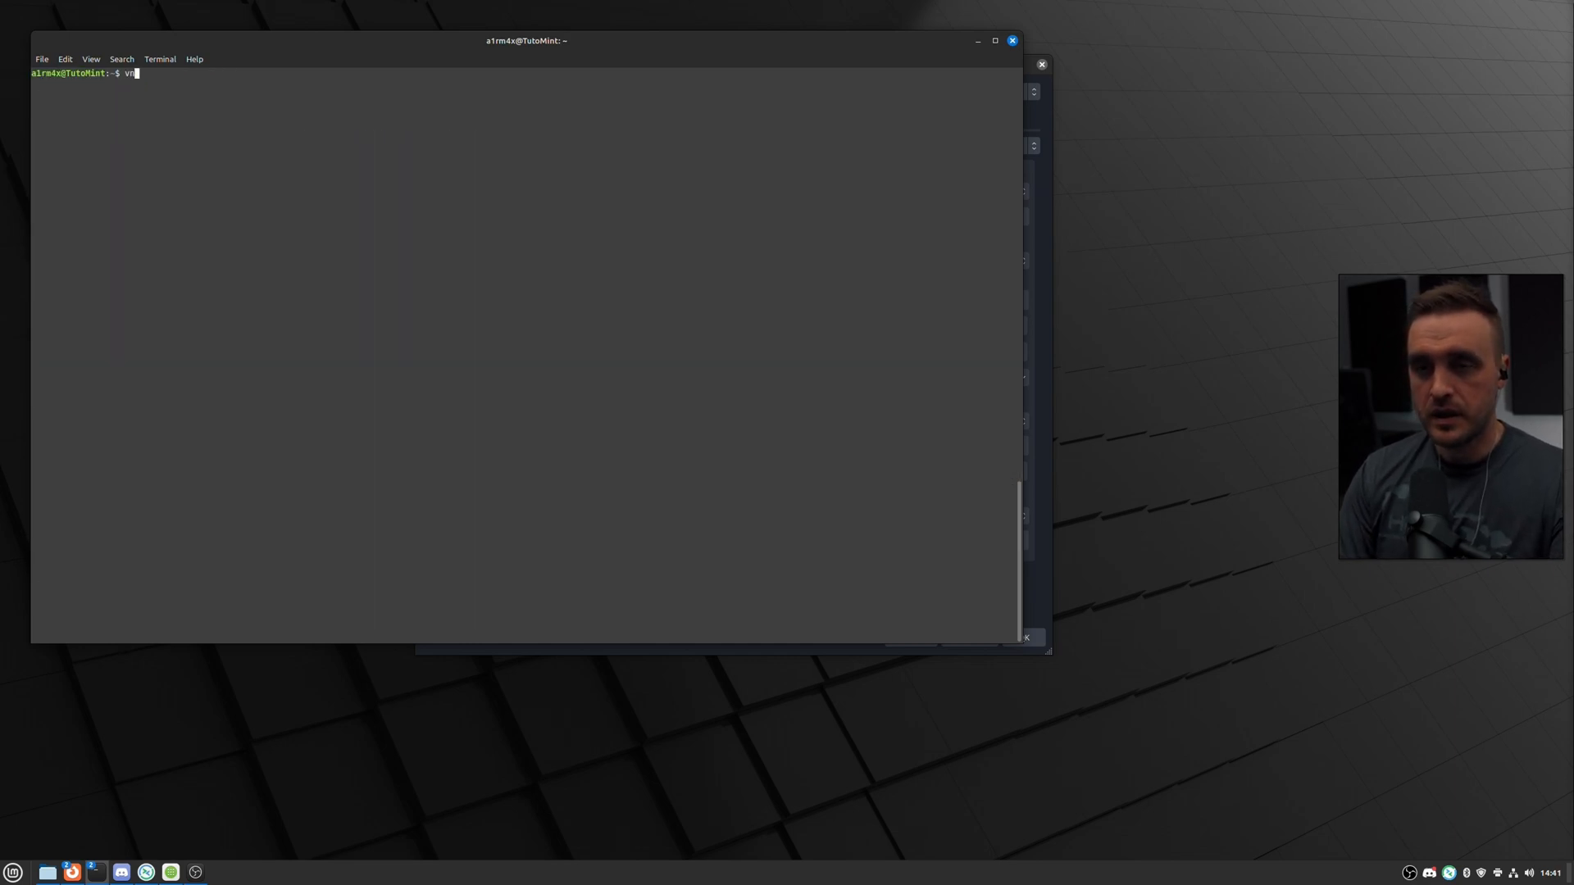
text(nvidia-sm)
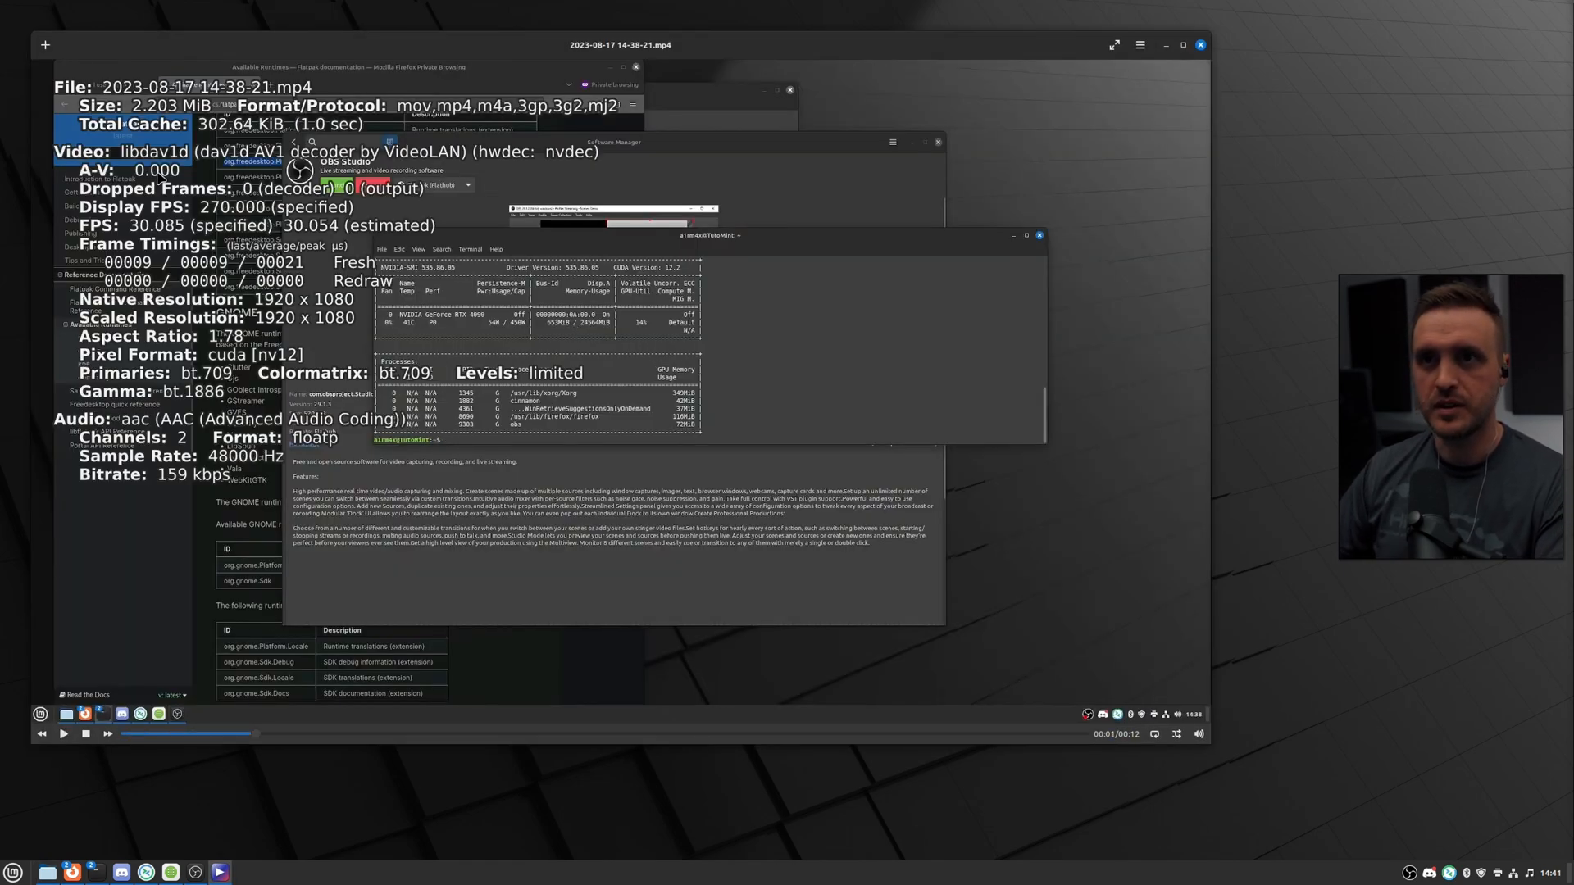
mouse_move(540, 167)
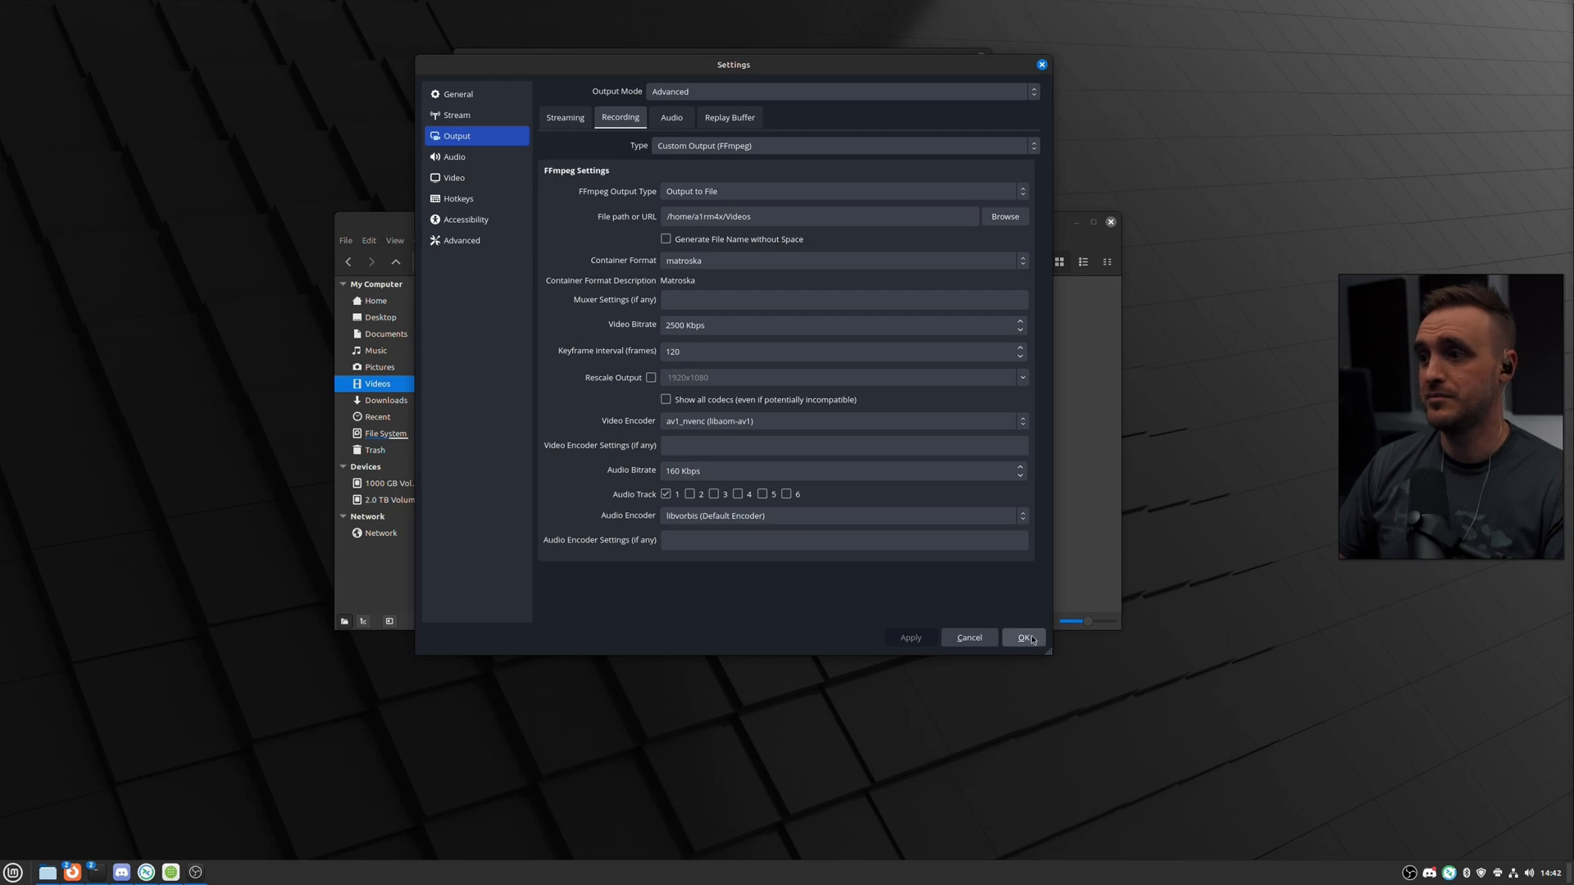
Confirm the matroska recording settings with OK in the Settings dialog.
click(1023, 638)
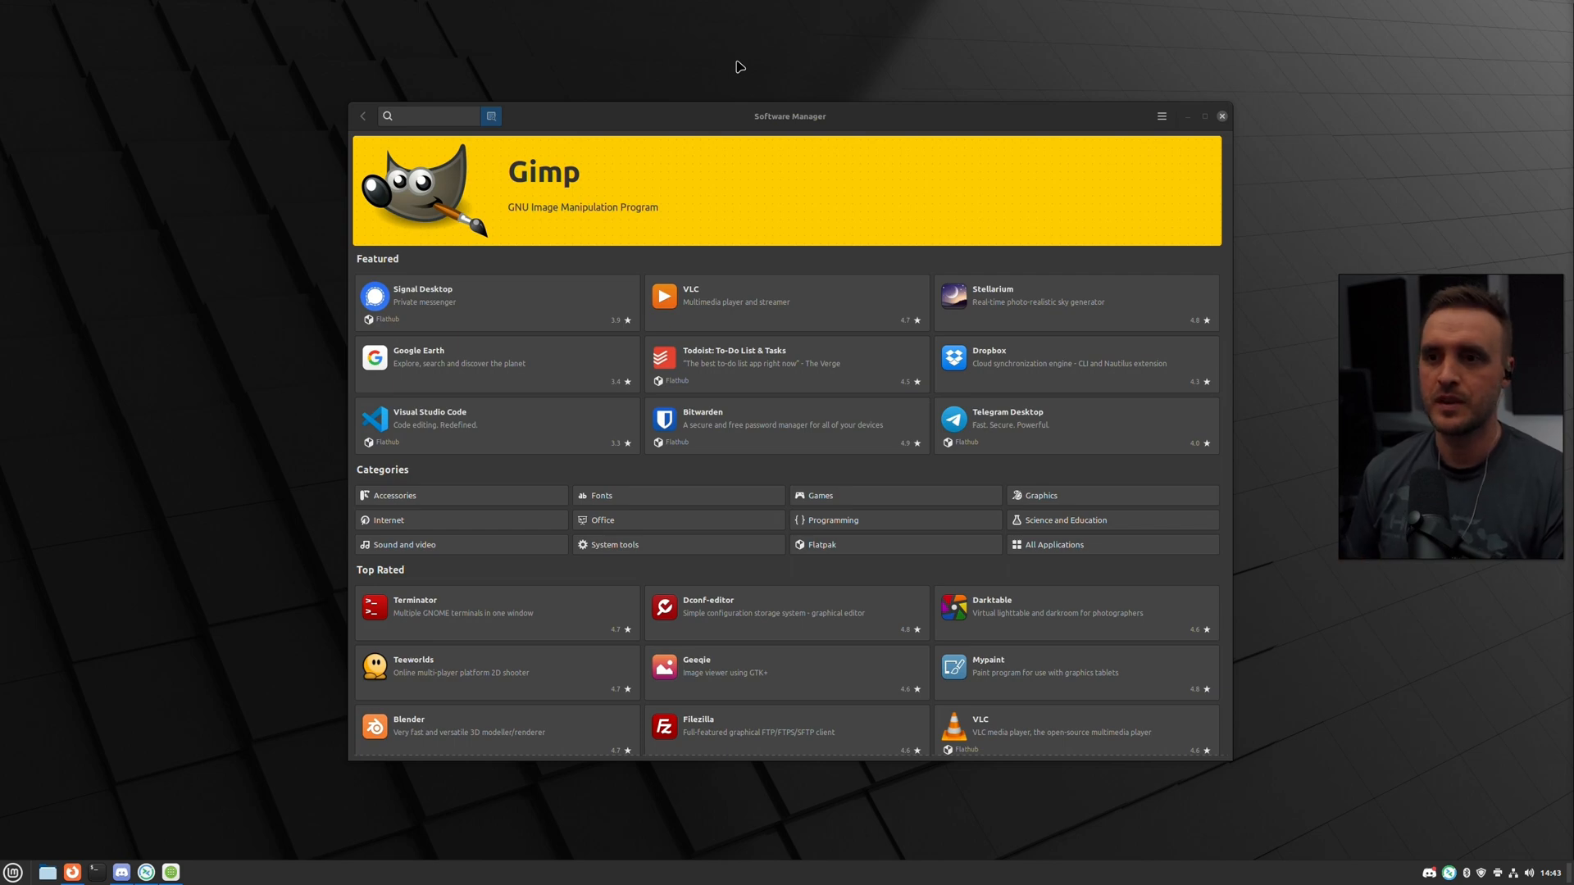
Enter 'da' in the Software Manager search field.
text(davinciresolve)
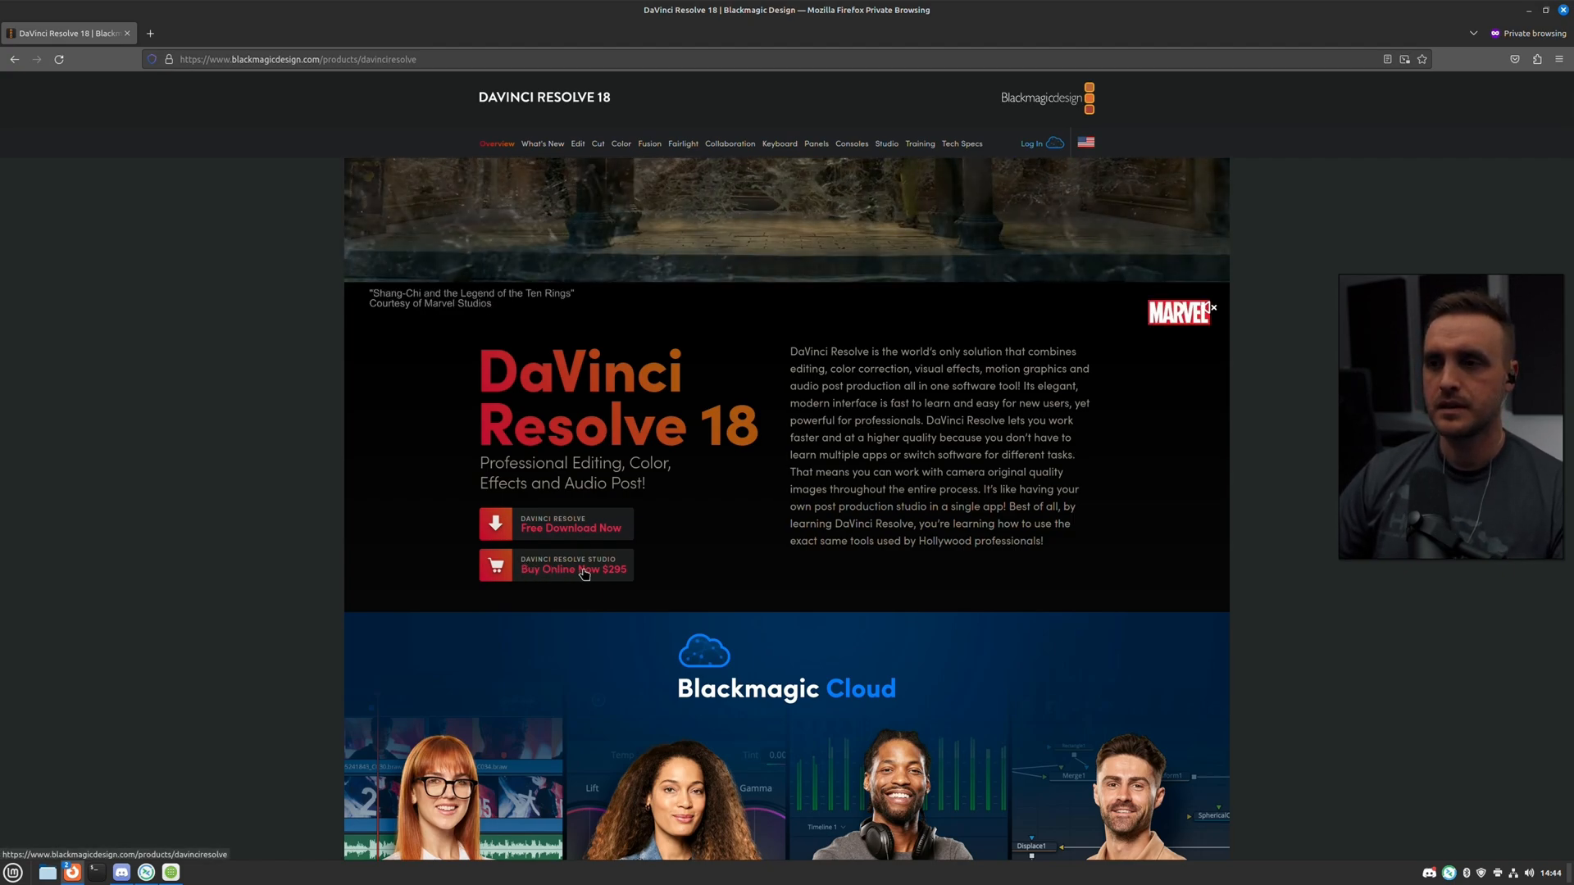
Download DaVinci Resolve Studio 18.5 for Linux without registering.
click(569, 568)
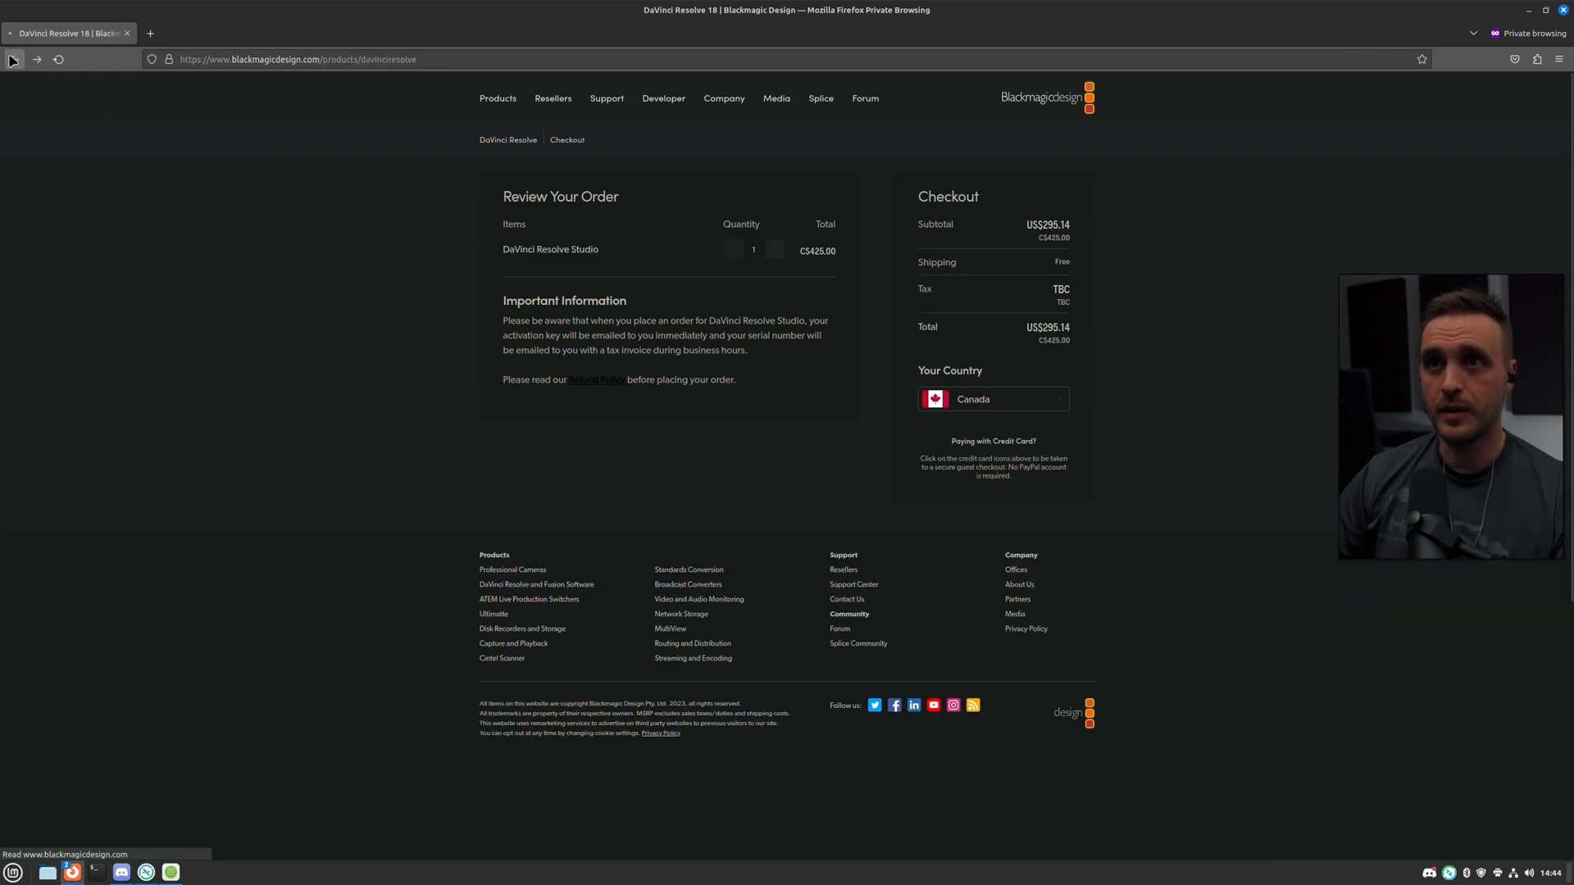
click(14, 59)
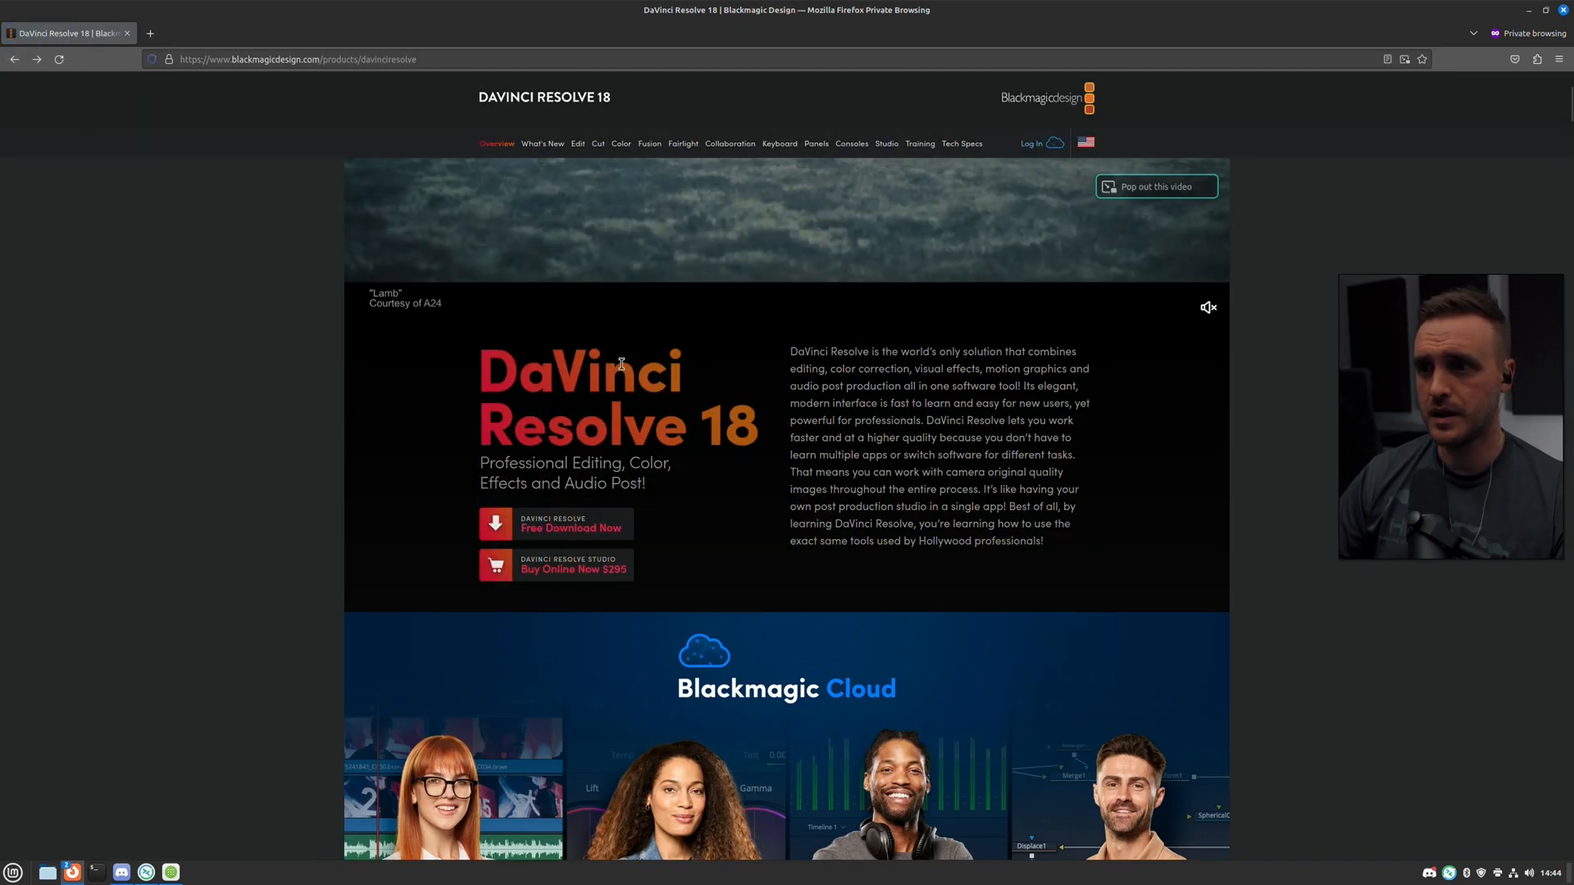
click(572, 527)
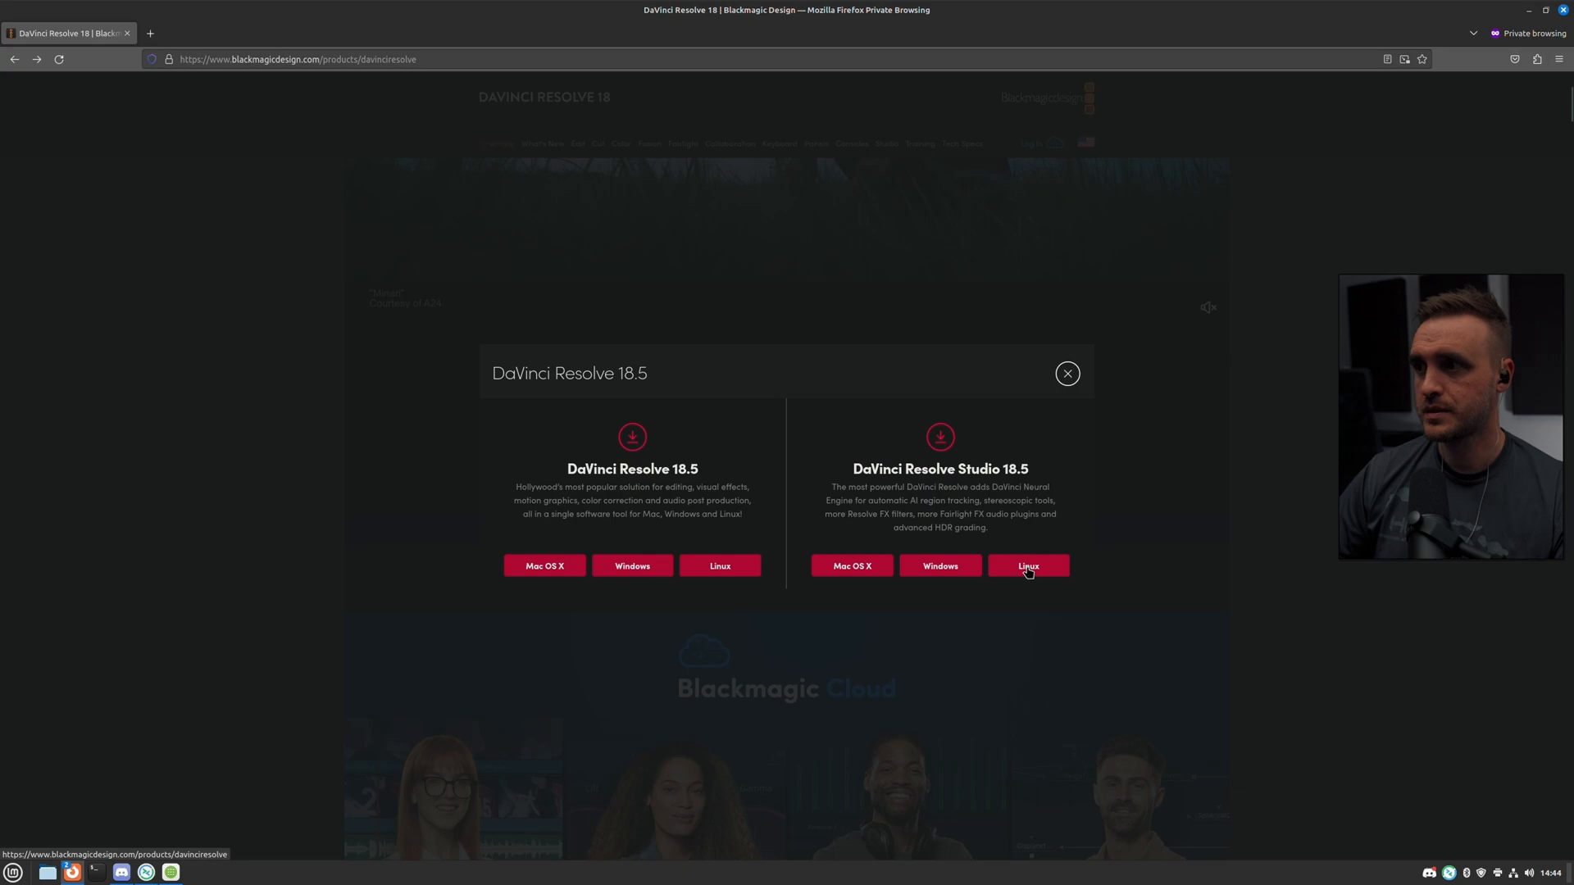
click(1027, 567)
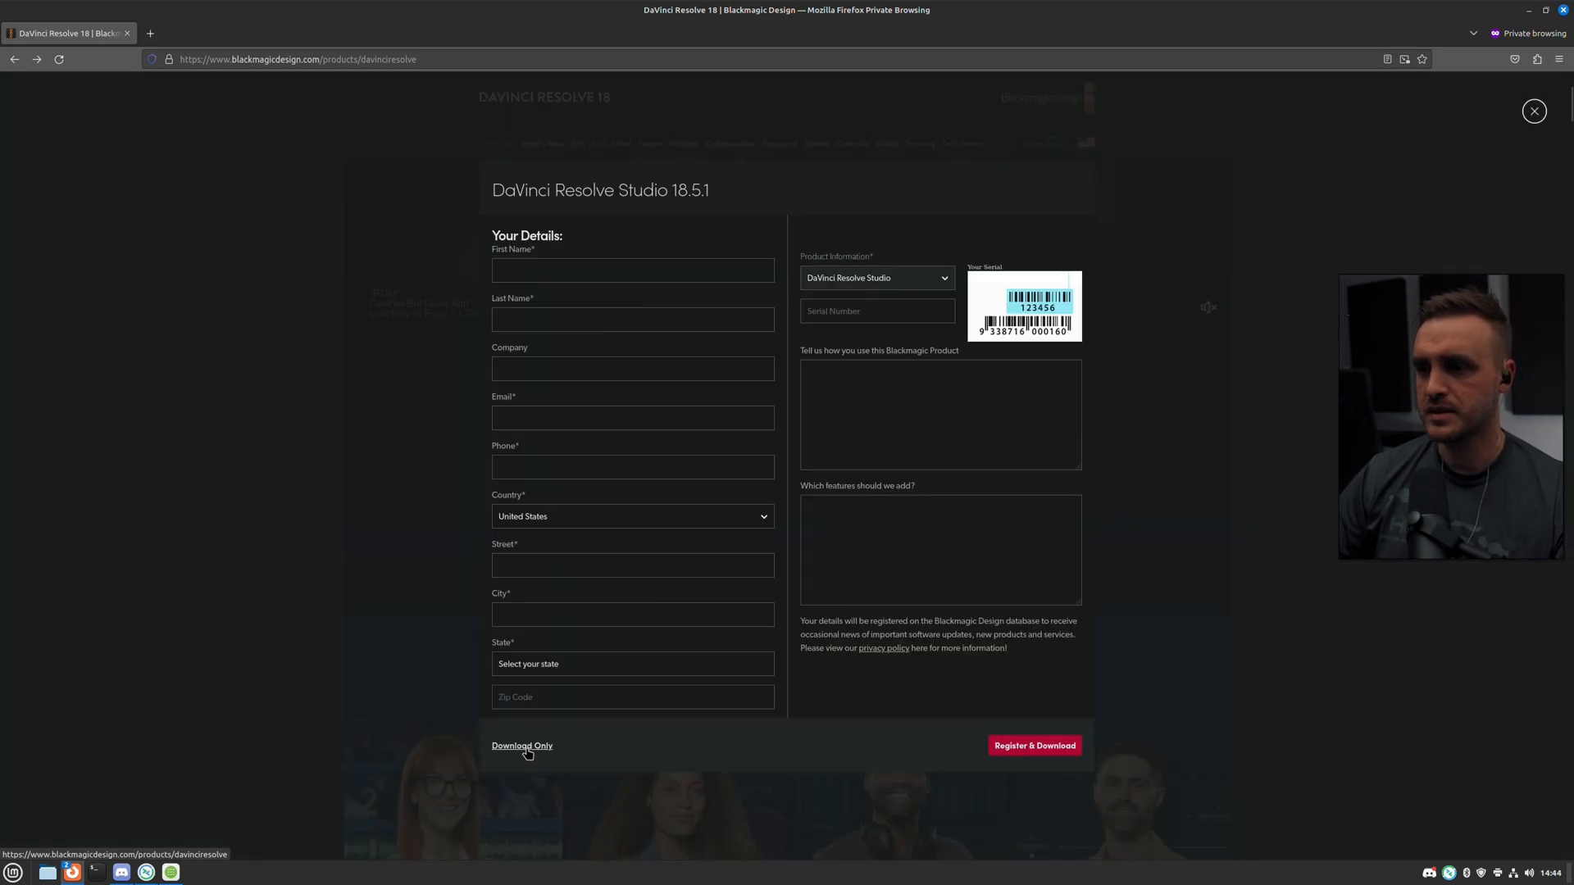
click(521, 745)
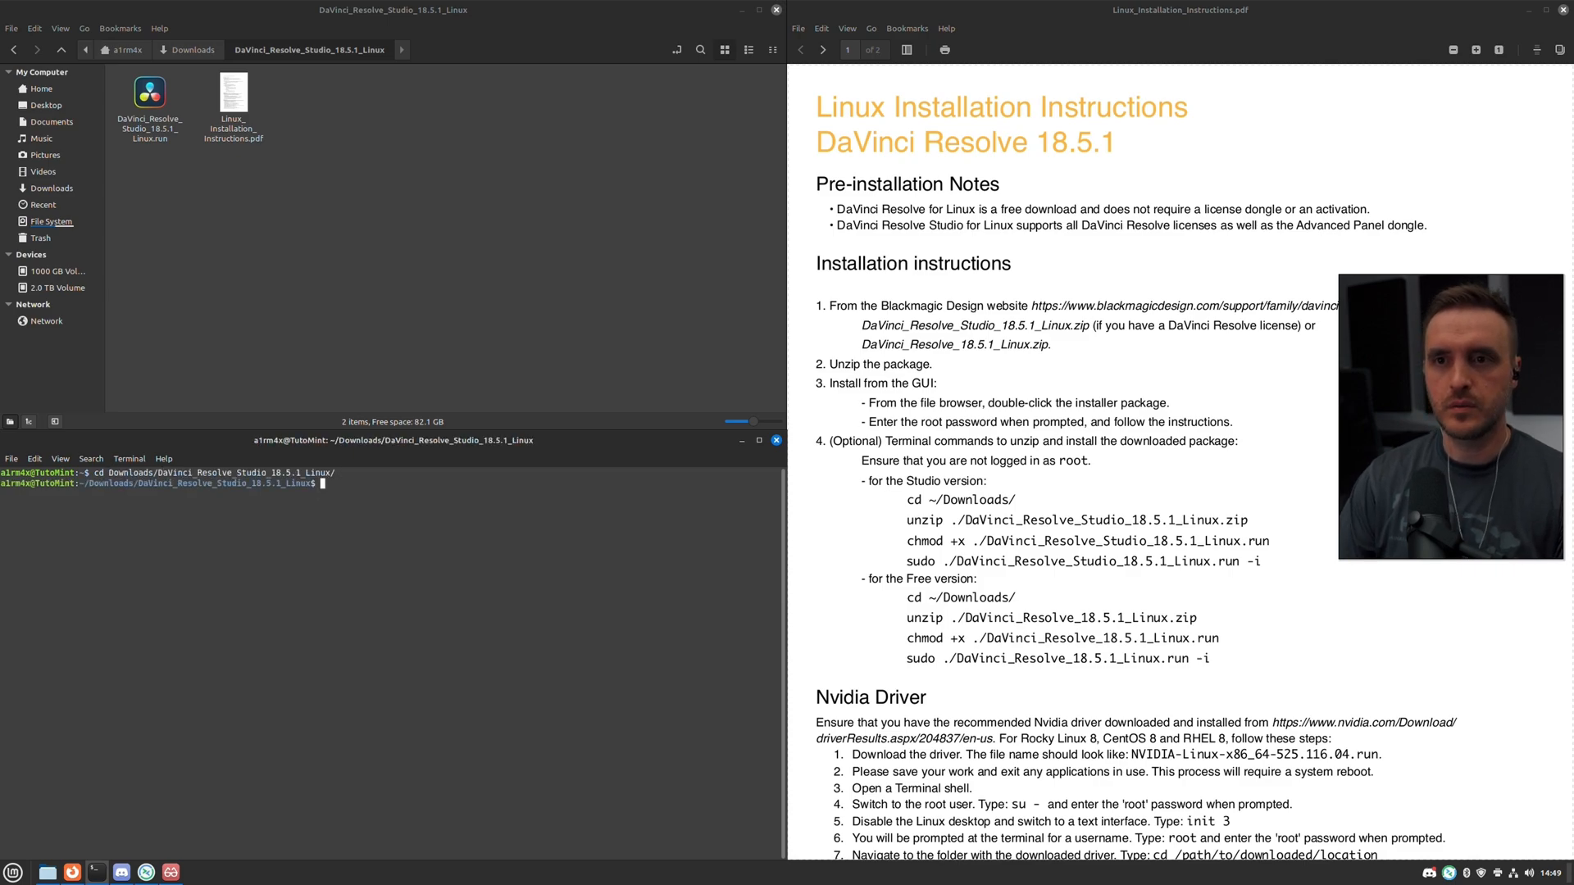
List the folder and run DaVinci_Resolve_Studio_18.5.1_Linux.run -i, hitting missing-package errors.
text(ls -la)
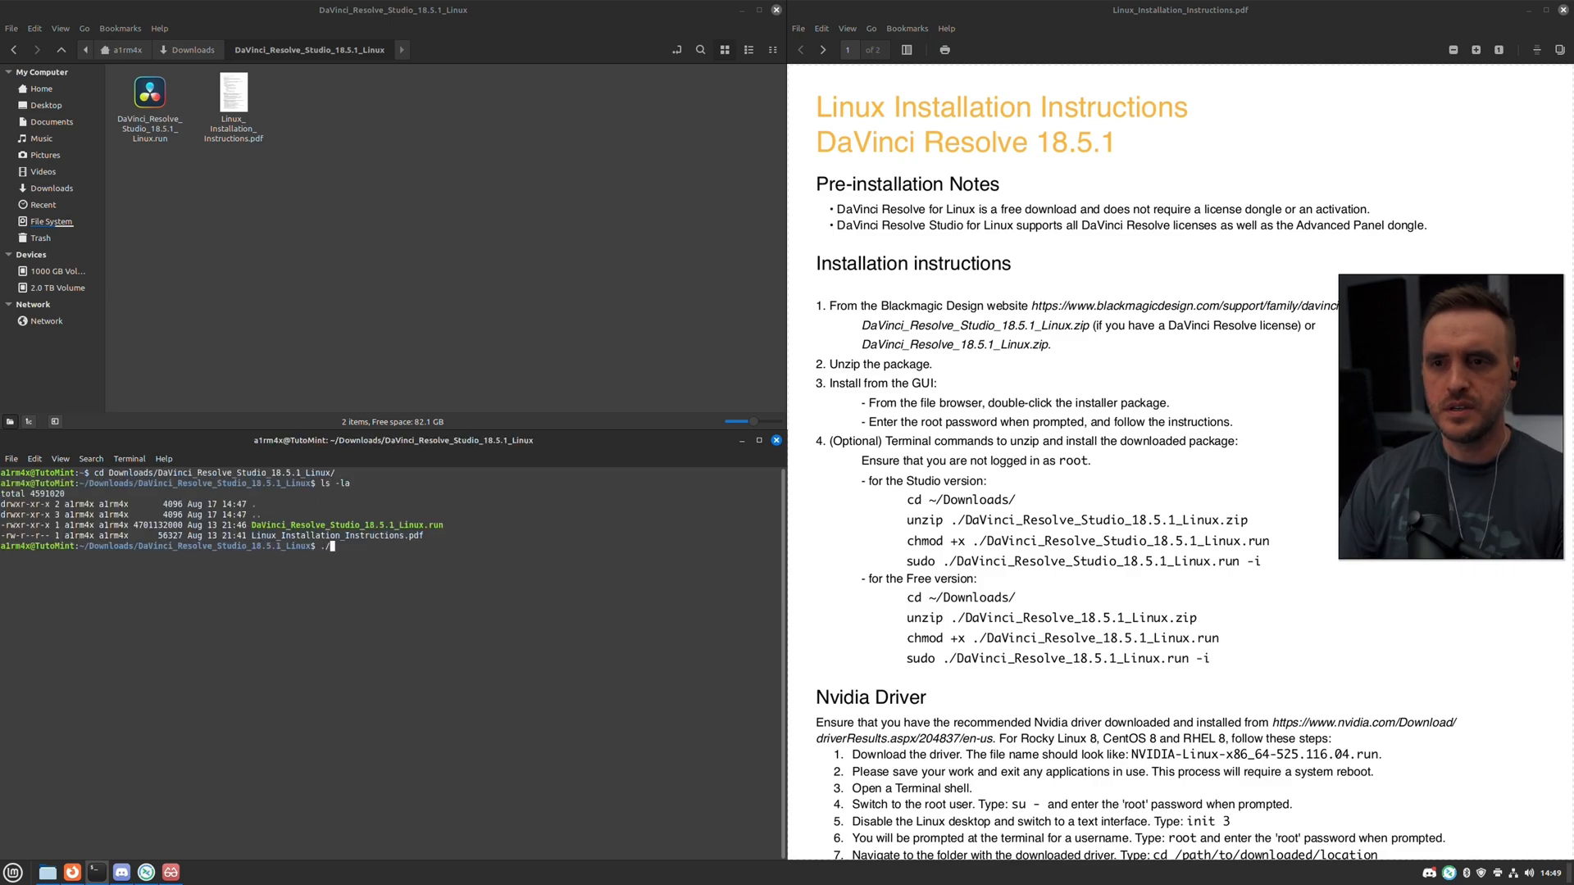
text(./DaVinci_Resolve_Studio_18.5.1_Linux.run)
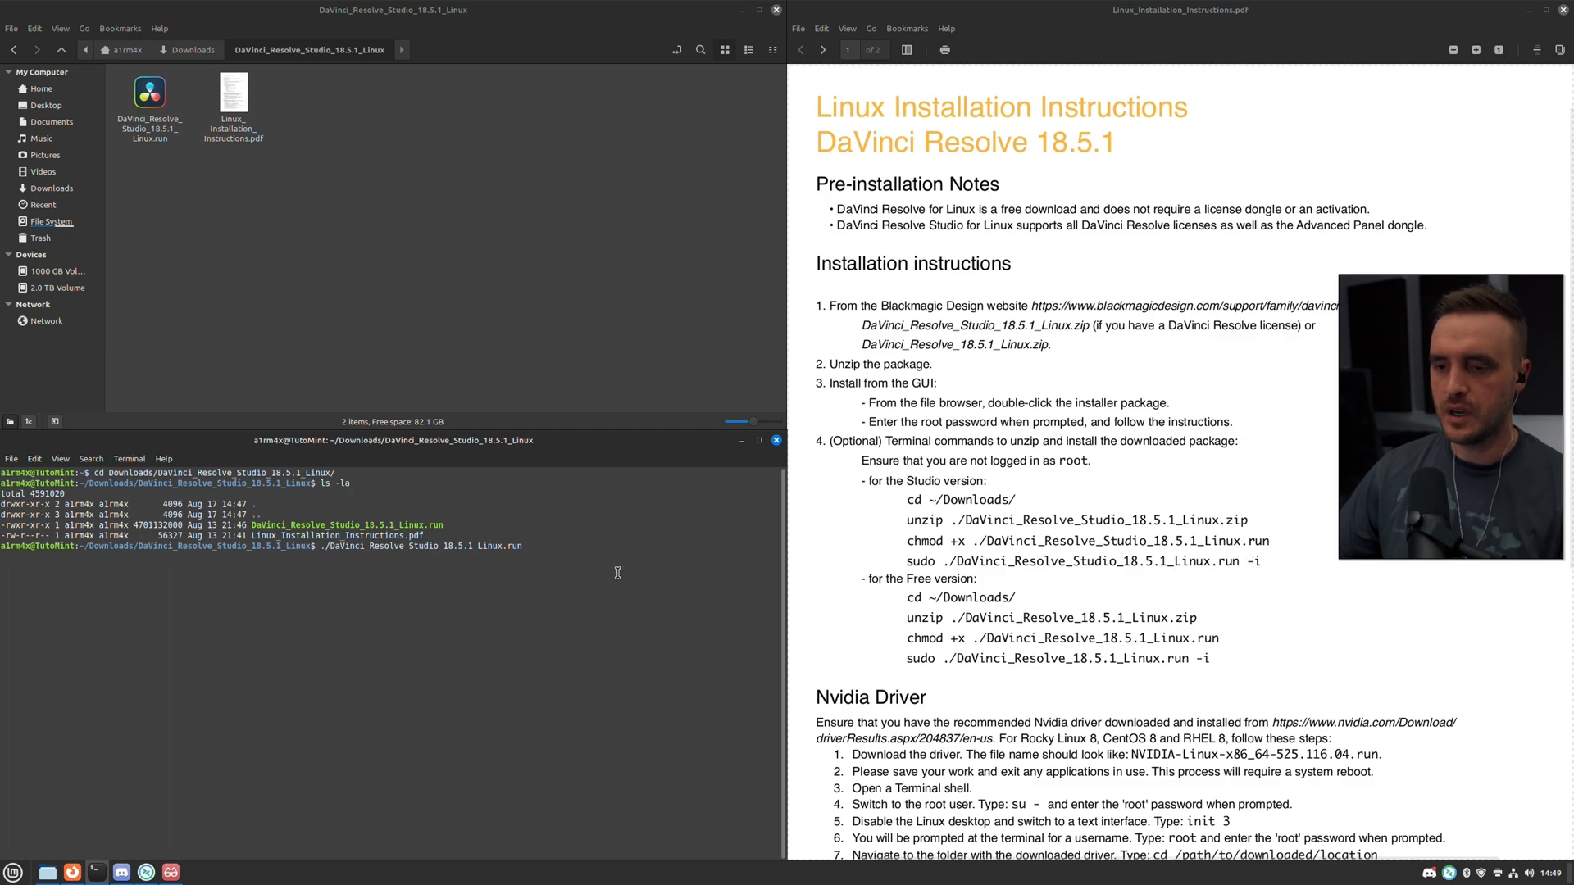
text(-i)
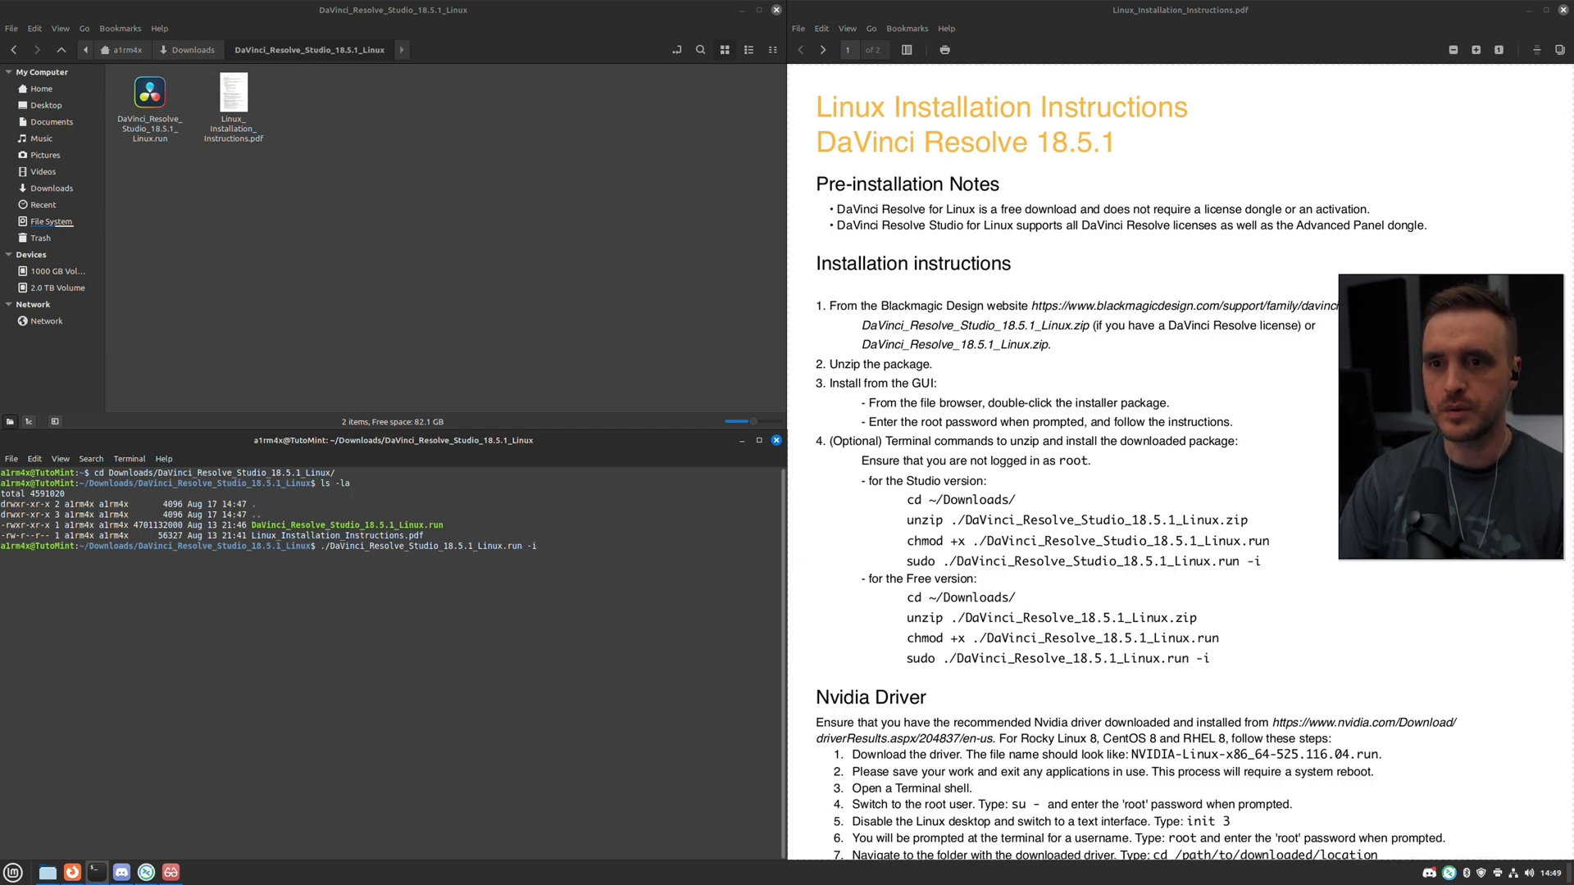
key(Return)
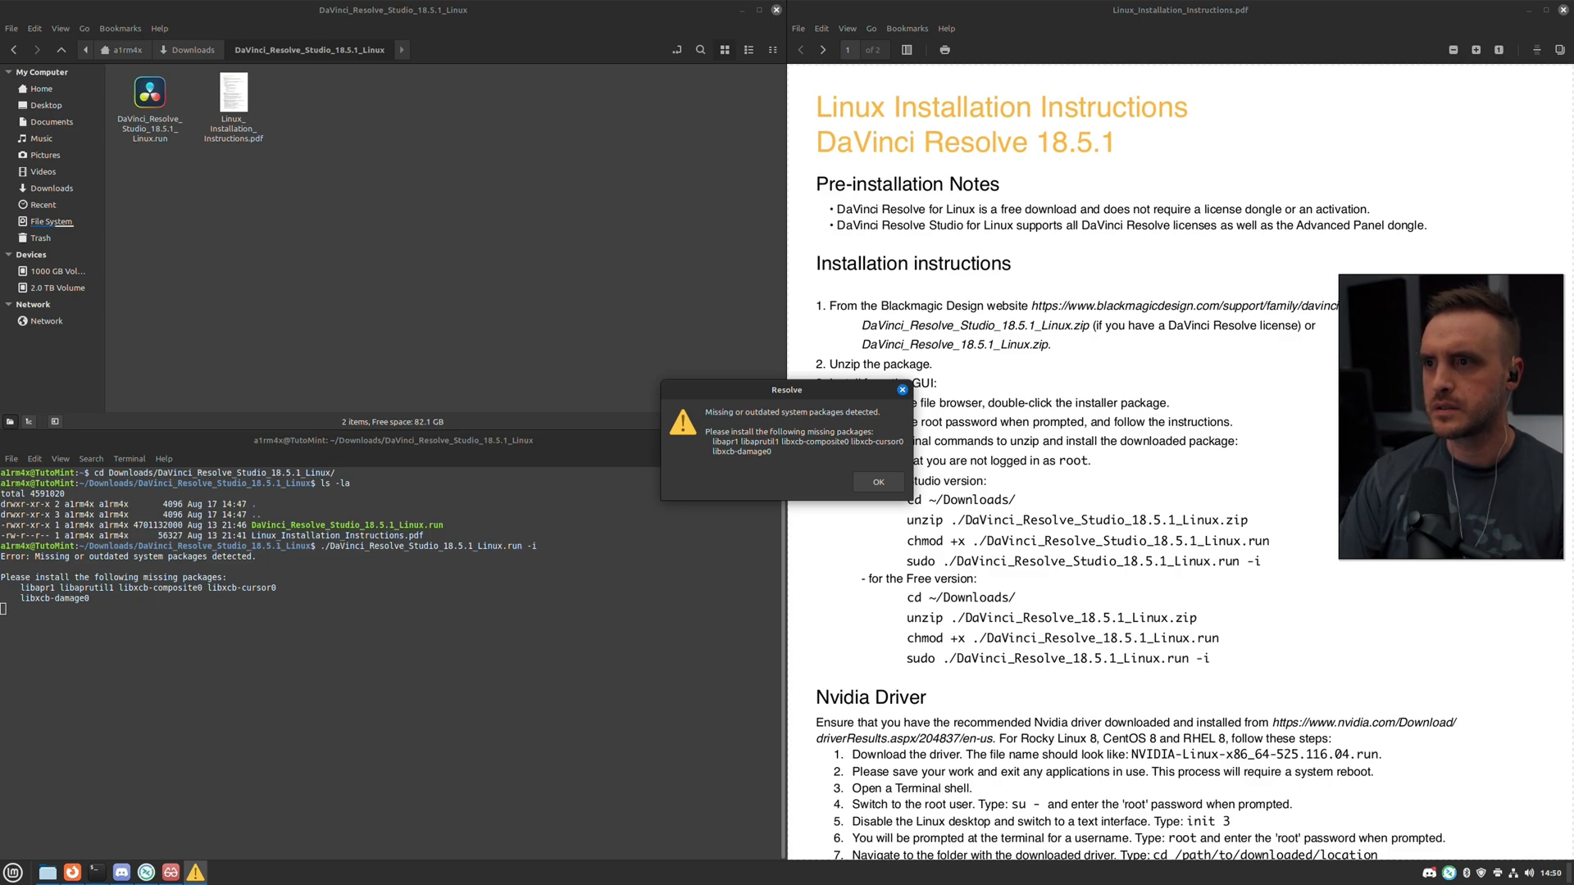
Dismiss the missing-packages warning, abort the installer, and start a sudo apt install command.
click(875, 482)
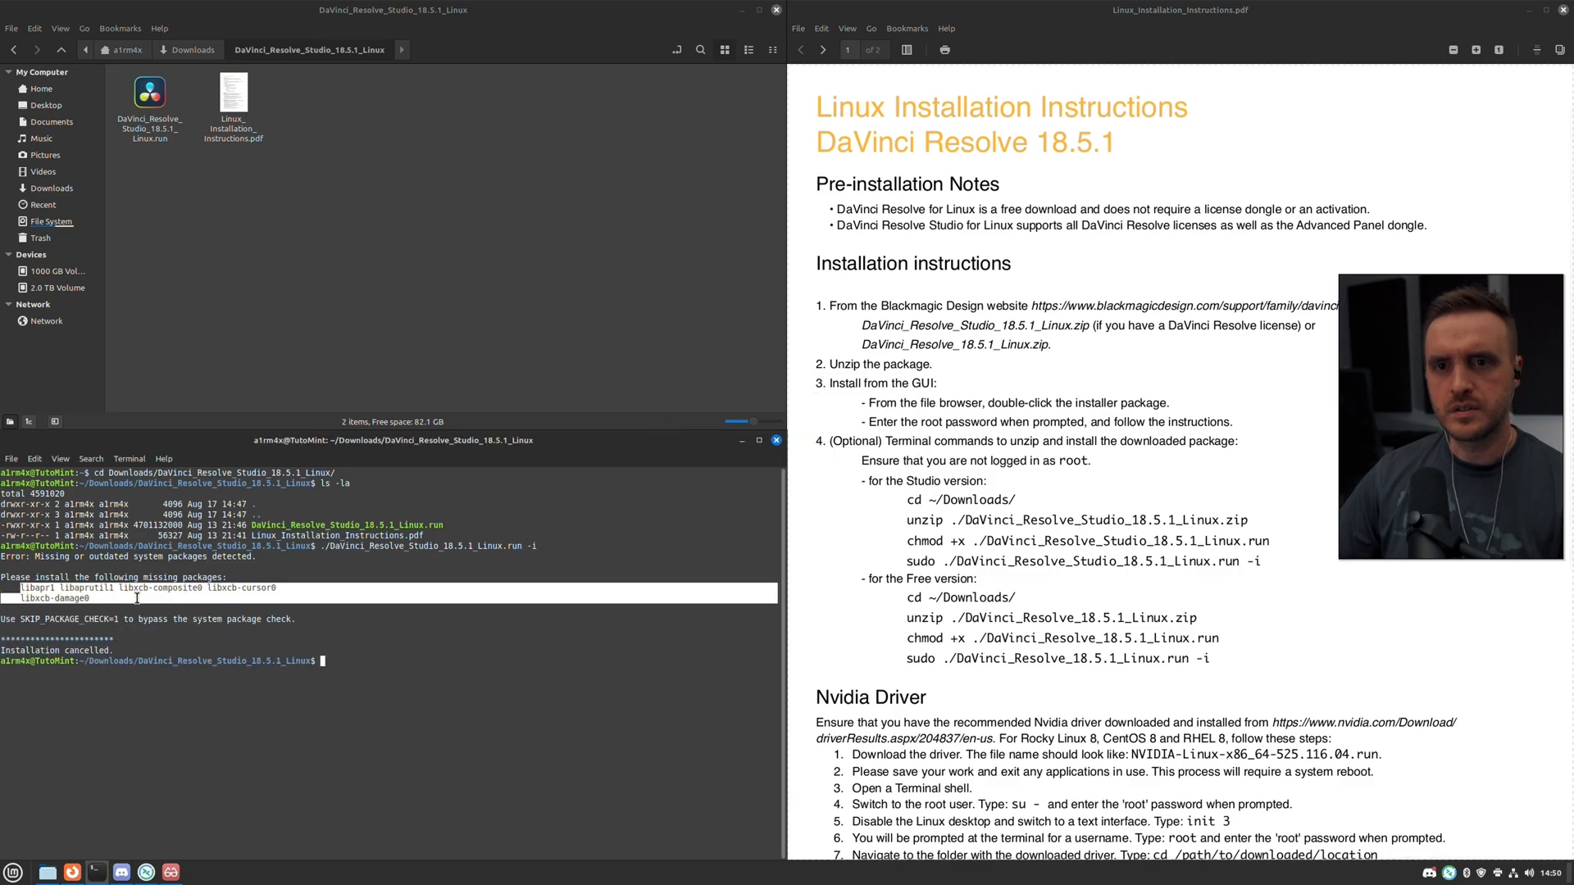
key(ctrl+c)
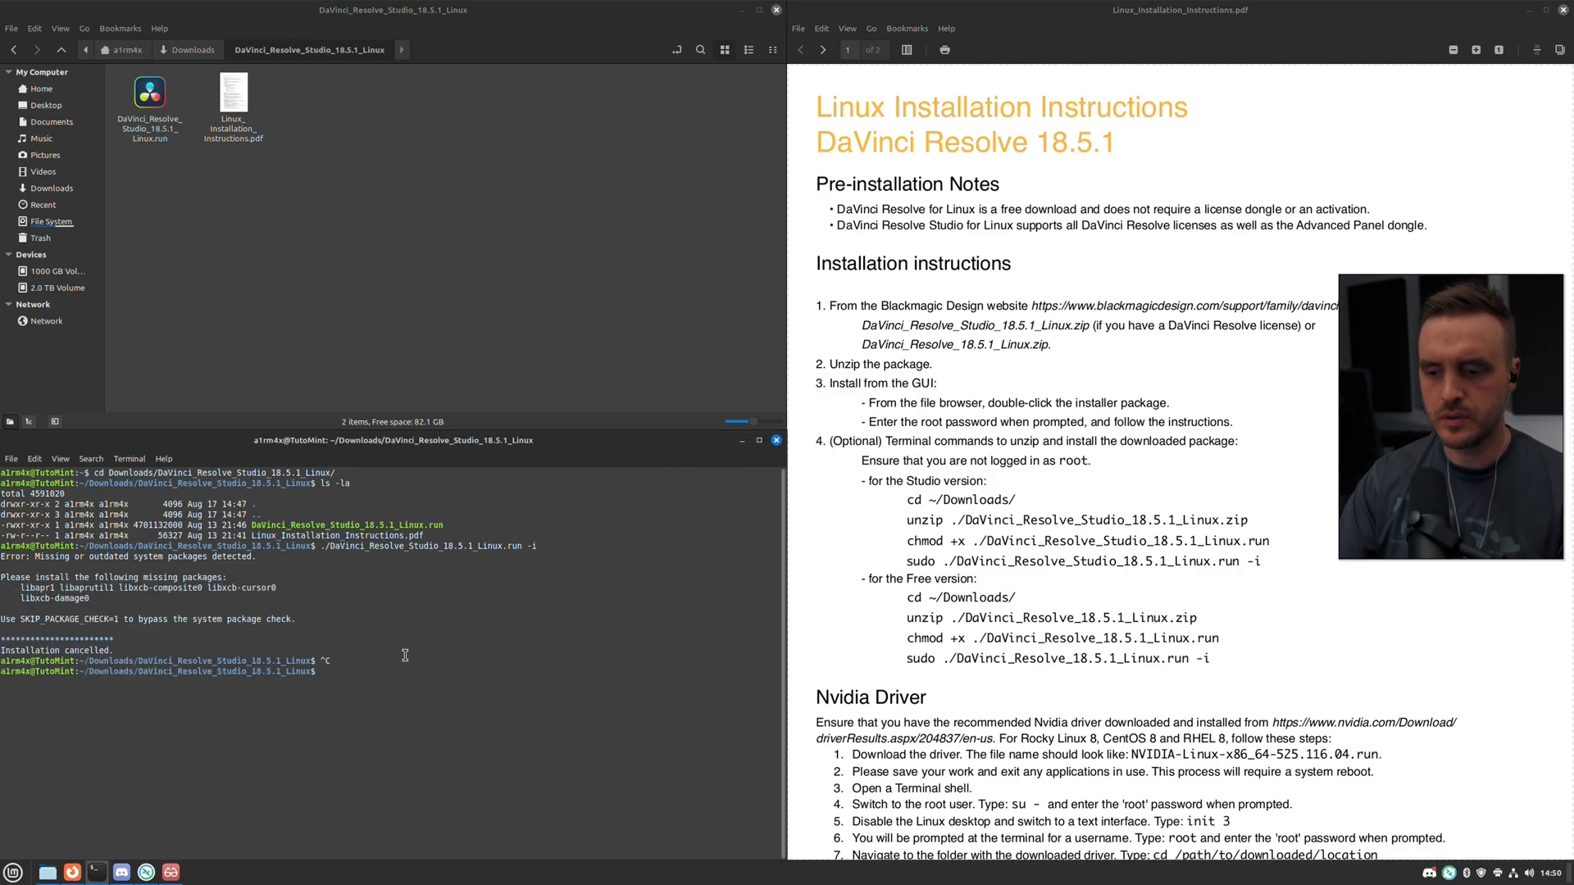
text(sudo apt install libapr1 libaprutil1 libxcb-composite0 libxcb-cursor0 libxcb-damage0)
text(./DaVinci_Resolve_Studio_18.5.1_Linux.run -i)
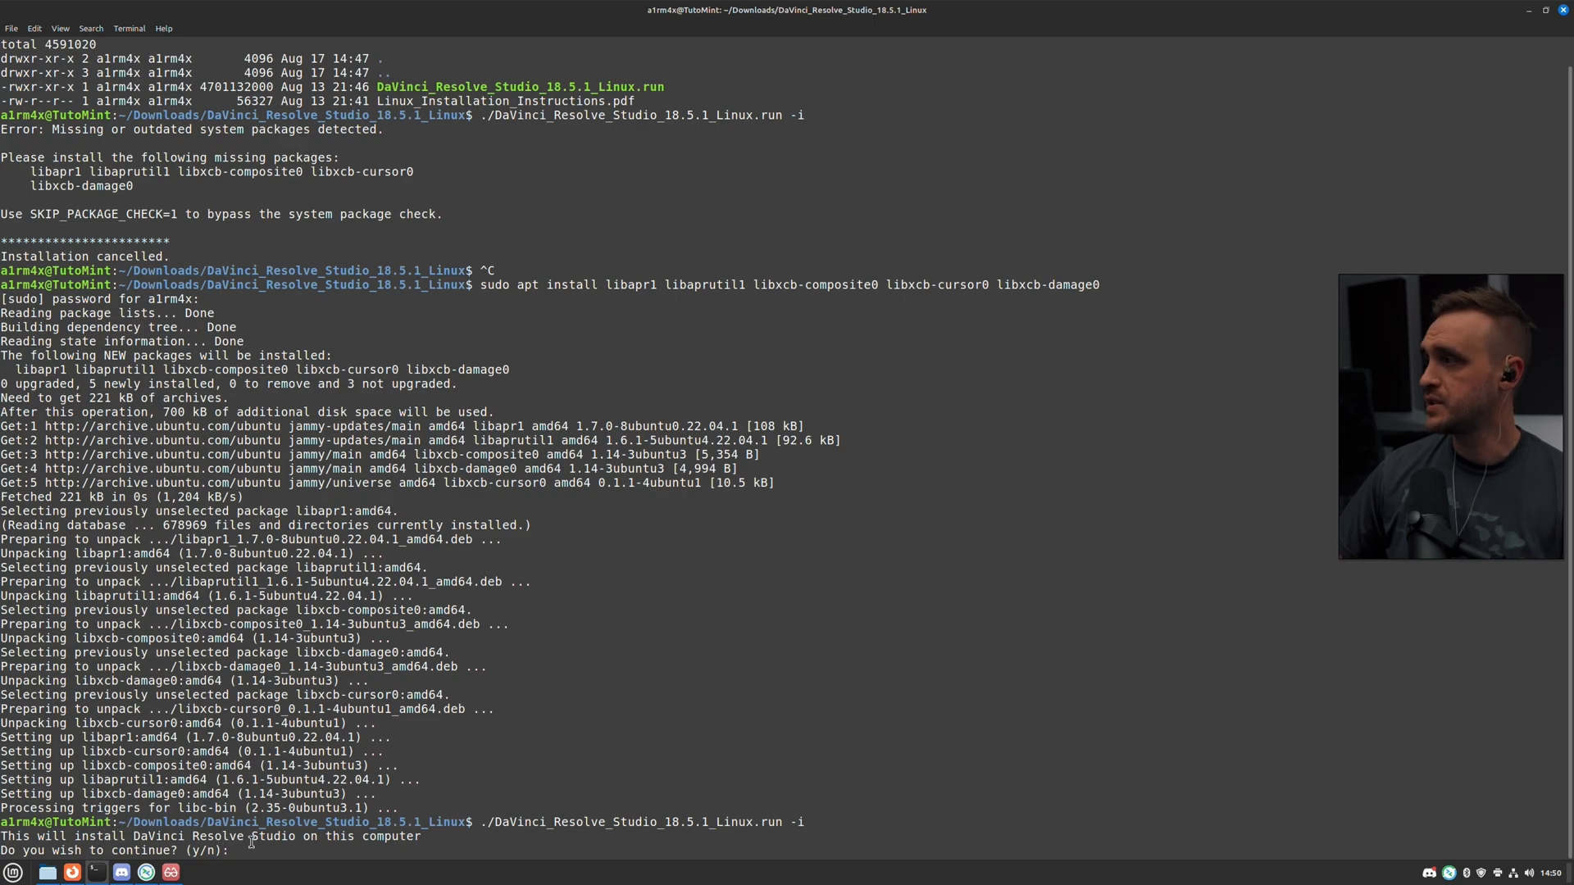
Answer y to continue and accept the license, then authenticate the install to /opt/resolve.
scroll(down, 3)
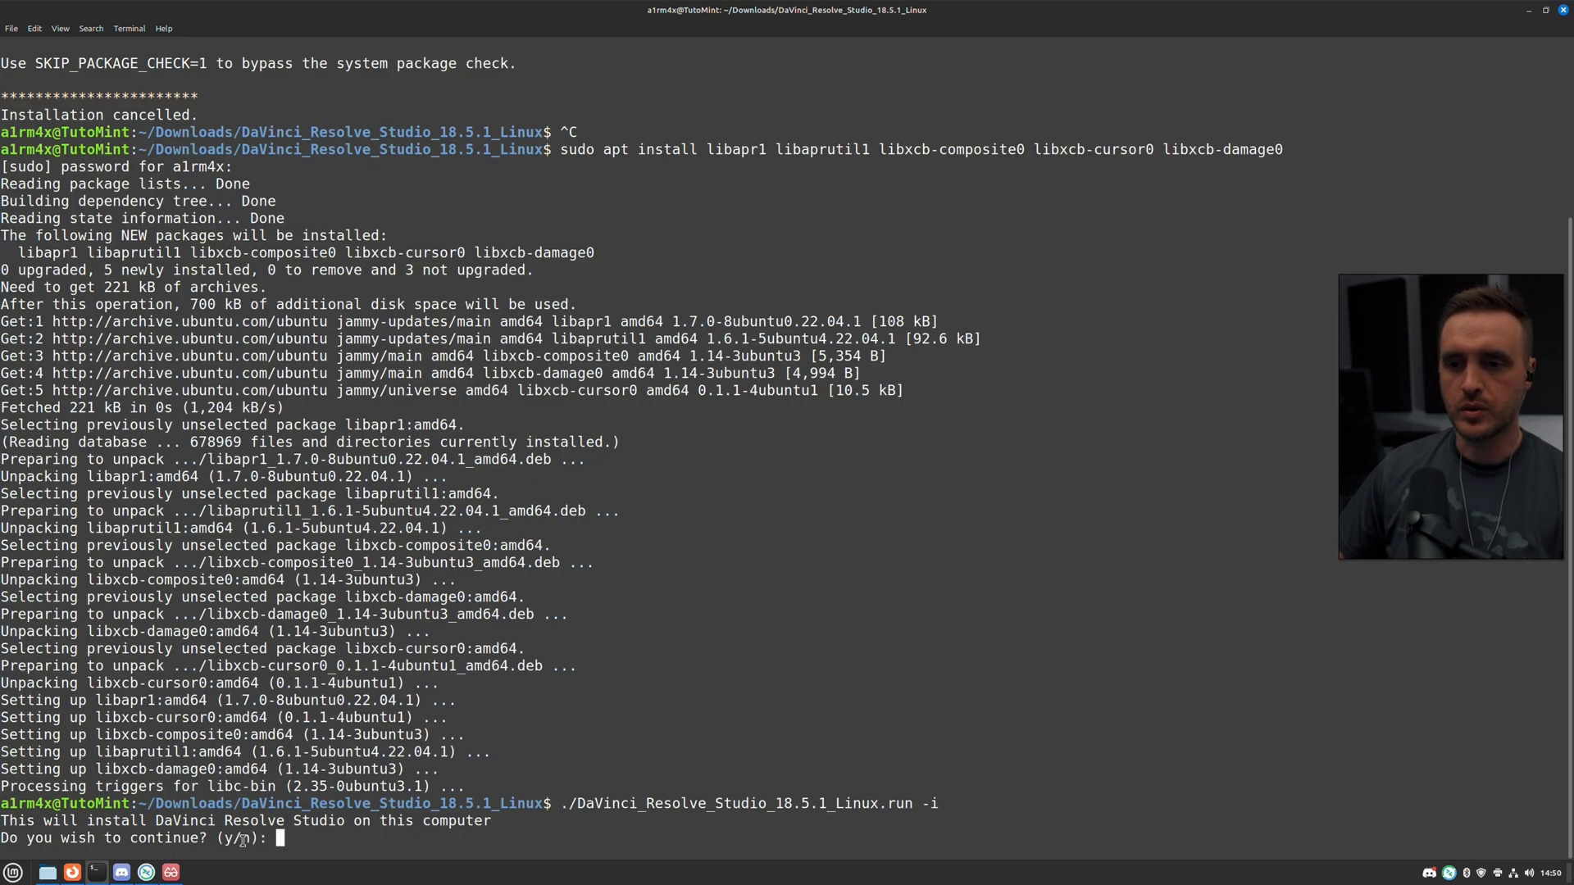
text(y)
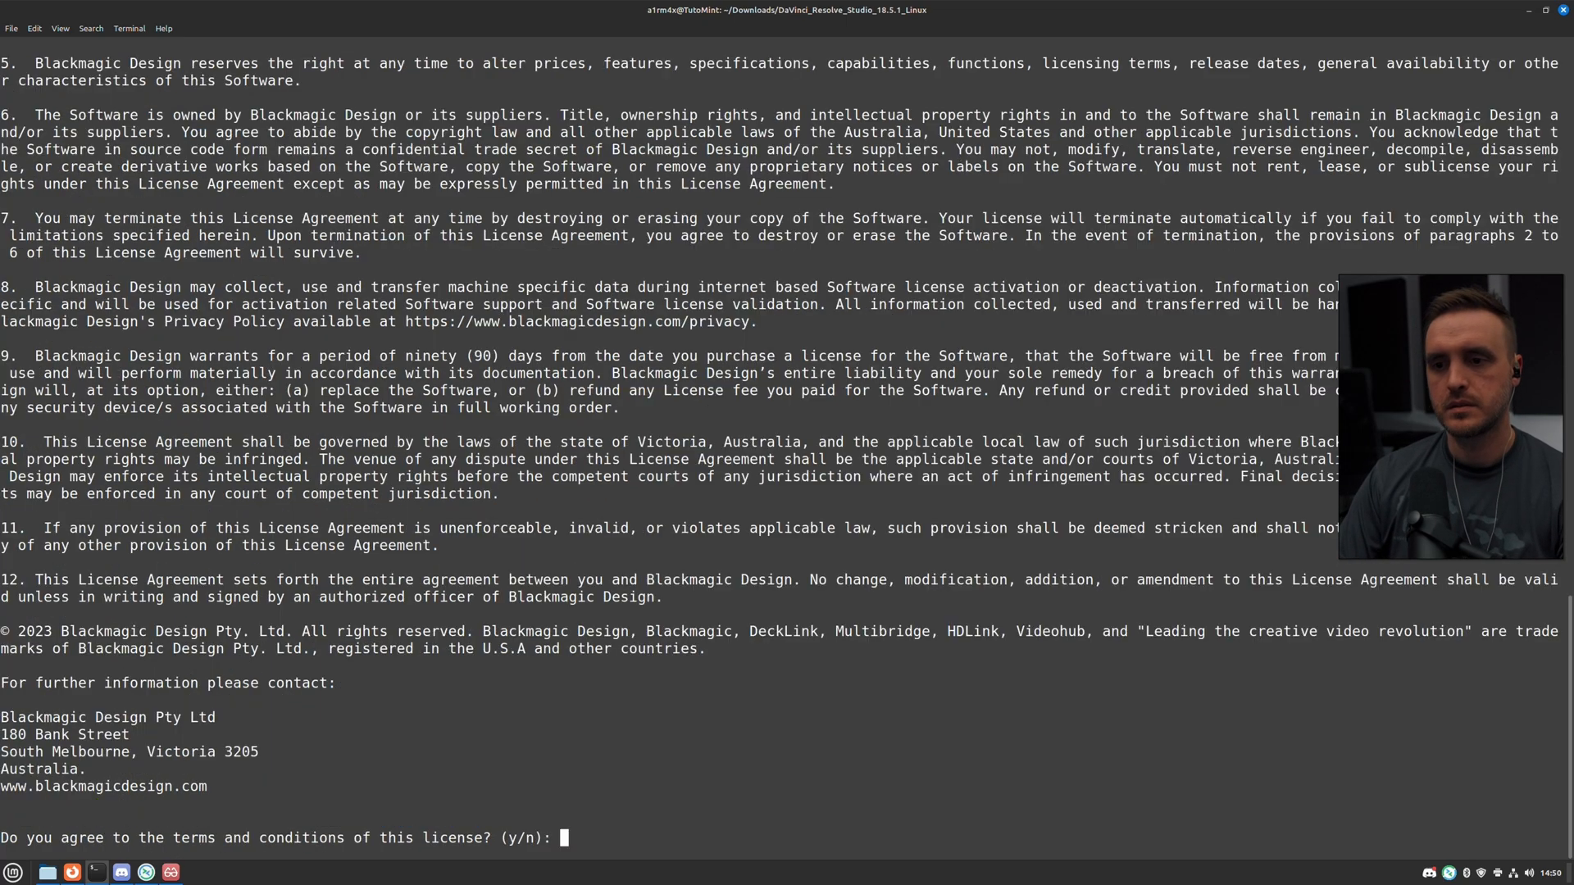
text(y)
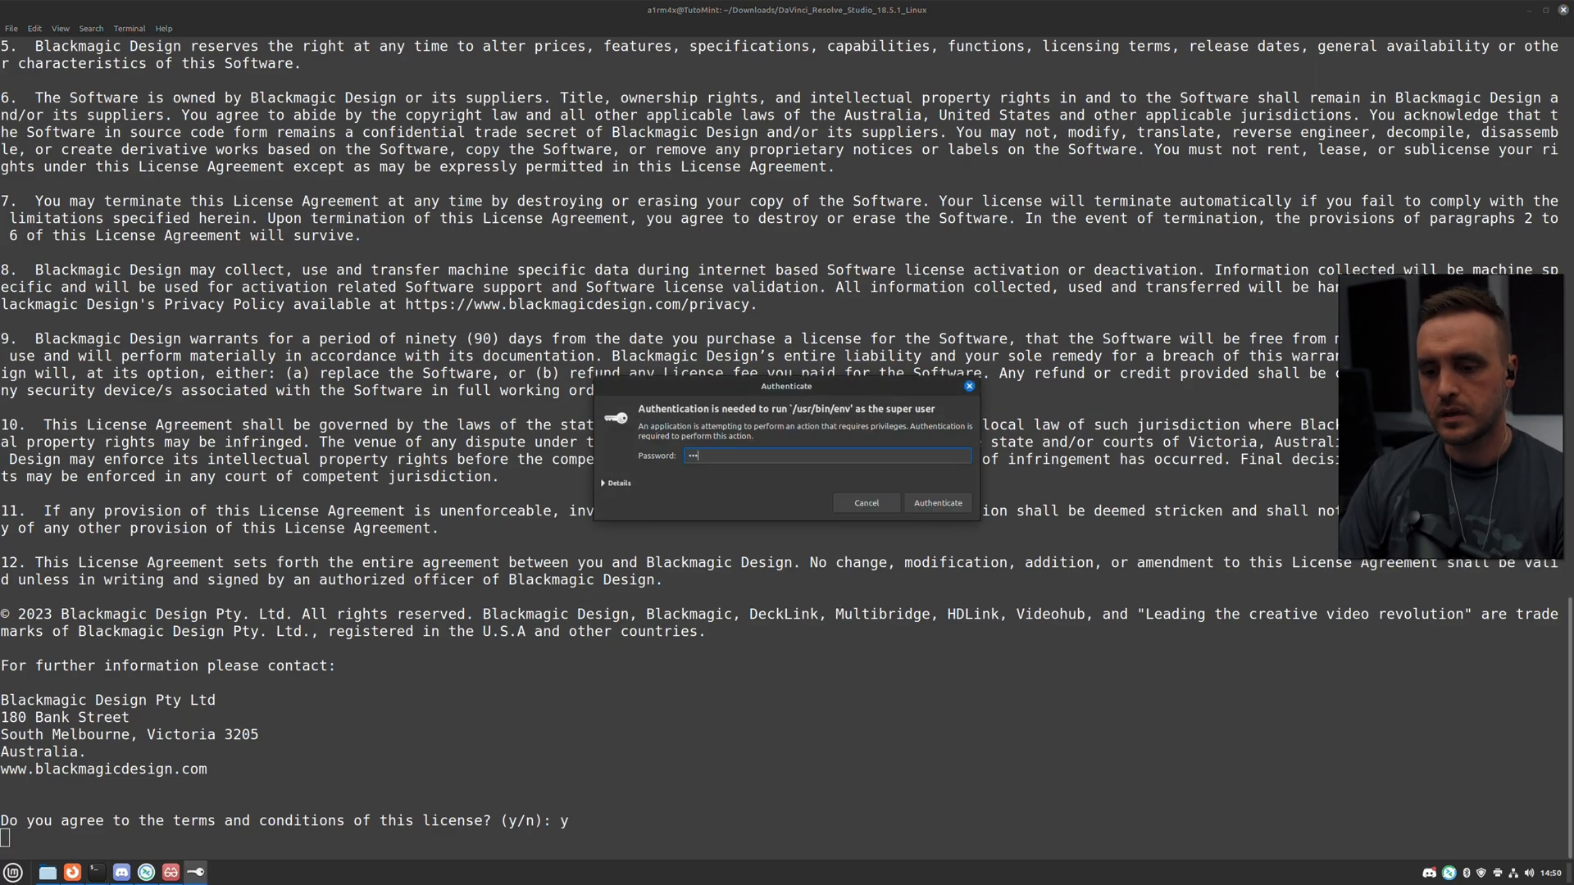
click(936, 503)
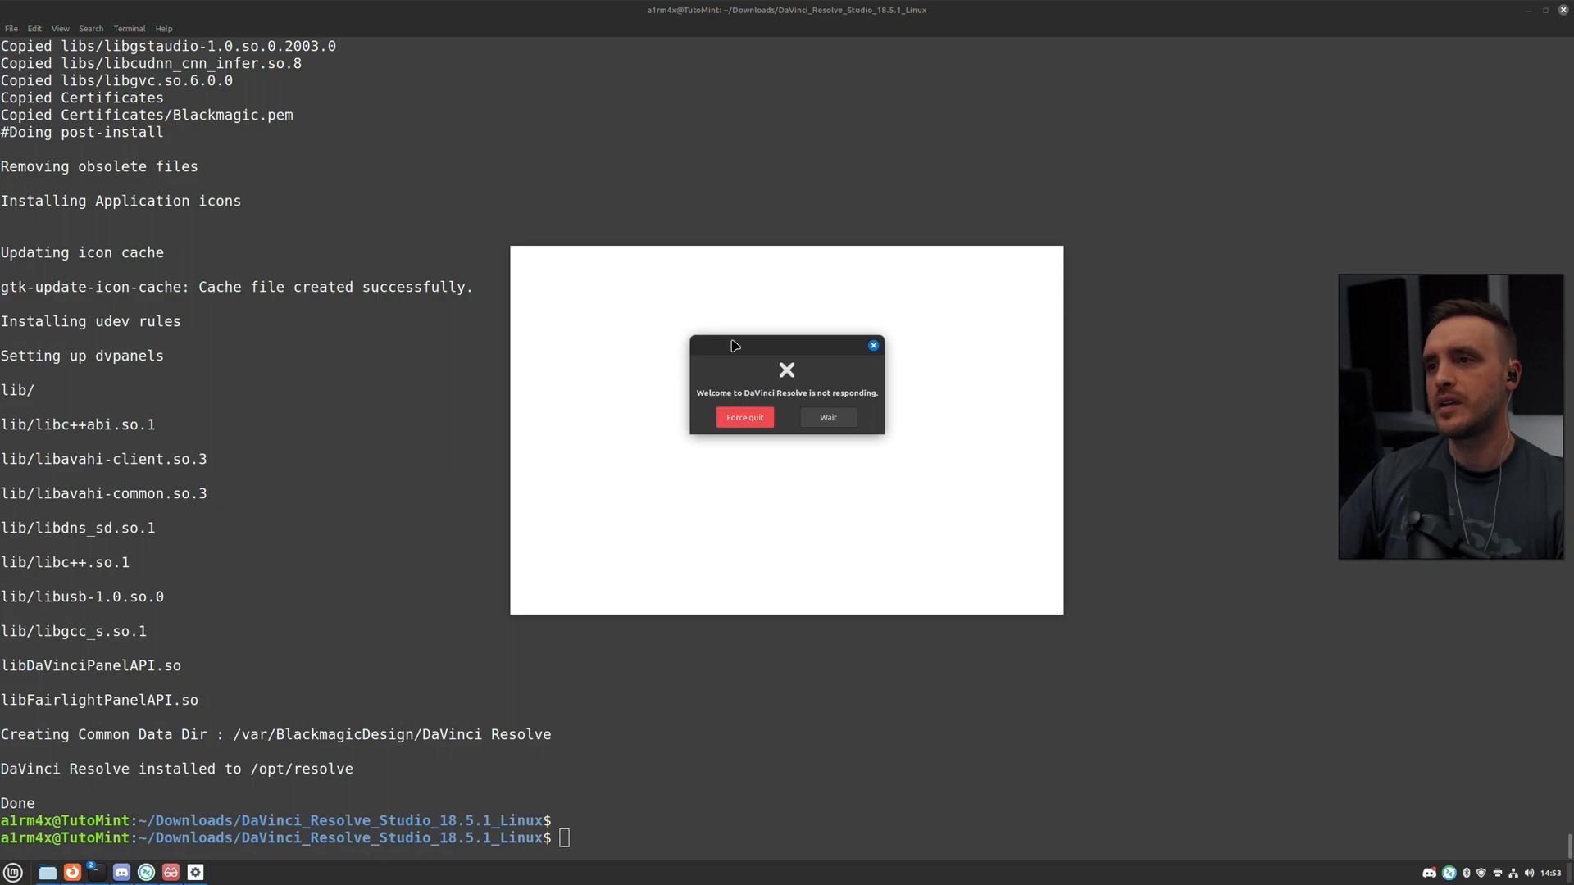
Force-quit the frozen welcome window and launch DaVinci Resolve from the Mint menu.
click(743, 417)
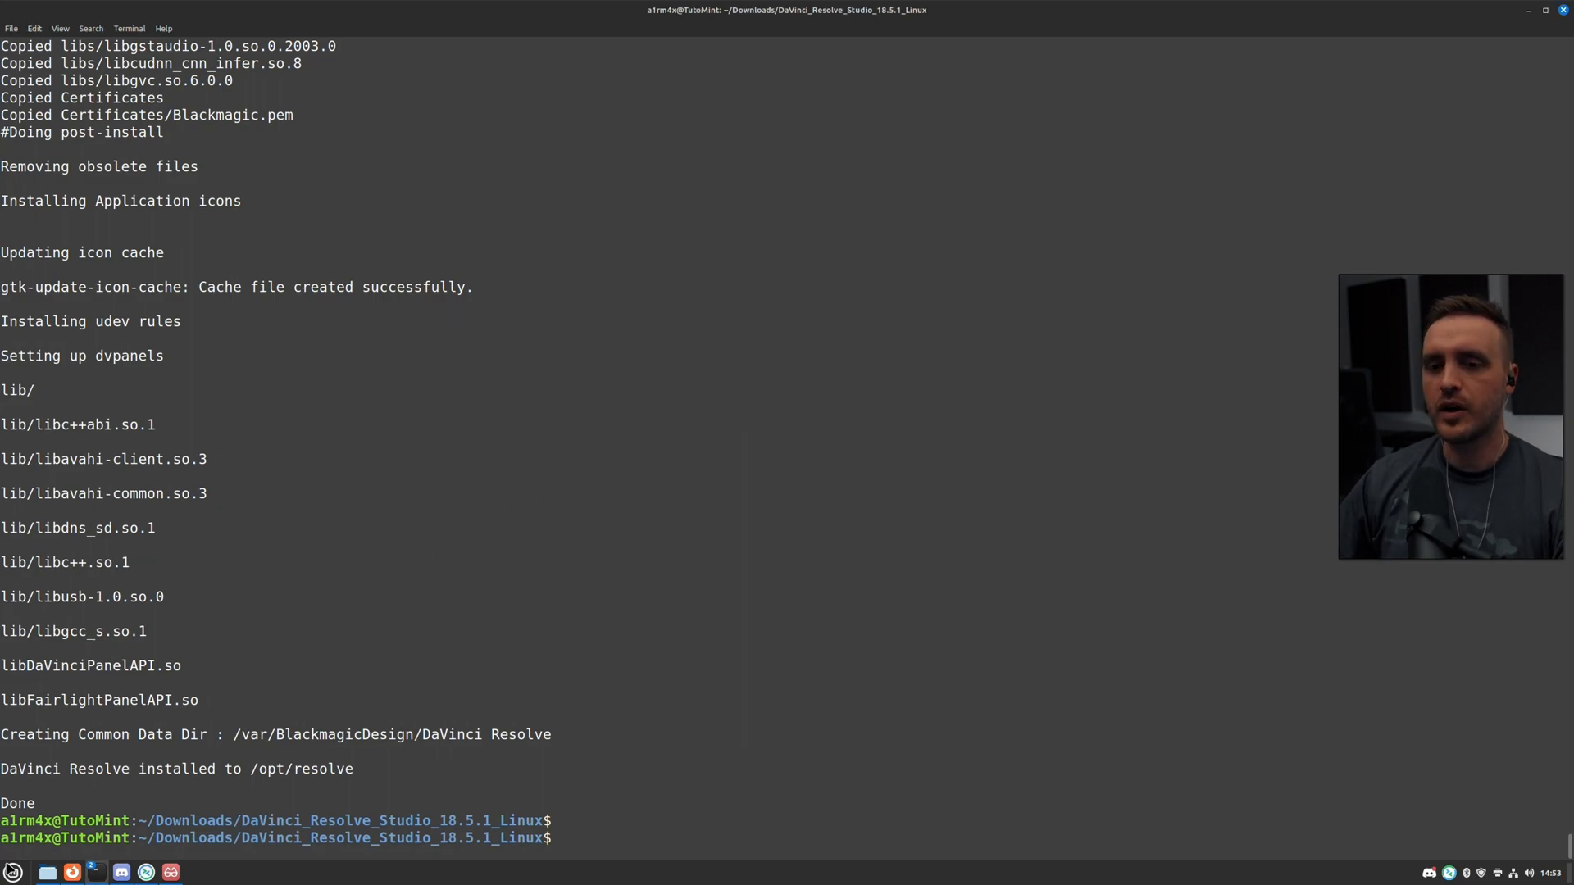
click(13, 872)
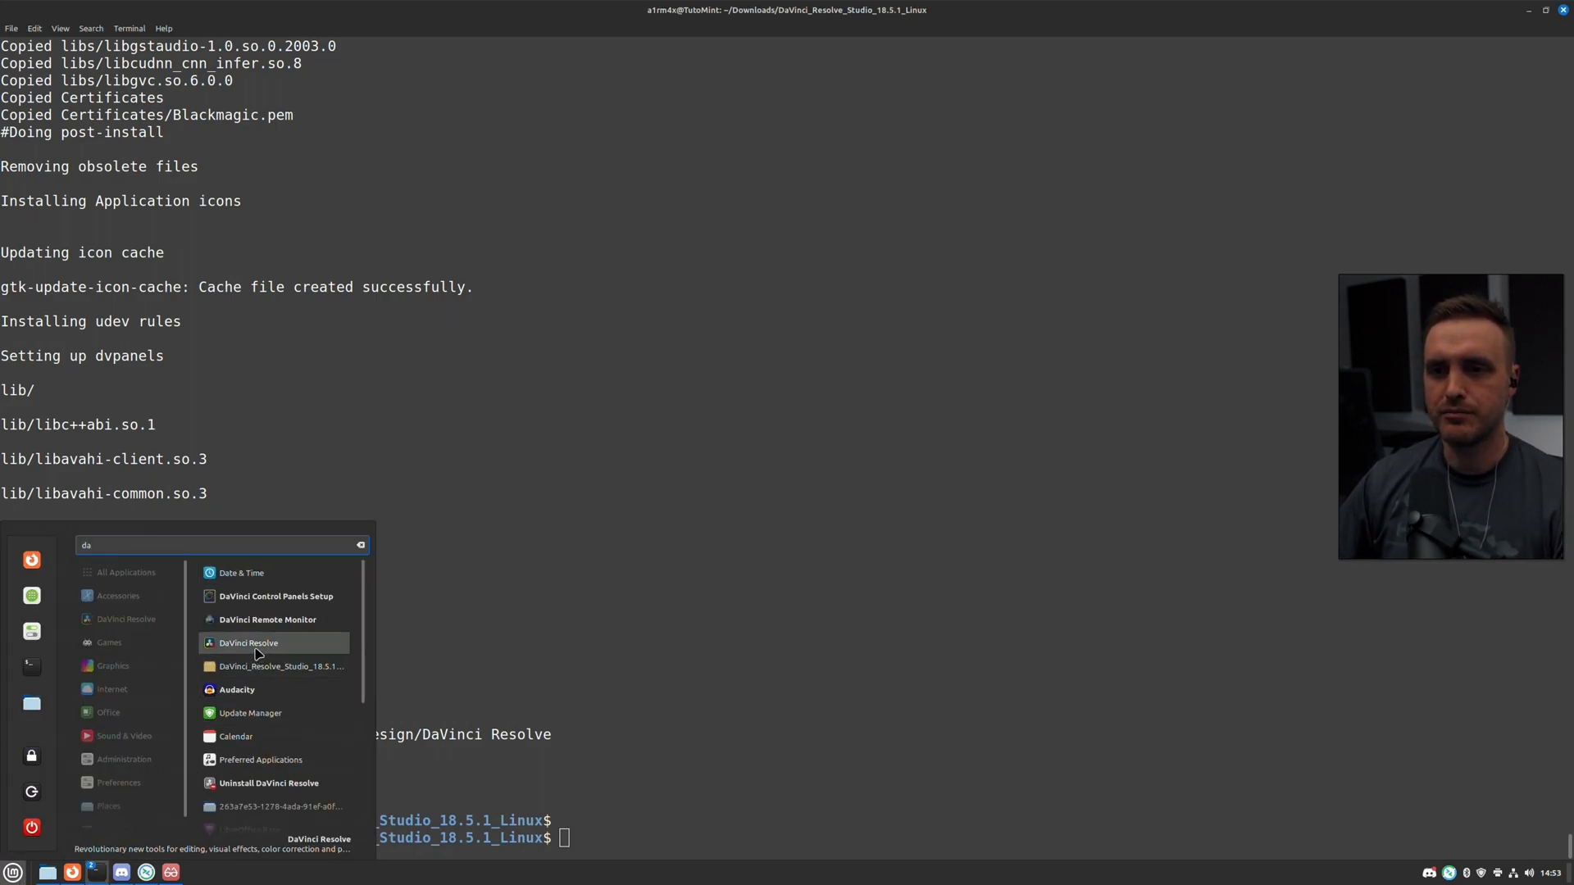
click(247, 643)
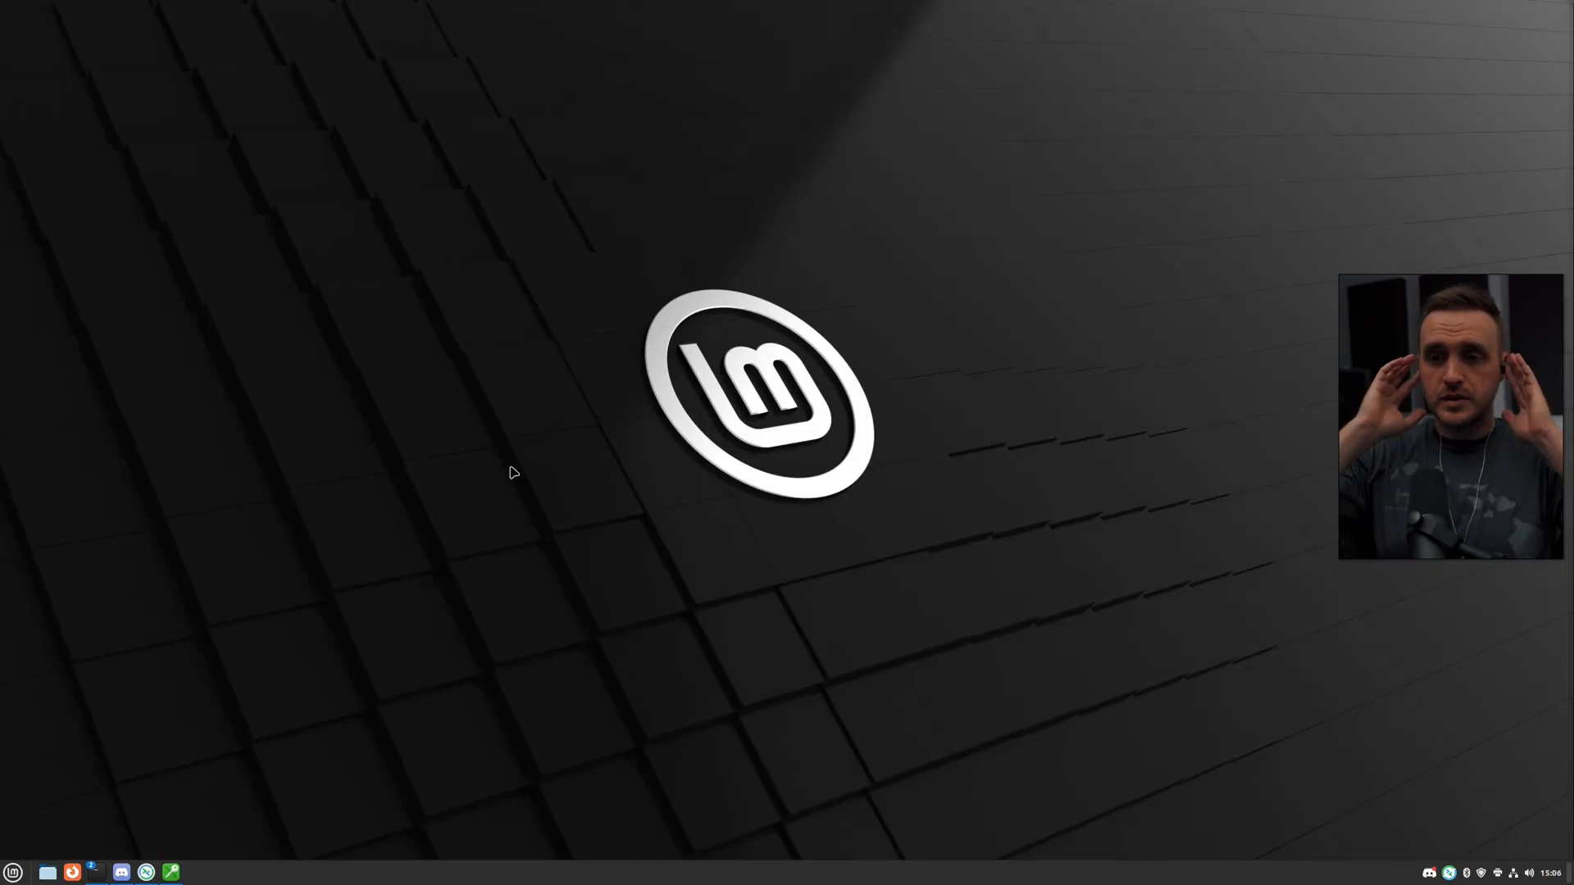
mouse_move(533, 459)
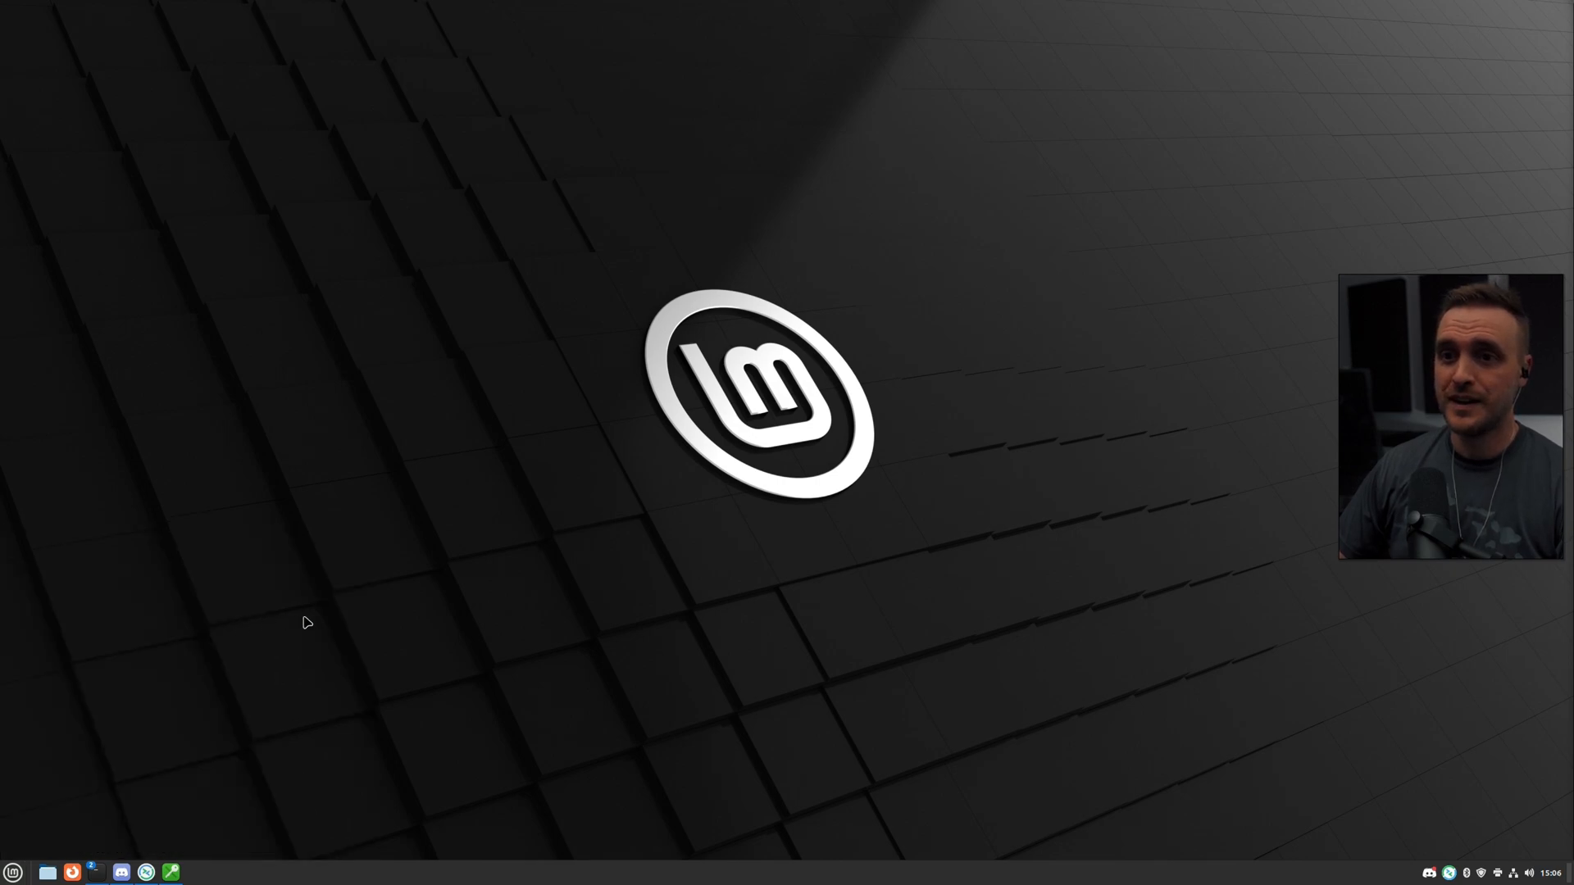
click(195, 871)
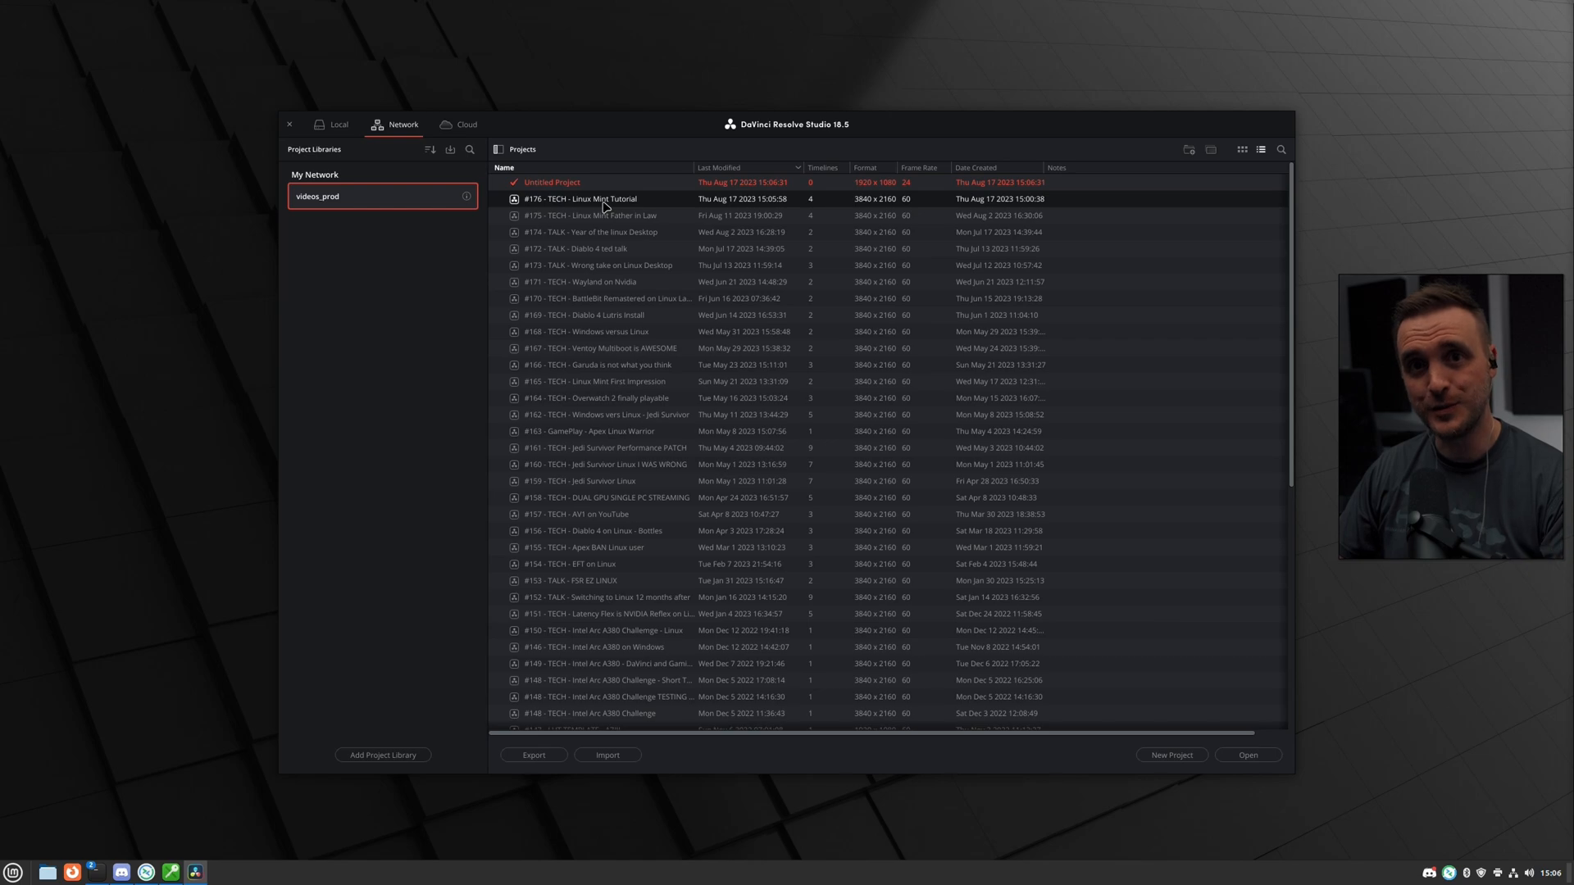
Double-click '#176 - TECH - Linux Mint Tutorial' in videos_prod to load it.
double_click(578, 197)
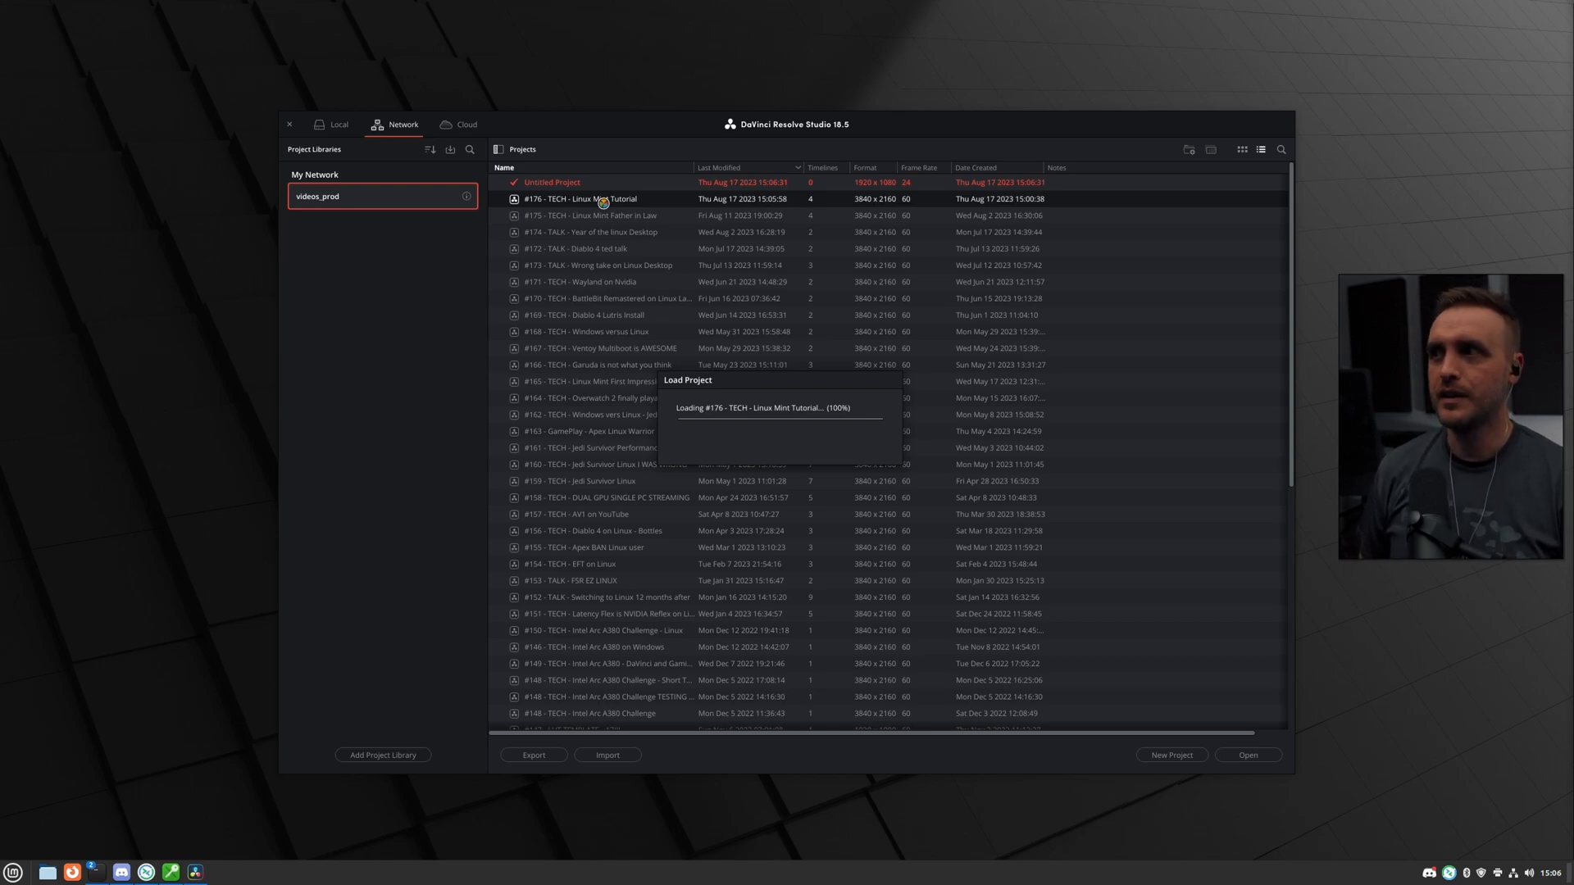
double_click(586, 198)
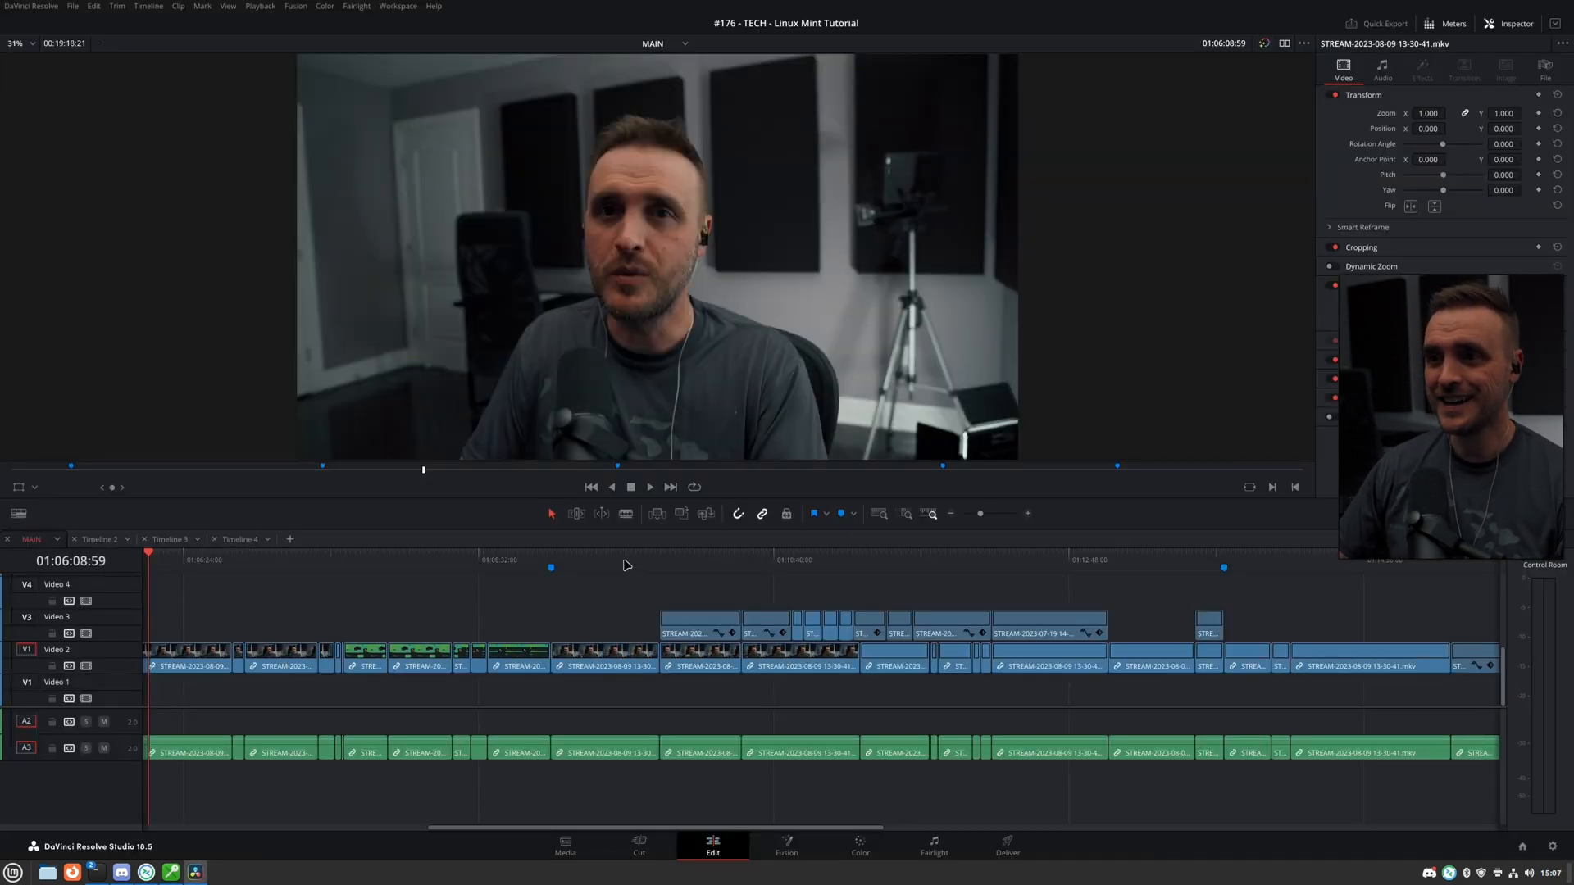
Play the MAIN timeline from several later positions, then open the DaVinci Resolve menu.
click(648, 487)
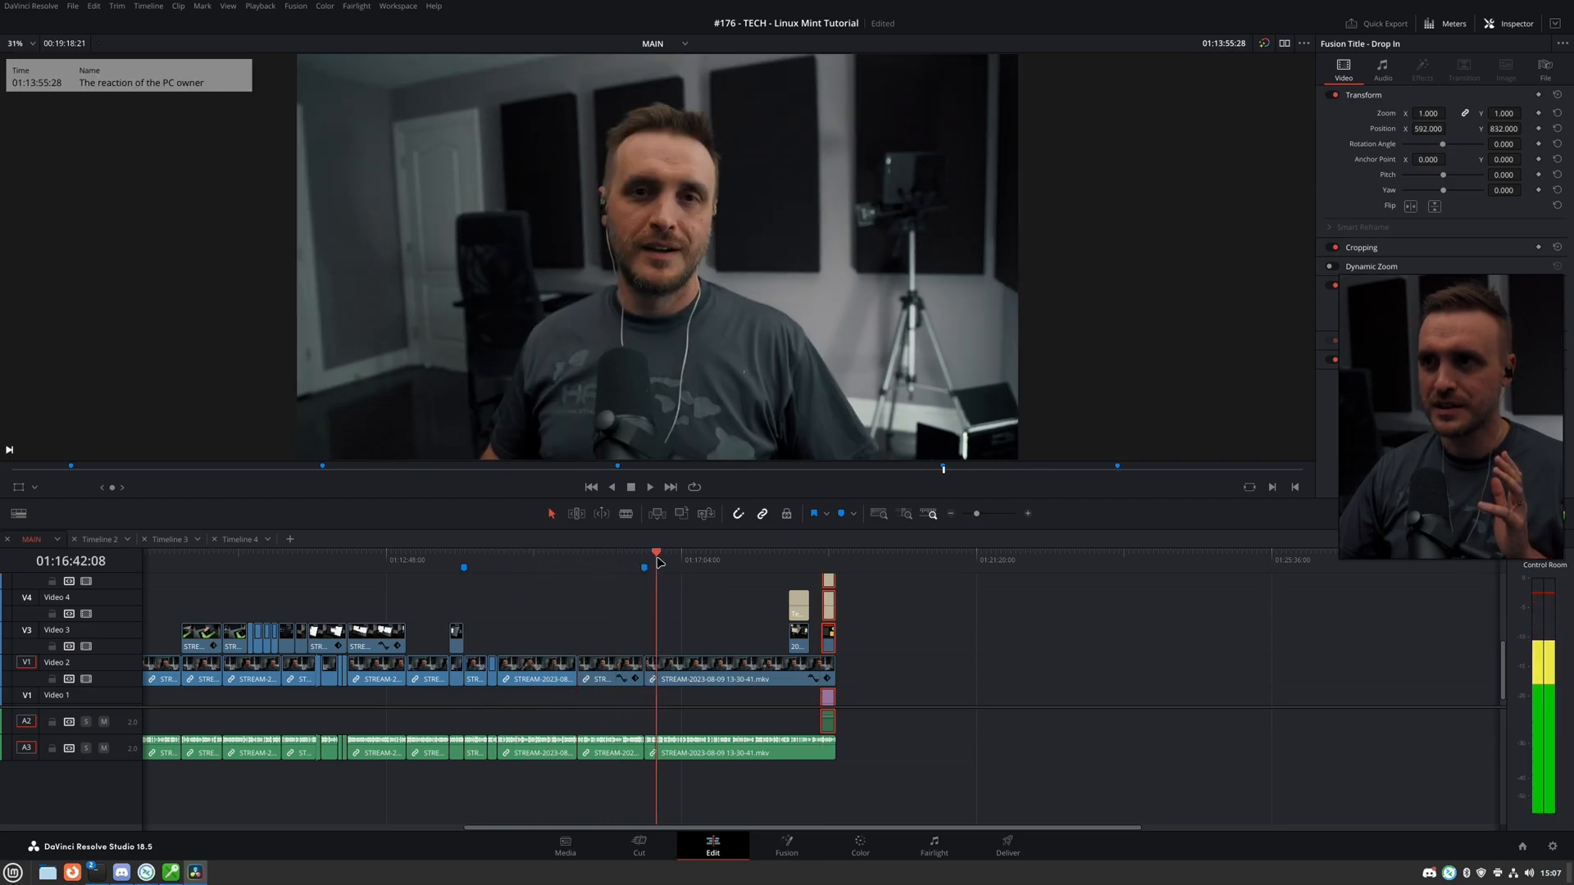
click(697, 559)
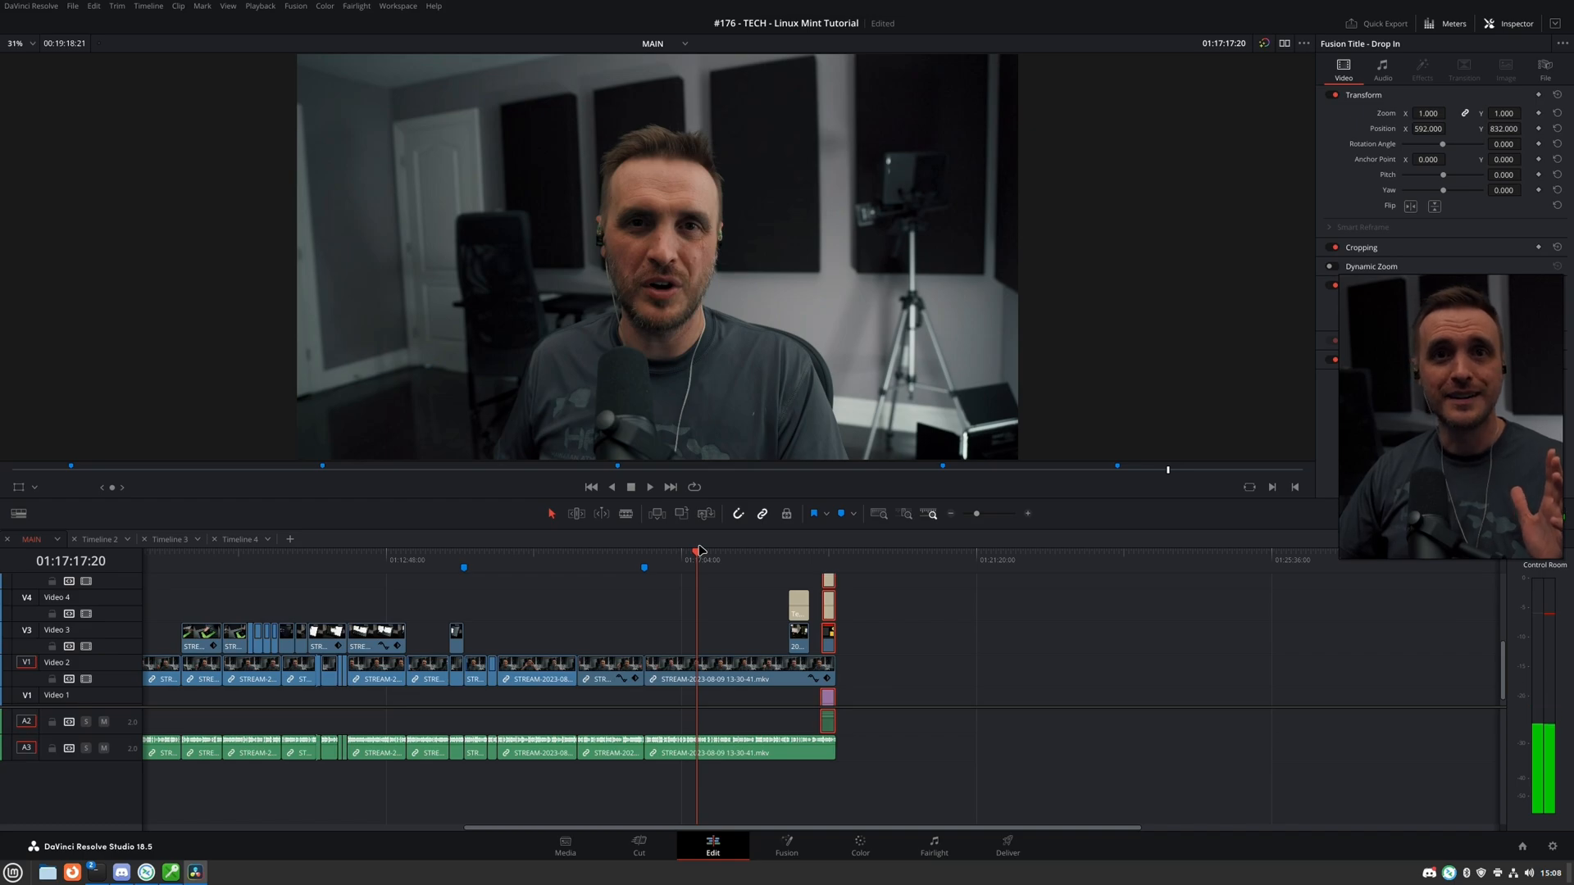
click(648, 487)
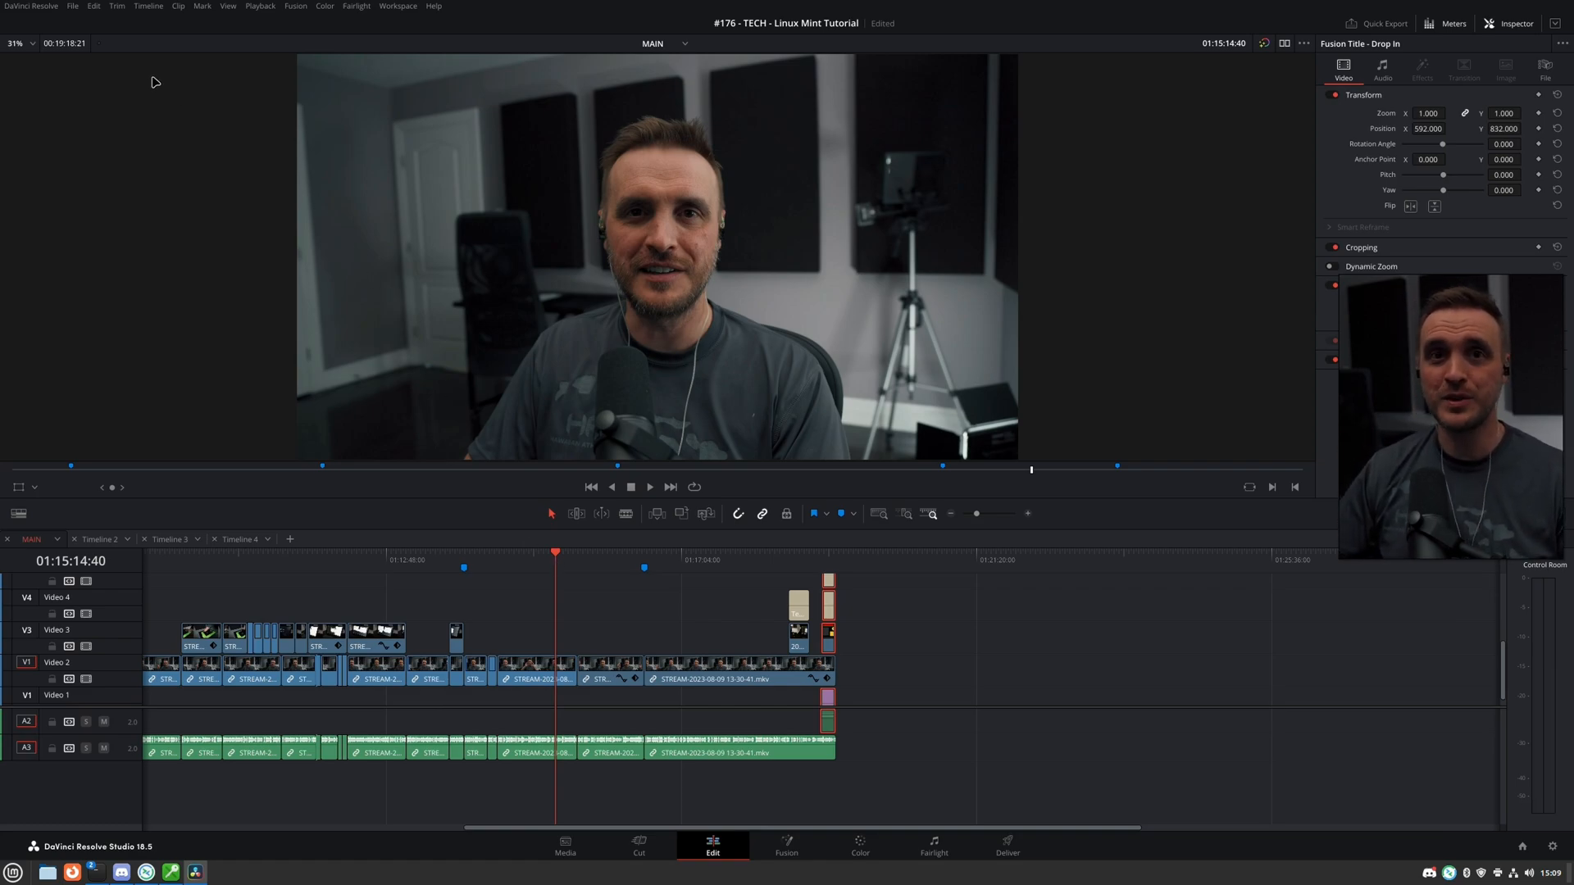
click(31, 5)
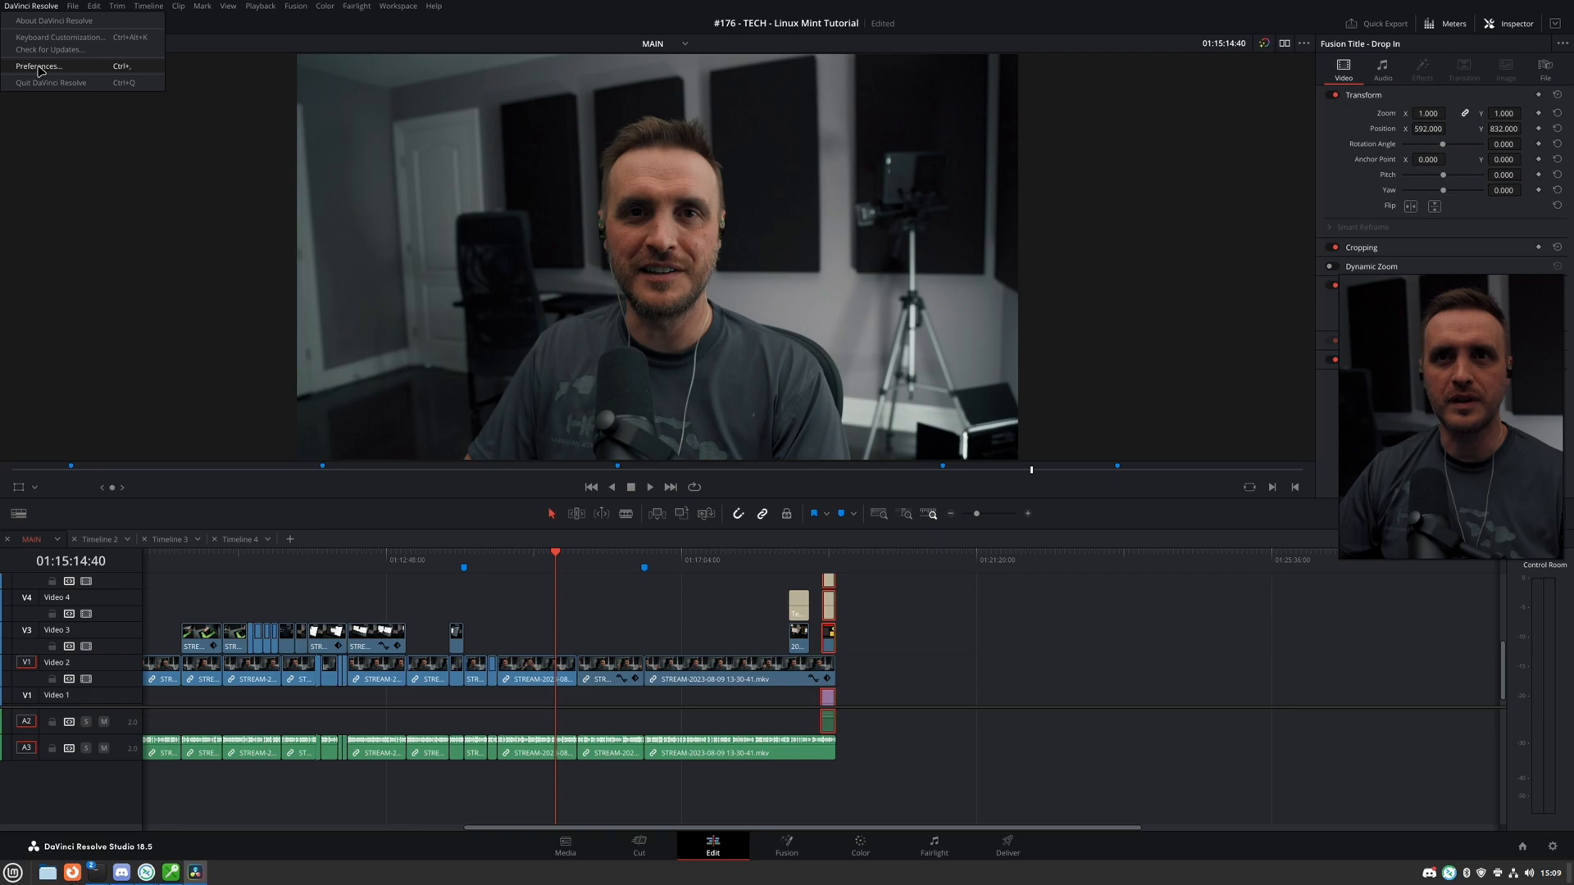
click(39, 67)
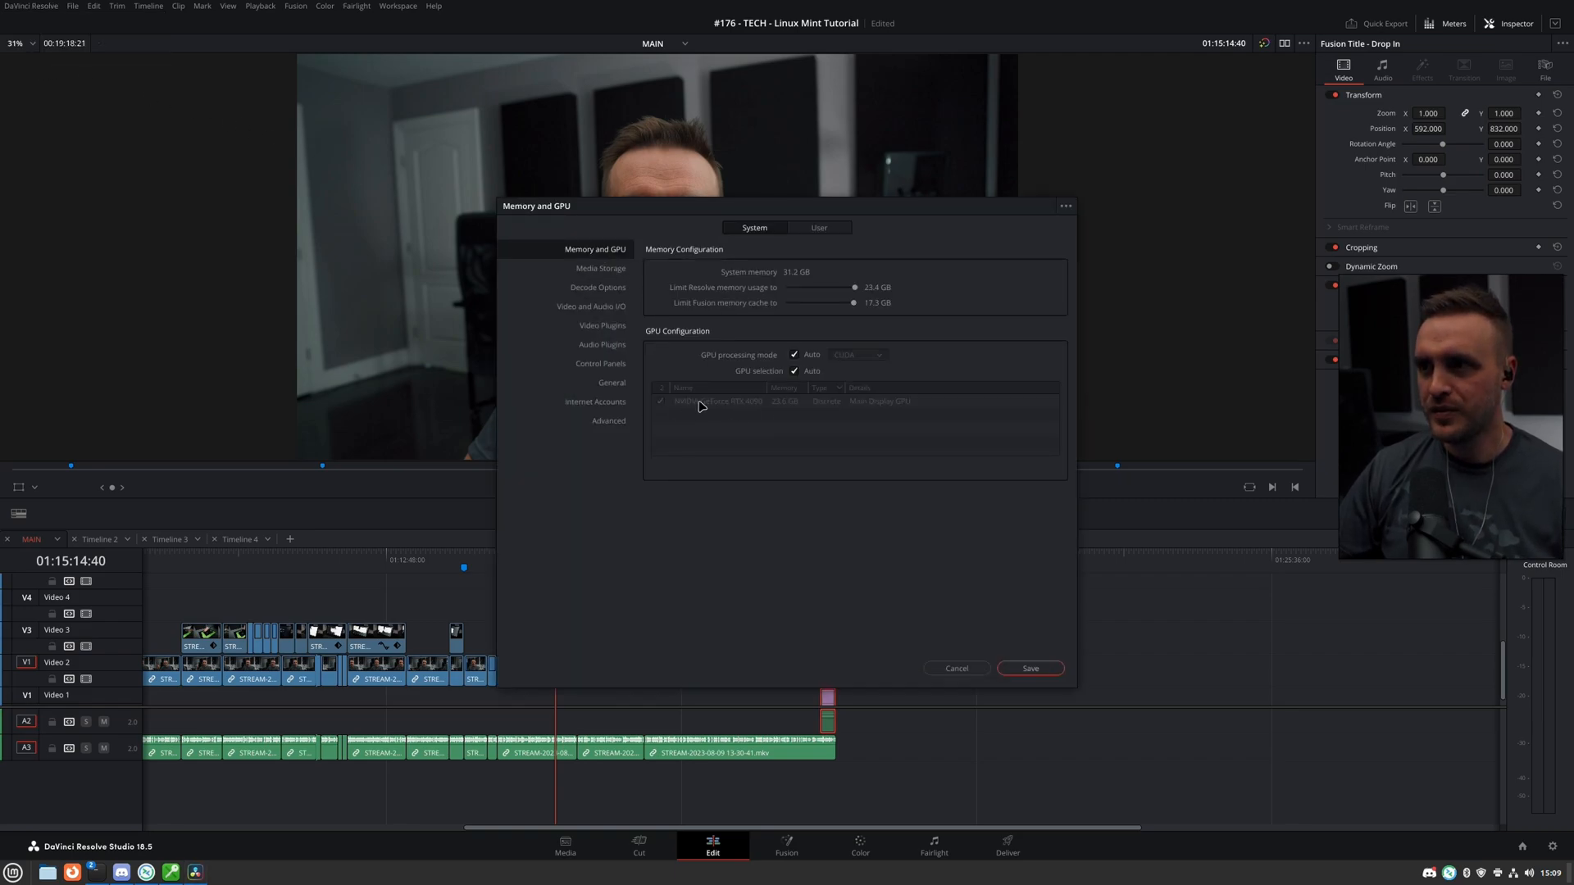
mouse_move(727, 410)
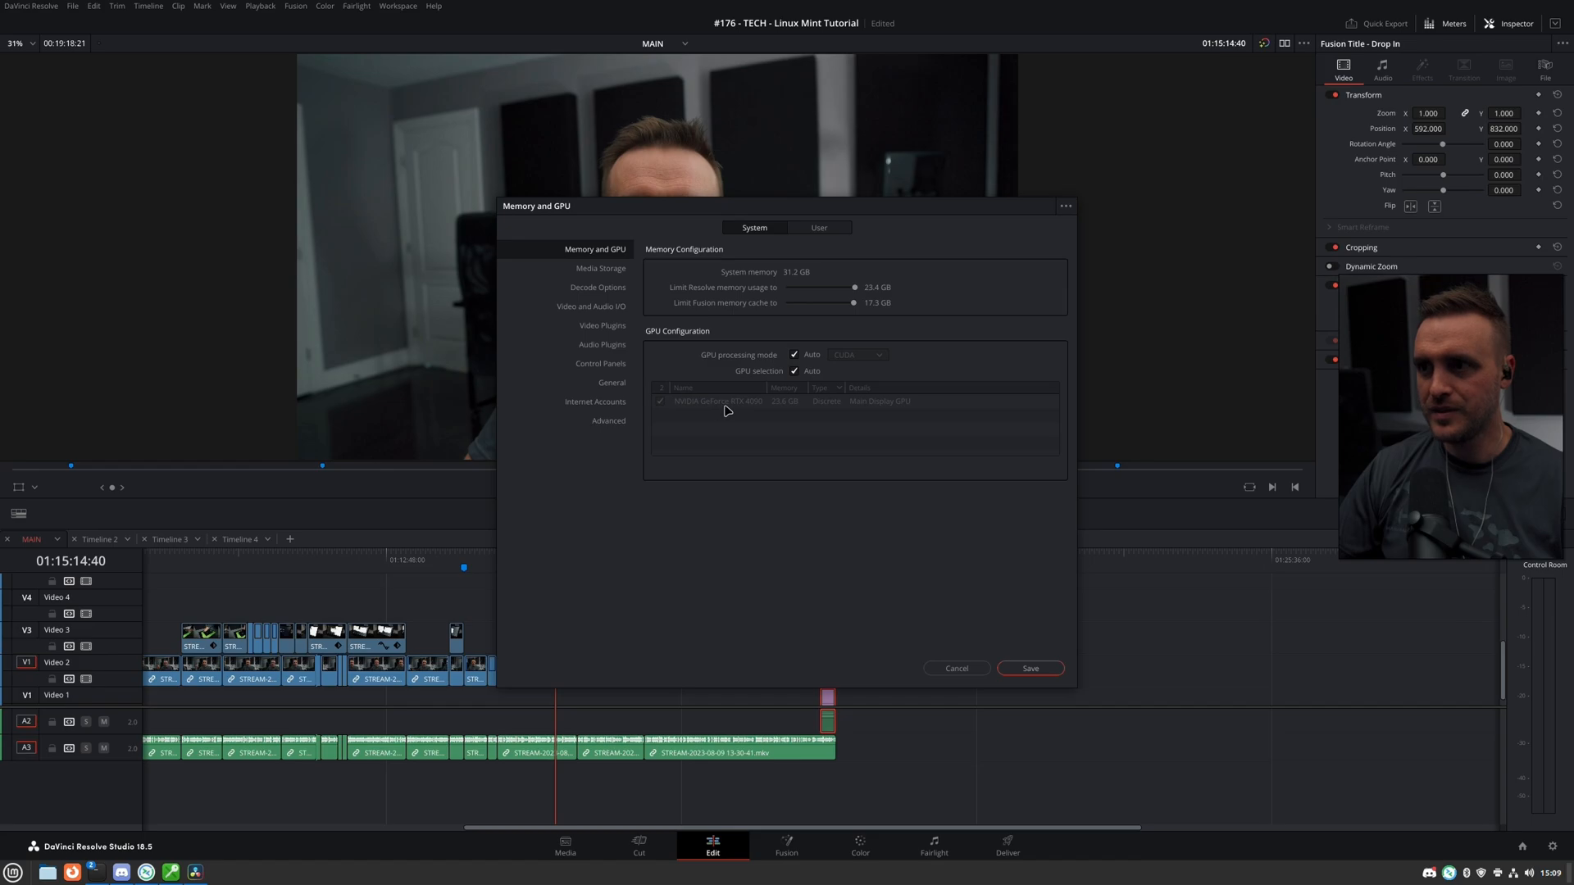
mouse_move(746, 411)
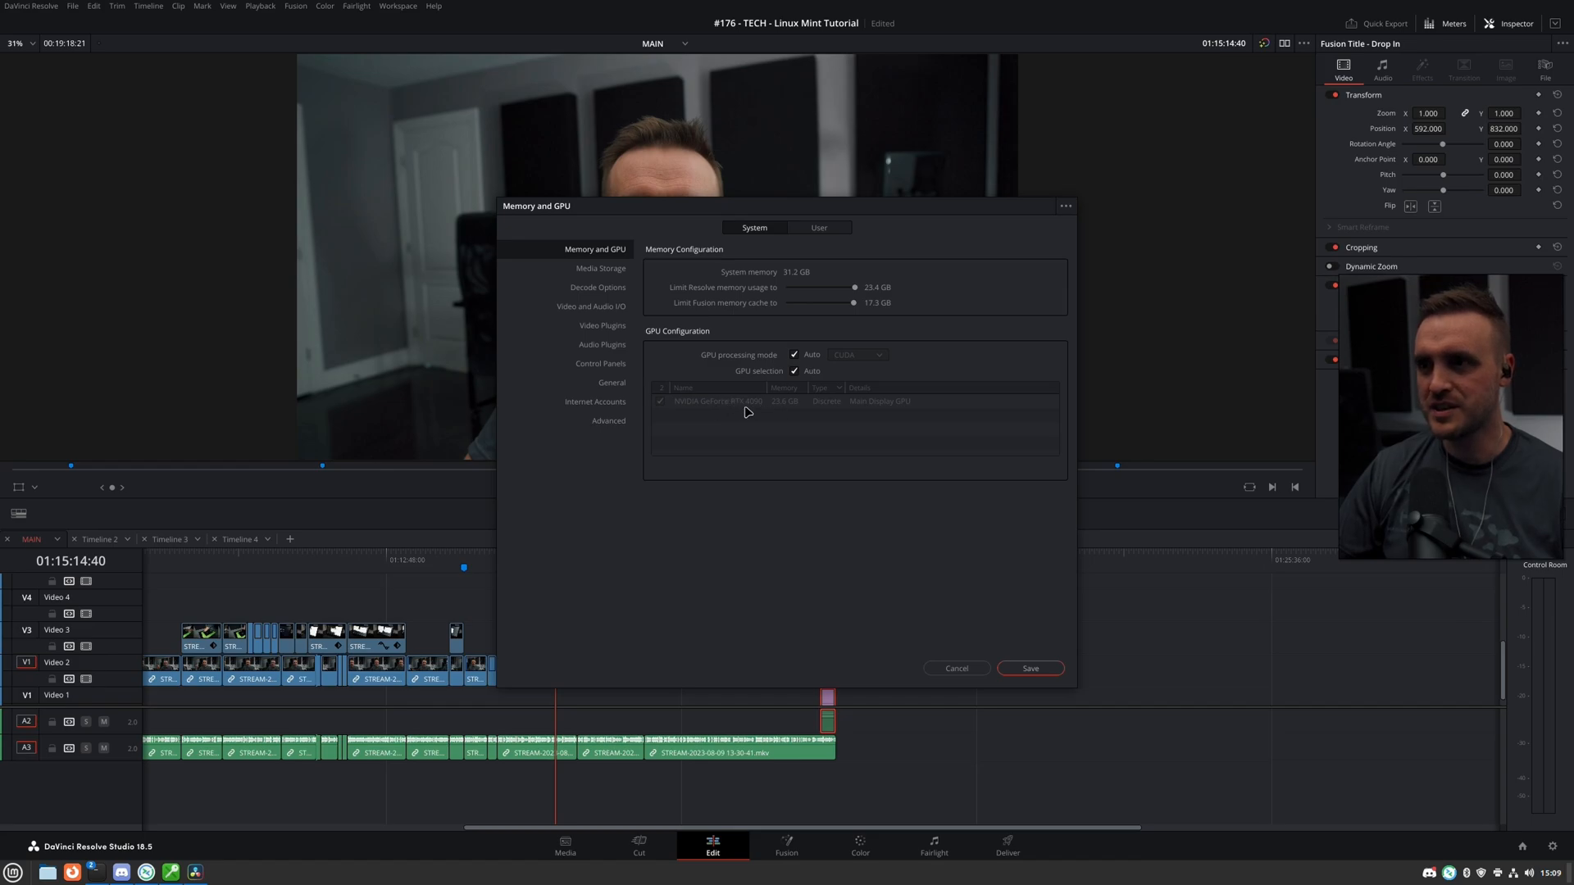
click(605, 250)
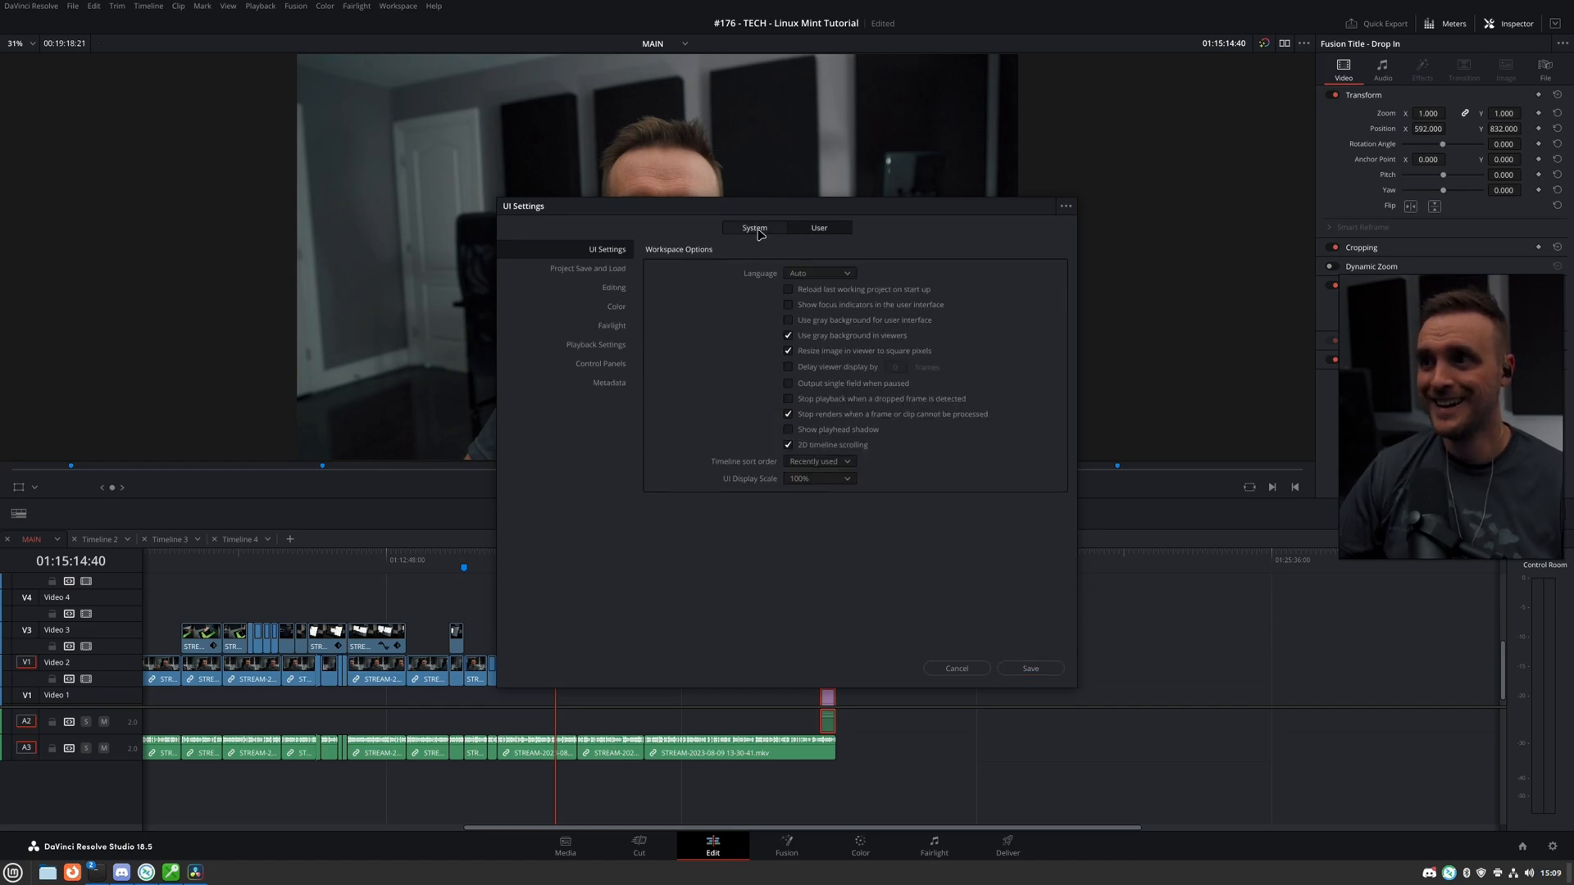
click(595, 249)
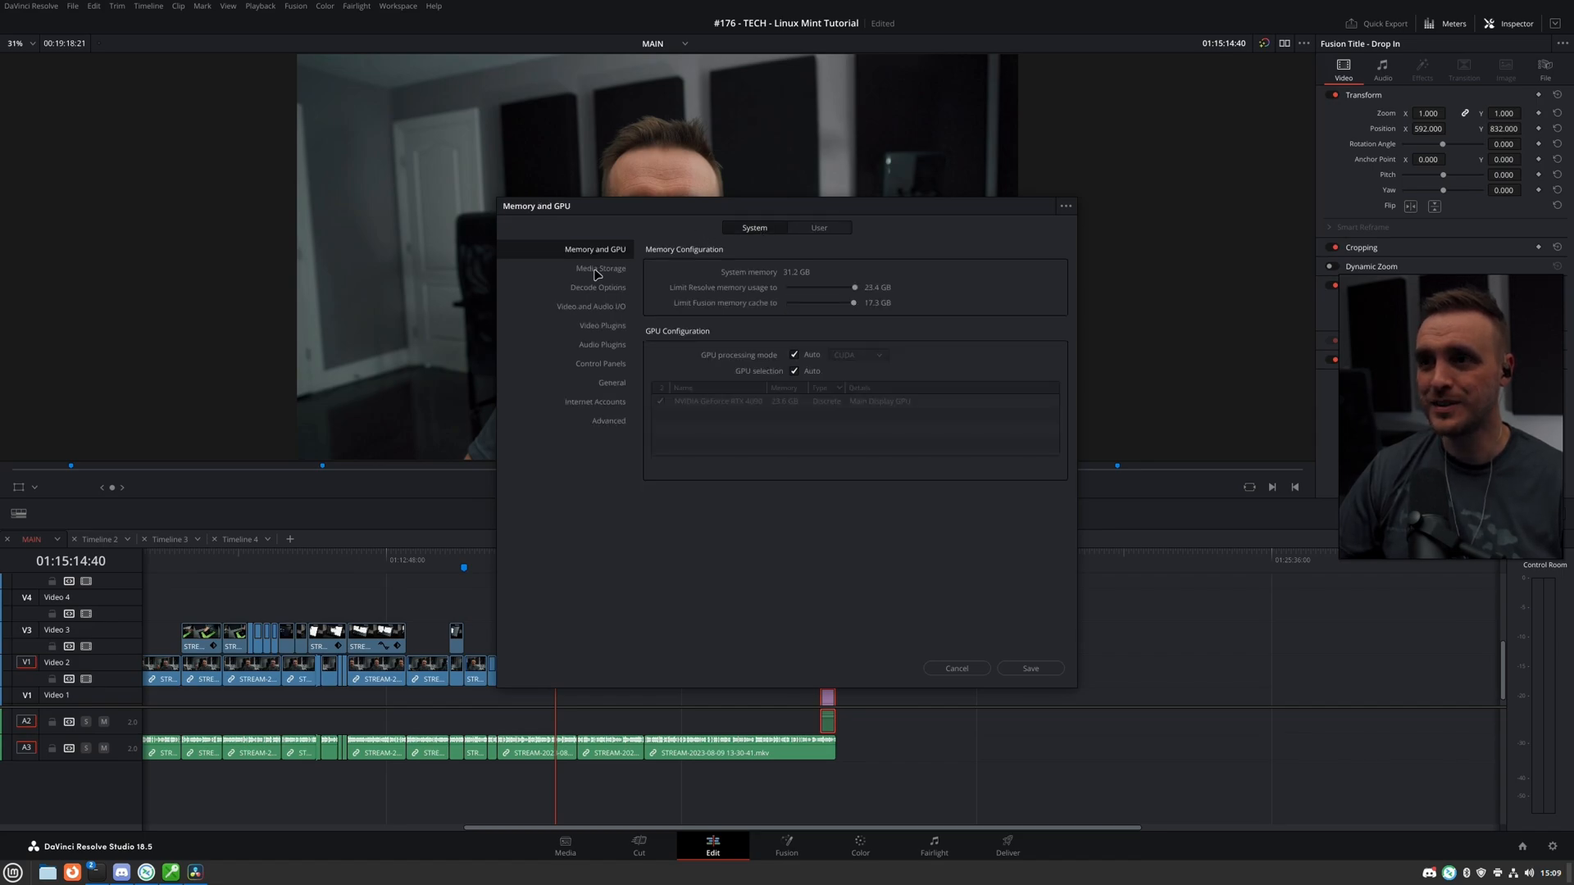
click(591, 305)
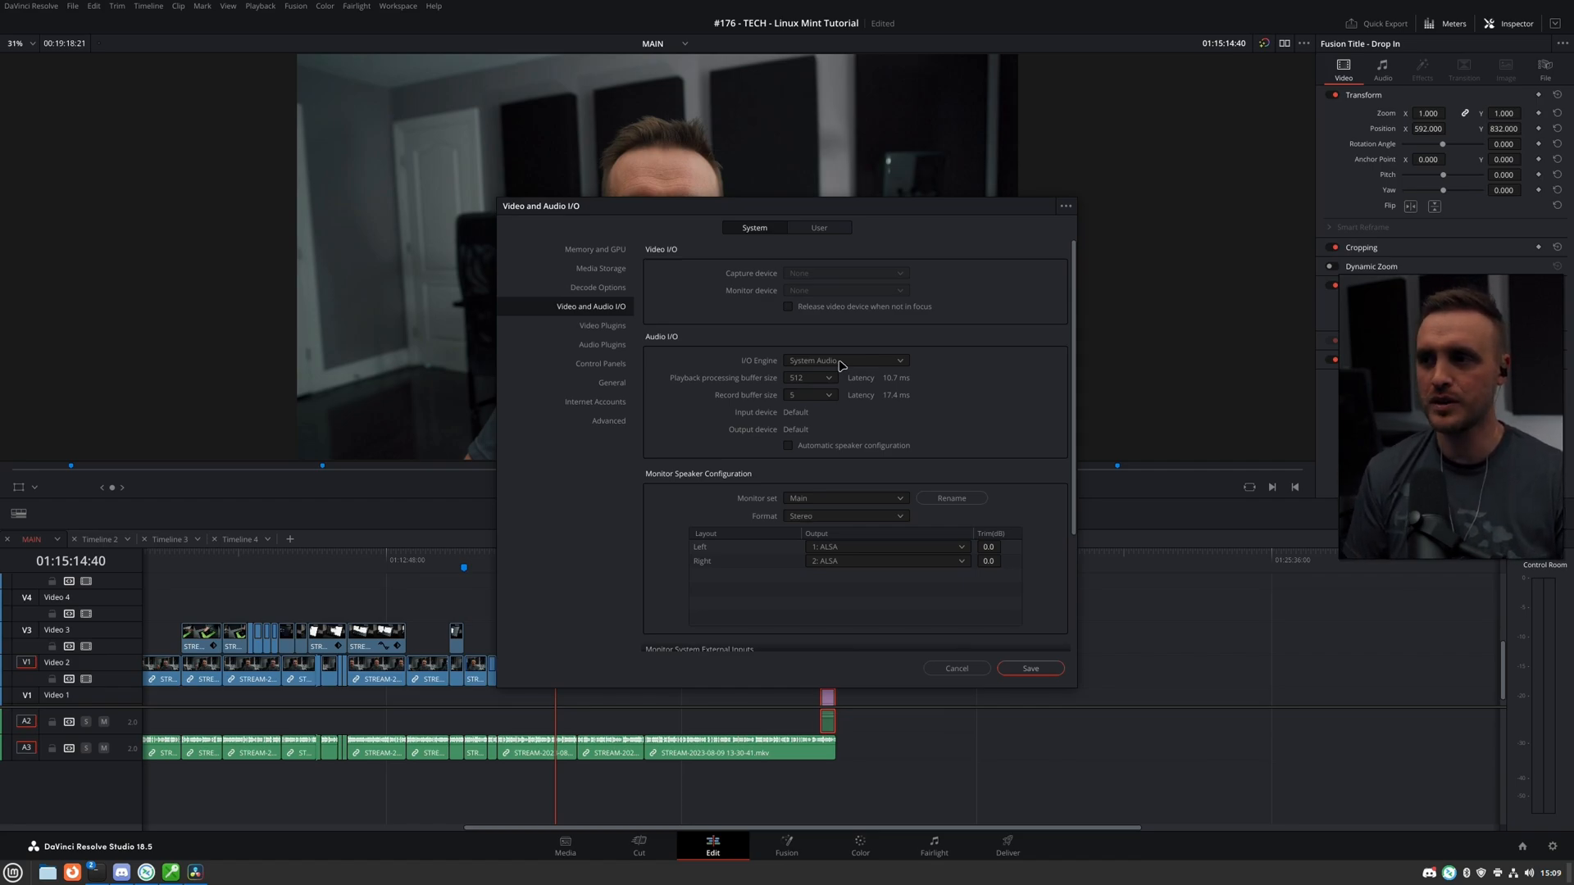
mouse_move(865, 383)
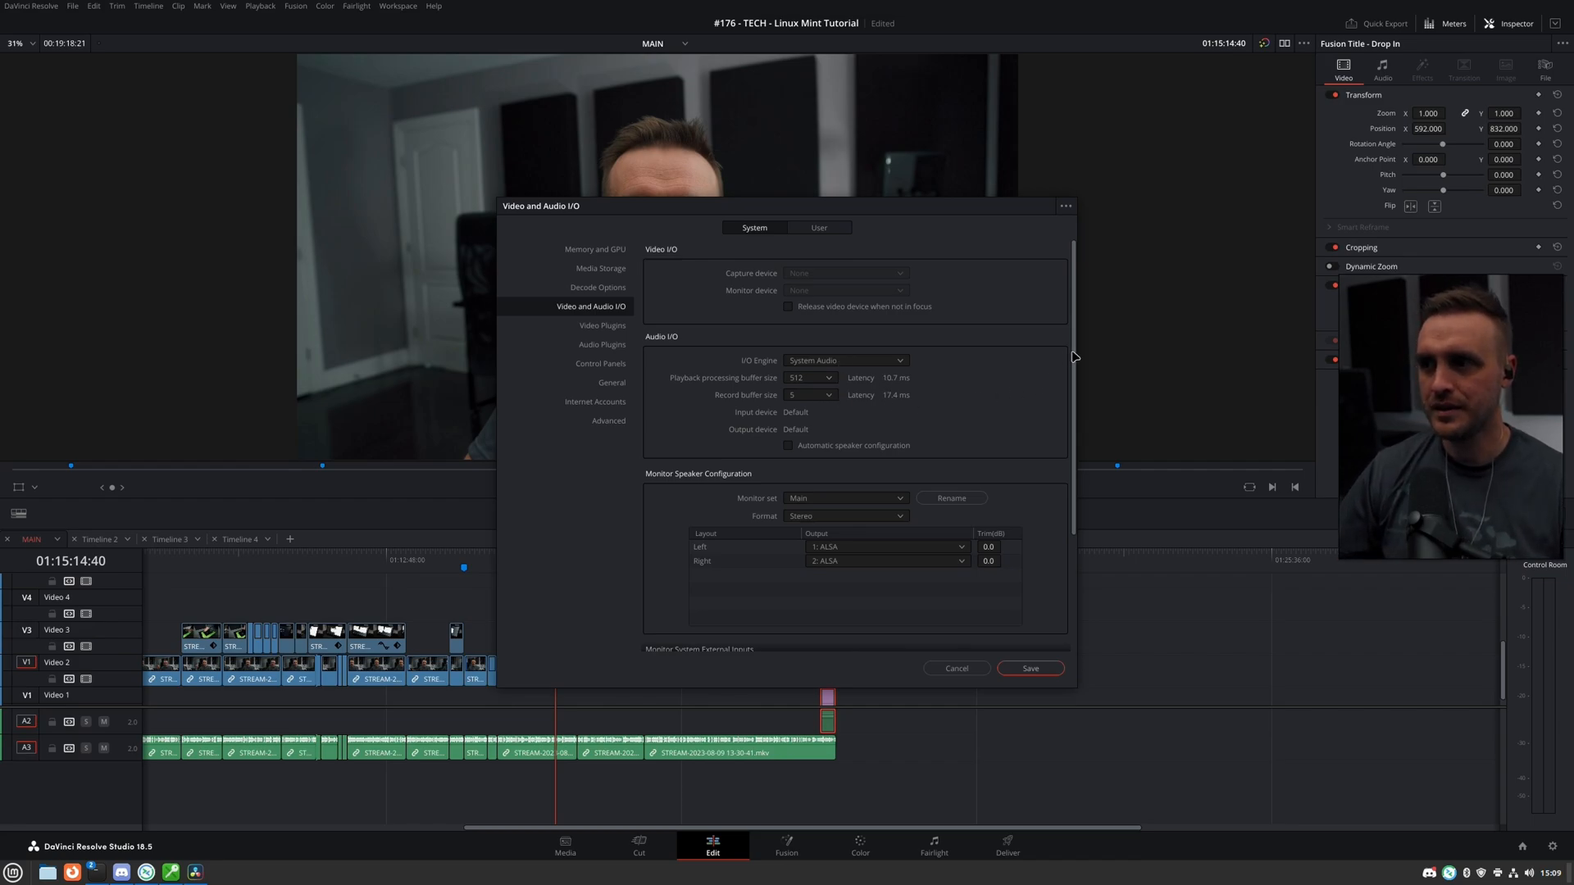
scroll(down, 3)
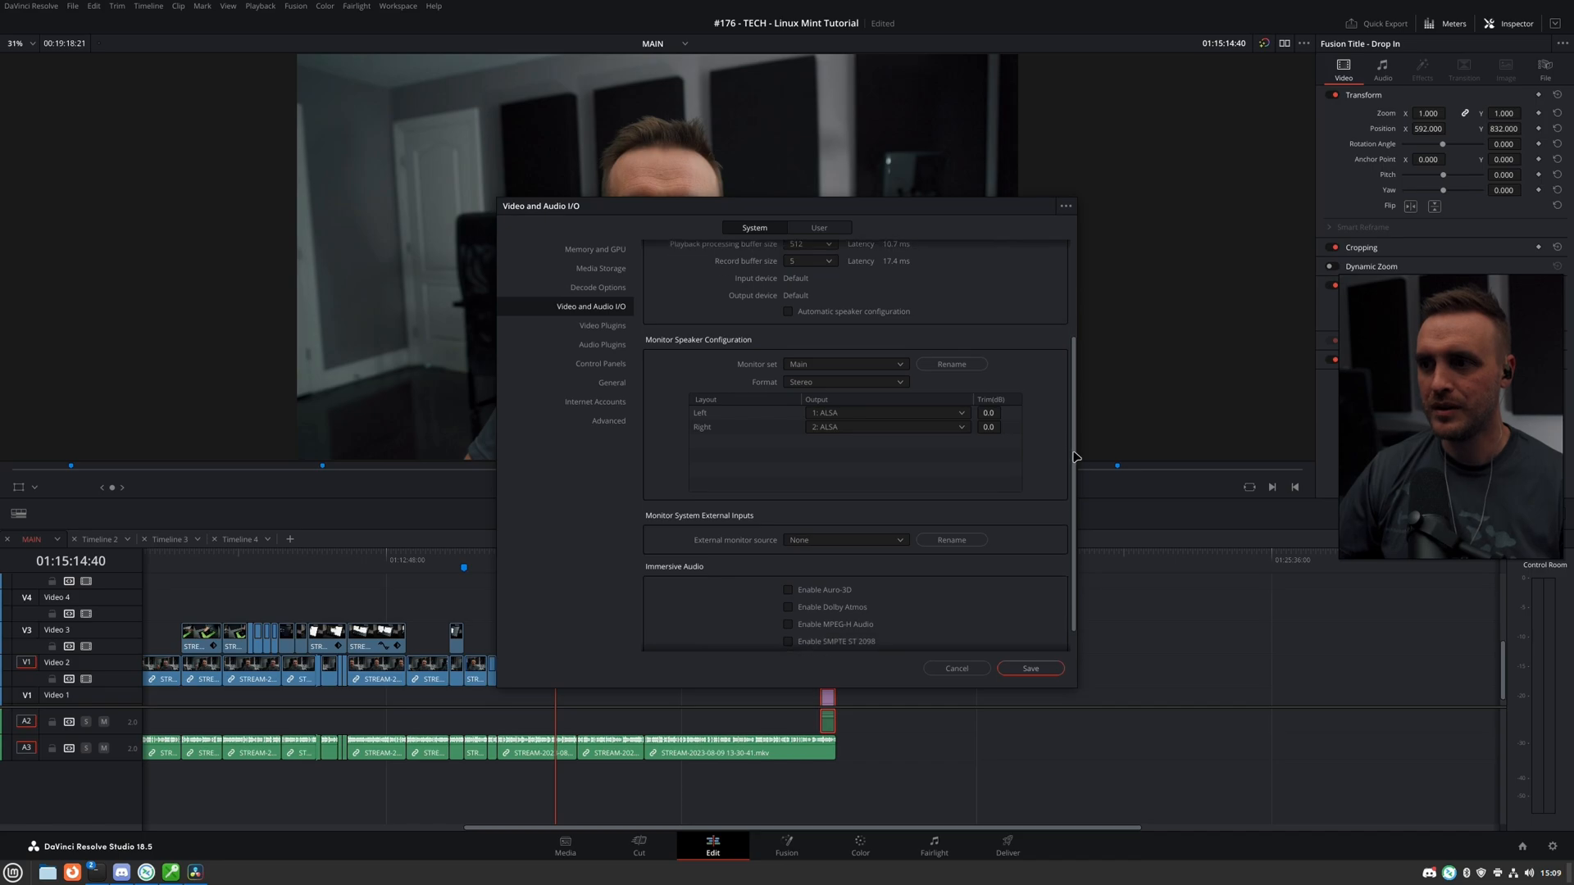
click(954, 667)
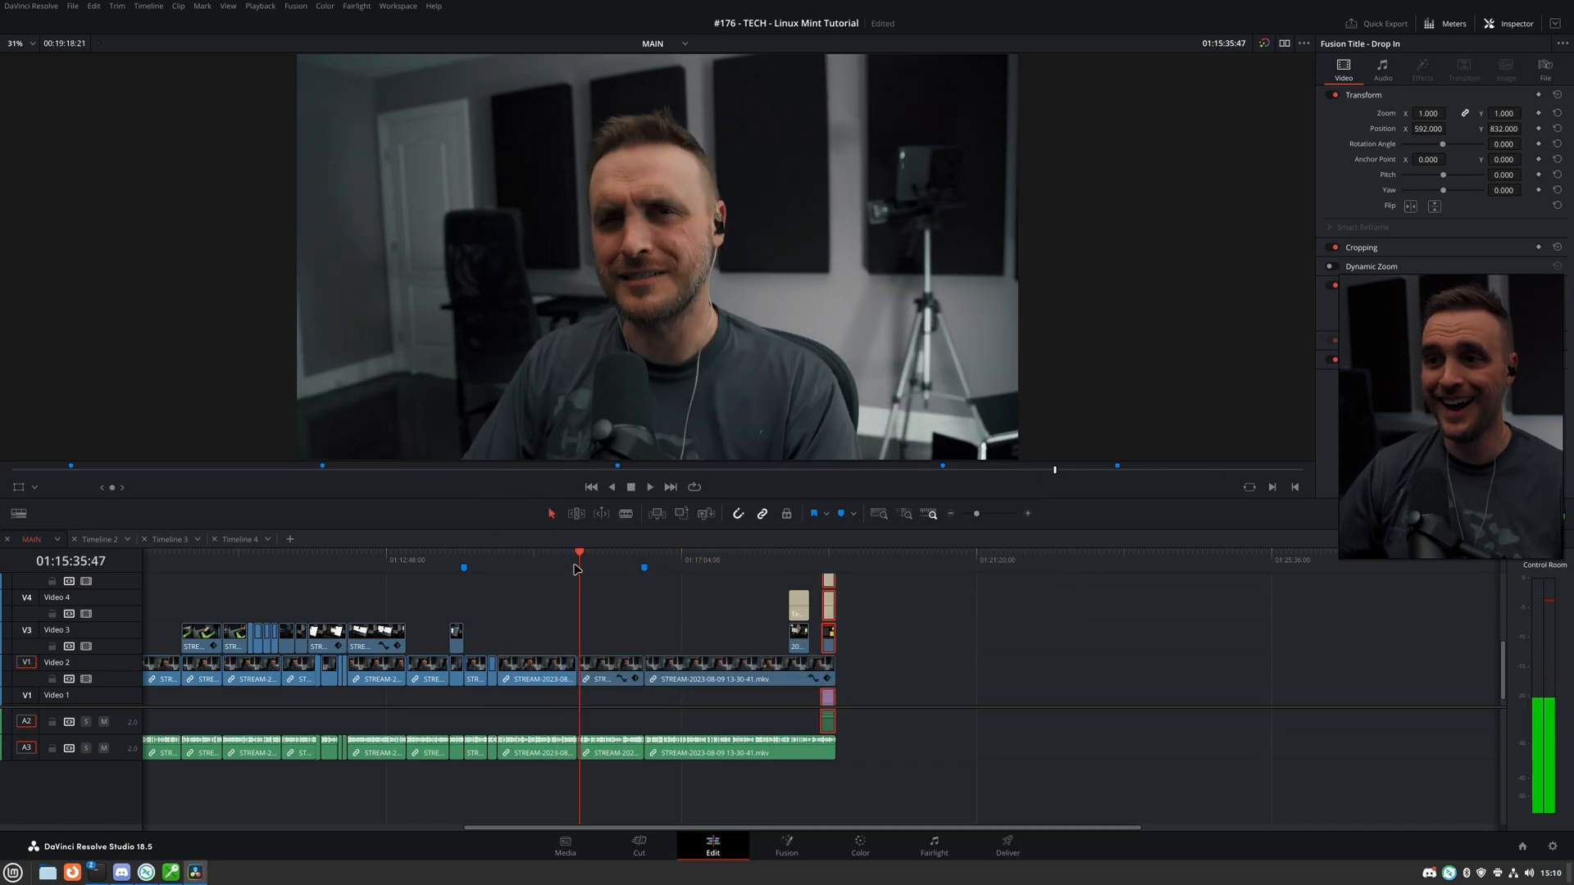